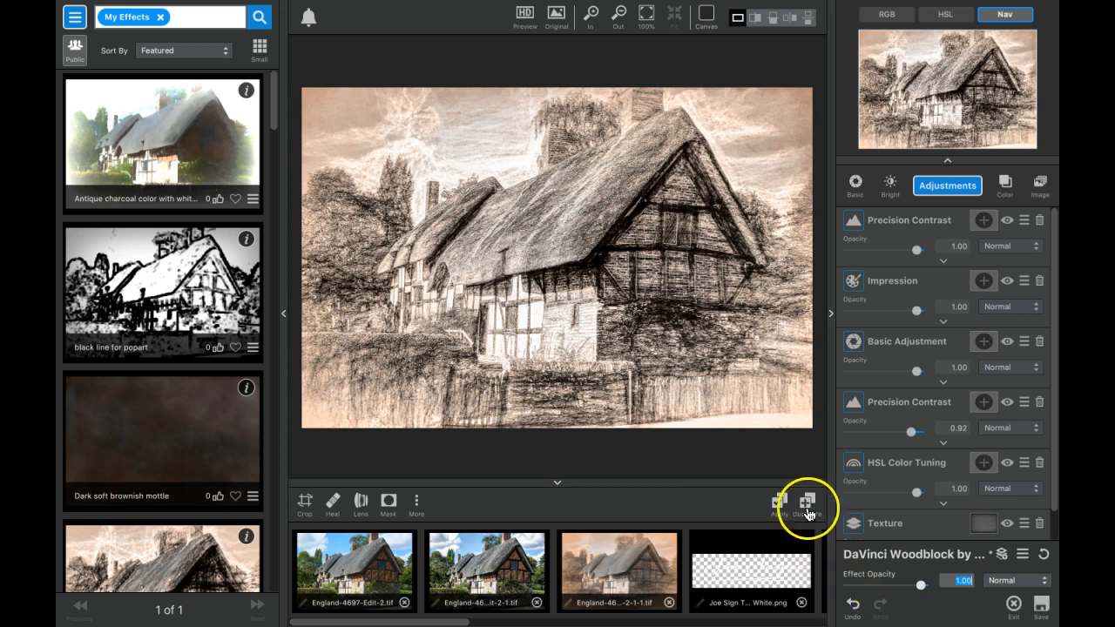
{"action": "mouse_move", "coordinate": [723, 410]}
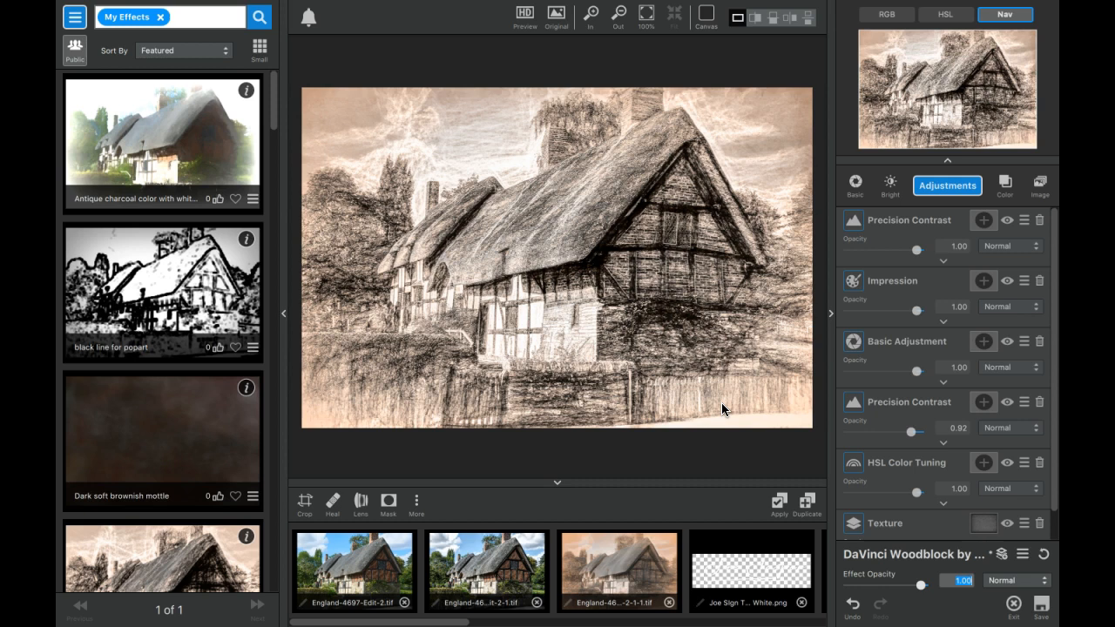
{"action": "mouse_move", "coordinate": [643, 460]}
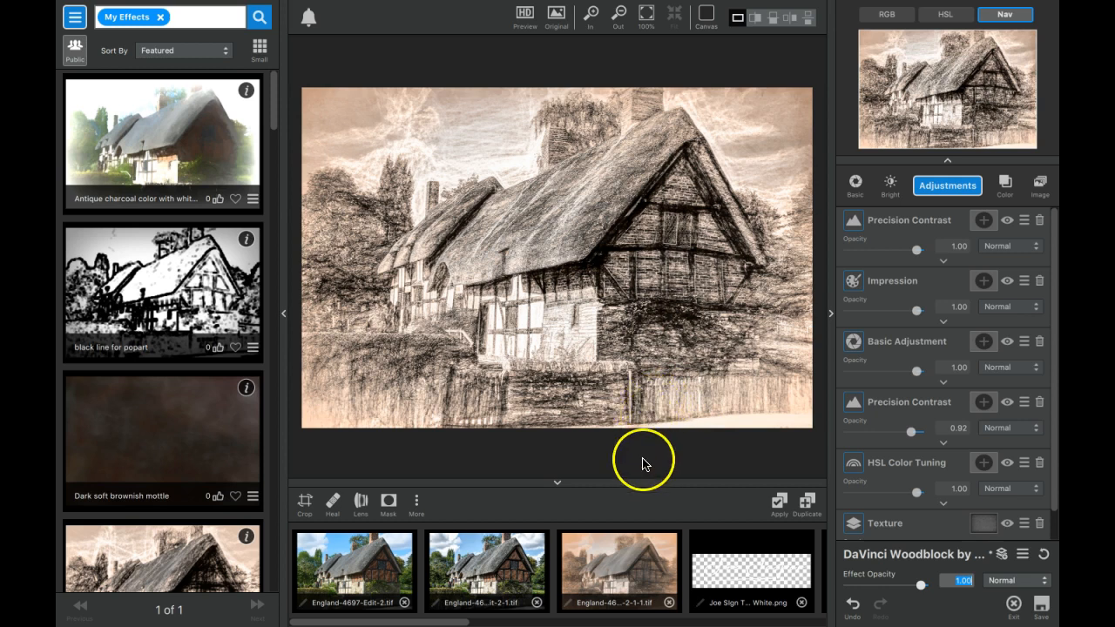
{"action": "mouse_move", "coordinate": [644, 462]}
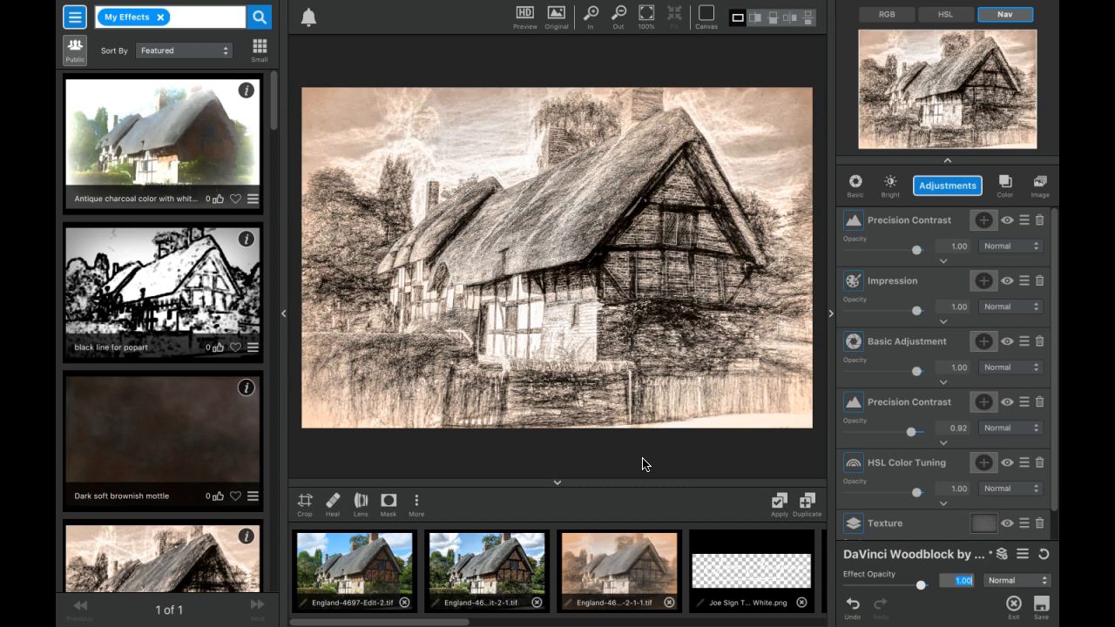
{"action": "mouse_move", "coordinate": [529, 523]}
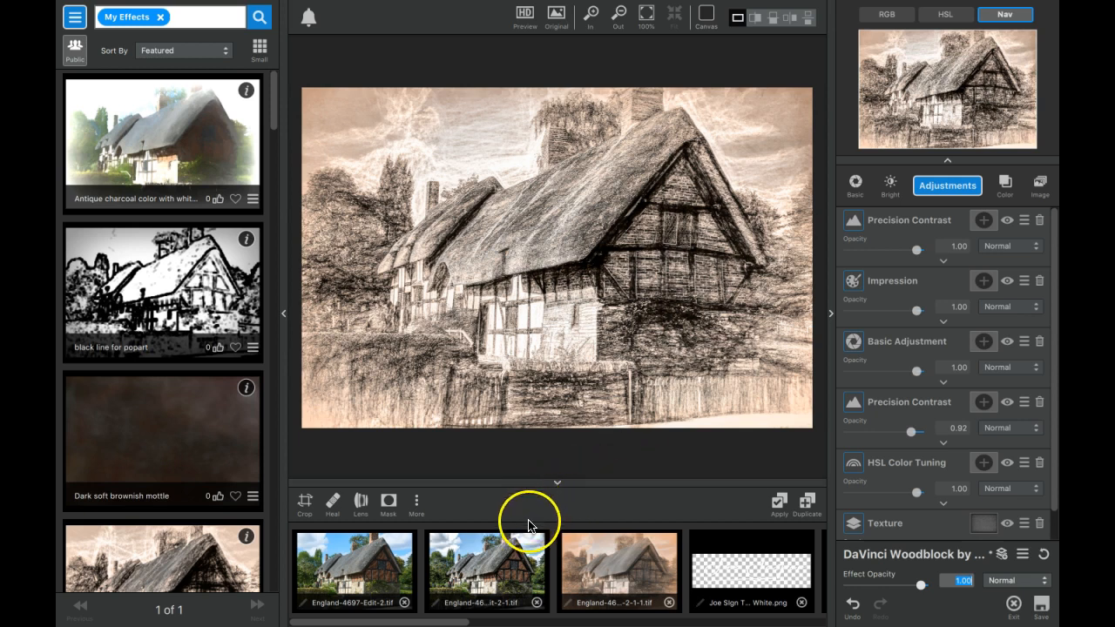
{"action": "mouse_move", "coordinate": [352, 584]}
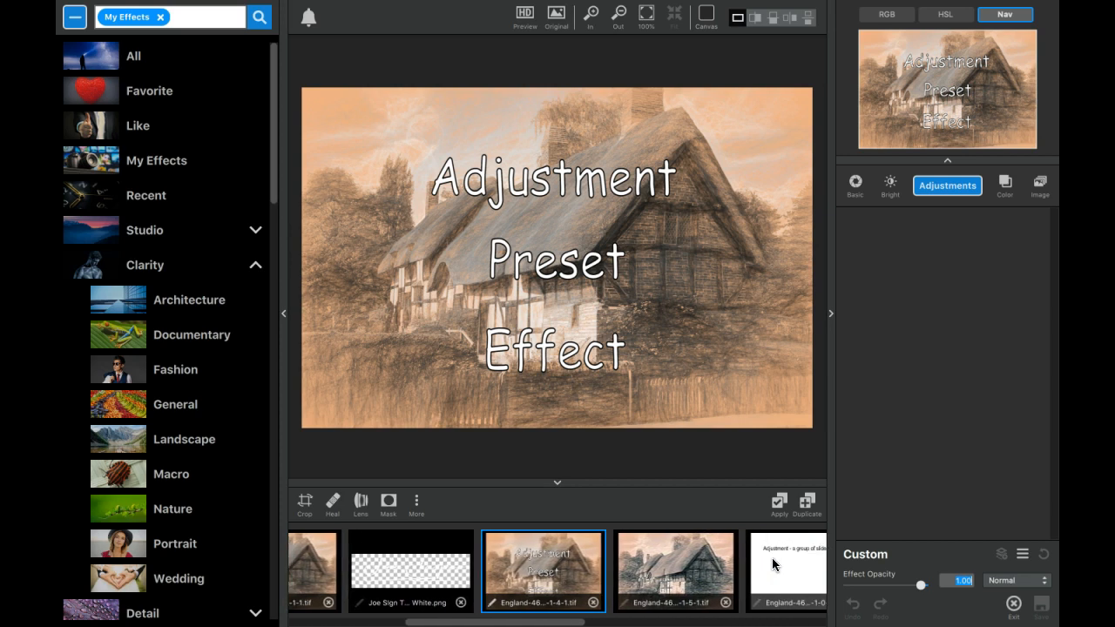
- Bring up the white slide reading 'Adjustment - a group of sliders not yet set'
{"action": "scroll", "scroll_direction": "right", "scroll_amount": 3}
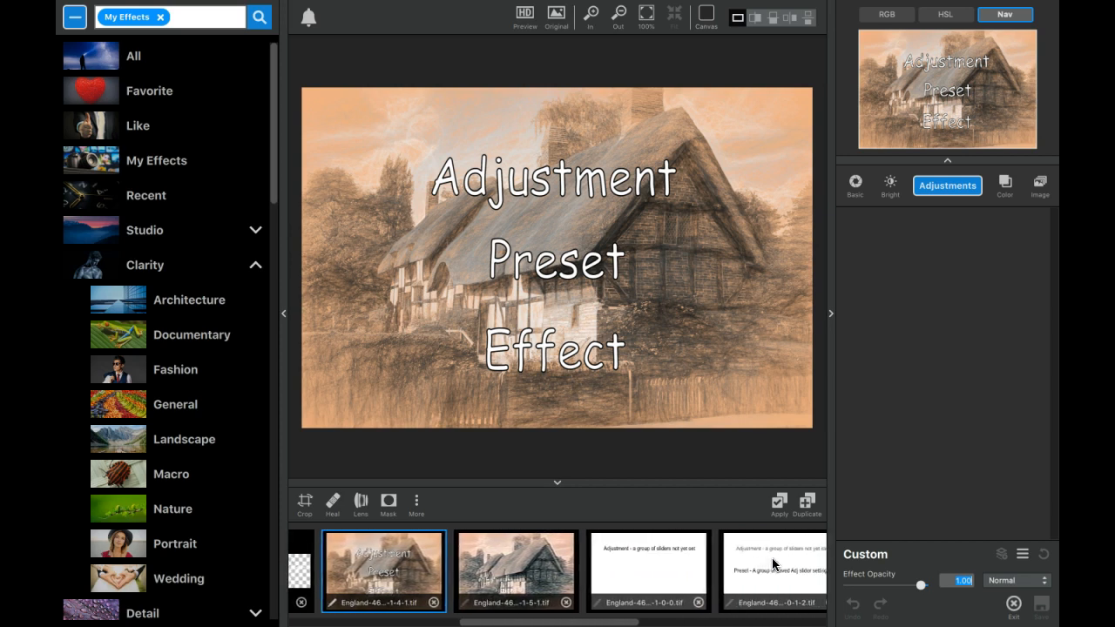
{"action": "left_click", "coordinate": [582, 572]}
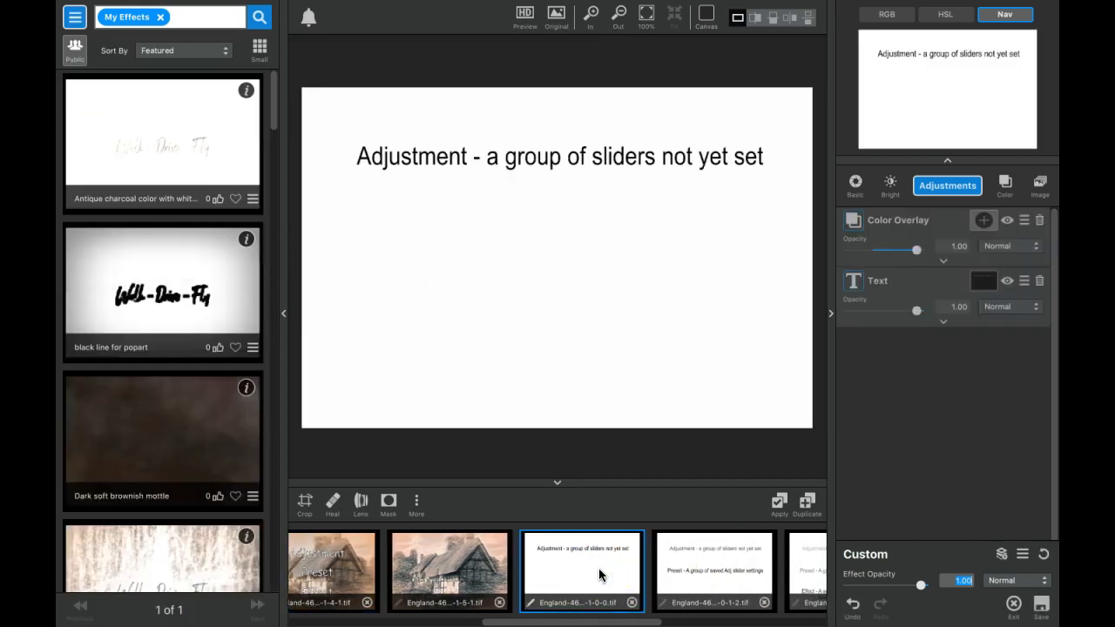
{"action": "mouse_move", "coordinate": [854, 358]}
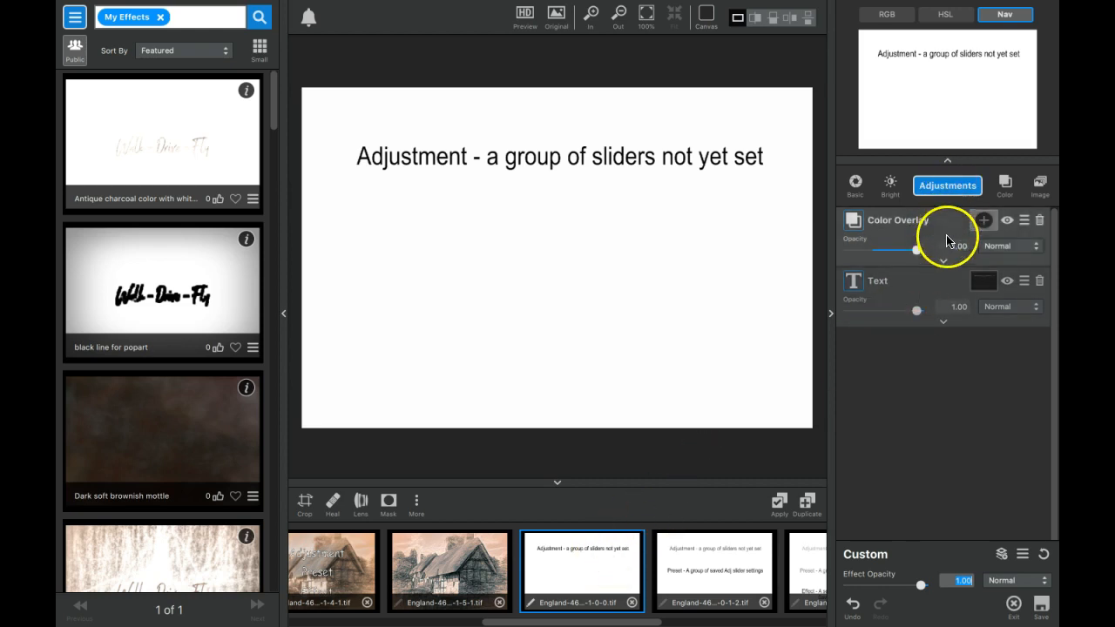
{"action": "mouse_move", "coordinate": [721, 216]}
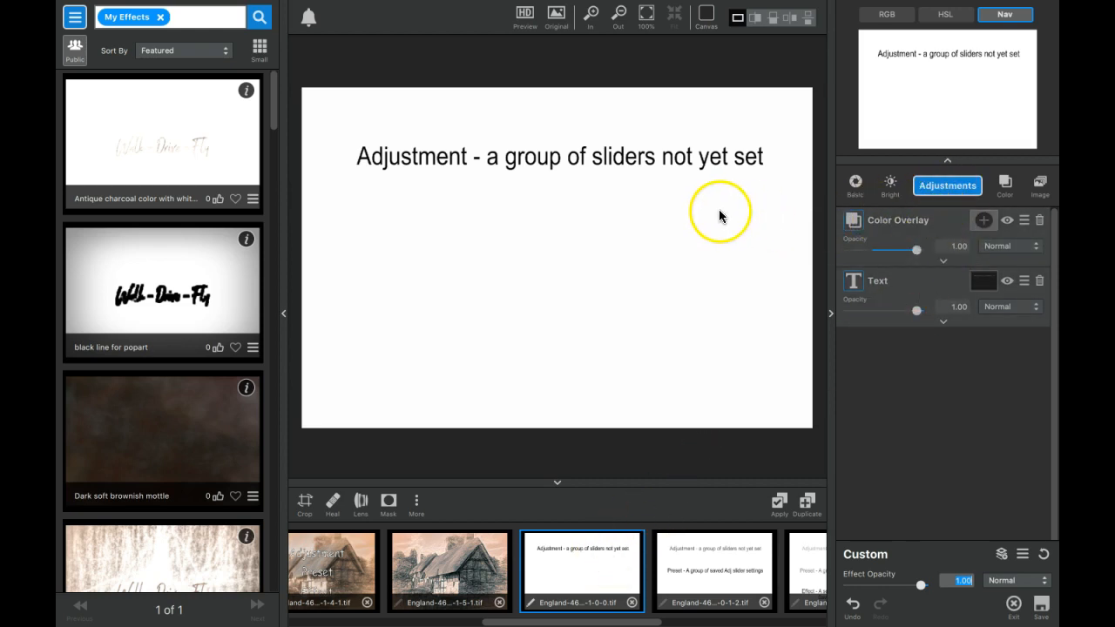
{"action": "mouse_move", "coordinate": [947, 184]}
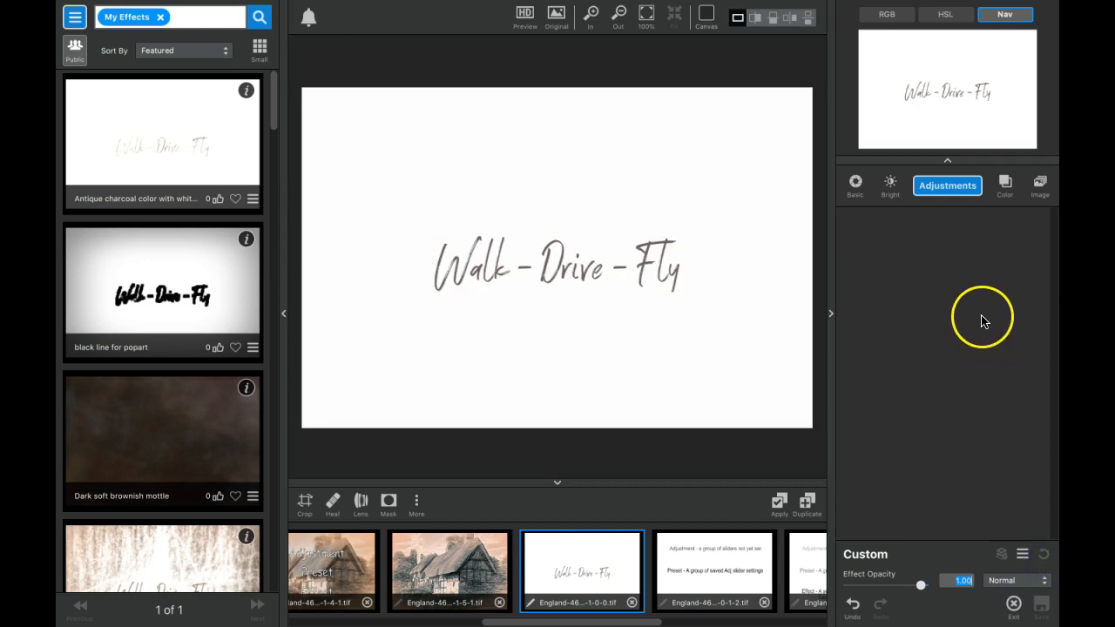
- Show the add-adjustment list over the plain Walk-Drive-Fly image
{"action": "left_click", "coordinate": [948, 185]}
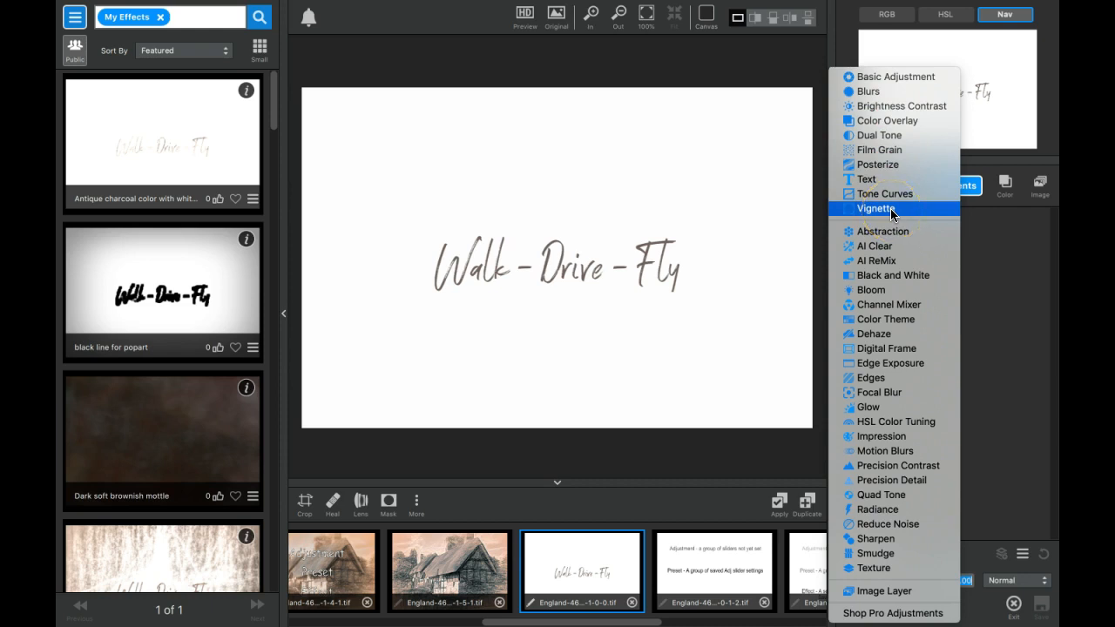
{"action": "mouse_move", "coordinate": [880, 376]}
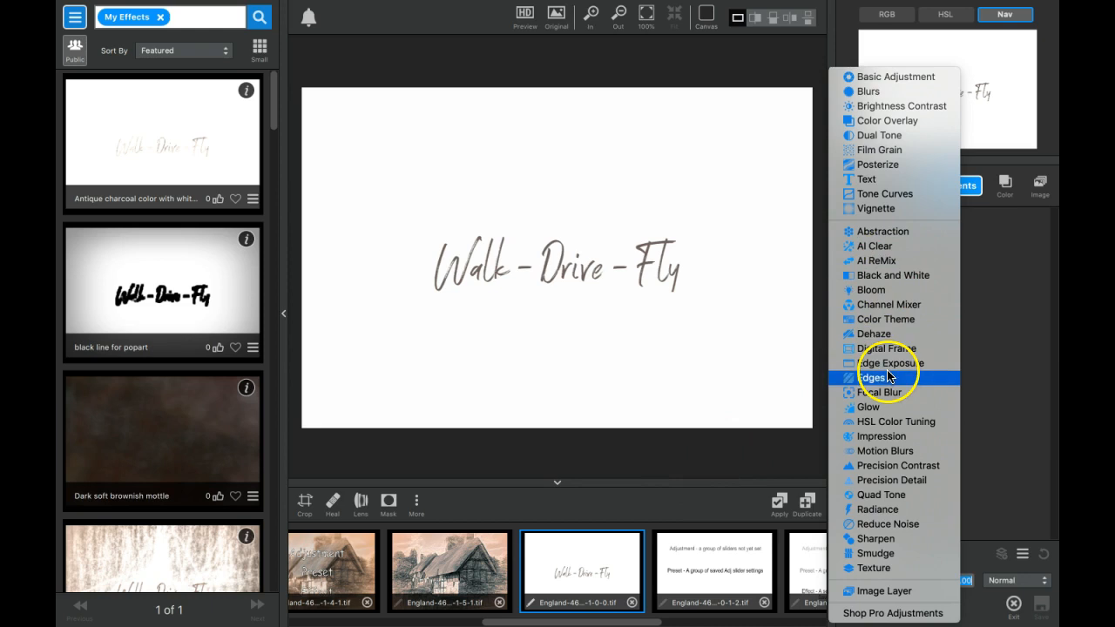
- Add Precision Contrast to the Walk-Drive-Fly image with every slider left at zero, reviewing its controls
{"action": "left_click", "coordinate": [899, 466]}
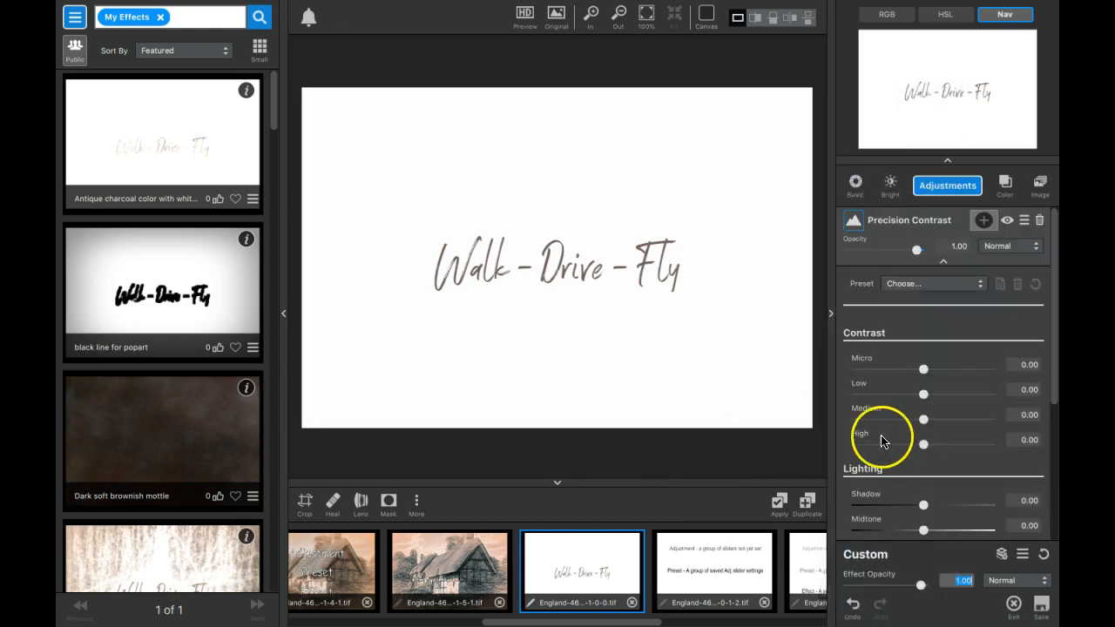
{"action": "mouse_move", "coordinate": [923, 397]}
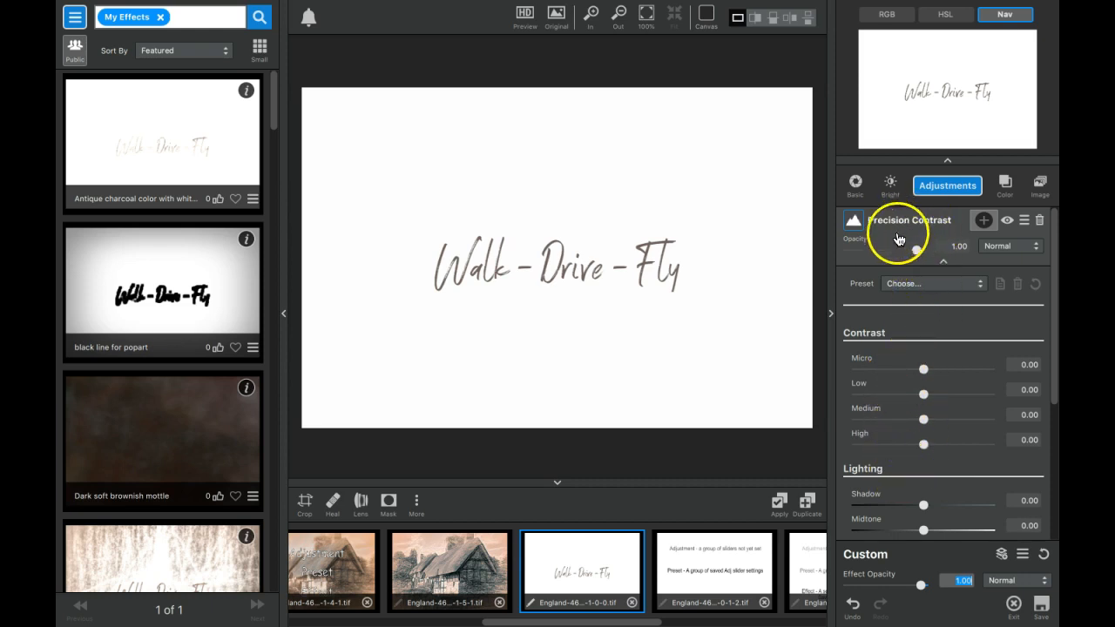
{"action": "mouse_move", "coordinate": [923, 300]}
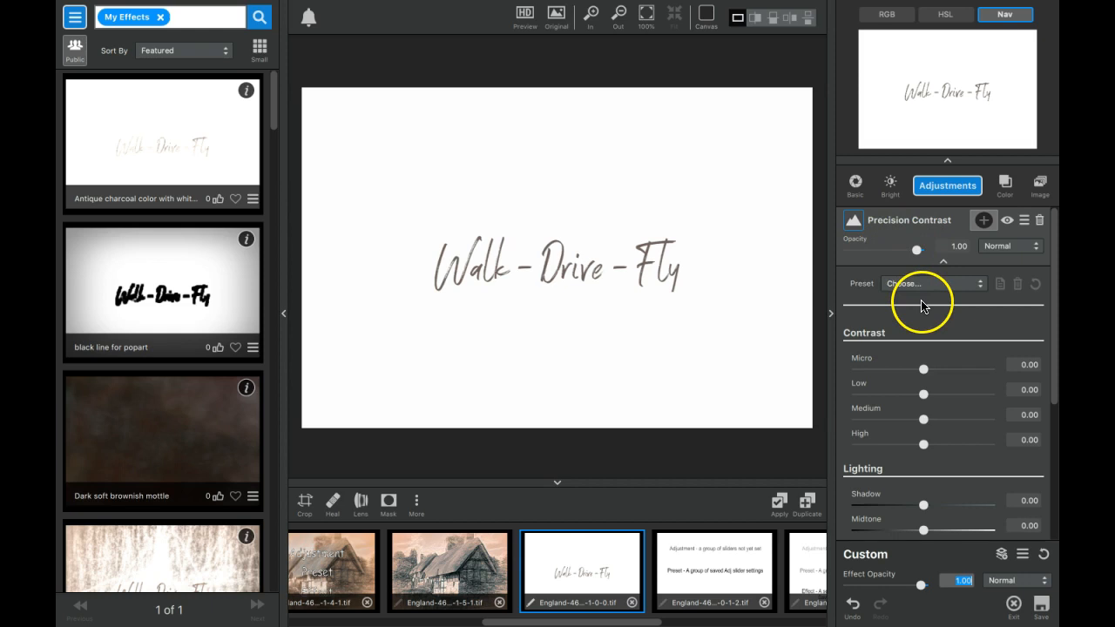
{"action": "mouse_move", "coordinate": [923, 502]}
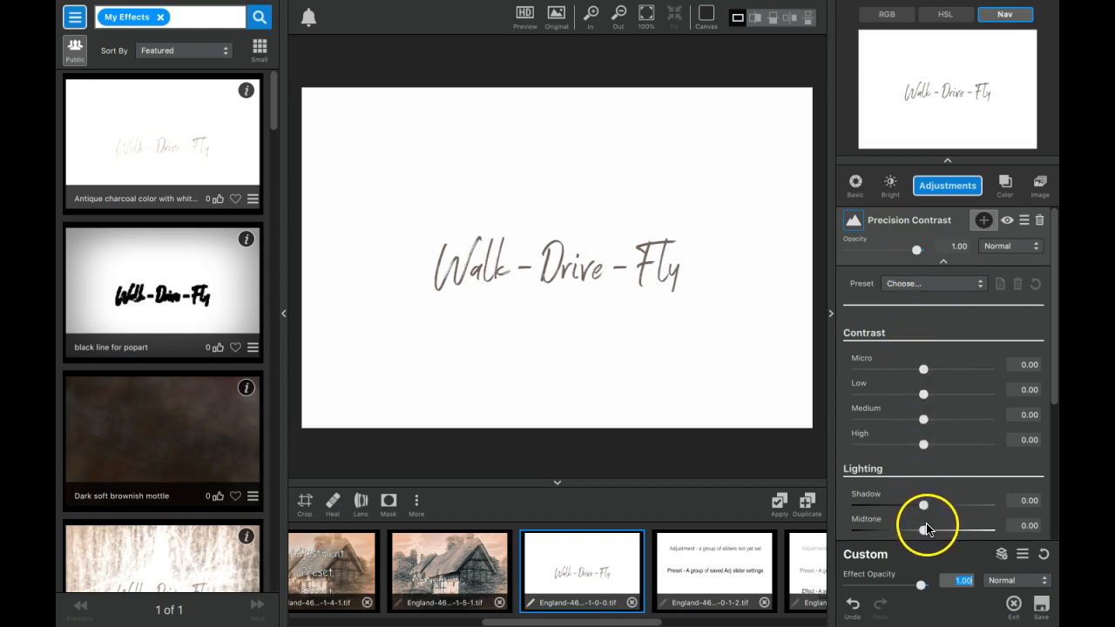
{"action": "scroll", "scroll_direction": "down", "scroll_amount": 3}
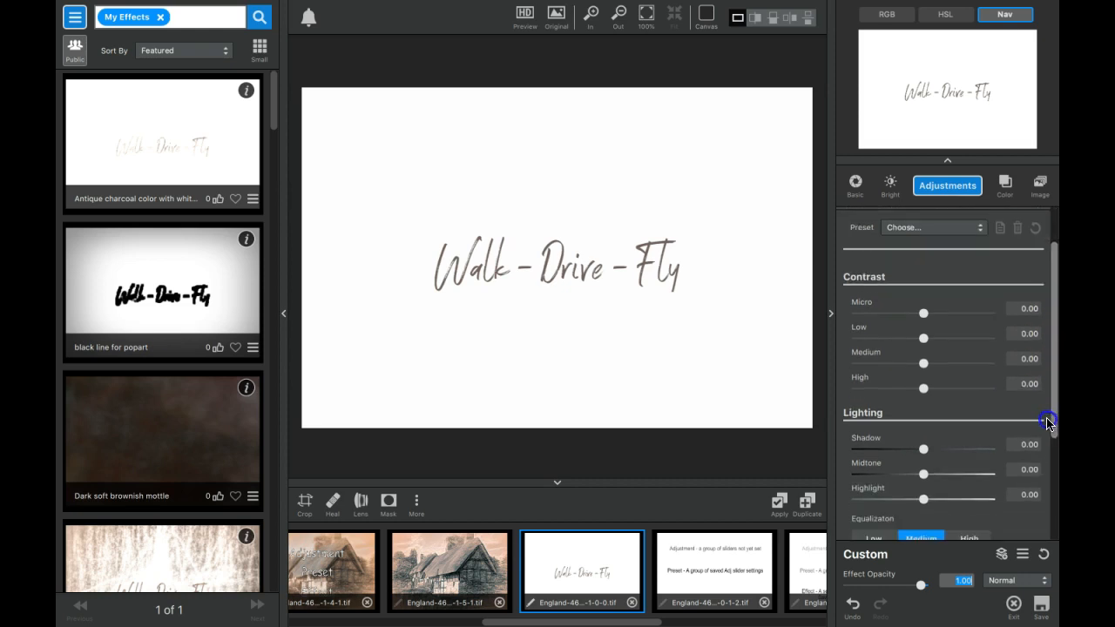
{"action": "scroll", "scroll_direction": "down", "scroll_amount": 3}
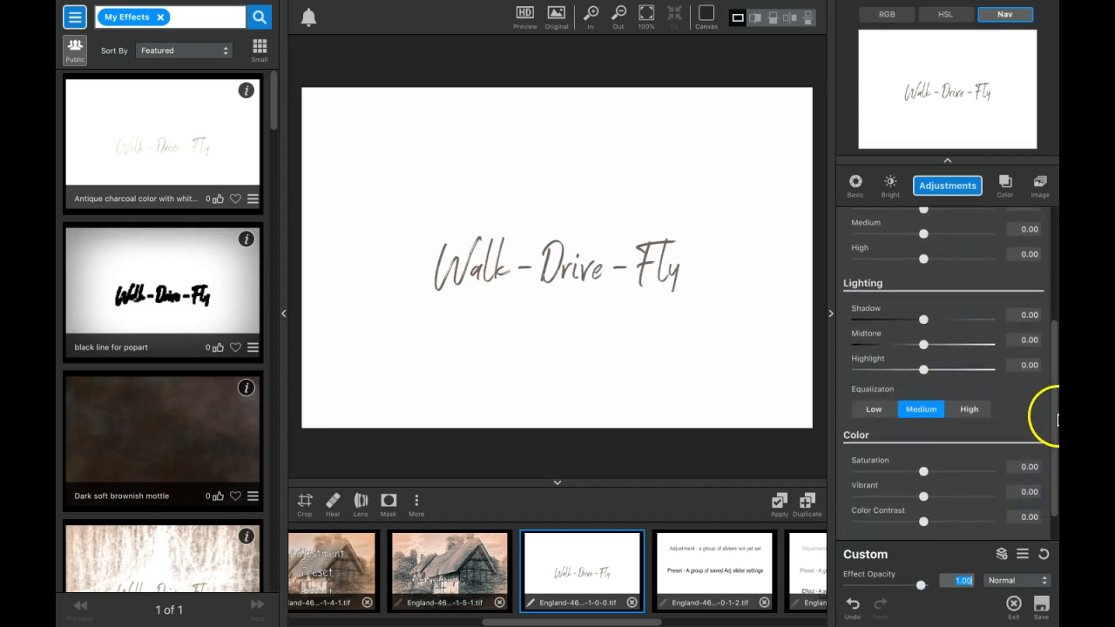
{"action": "scroll", "scroll_direction": "up", "scroll_amount": 3}
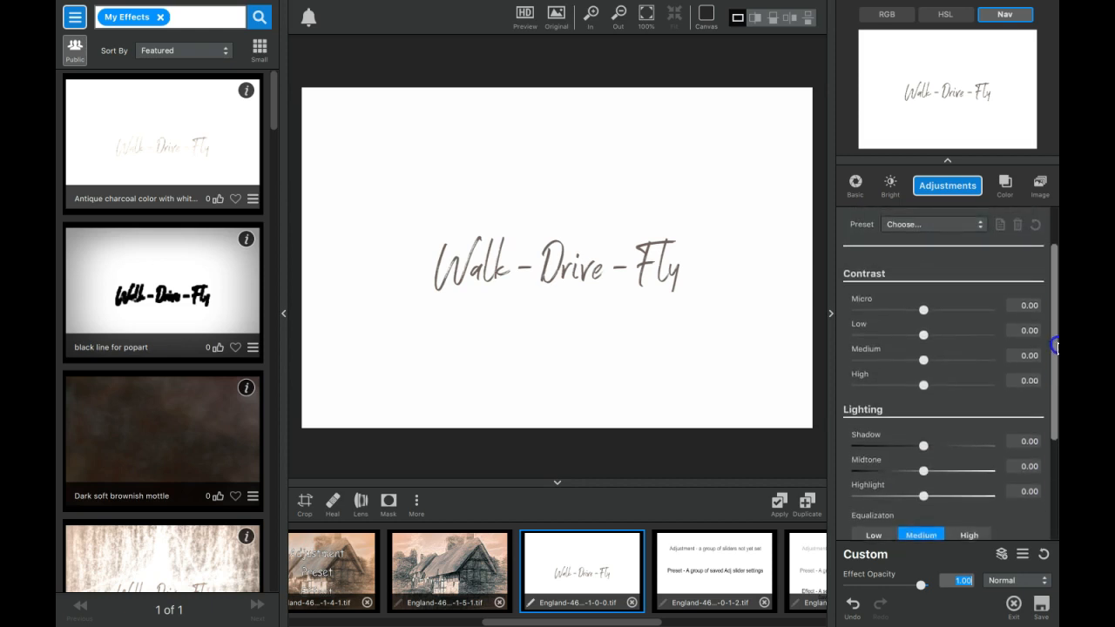
{"action": "scroll", "scroll_direction": "up", "scroll_amount": 3}
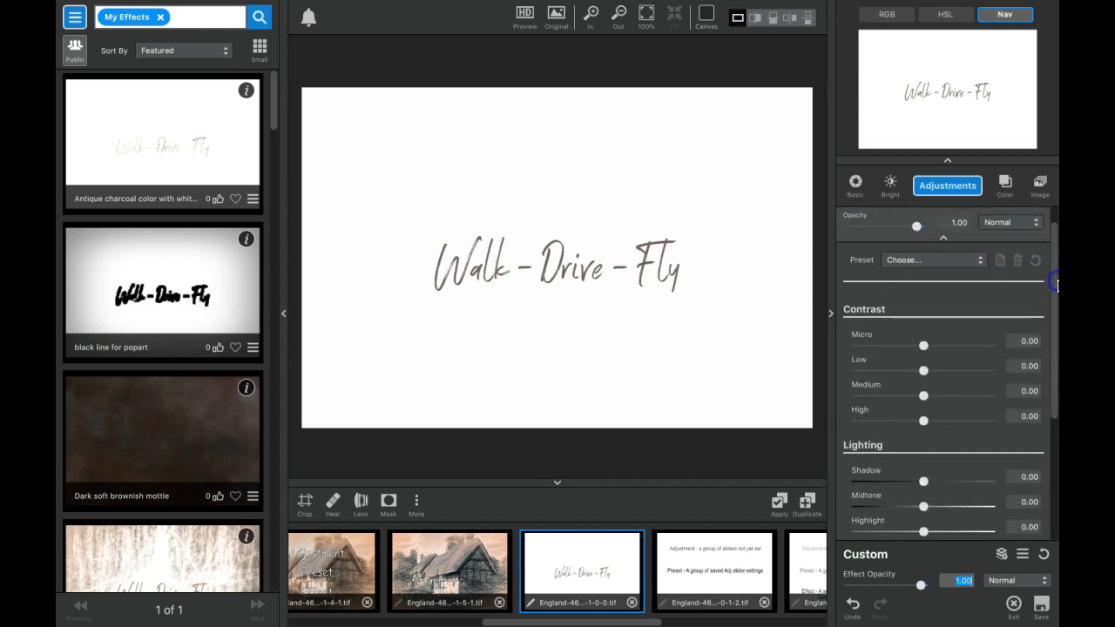
{"action": "left_click", "coordinate": [983, 220]}
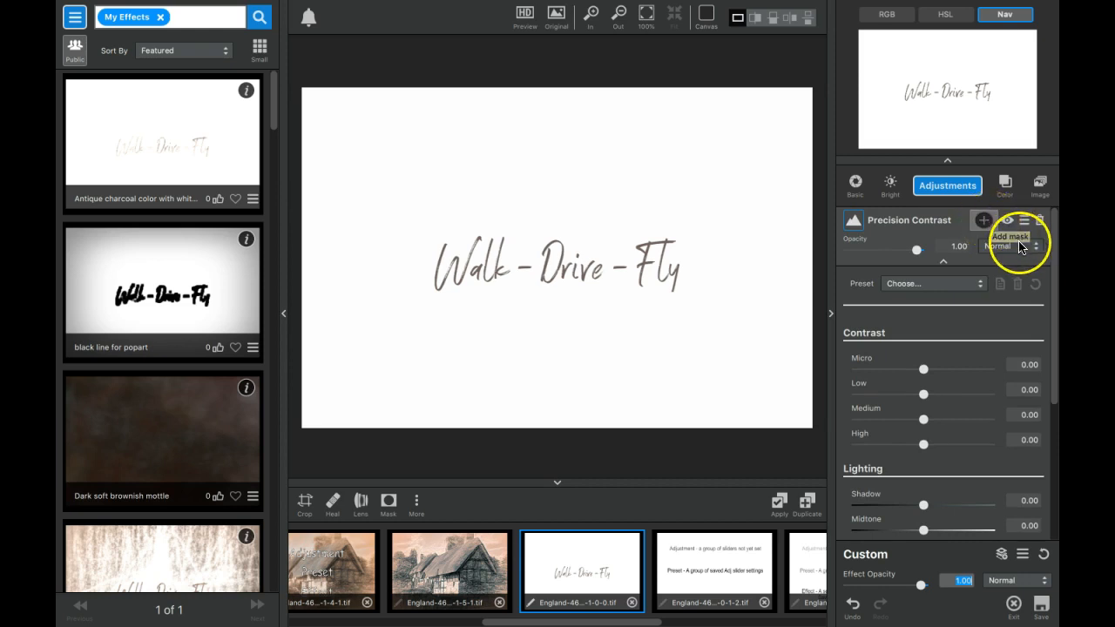
{"action": "mouse_move", "coordinate": [1035, 246]}
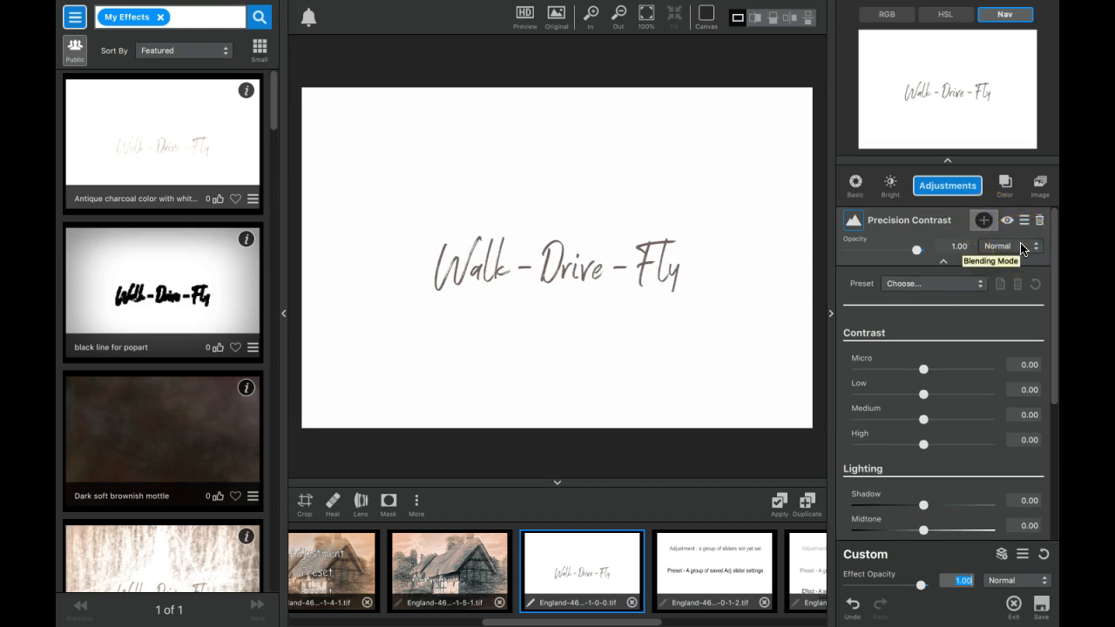
{"action": "mouse_move", "coordinate": [815, 314]}
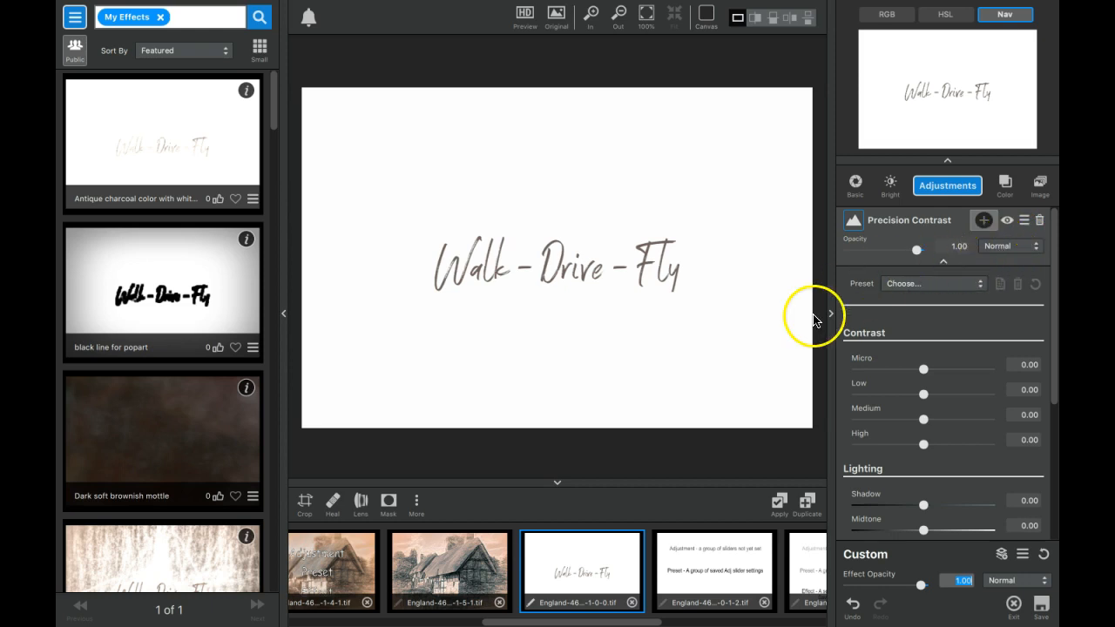
{"action": "mouse_move", "coordinate": [909, 374]}
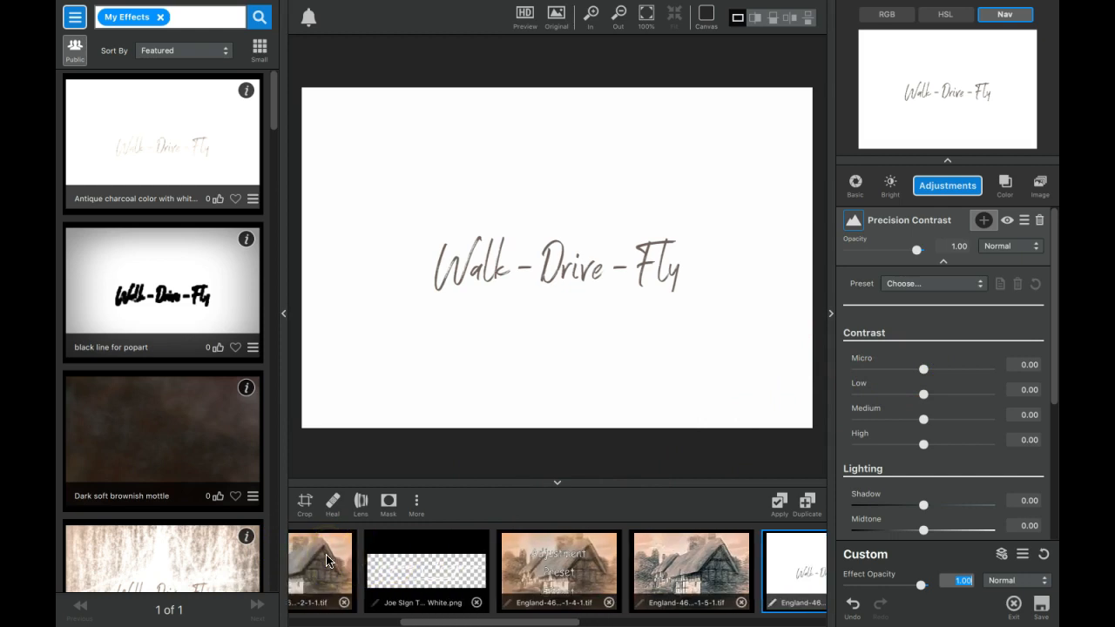
{"action": "scroll", "scroll_direction": "left", "scroll_amount": 3}
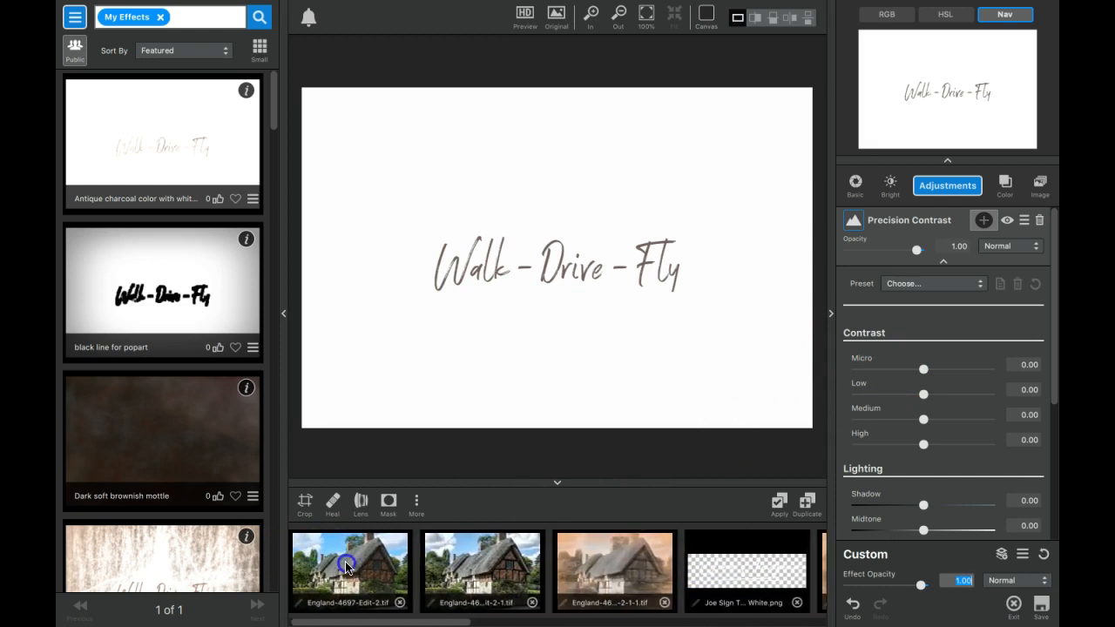
- Load the original colour thatched-cottage photo for editing
{"action": "left_click", "coordinate": [348, 572]}
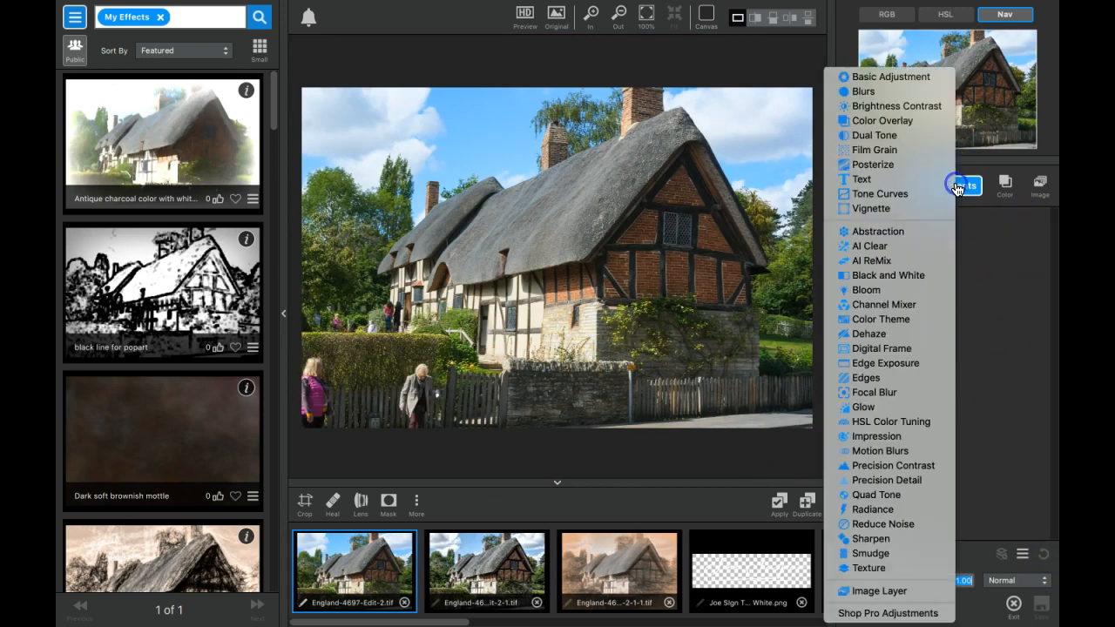
{"action": "mouse_move", "coordinate": [875, 135]}
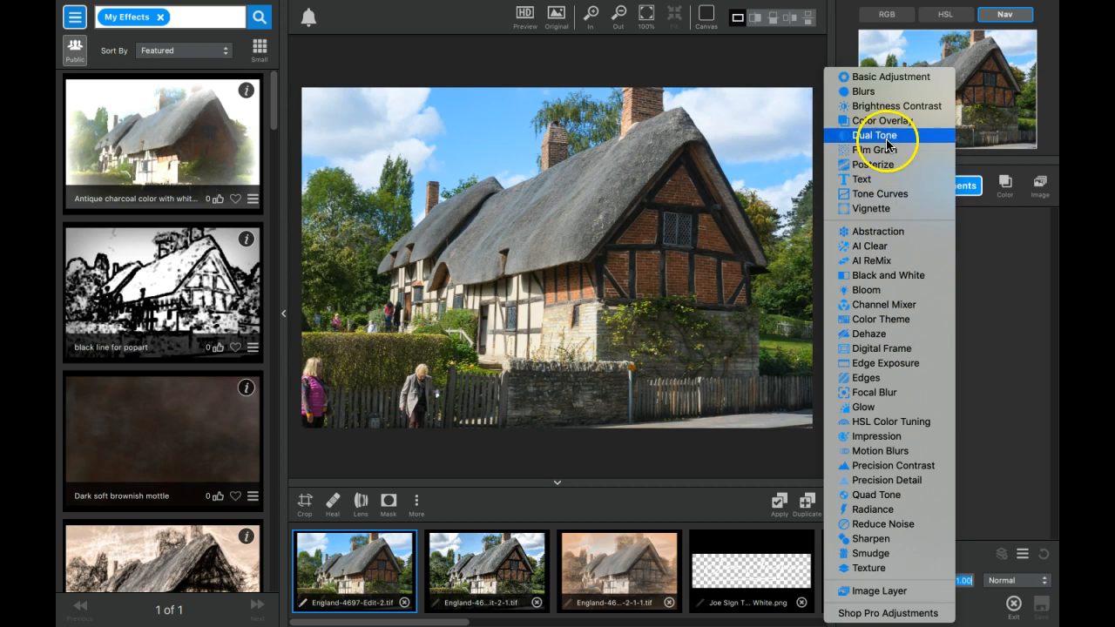
{"action": "mouse_move", "coordinate": [889, 76]}
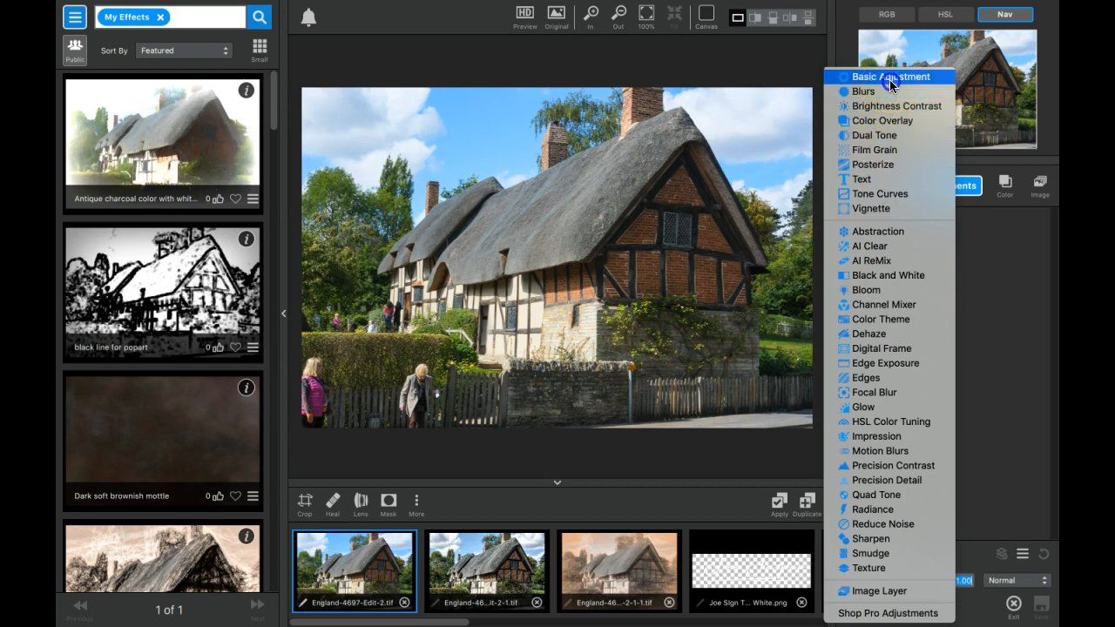
- Add a Basic Adjustment with Black Level 0.10 and White Level 0.30
{"action": "left_click", "coordinate": [889, 77]}
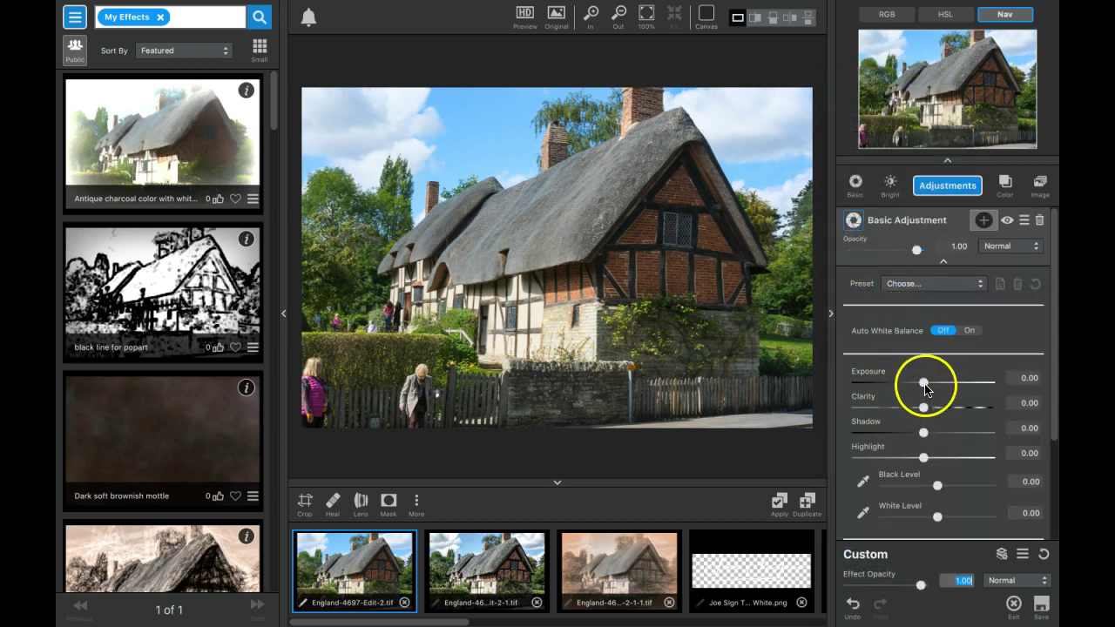
{"action": "left_click_drag", "start_coordinate": [898, 383], "coordinate": [930, 384]}
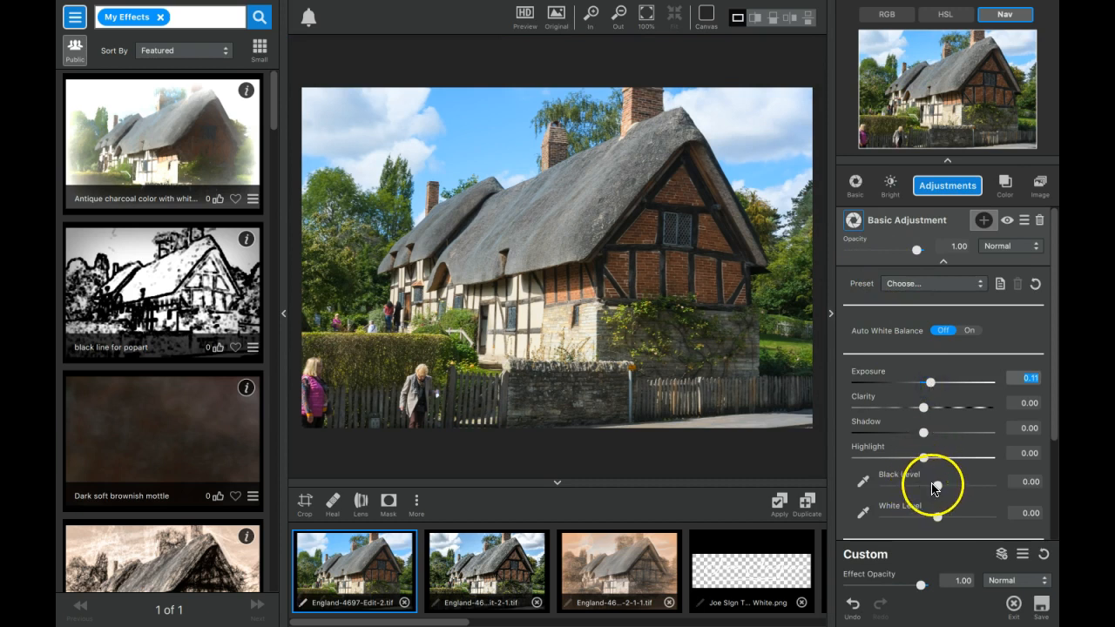
{"action": "left_click_drag", "start_coordinate": [930, 488], "coordinate": [937, 488]}
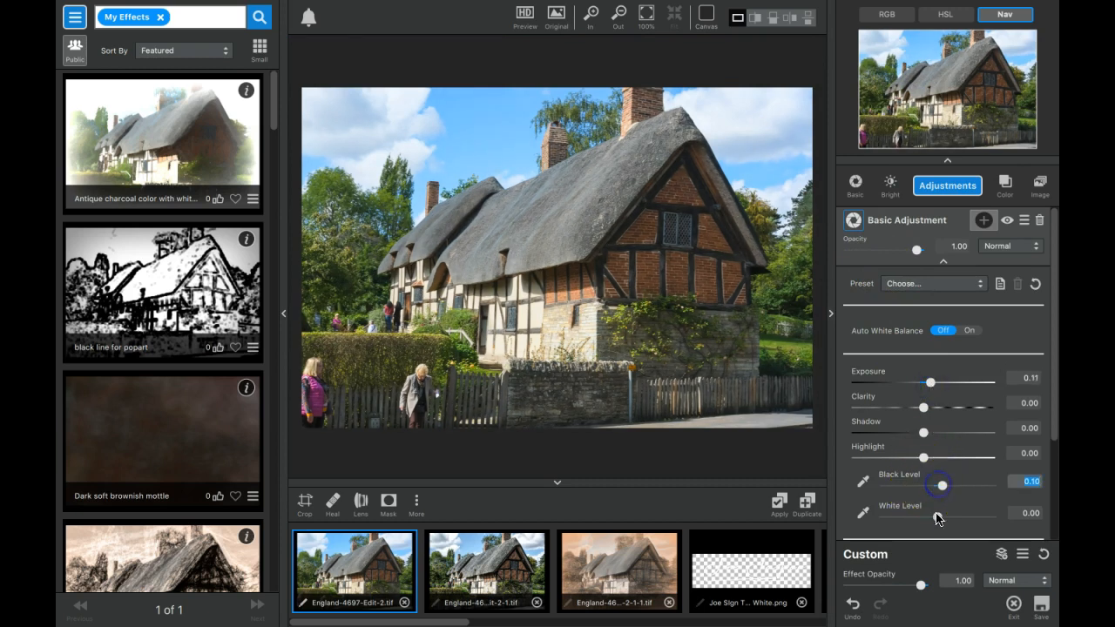
{"action": "left_click_drag", "start_coordinate": [937, 512], "coordinate": [951, 515]}
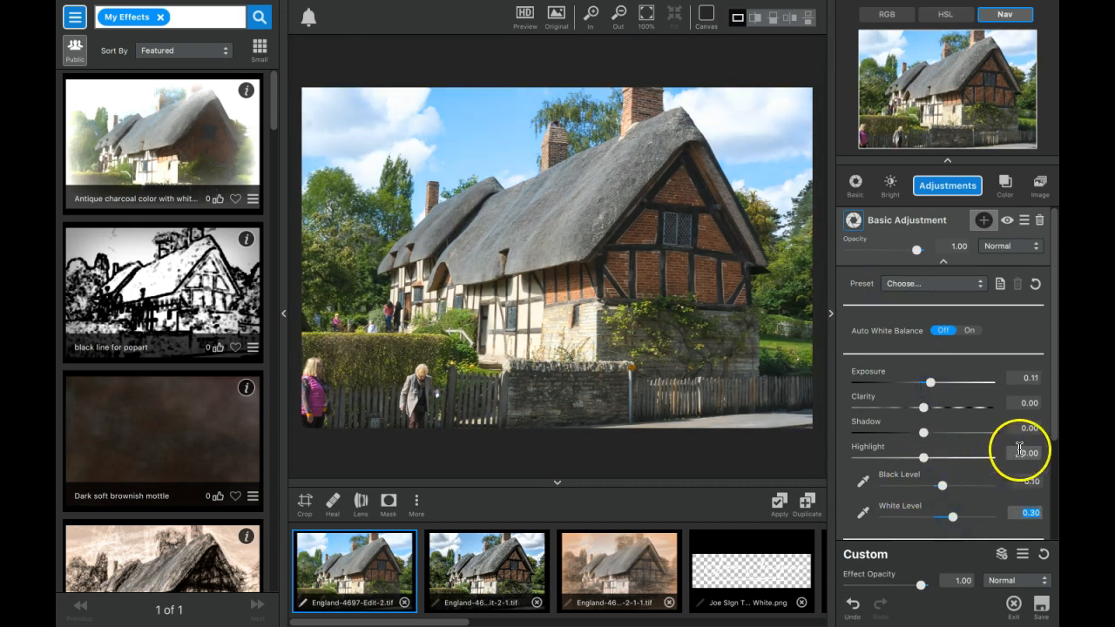
{"action": "scroll", "scroll_direction": "down", "scroll_amount": 3}
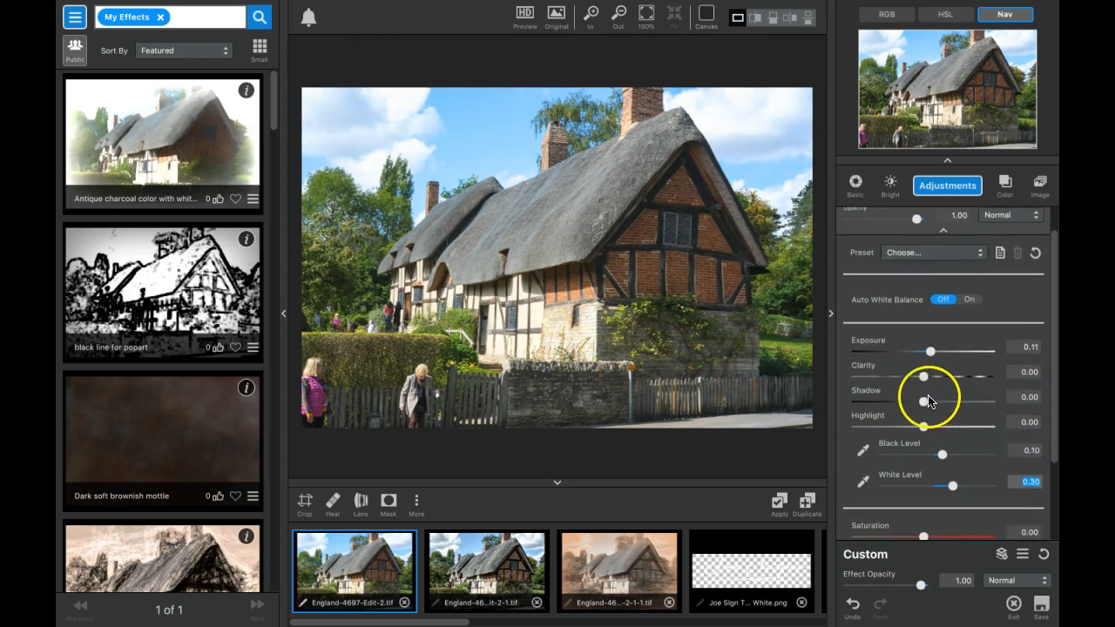
- Set Shadow 0.29, Highlight -0.20 and warm Temperature to 0.08
{"action": "left_click_drag", "start_coordinate": [919, 400], "coordinate": [933, 401]}
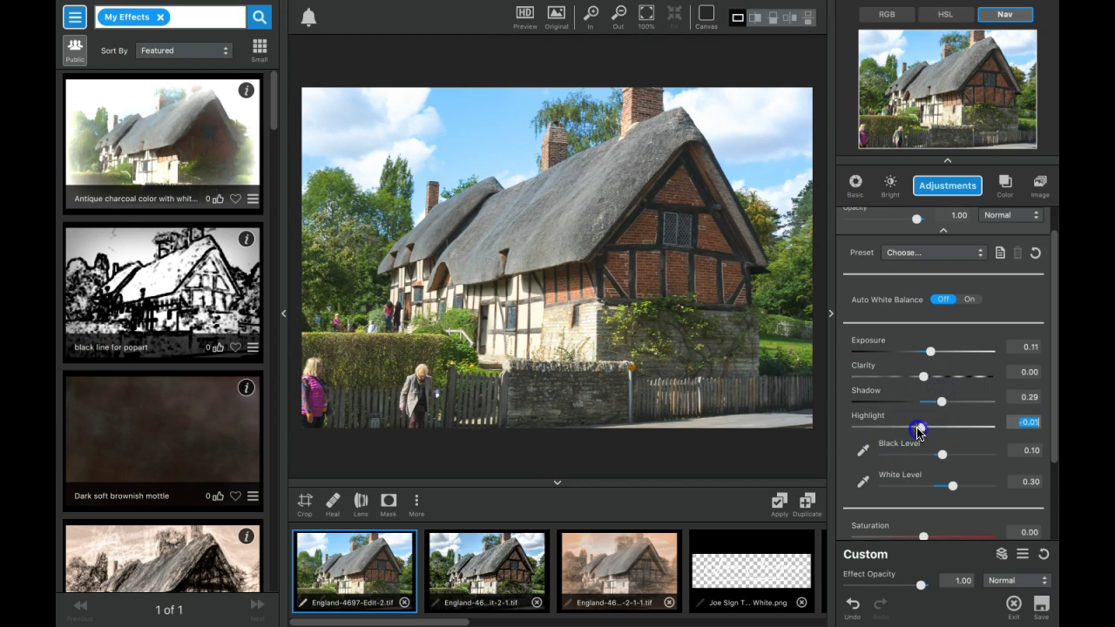
{"action": "left_click_drag", "start_coordinate": [920, 425], "coordinate": [888, 425]}
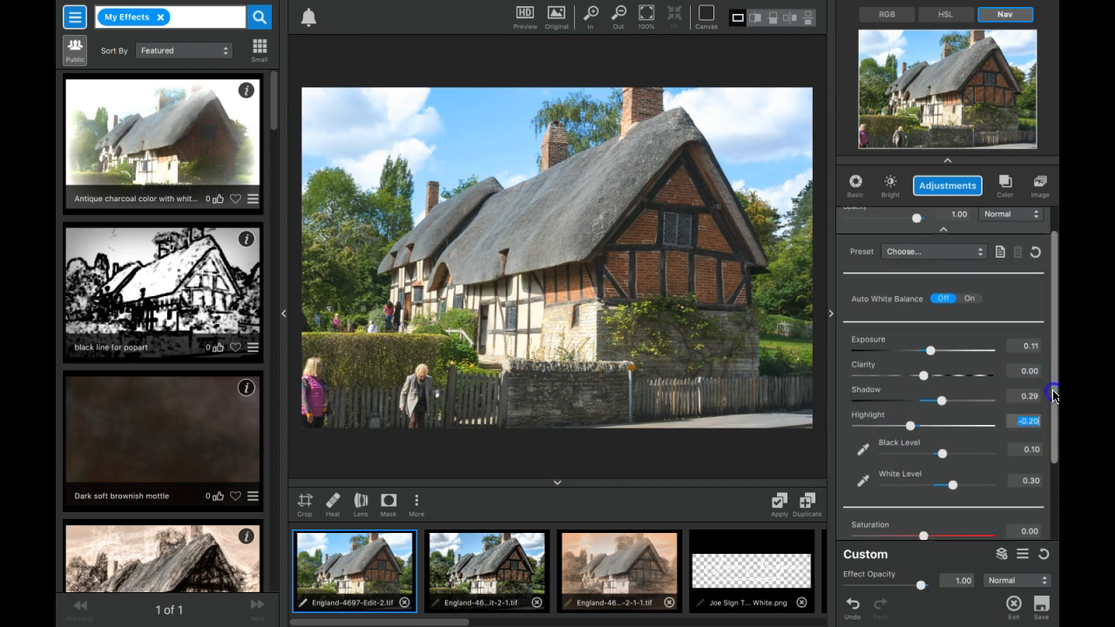
{"action": "scroll", "scroll_direction": "down", "scroll_amount": 3}
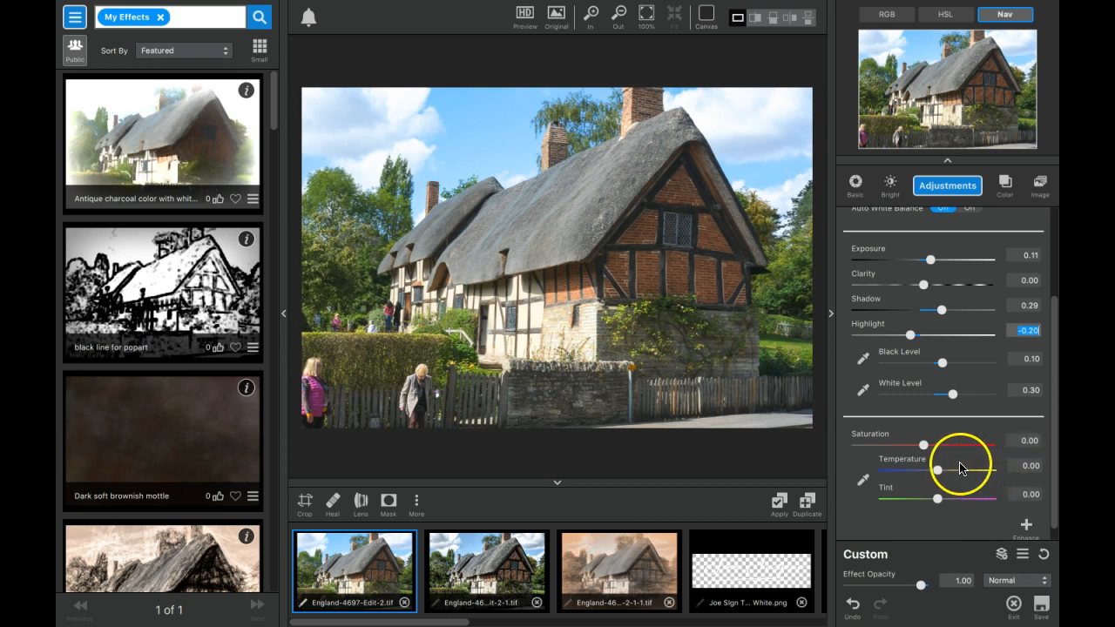
{"action": "left_click_drag", "start_coordinate": [937, 470], "coordinate": [945, 470]}
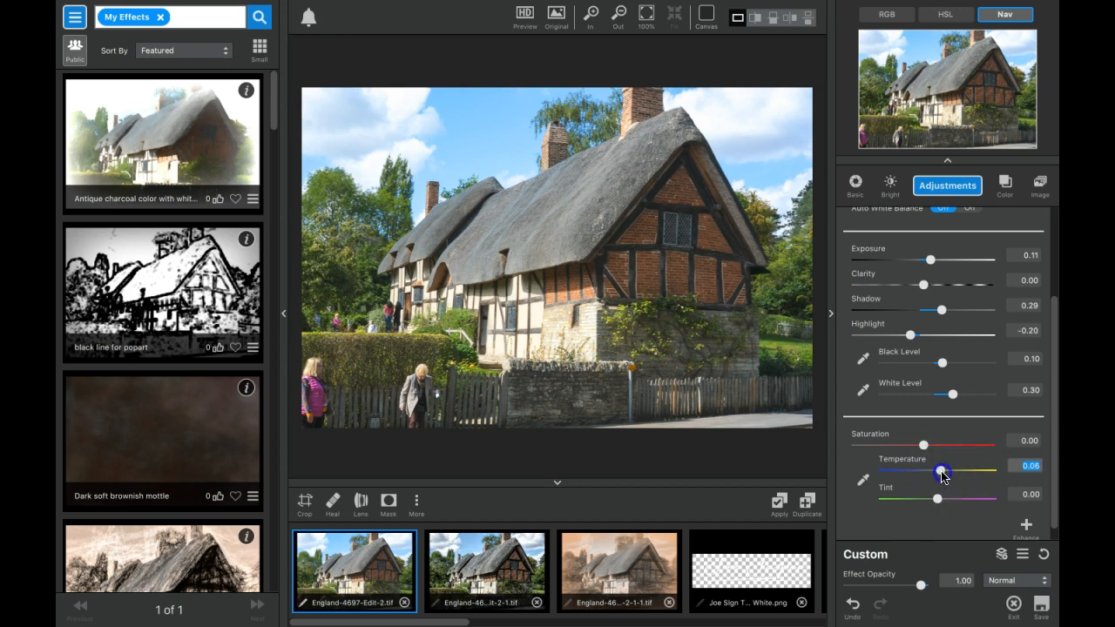
{"action": "scroll", "scroll_direction": "down", "scroll_amount": 3}
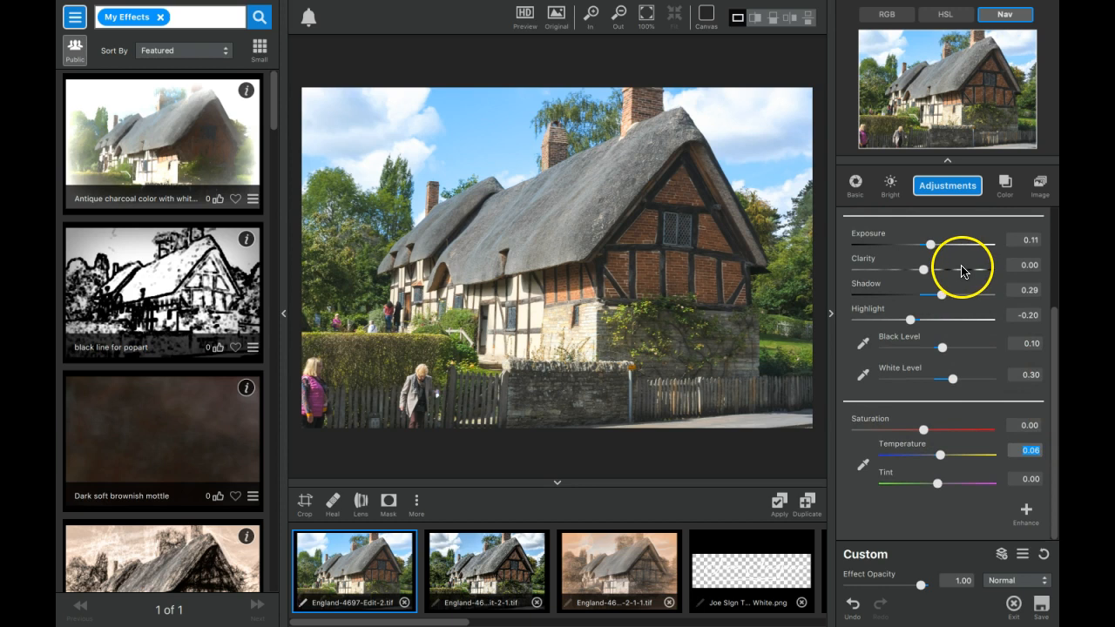
{"action": "mouse_move", "coordinate": [966, 235]}
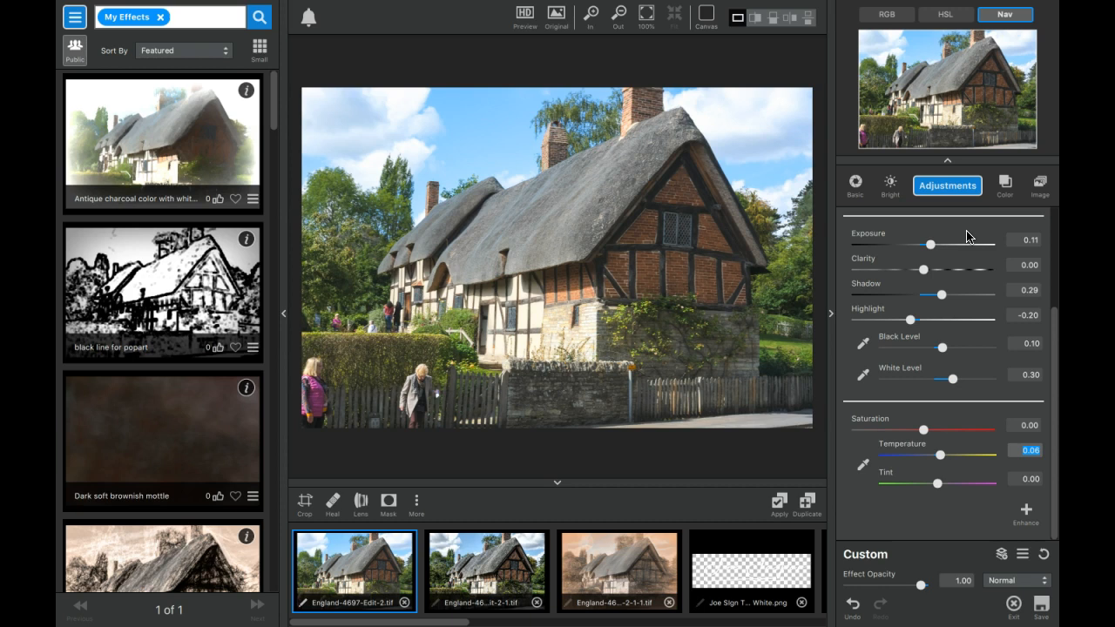
{"action": "mouse_move", "coordinate": [967, 217]}
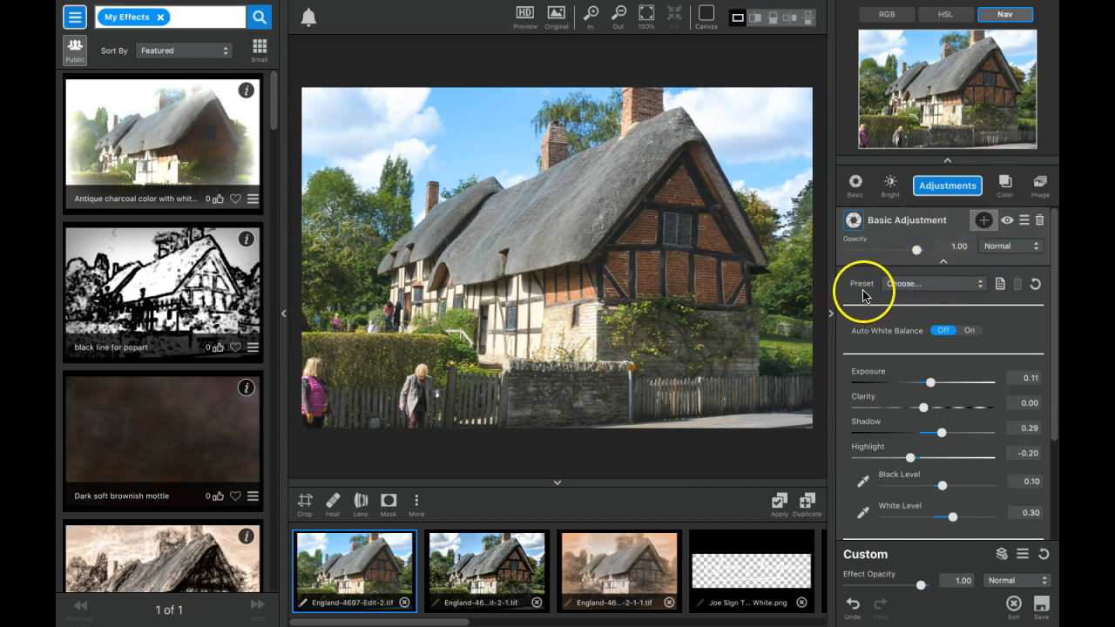
{"action": "scroll", "scroll_direction": "right", "scroll_amount": 3}
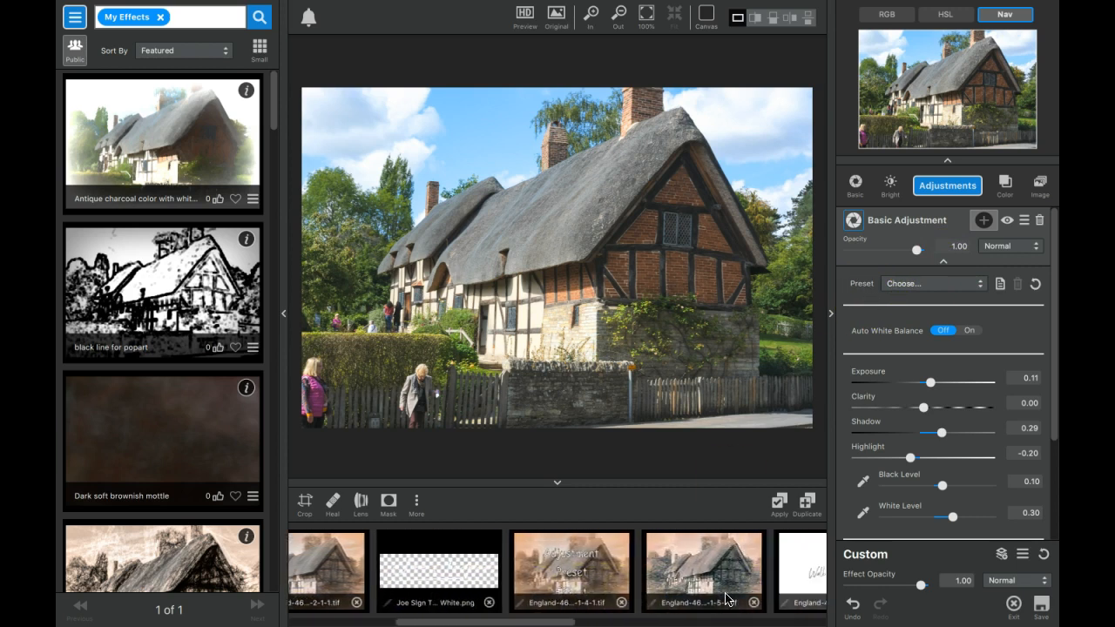
- Show the adjustments-vs-presets slide and expand the Clarity effects category
{"action": "left_click", "coordinate": [648, 572]}
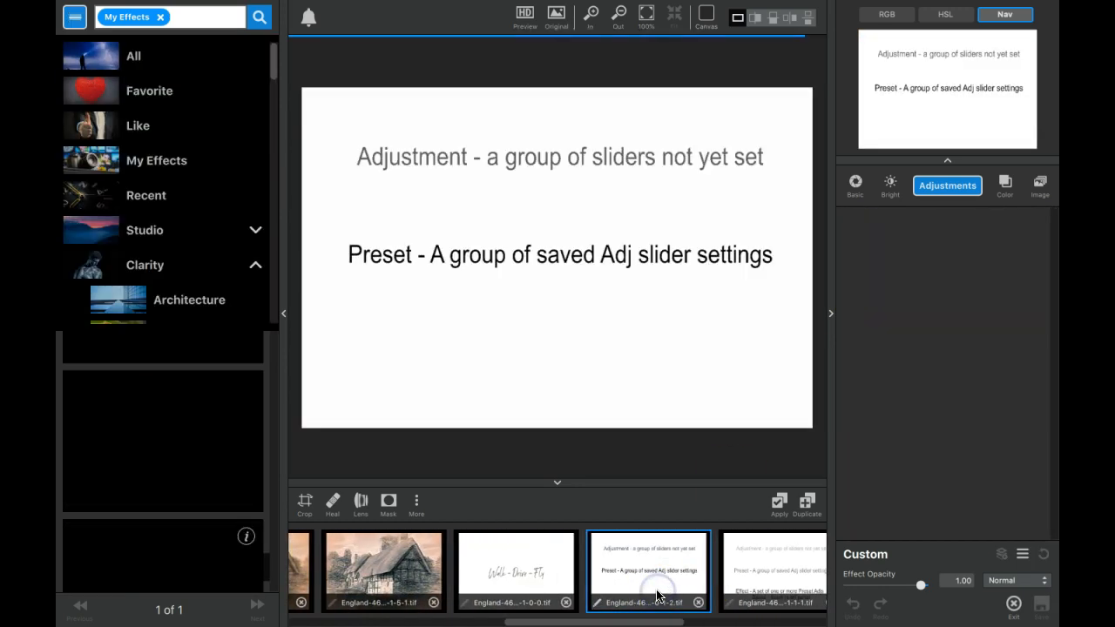
{"action": "left_click", "coordinate": [144, 265]}
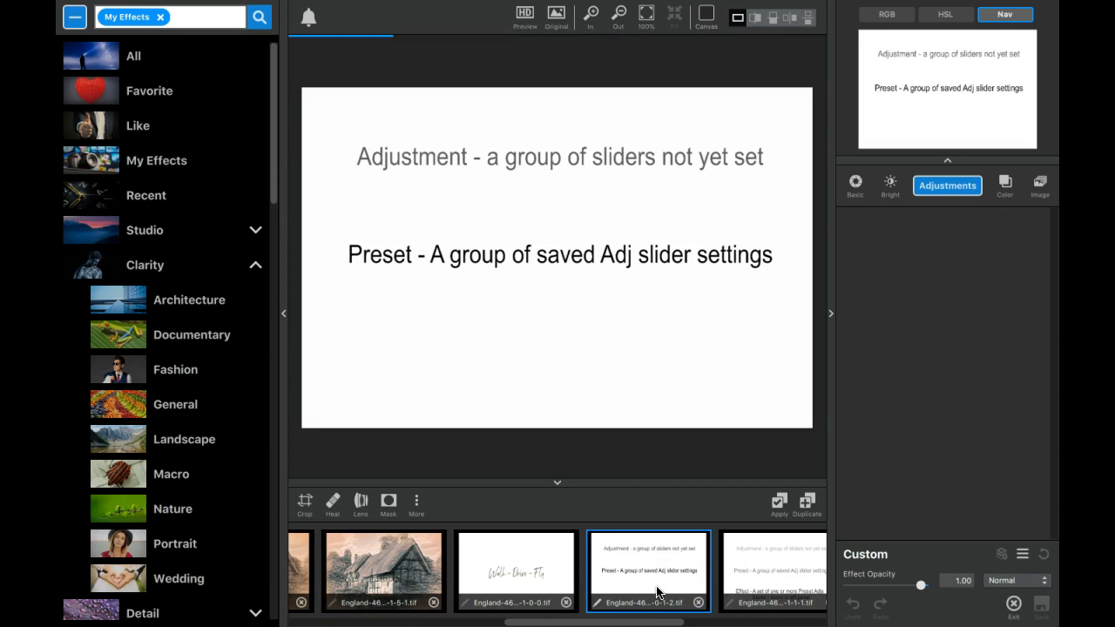
{"action": "mouse_move", "coordinate": [641, 404]}
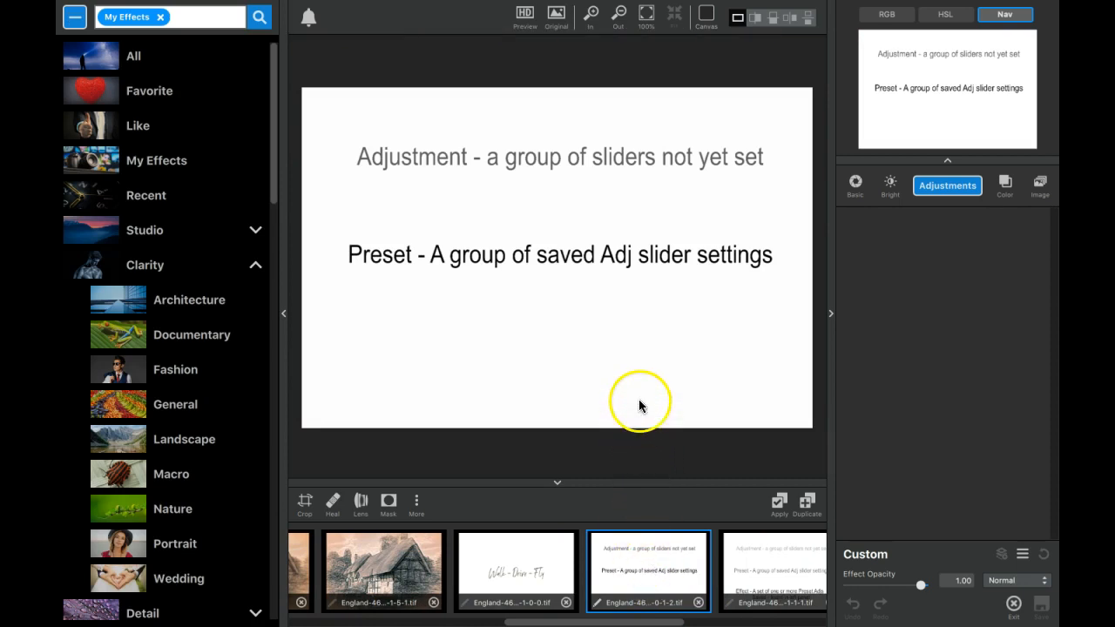
{"action": "mouse_move", "coordinate": [516, 190]}
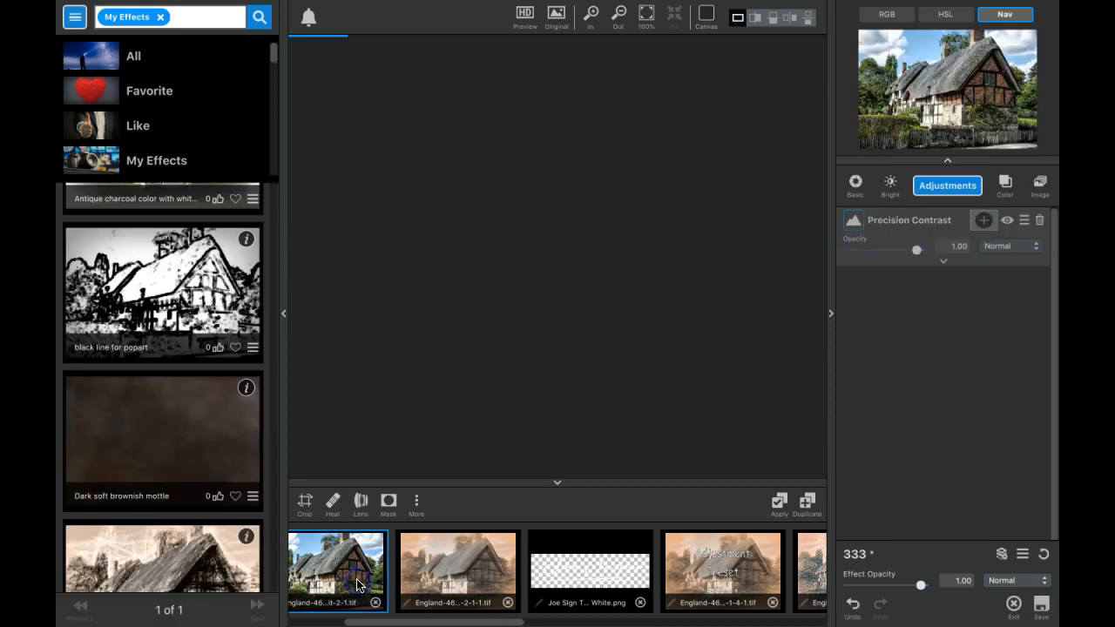
- On the cottage photo, swap Basic Adjustment for Precision Contrast set to High Dynamic Range
{"action": "left_click", "coordinate": [457, 571]}
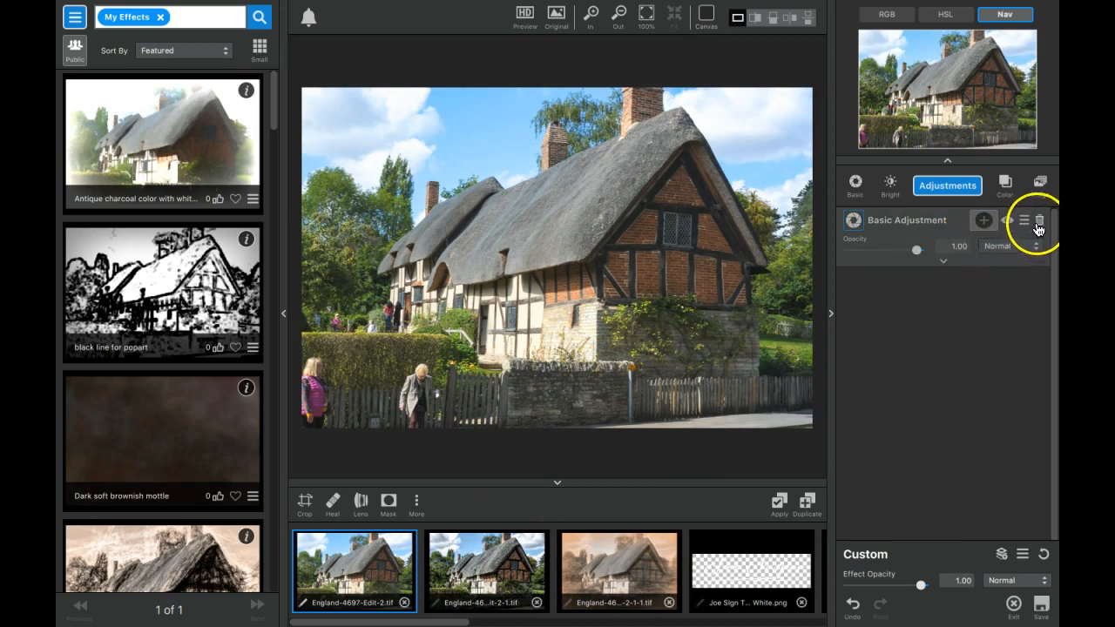
{"action": "left_click", "coordinate": [982, 220]}
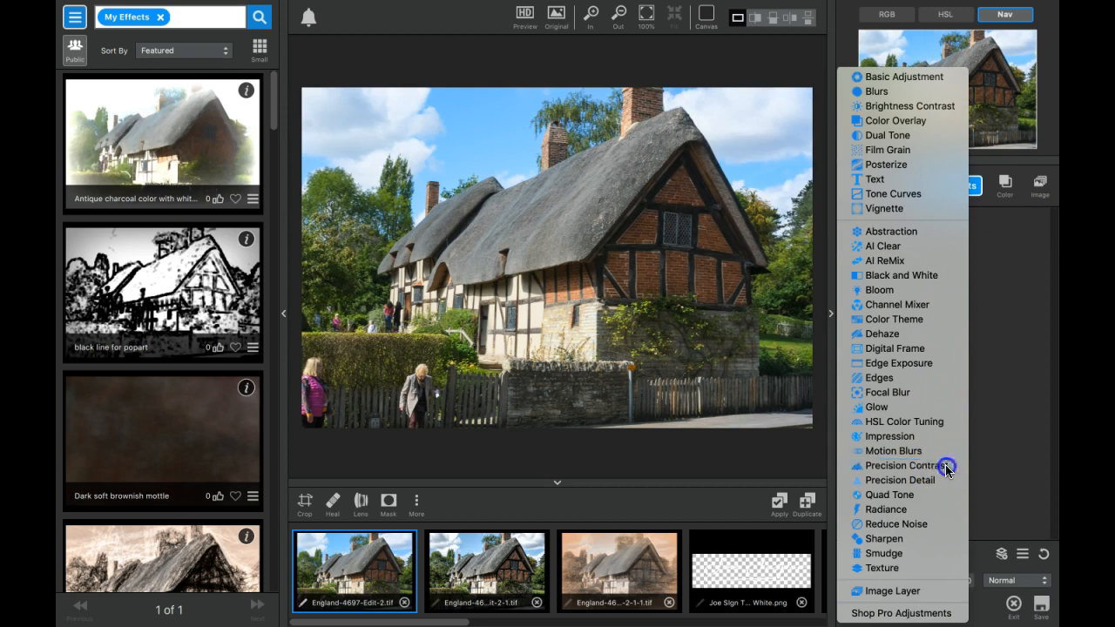
{"action": "left_click", "coordinate": [899, 465]}
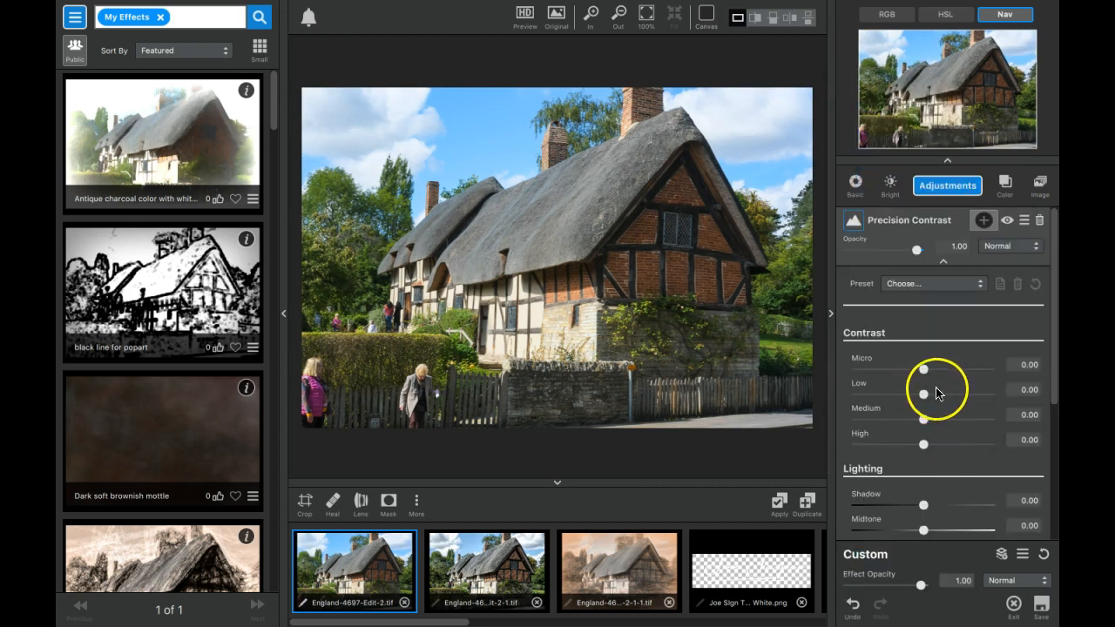
{"action": "mouse_move", "coordinate": [925, 531]}
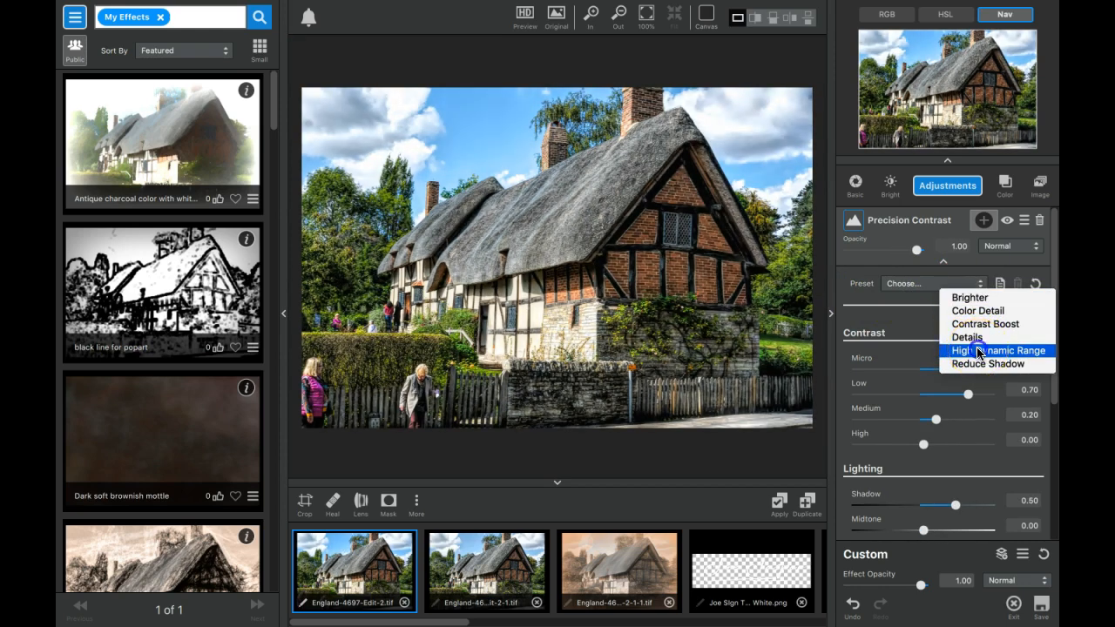
{"action": "left_click", "coordinate": [996, 350]}
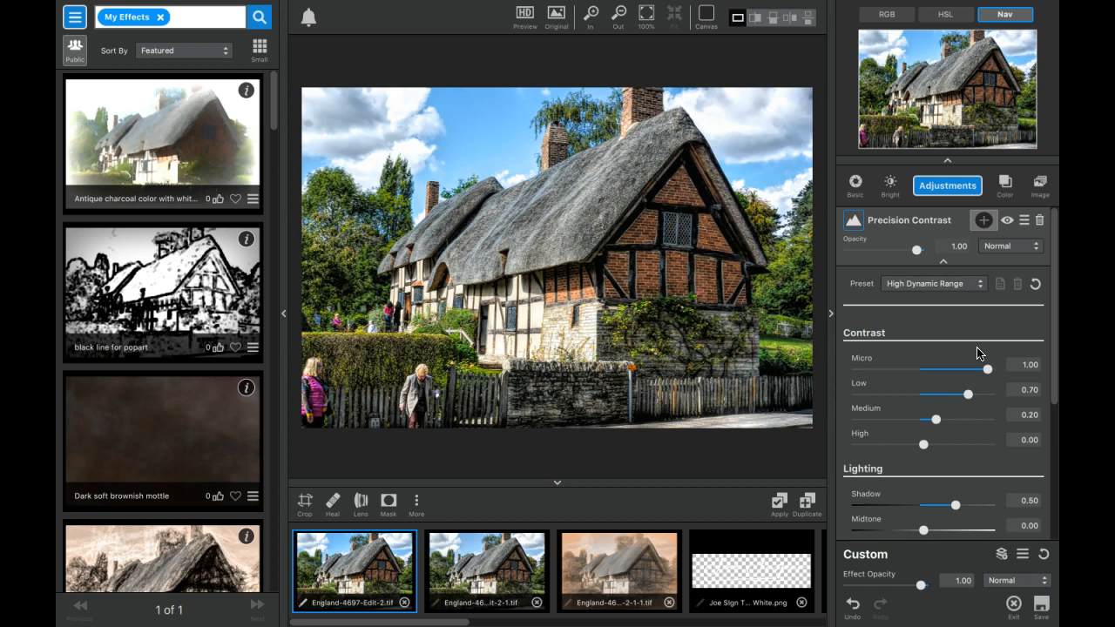
- Collapse and remove the High Dynamic Range Precision Contrast adjustment
{"action": "left_click", "coordinate": [945, 261]}
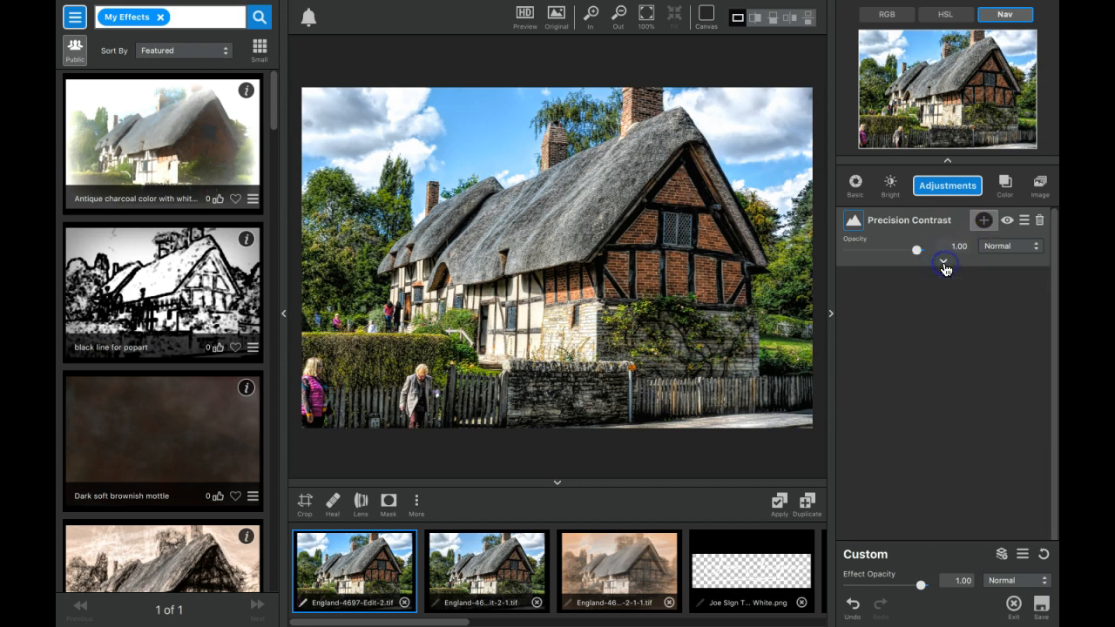
{"action": "mouse_move", "coordinate": [948, 184]}
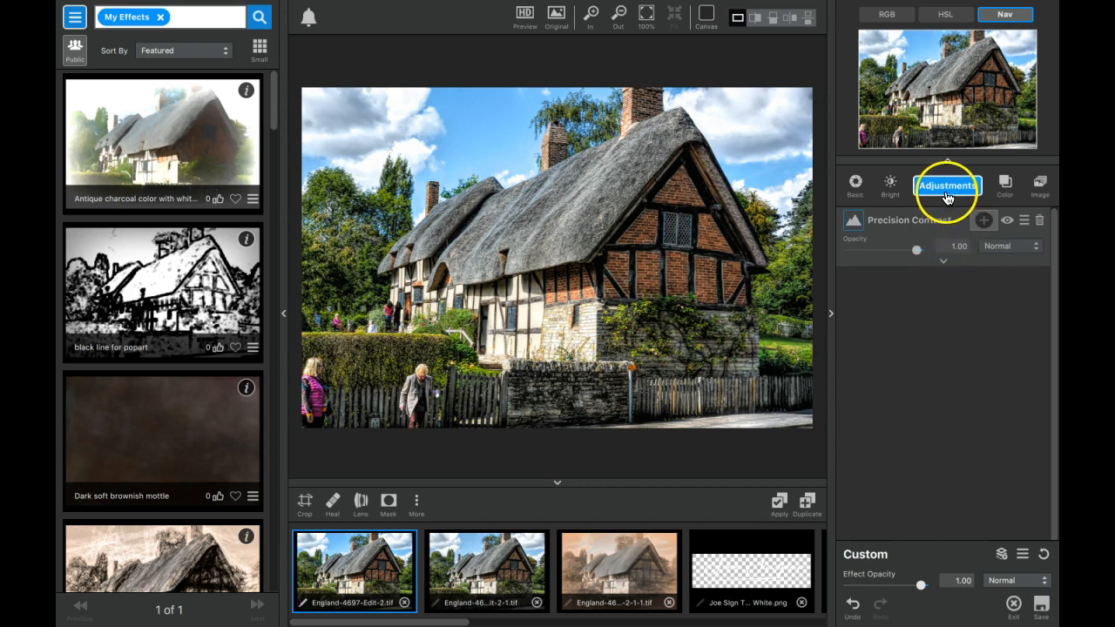
{"action": "mouse_move", "coordinate": [948, 185]}
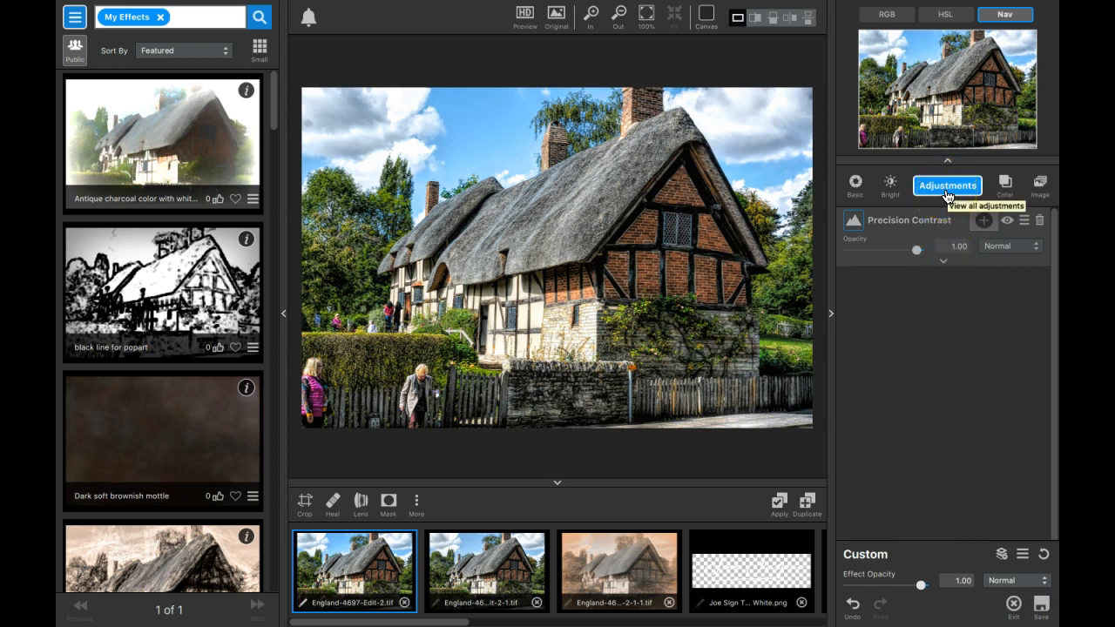
{"action": "mouse_move", "coordinate": [933, 292]}
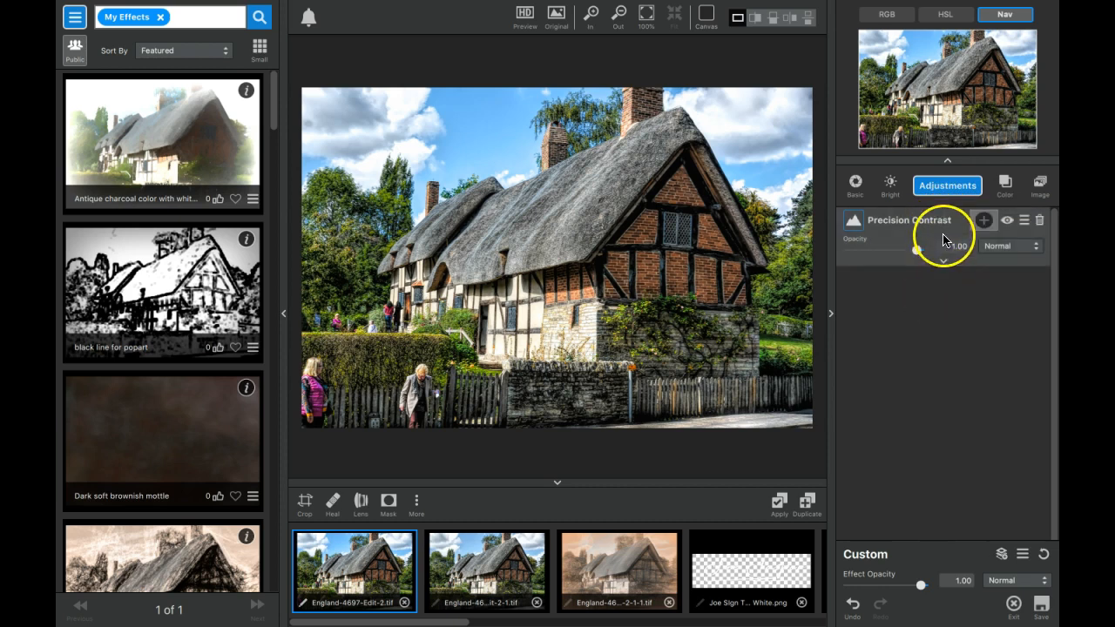
{"action": "mouse_move", "coordinate": [948, 185]}
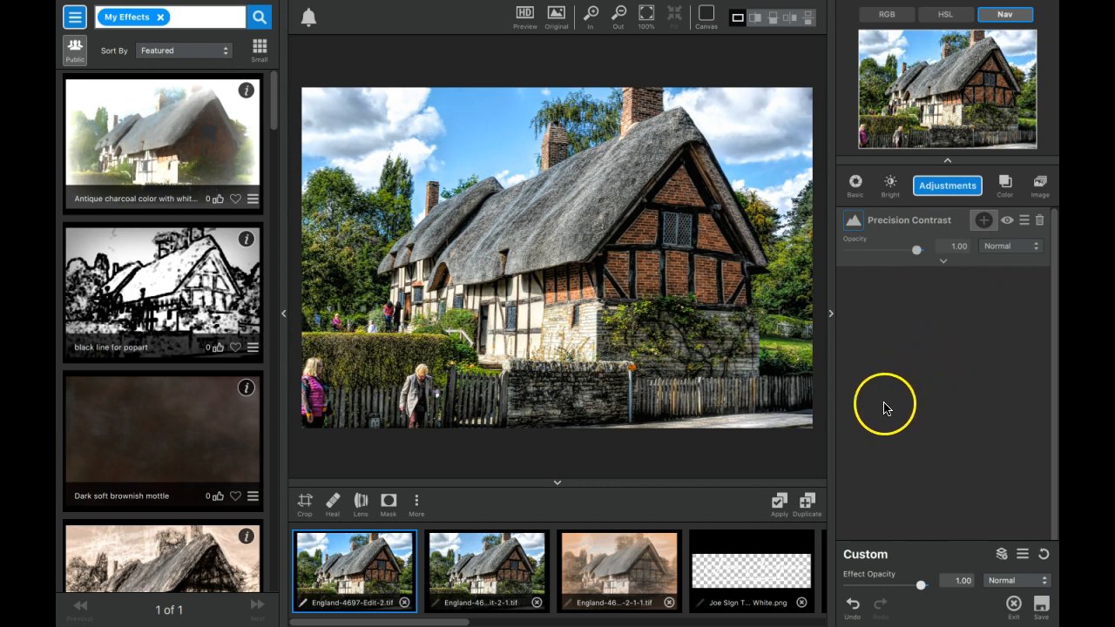
{"action": "mouse_move", "coordinate": [885, 398]}
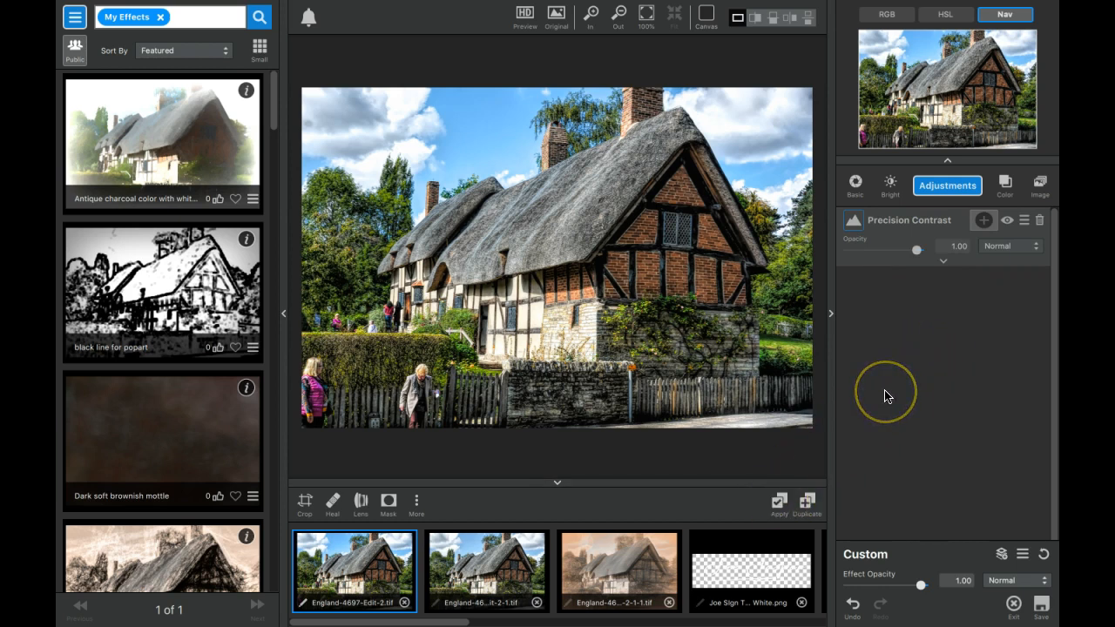
{"action": "mouse_move", "coordinate": [983, 278]}
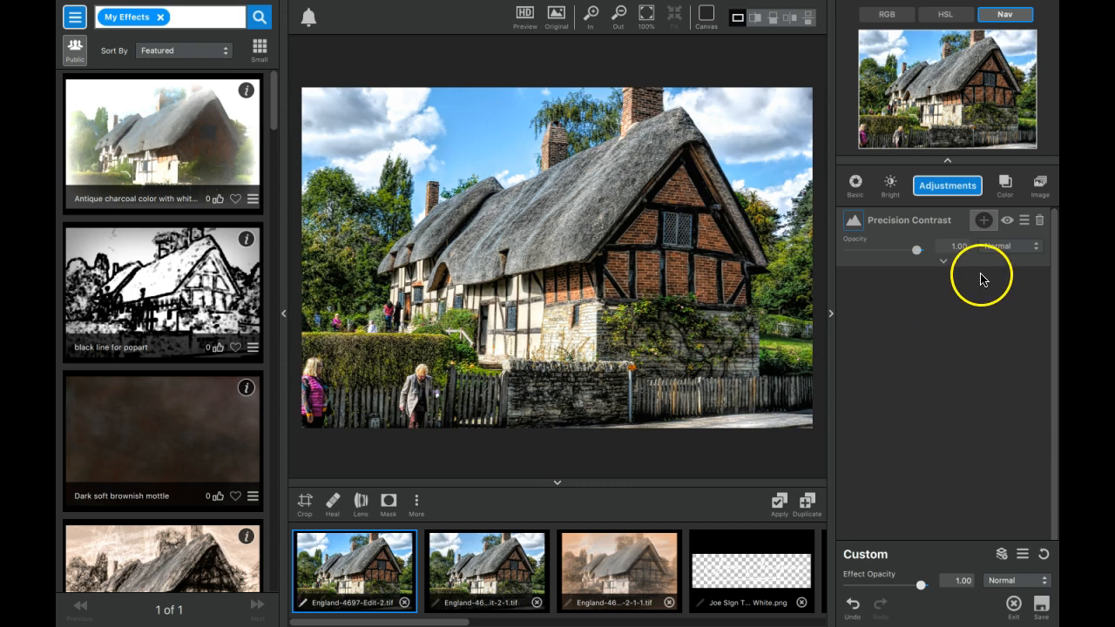
{"action": "left_click", "coordinate": [944, 261]}
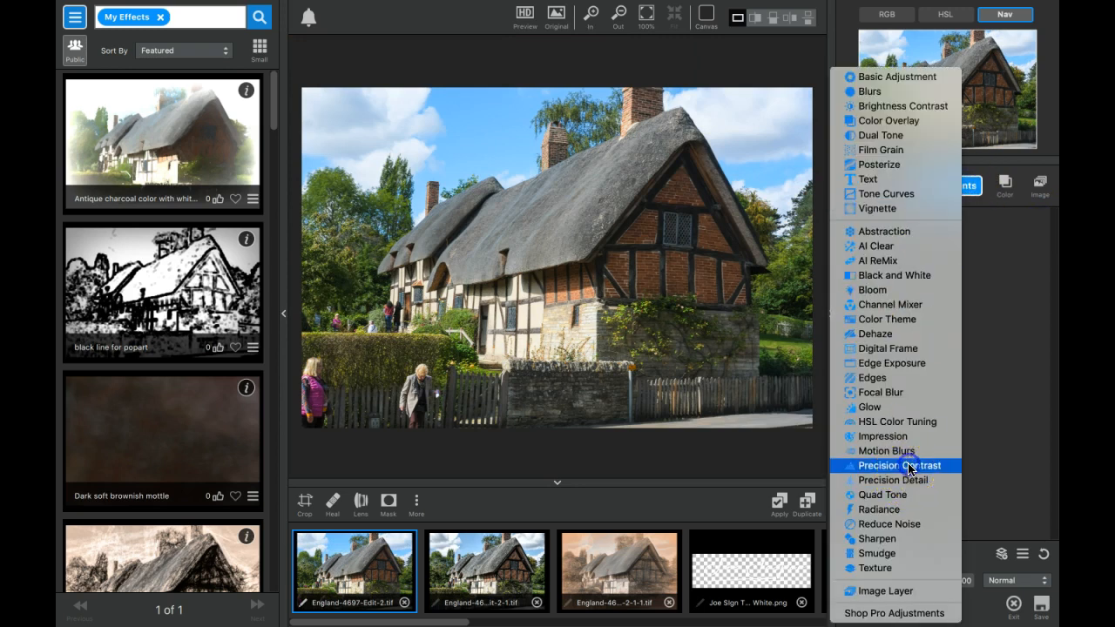
- Re-add Precision Contrast with the High Dynamic Range preset applied to the cottage photo
{"action": "left_click", "coordinate": [898, 466]}
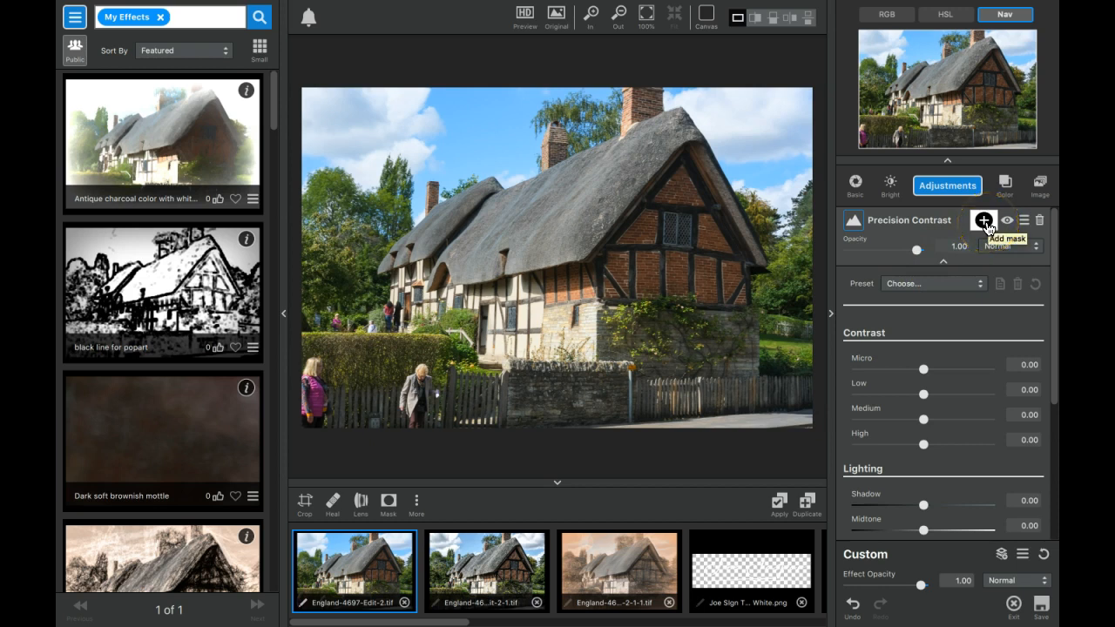
{"action": "mouse_move", "coordinate": [931, 415]}
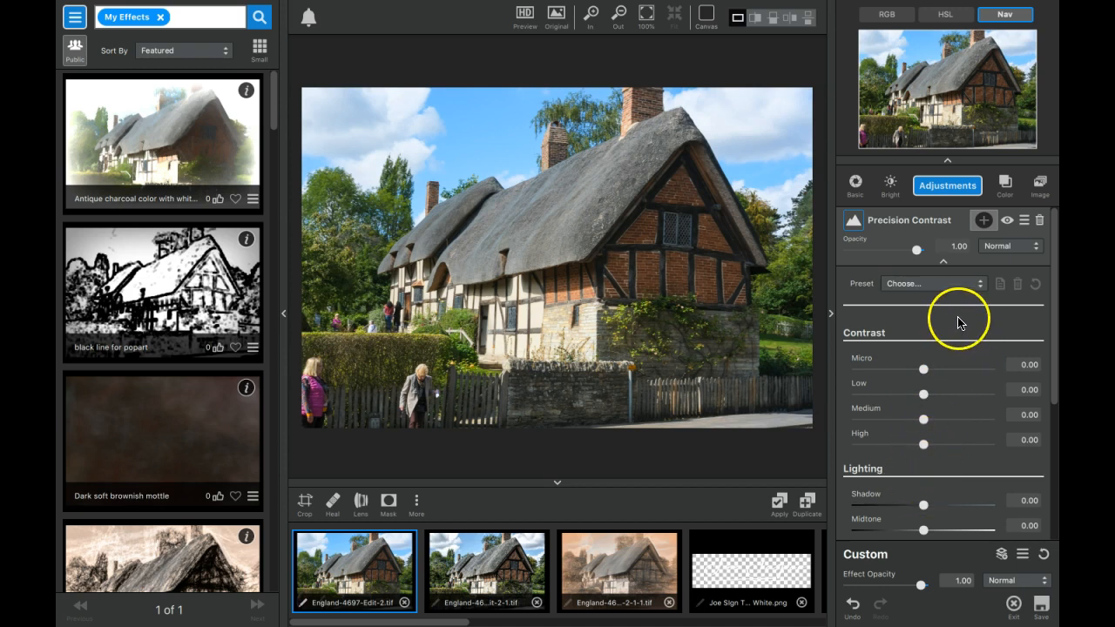
{"action": "mouse_move", "coordinate": [937, 378]}
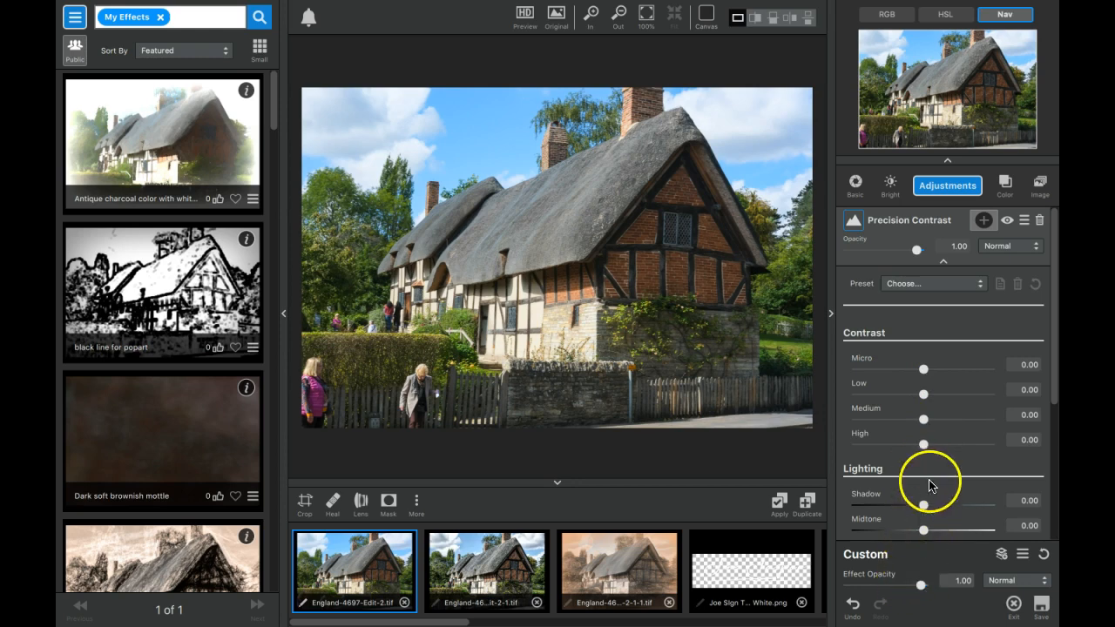
{"action": "left_click", "coordinate": [932, 282]}
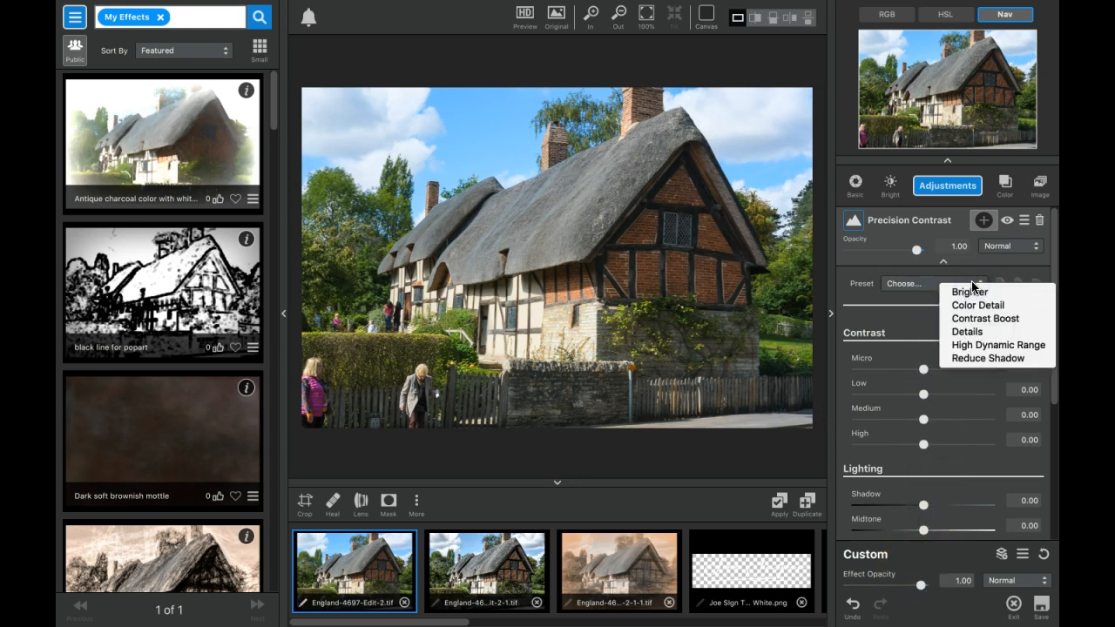
{"action": "left_click", "coordinate": [996, 345]}
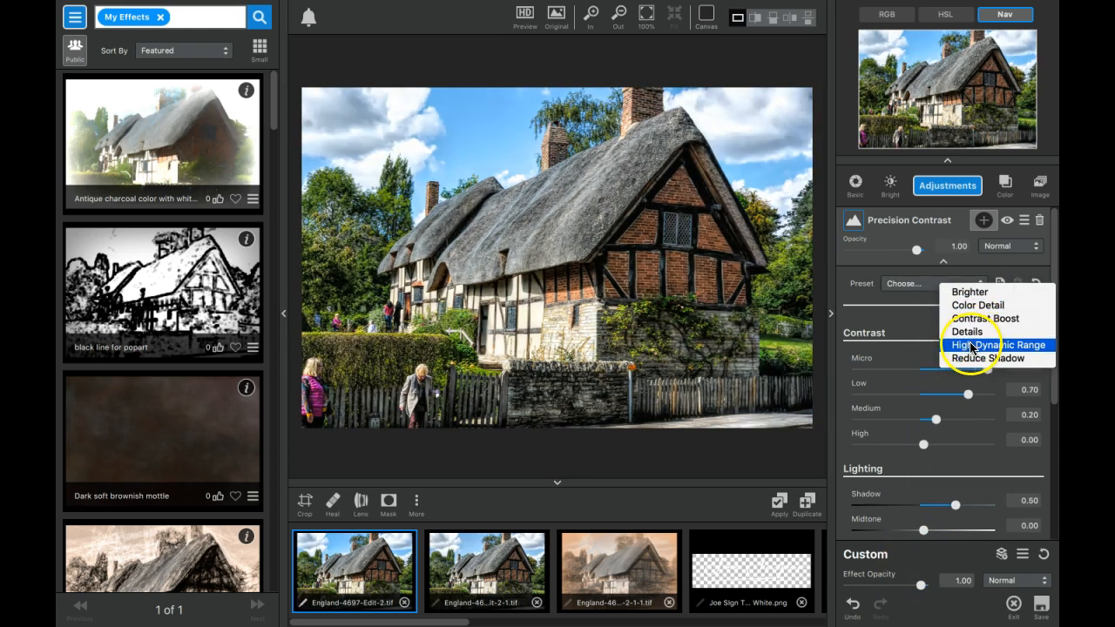
{"action": "left_click", "coordinate": [999, 345]}
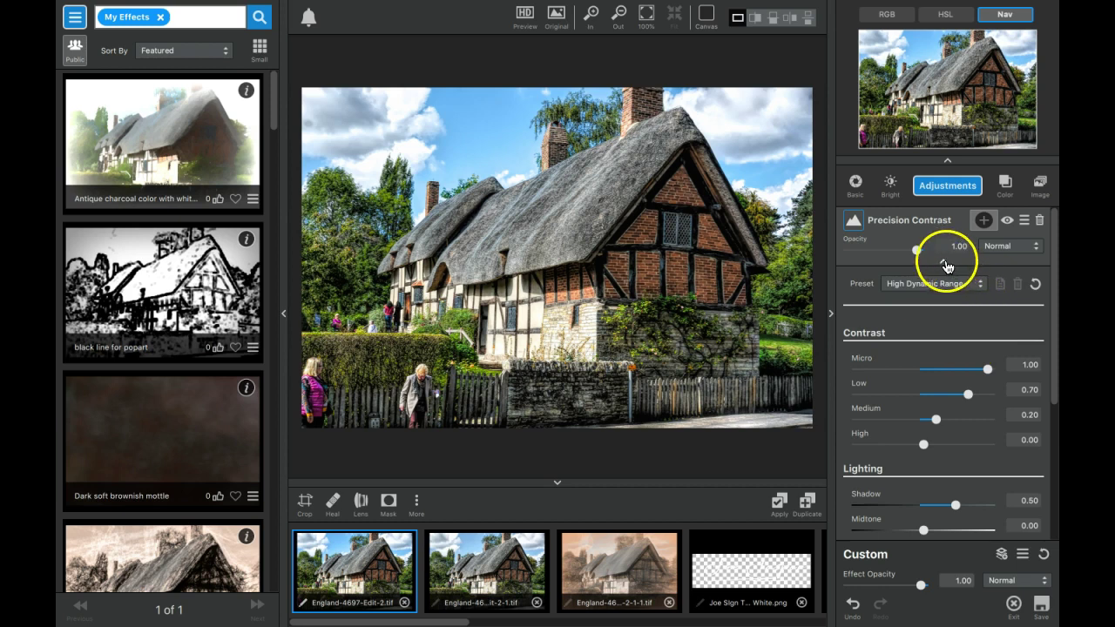
{"action": "left_click", "coordinate": [948, 261]}
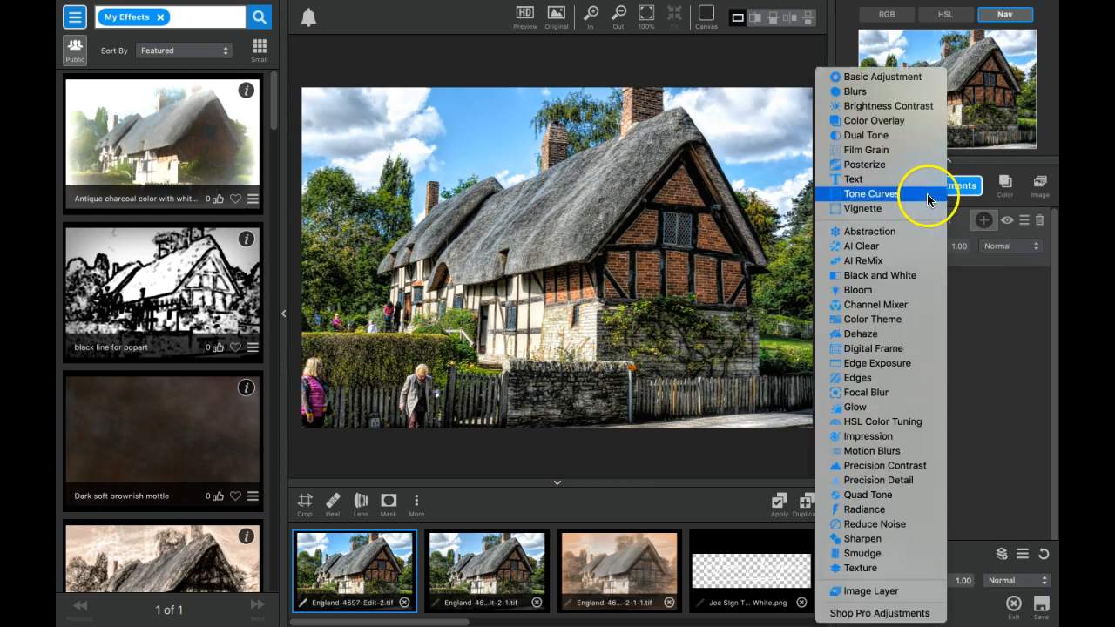
- Add a Basic Adjustment: Exposure 0.27, Highlight -0.36, Black Level -0.23, White Level 0.31
{"action": "left_click", "coordinate": [885, 77]}
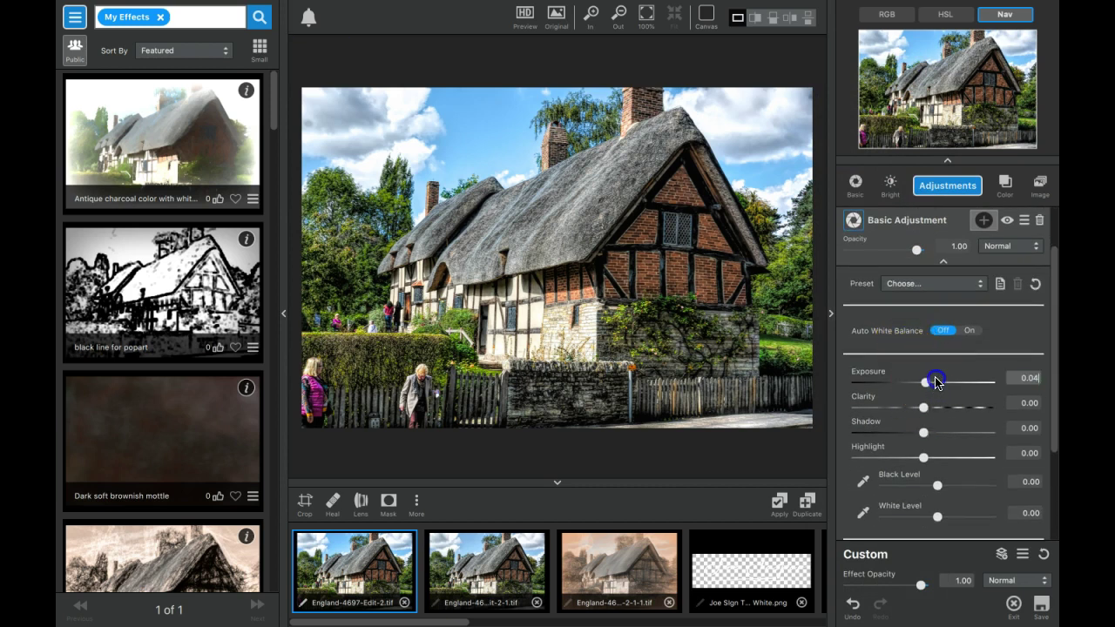
{"action": "left_click_drag", "start_coordinate": [925, 381], "coordinate": [941, 381]}
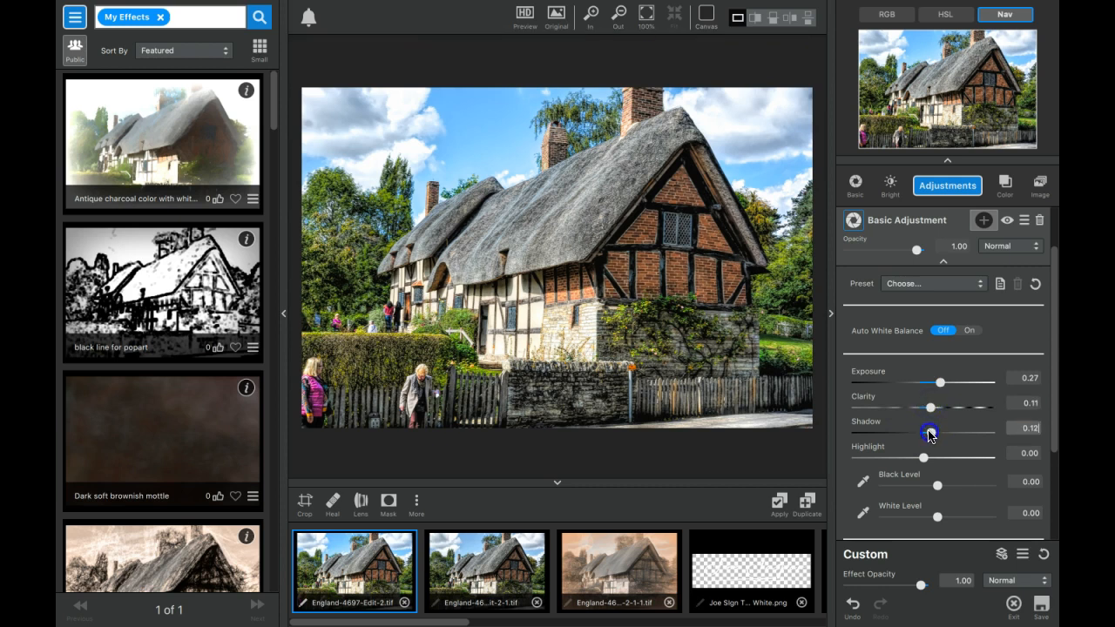
{"action": "left_click_drag", "start_coordinate": [939, 456], "coordinate": [899, 457]}
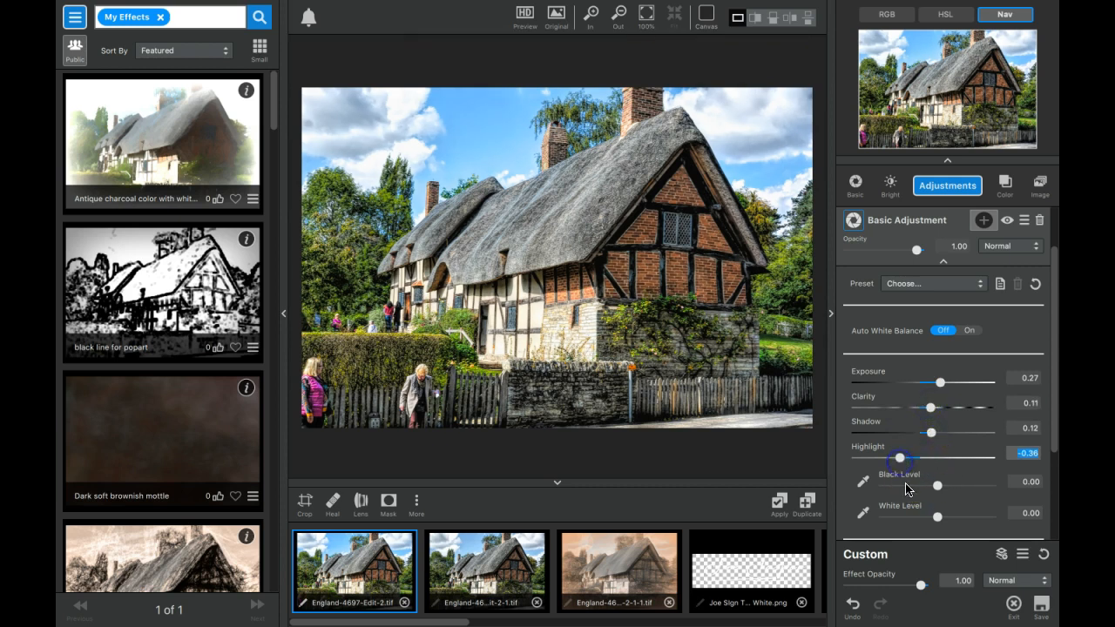
{"action": "left_click_drag", "start_coordinate": [937, 492], "coordinate": [930, 491]}
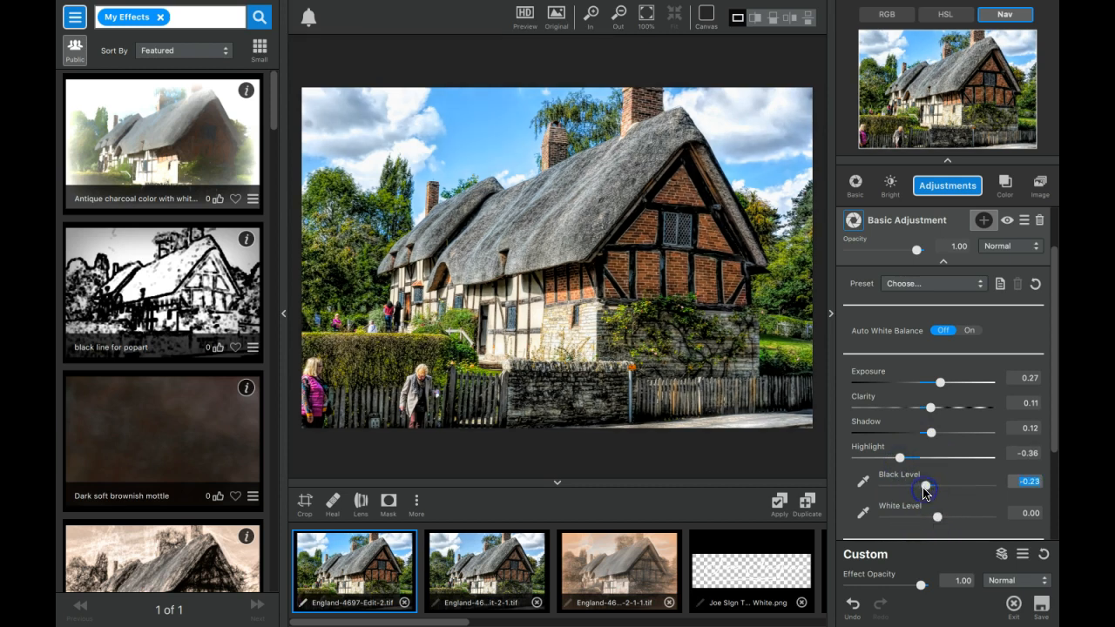
{"action": "left_click_drag", "start_coordinate": [938, 516], "coordinate": [954, 515]}
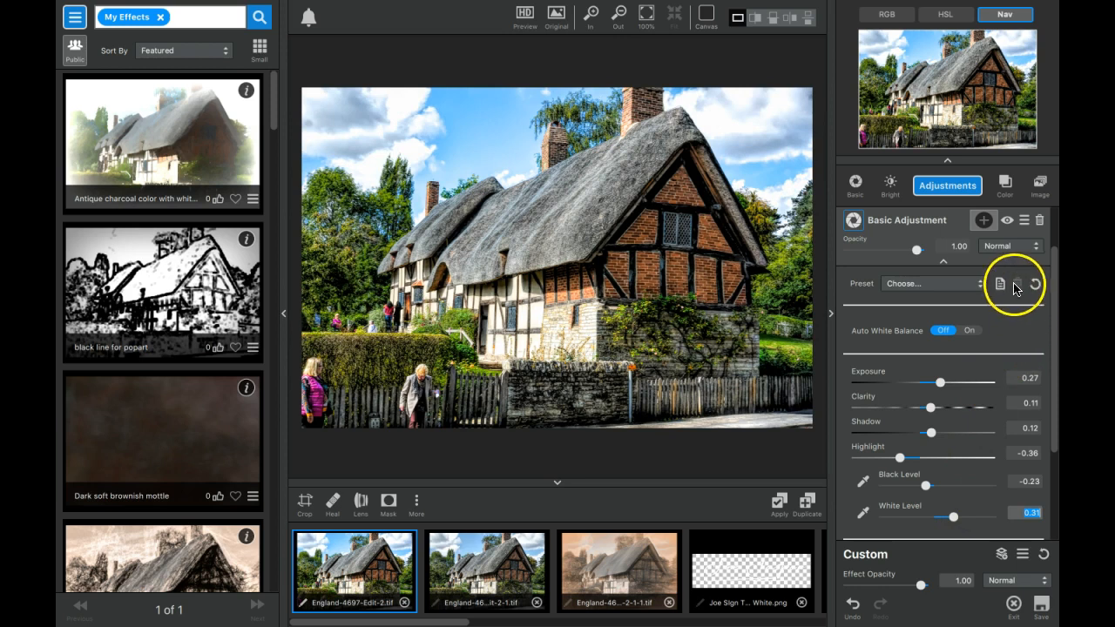
{"action": "mouse_move", "coordinate": [1017, 284]}
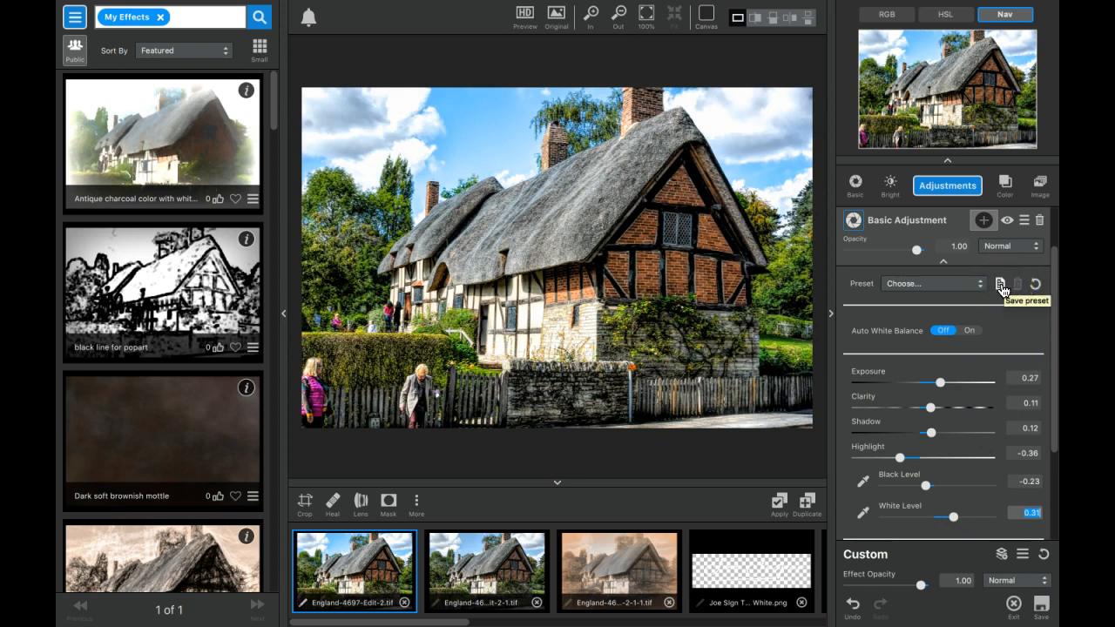
{"action": "mouse_move", "coordinate": [1002, 290]}
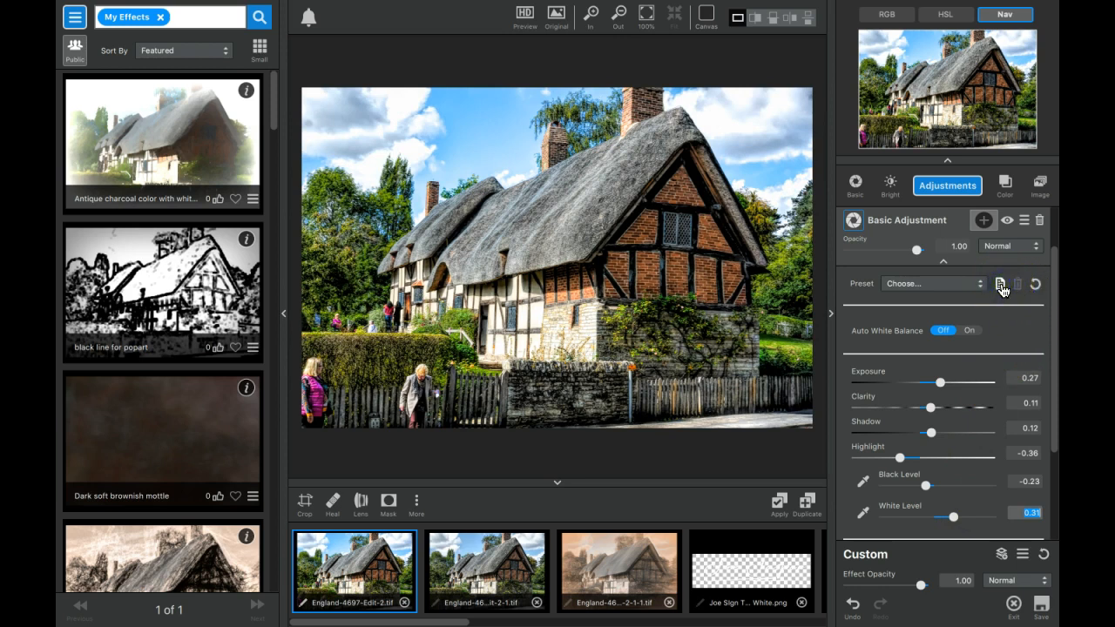
- Save the current Basic Adjustment settings as a new preset named Davici Basic Contrast
{"action": "left_click", "coordinate": [1000, 284]}
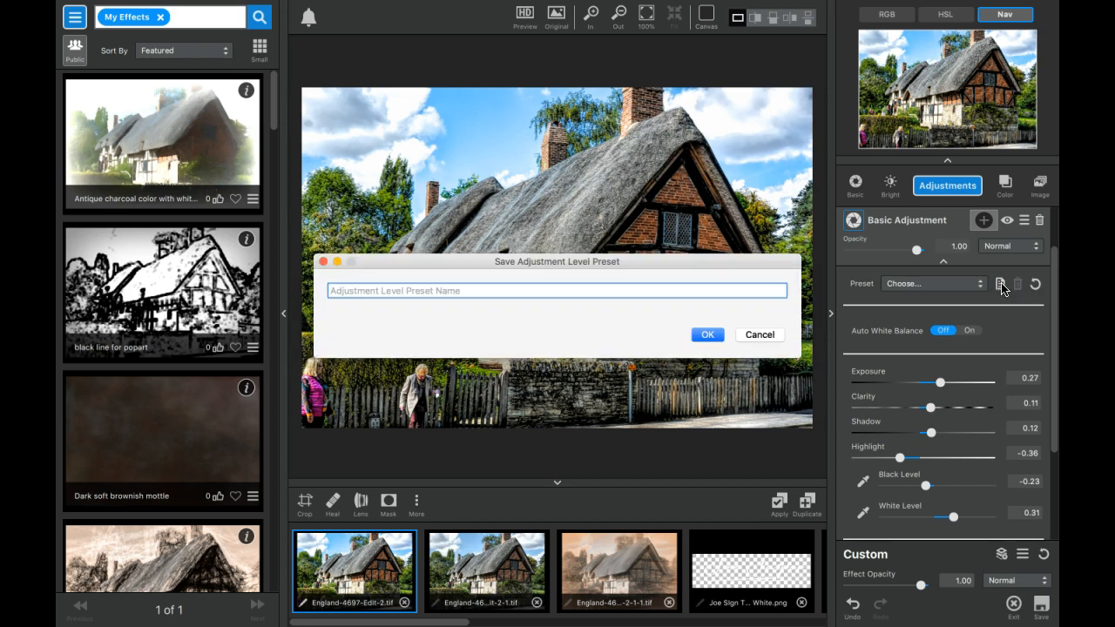
{"action": "mouse_move", "coordinate": [1002, 293]}
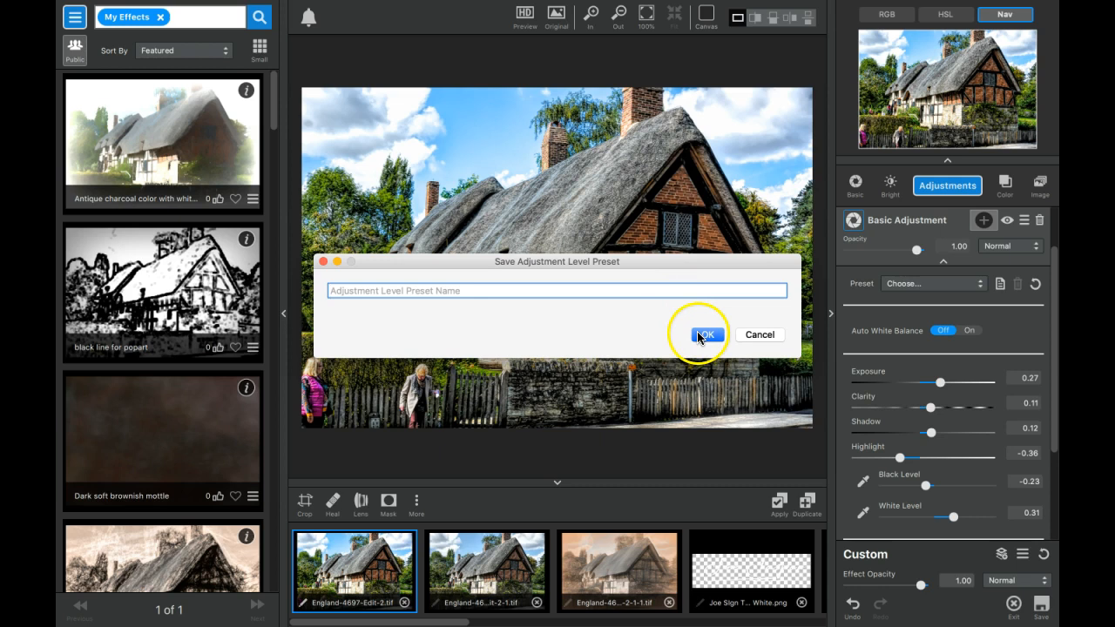
{"action": "left_click", "coordinate": [707, 334]}
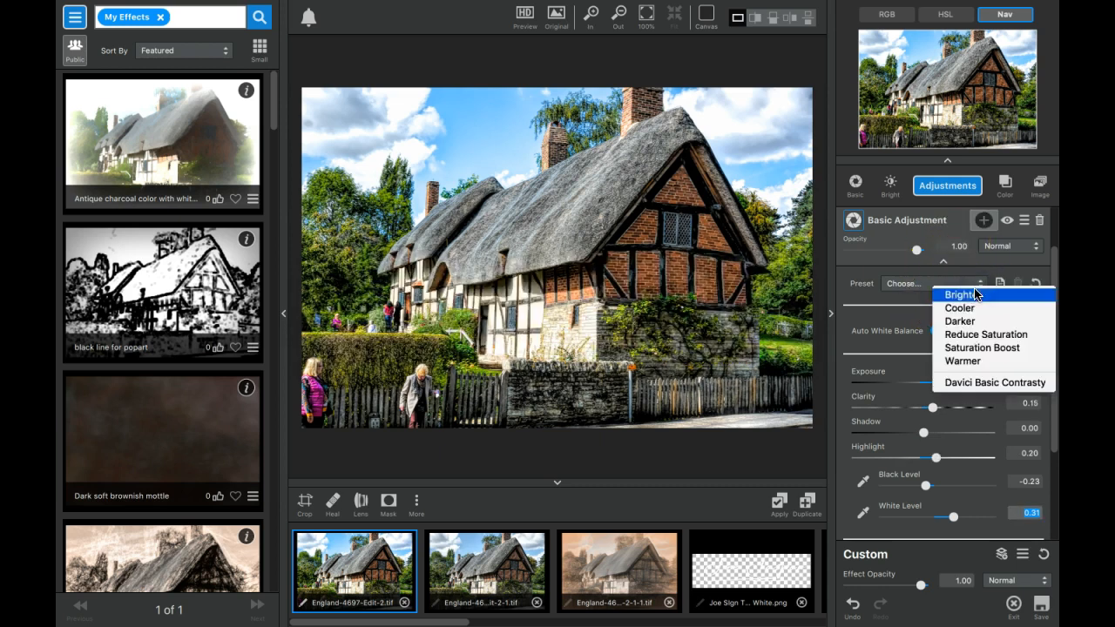
- Choose the Davici Basic Contrast preset for the Basic Adjustment
{"action": "left_click", "coordinate": [993, 383]}
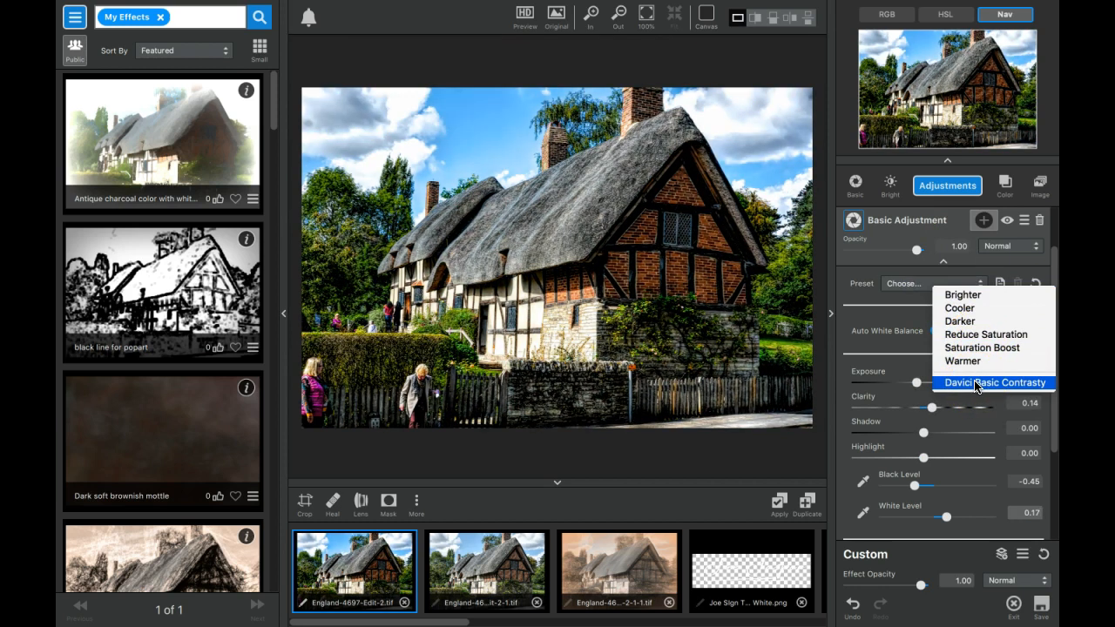
{"action": "left_click", "coordinate": [993, 383]}
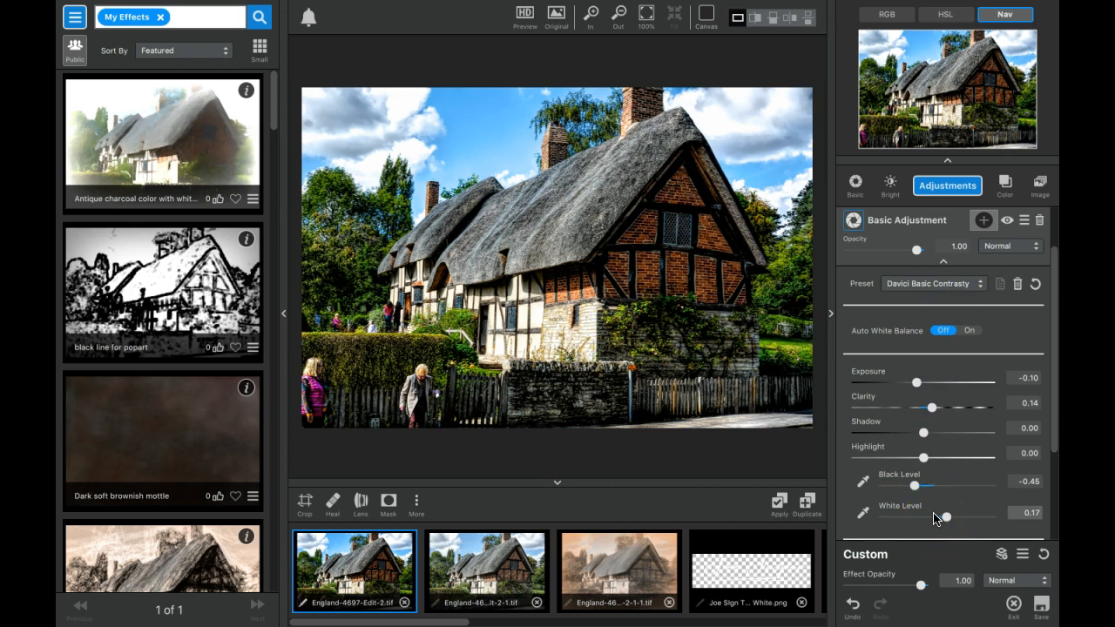
{"action": "mouse_move", "coordinate": [939, 474]}
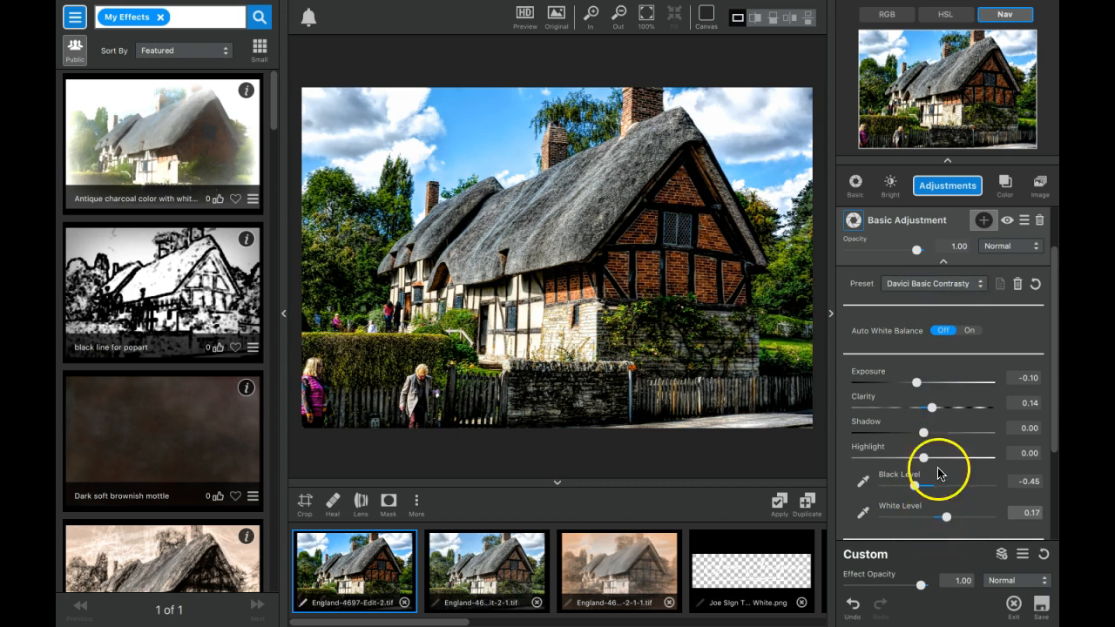
{"action": "mouse_move", "coordinate": [948, 265]}
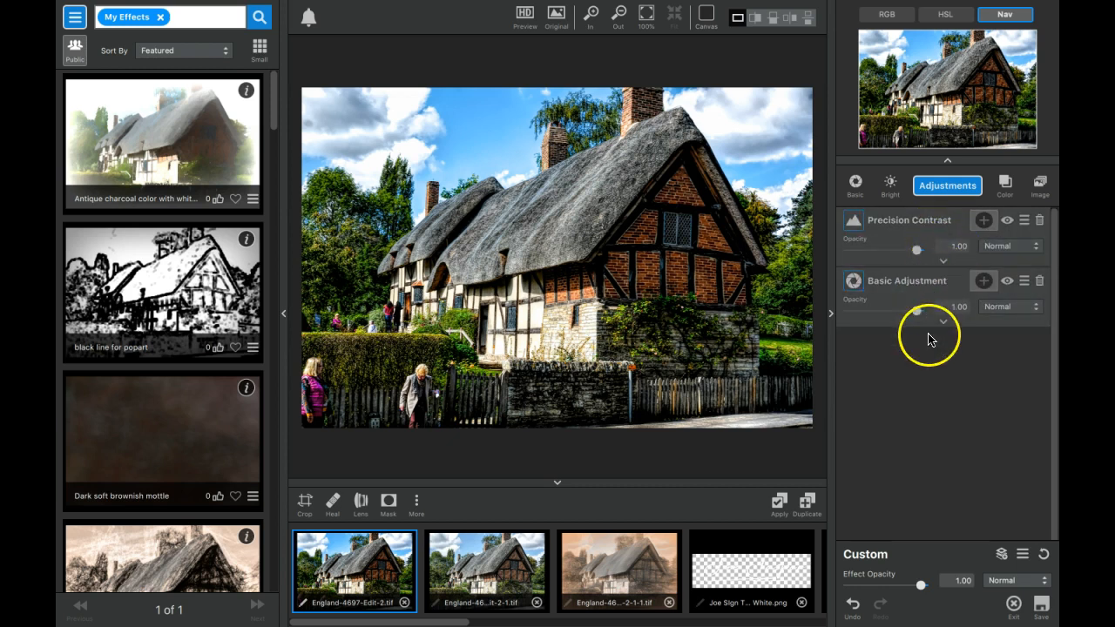
{"action": "mouse_move", "coordinate": [932, 341]}
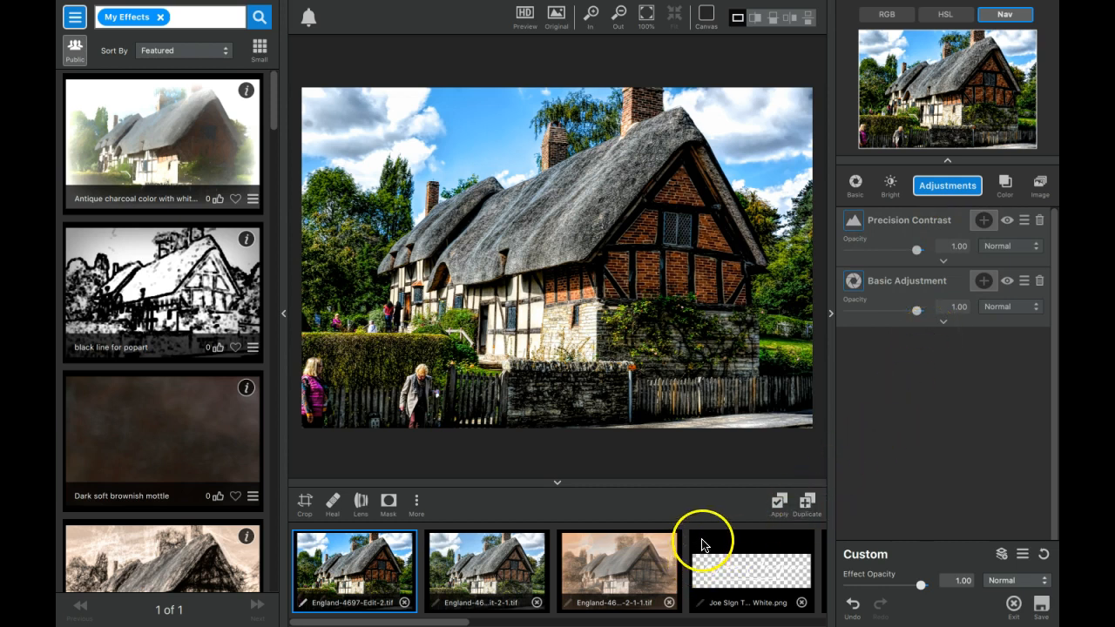
{"action": "scroll", "scroll_direction": "right", "scroll_amount": 3}
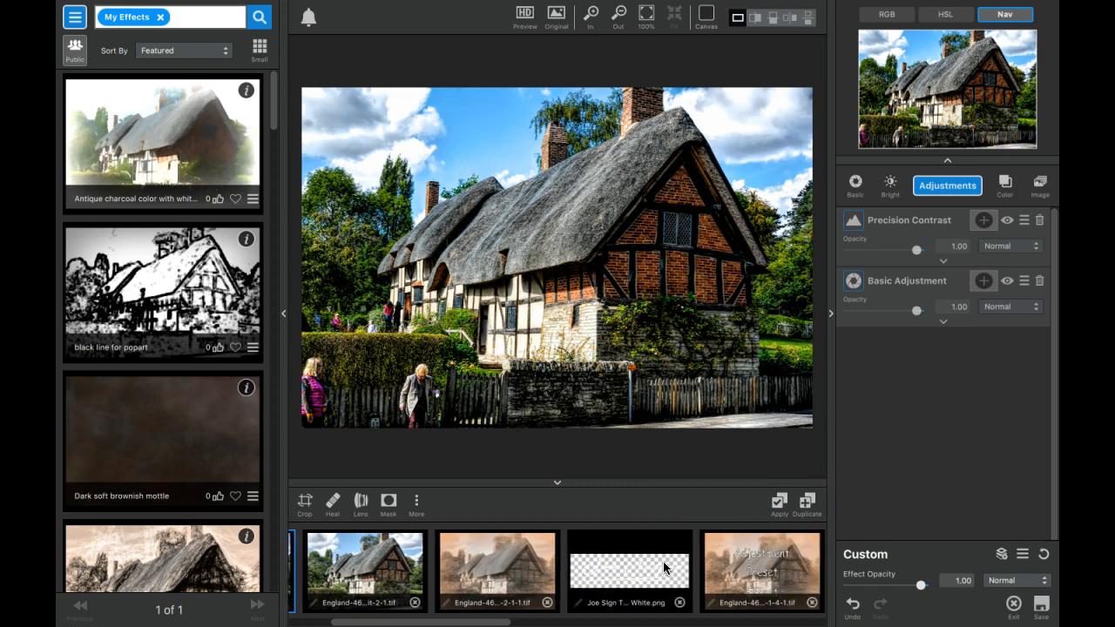
{"action": "scroll", "scroll_direction": "right", "scroll_amount": 3}
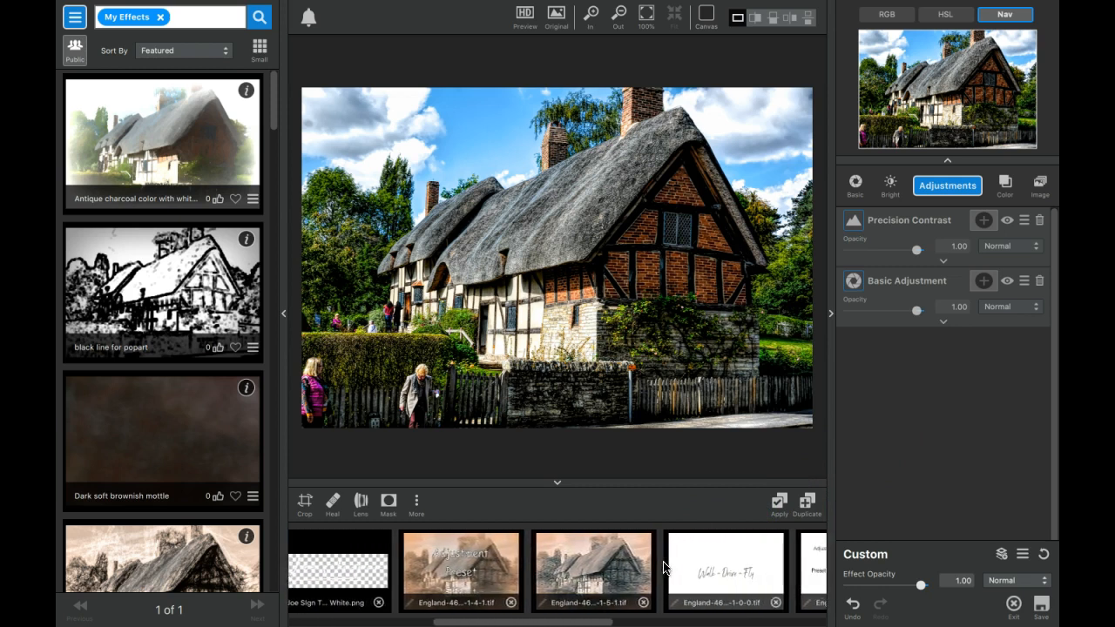
{"action": "scroll", "scroll_direction": "right", "scroll_amount": 3}
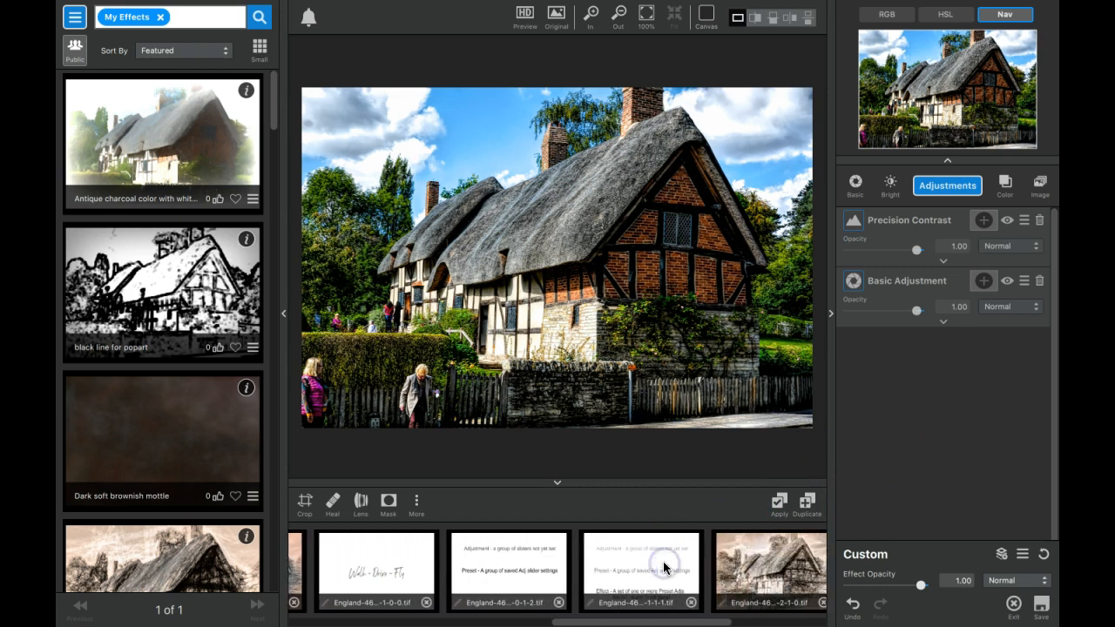
{"action": "left_click", "coordinate": [641, 572]}
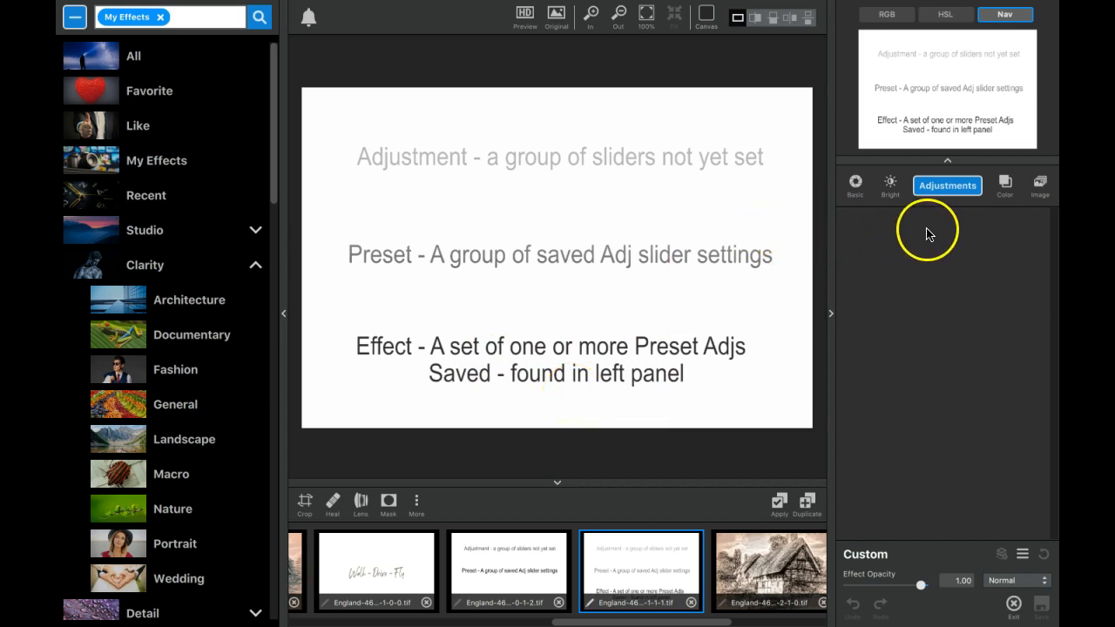
{"action": "mouse_move", "coordinate": [920, 255]}
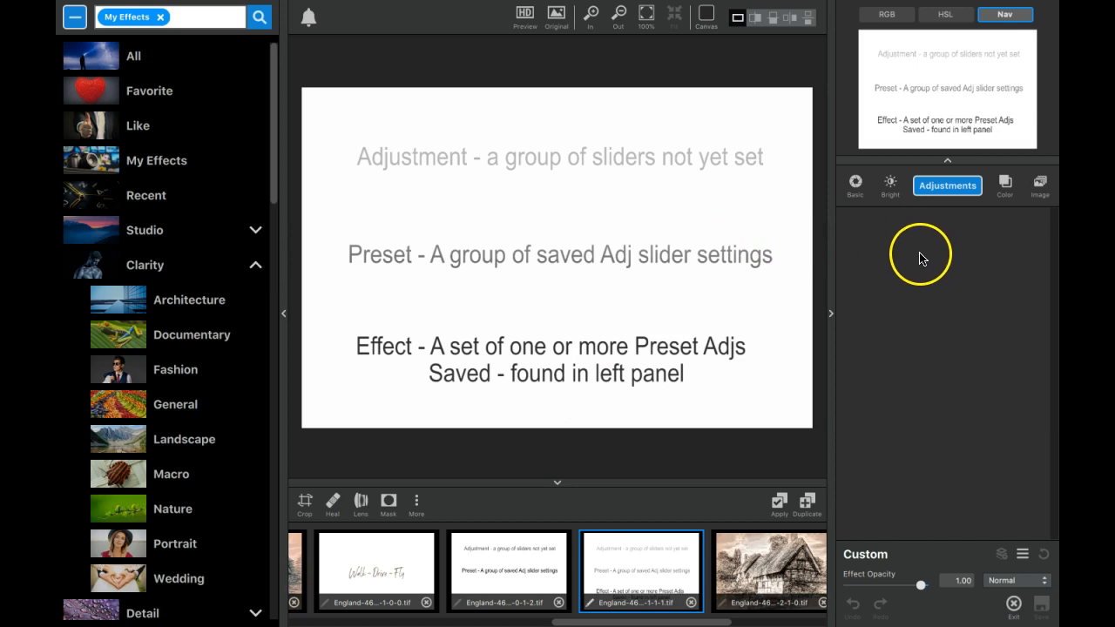
{"action": "mouse_move", "coordinate": [913, 342]}
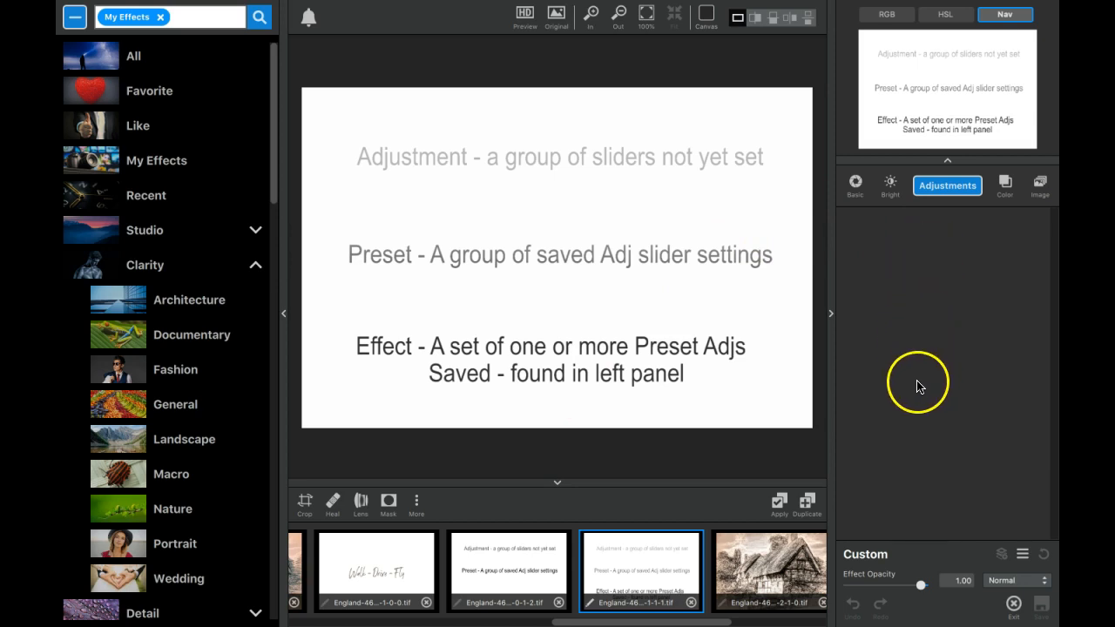
{"action": "mouse_move", "coordinate": [920, 386]}
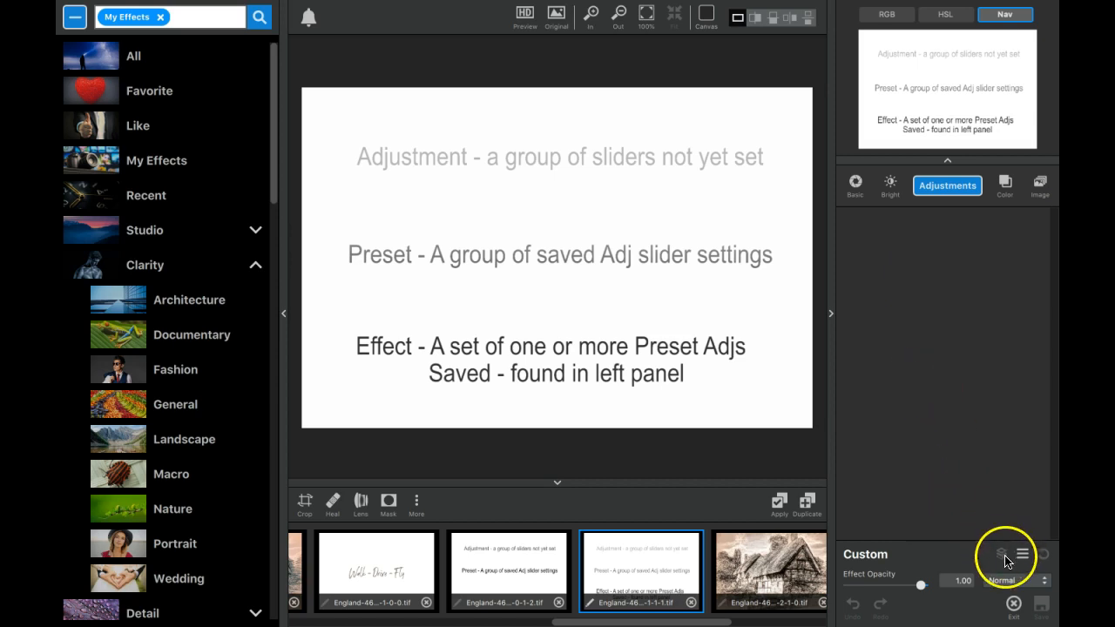
{"action": "mouse_move", "coordinate": [422, 345]}
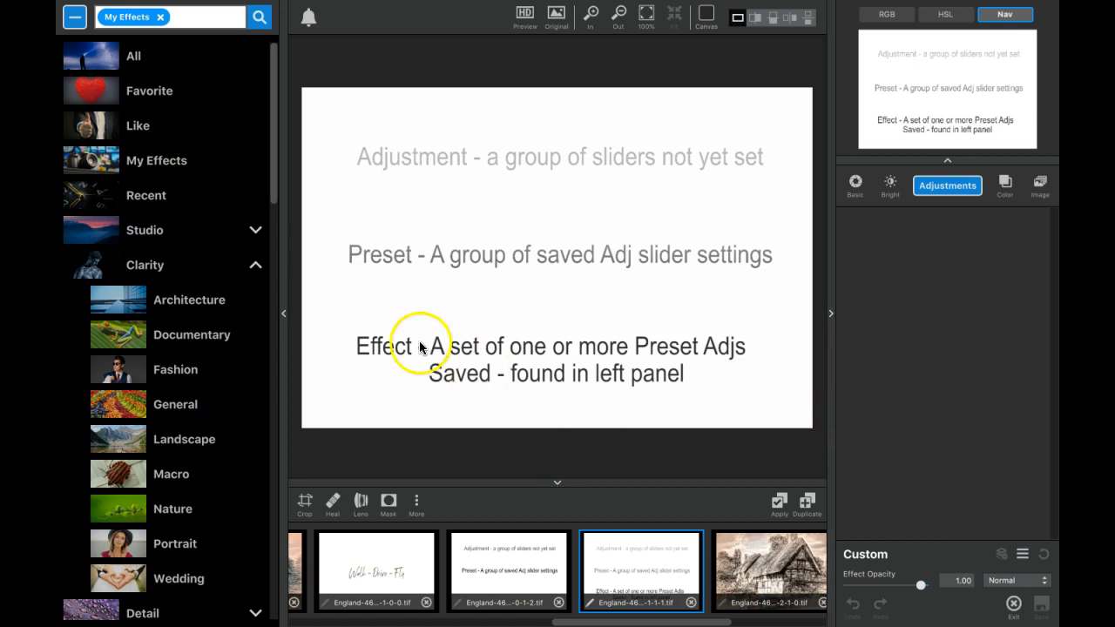
{"action": "mouse_move", "coordinate": [155, 160]}
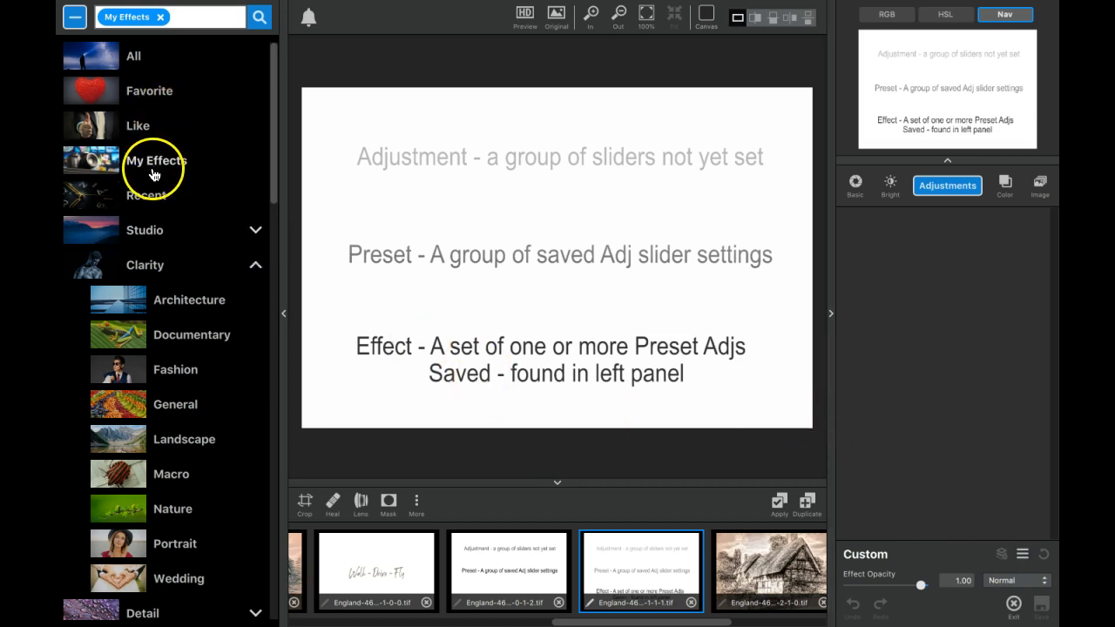
{"action": "mouse_move", "coordinate": [153, 183]}
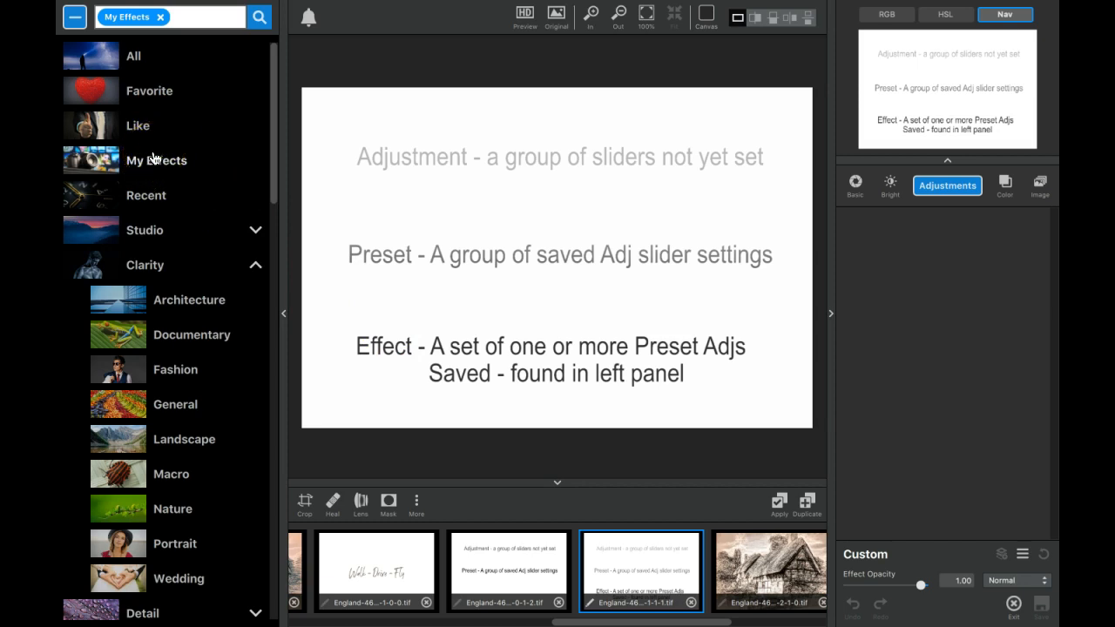
{"action": "mouse_move", "coordinate": [154, 150]}
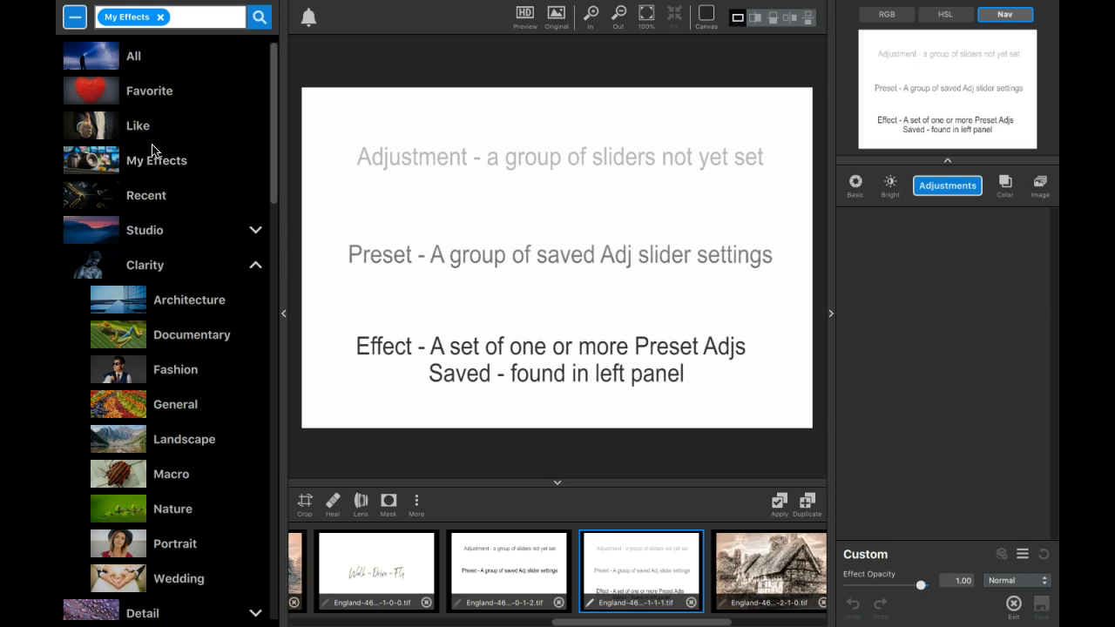
{"action": "mouse_move", "coordinate": [165, 160]}
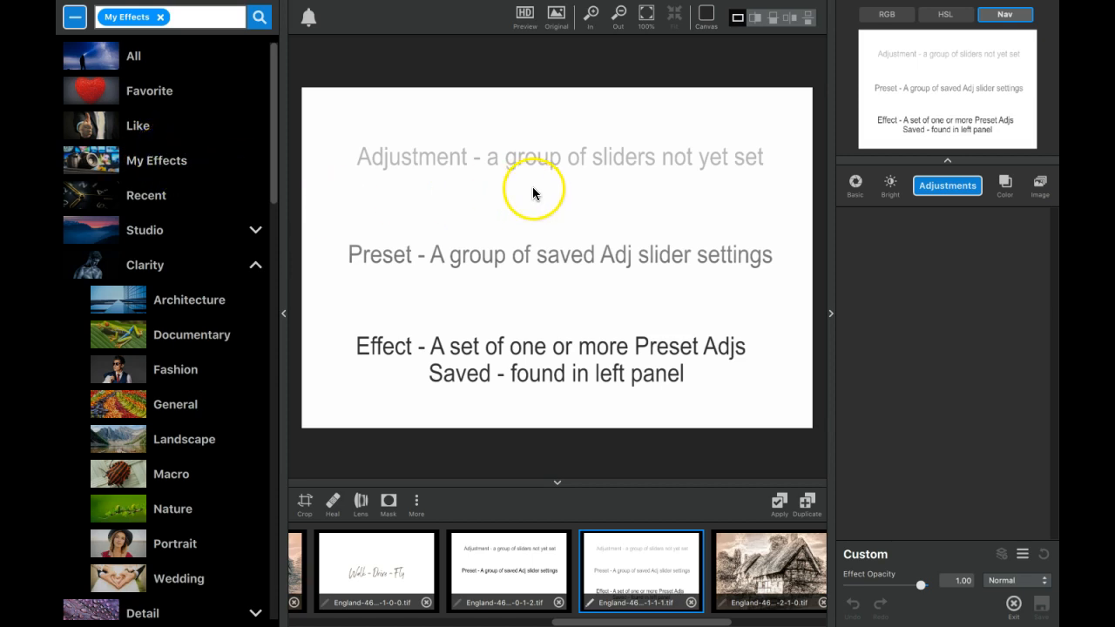
{"action": "mouse_move", "coordinate": [798, 185]}
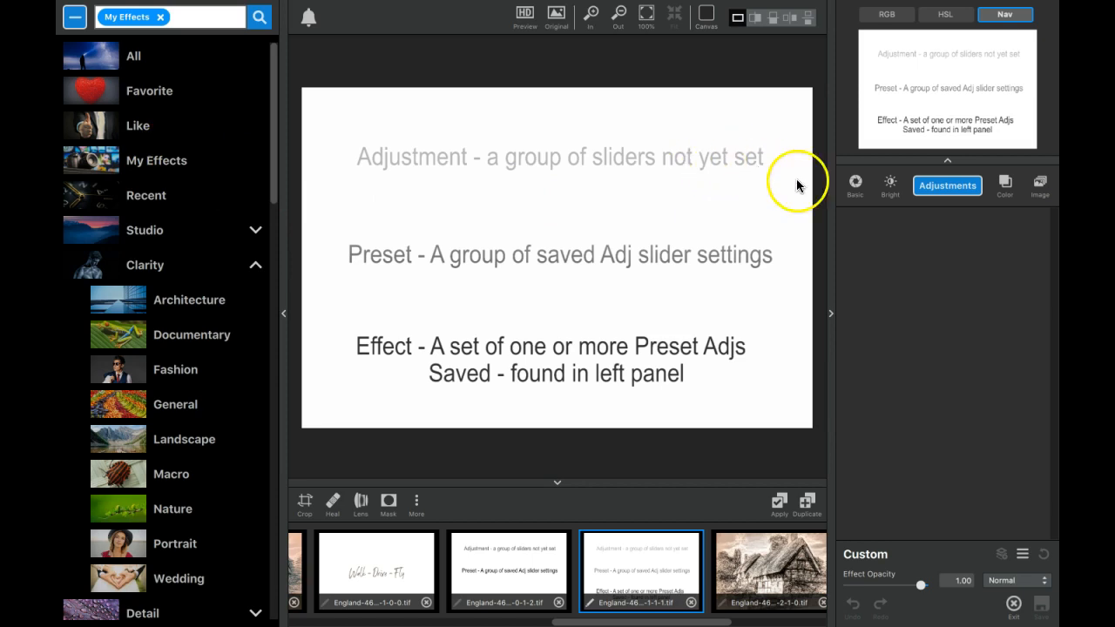
{"action": "mouse_move", "coordinate": [921, 247]}
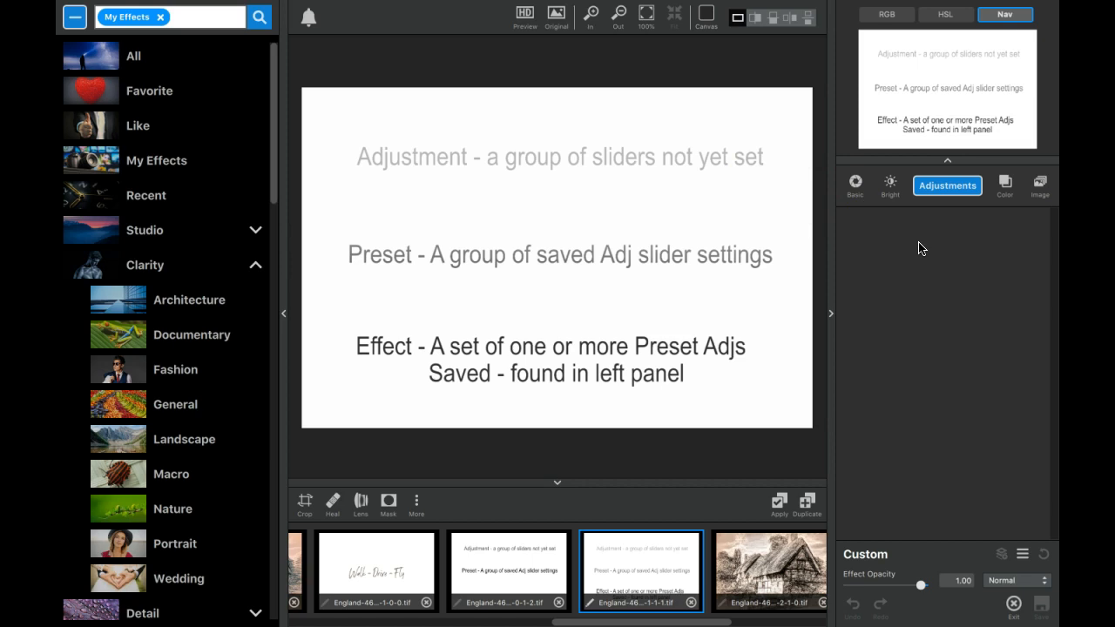
{"action": "mouse_move", "coordinate": [854, 312]}
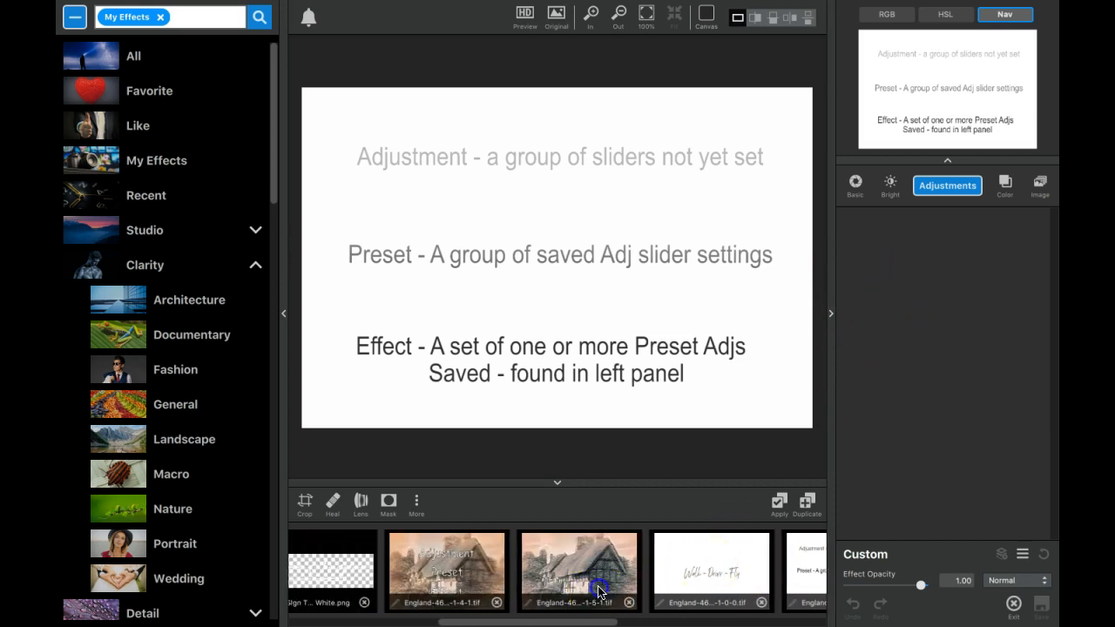
- Switch to the sketched cottage image and scroll My Effects to the DaVinci Woodblock effects
{"action": "left_click", "coordinate": [578, 571]}
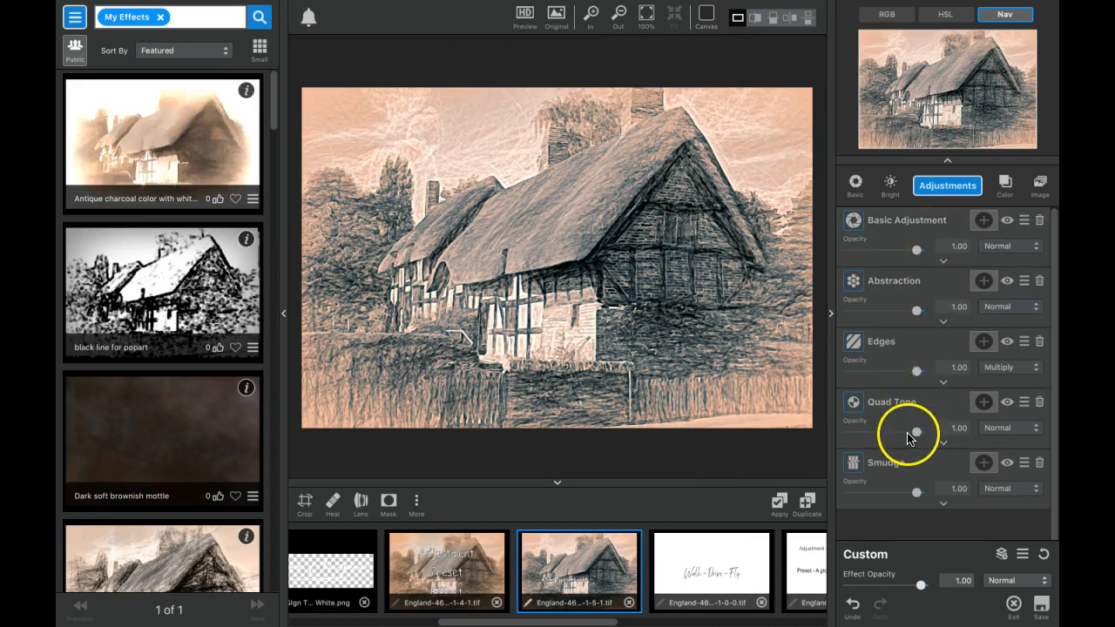
{"action": "mouse_move", "coordinate": [909, 439]}
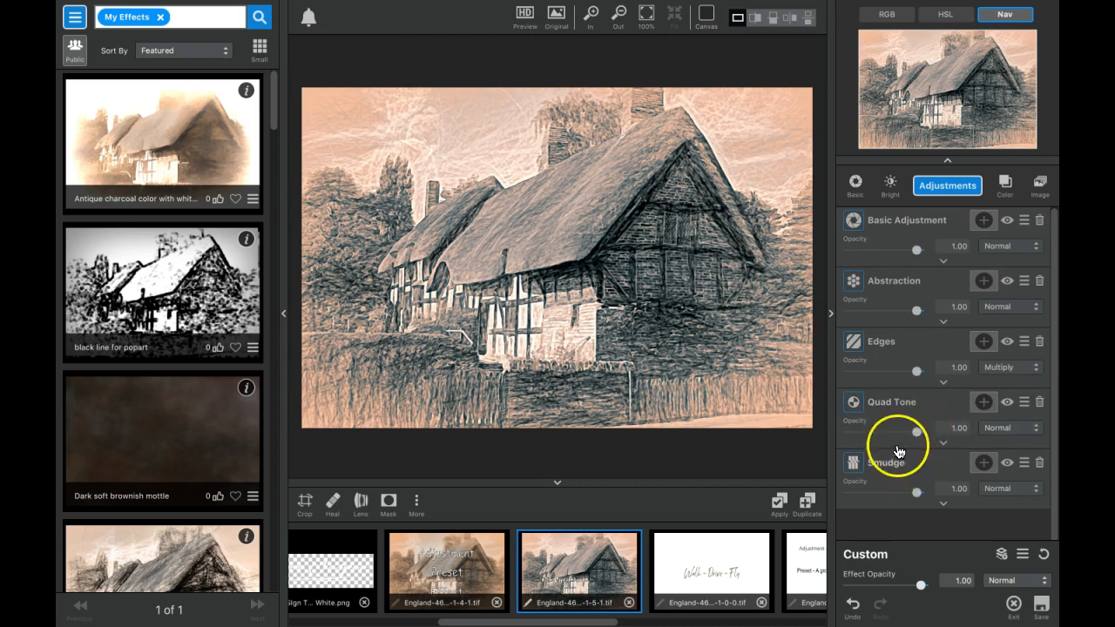
{"action": "mouse_move", "coordinate": [192, 455]}
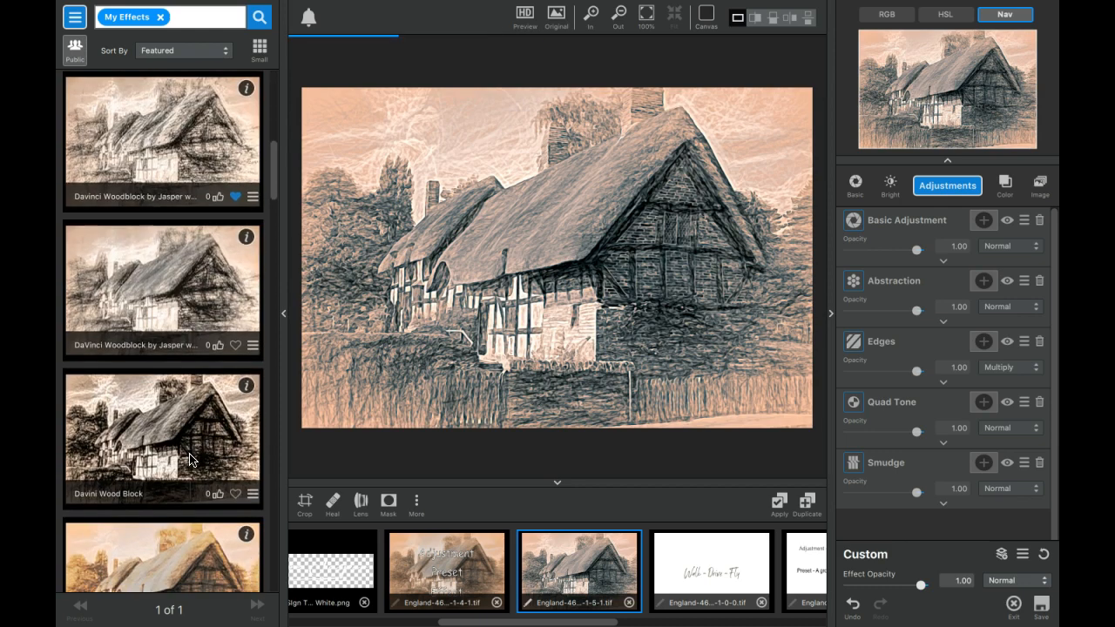
{"action": "scroll", "scroll_direction": "down", "scroll_amount": 3}
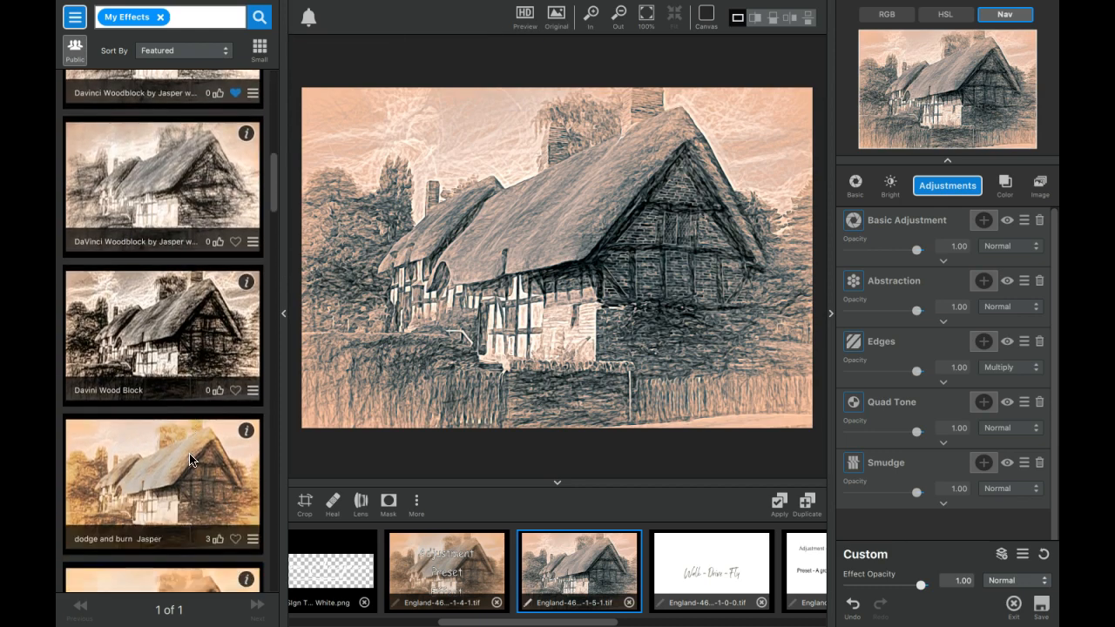
{"action": "left_click", "coordinate": [160, 471]}
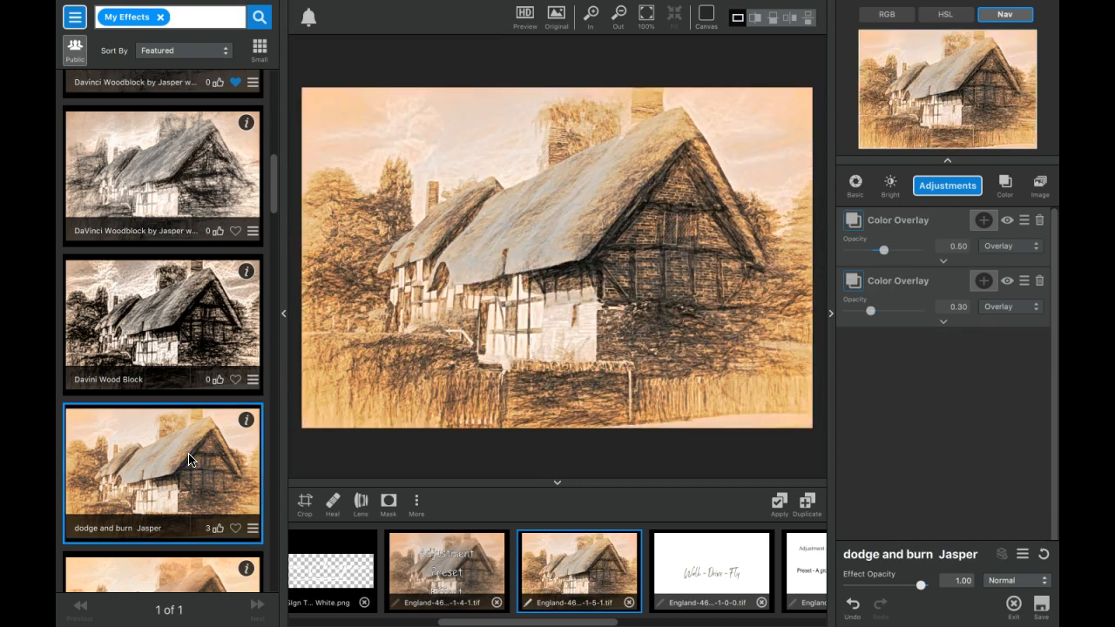
{"action": "mouse_move", "coordinate": [915, 285]}
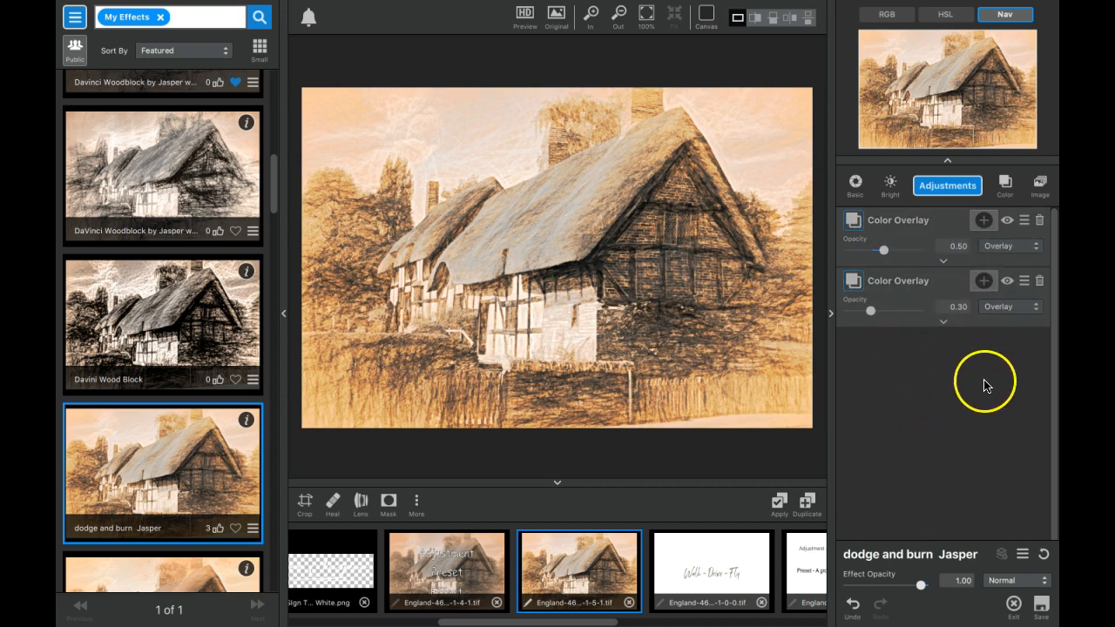
{"action": "mouse_move", "coordinate": [240, 460]}
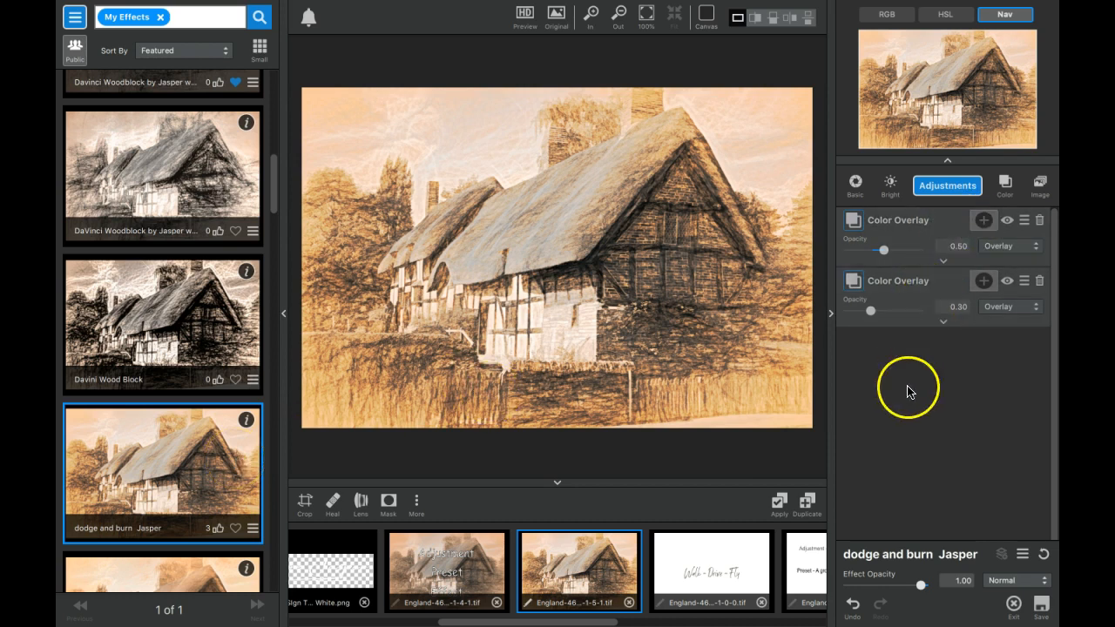
{"action": "mouse_move", "coordinate": [880, 551]}
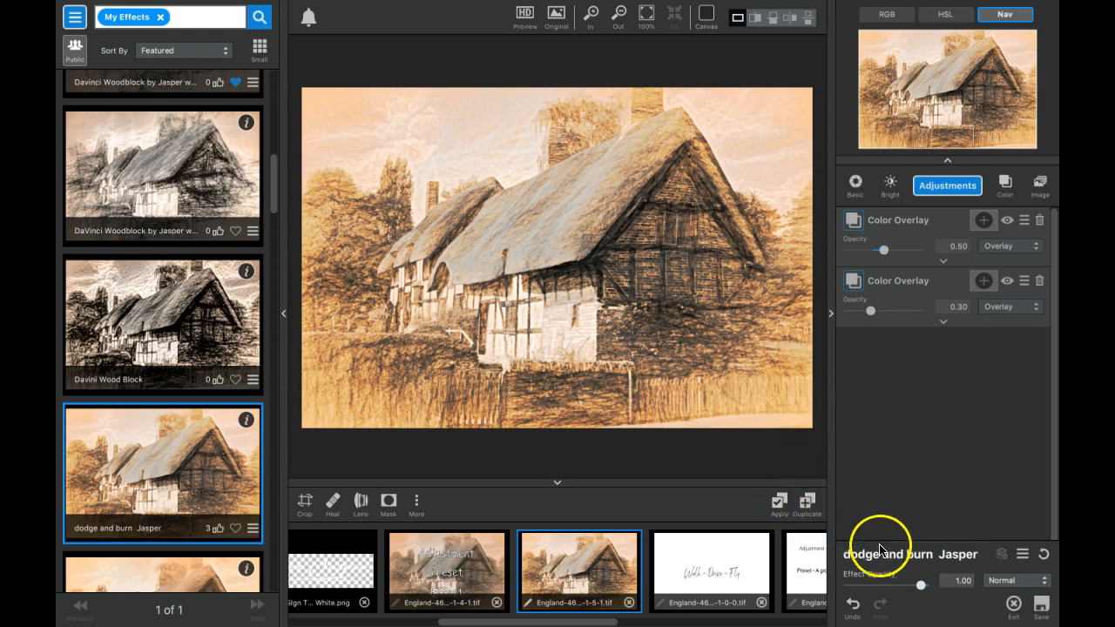
{"action": "mouse_move", "coordinate": [854, 606]}
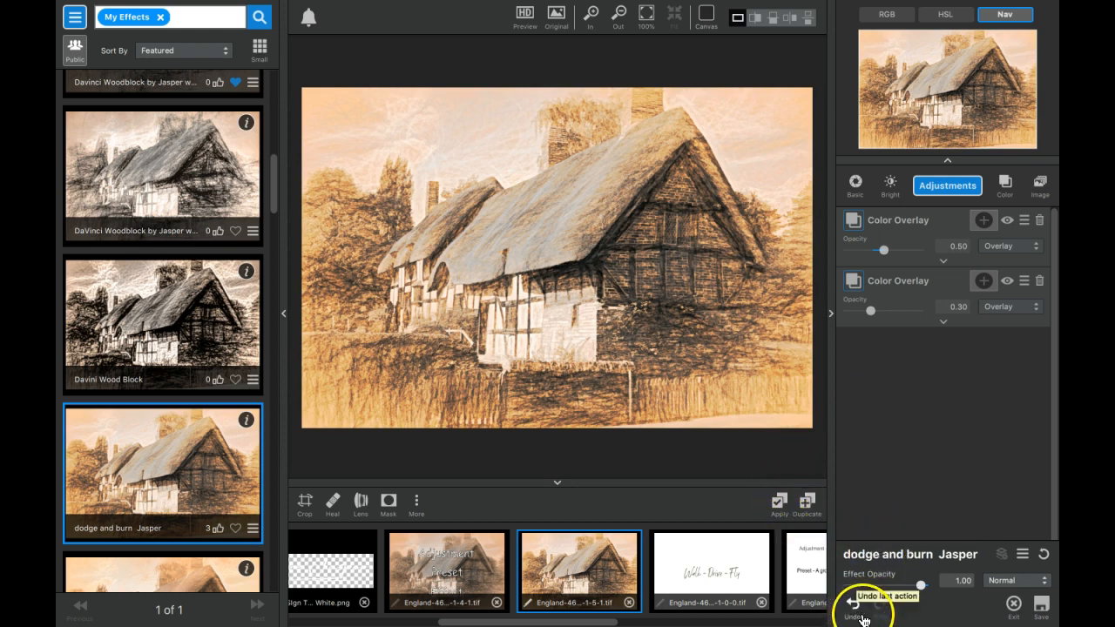
{"action": "left_click", "coordinate": [854, 605]}
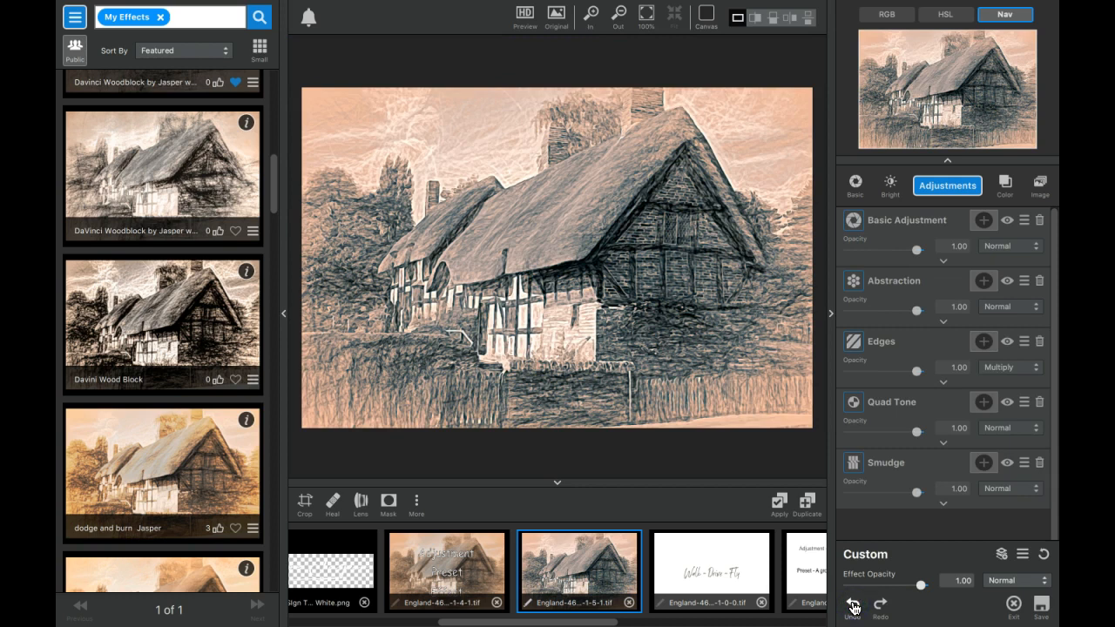
{"action": "mouse_move", "coordinate": [941, 306]}
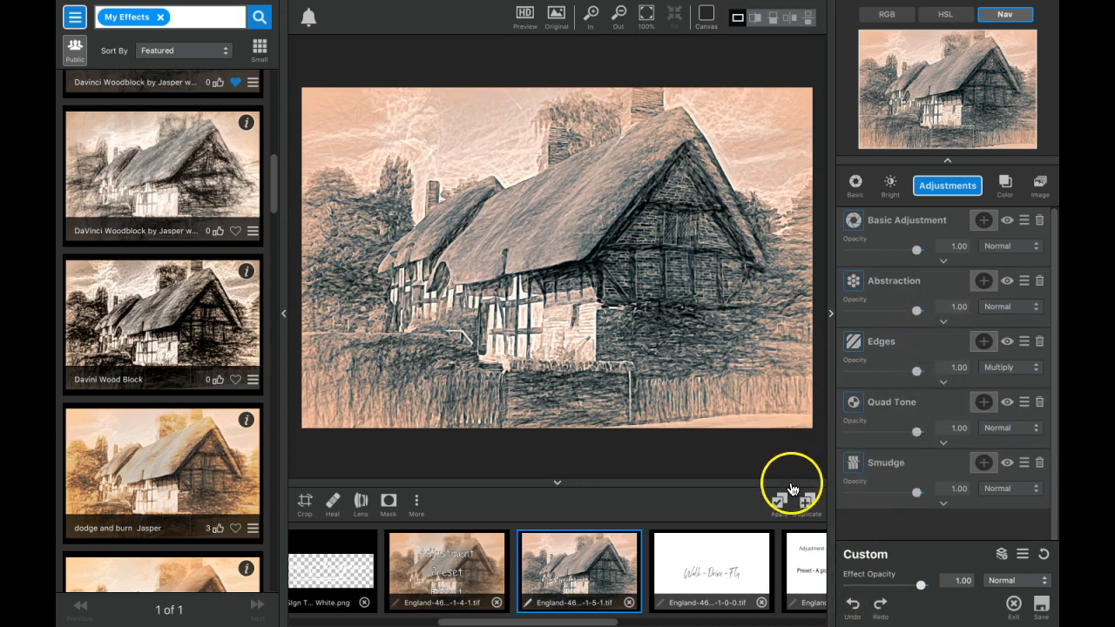
{"action": "mouse_move", "coordinate": [778, 504]}
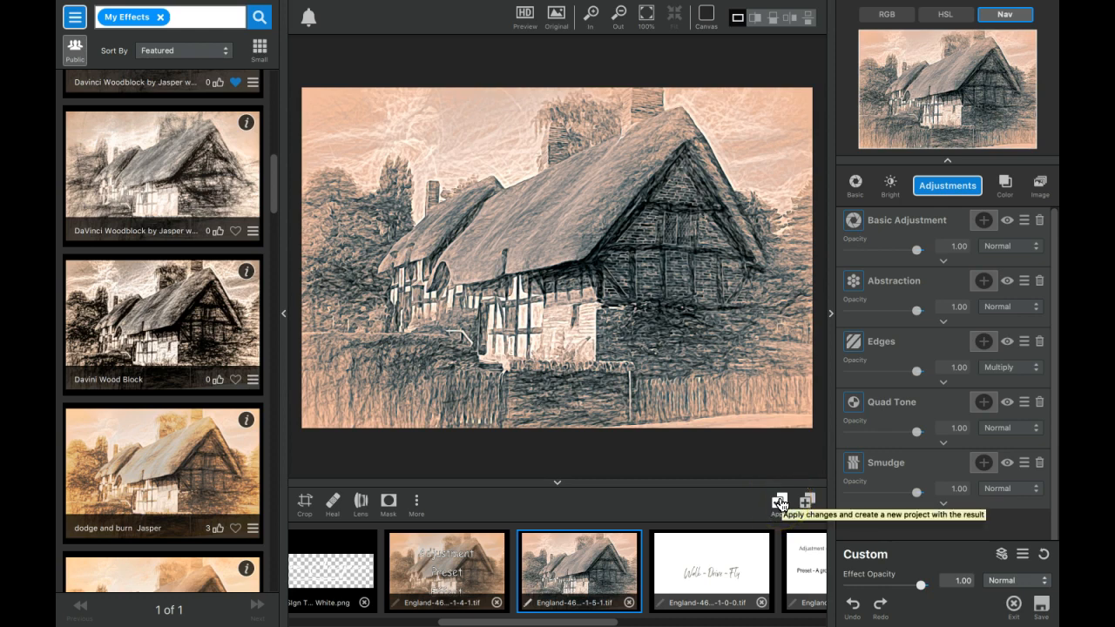
- Apply the sketch as a new project and select the woodblock-sketched cottage image
{"action": "left_click", "coordinate": [777, 501]}
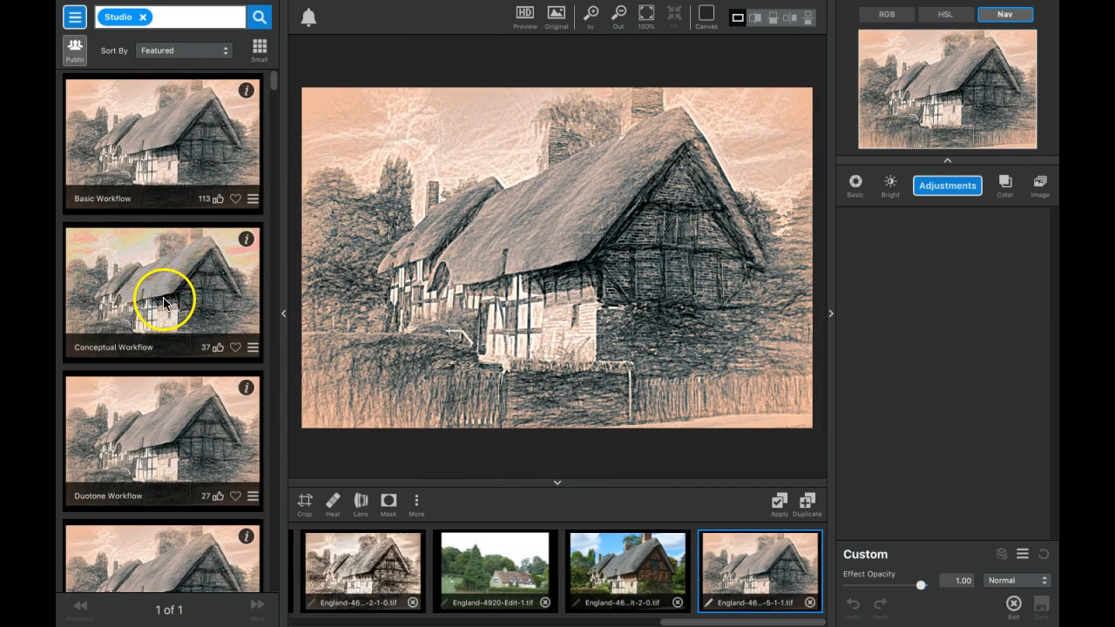
{"action": "left_click", "coordinate": [494, 571]}
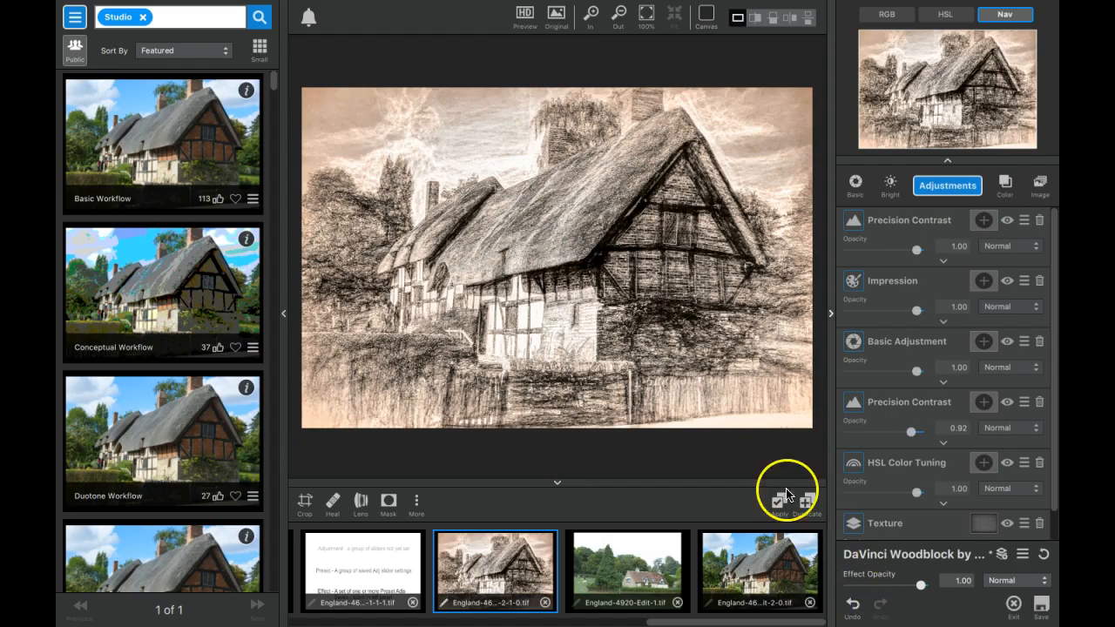
{"action": "mouse_move", "coordinate": [630, 294]}
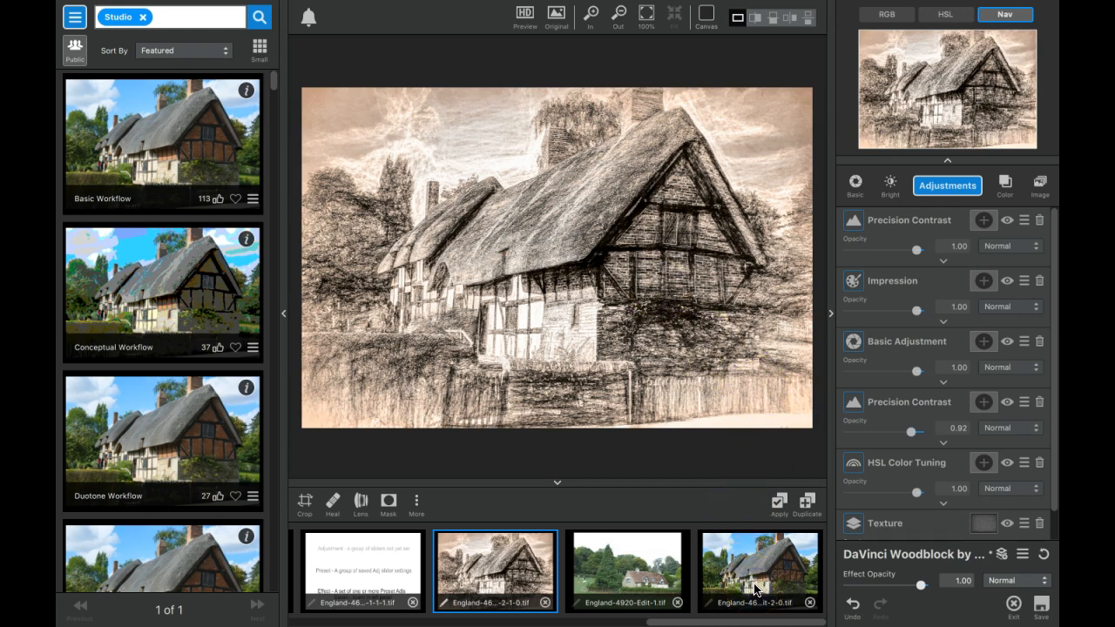
- Select the colour cottage photo and bring up the Add Adjustment list
{"action": "left_click", "coordinate": [759, 571]}
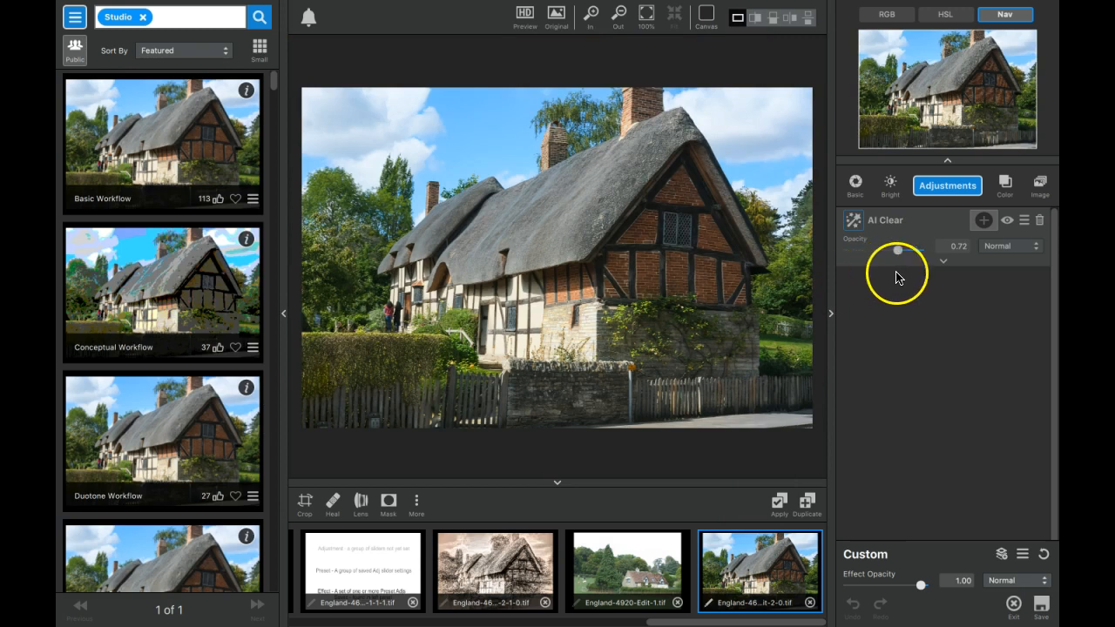
{"action": "mouse_move", "coordinate": [996, 248]}
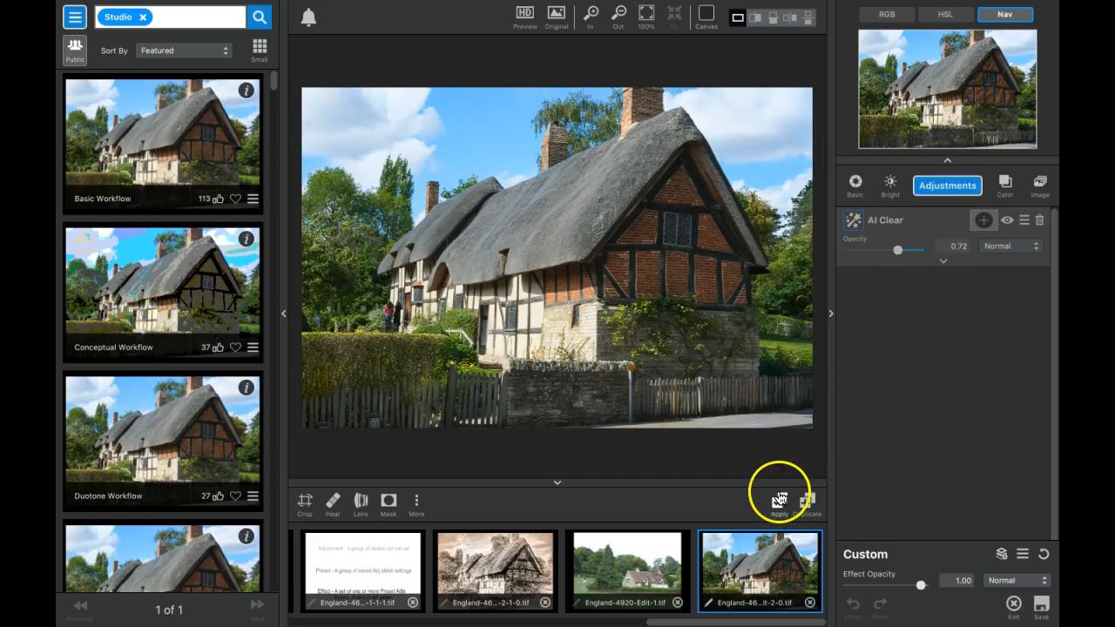
{"action": "left_click", "coordinate": [777, 501]}
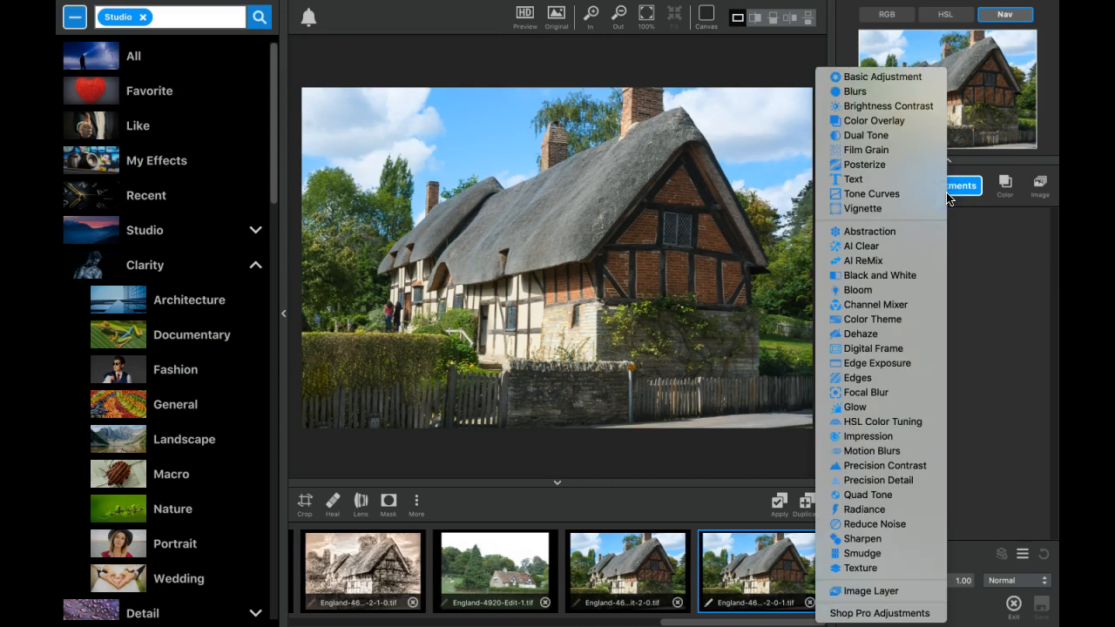
{"action": "mouse_move", "coordinate": [881, 77]}
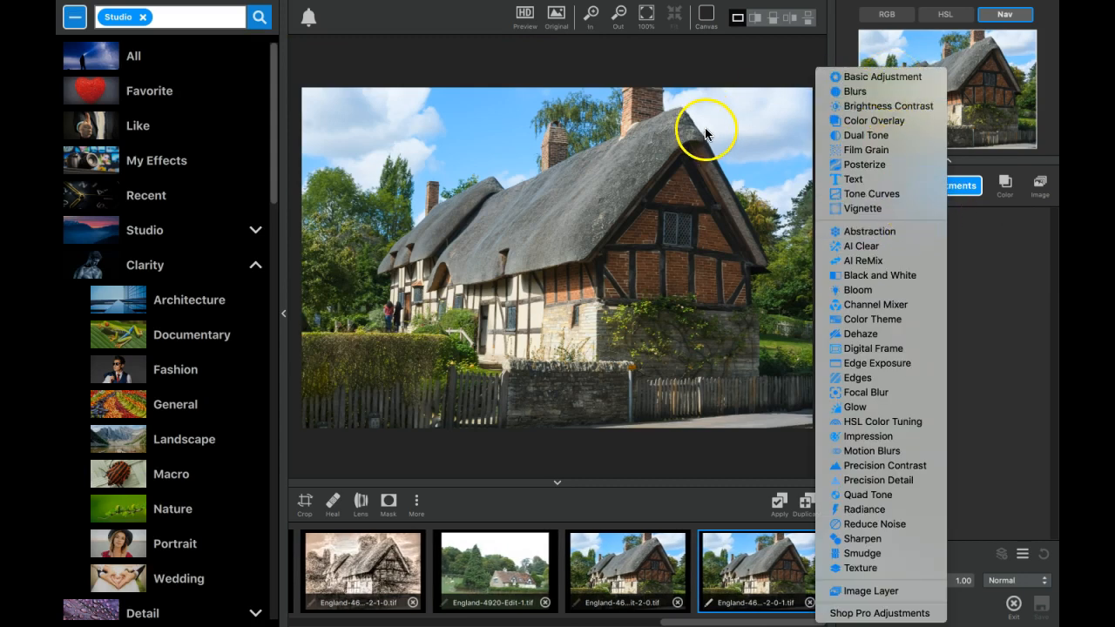
{"action": "mouse_move", "coordinate": [882, 77]}
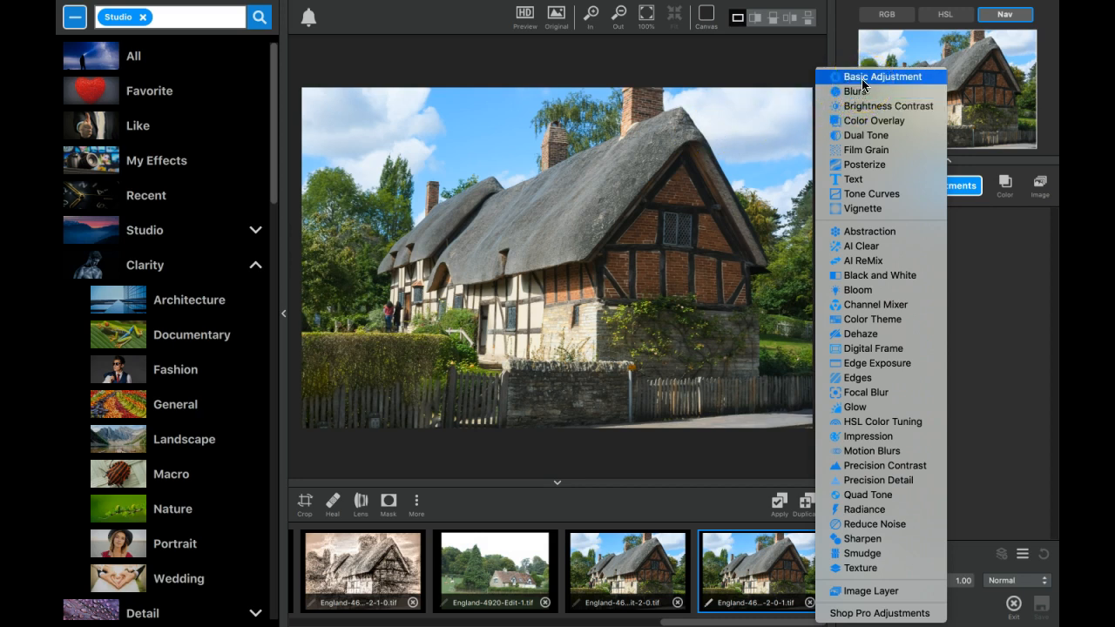
- Add a Basic Adjustment with Exposure 0.14, Clarity 0.16 and Shadow 0.33, then collapse it
{"action": "left_click", "coordinate": [882, 77]}
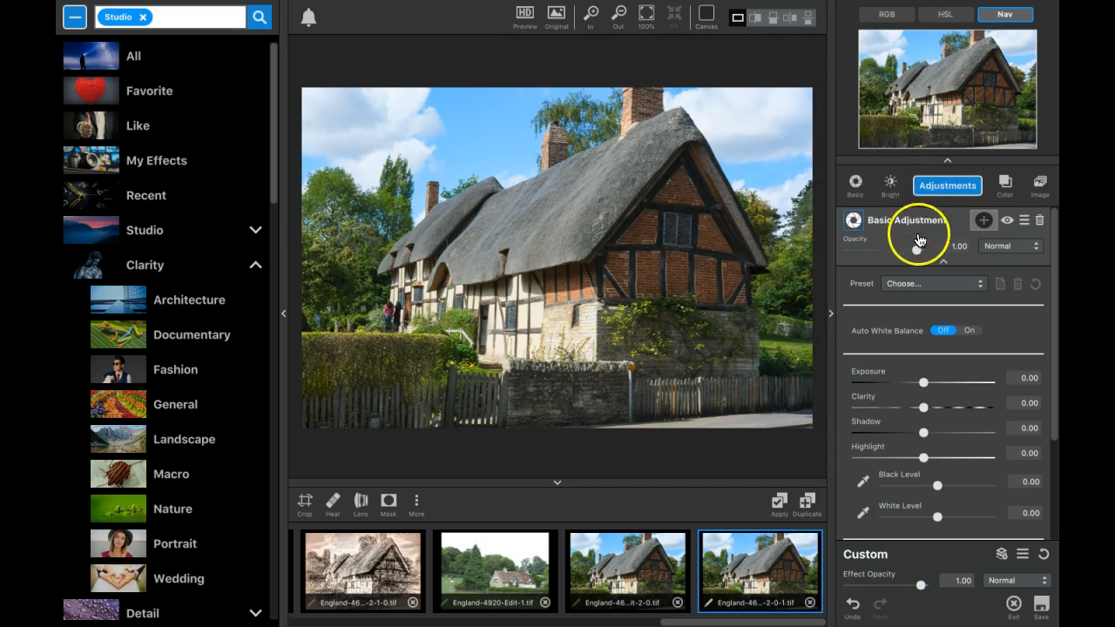
{"action": "left_click_drag", "start_coordinate": [923, 383], "coordinate": [934, 383]}
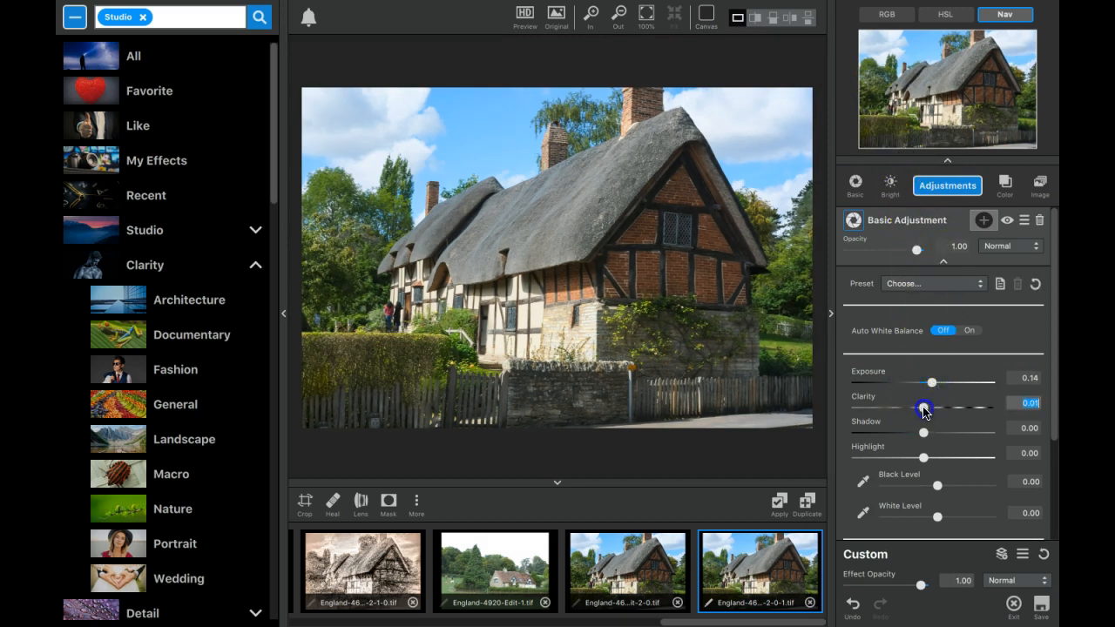
{"action": "left_click_drag", "start_coordinate": [923, 408], "coordinate": [939, 434]}
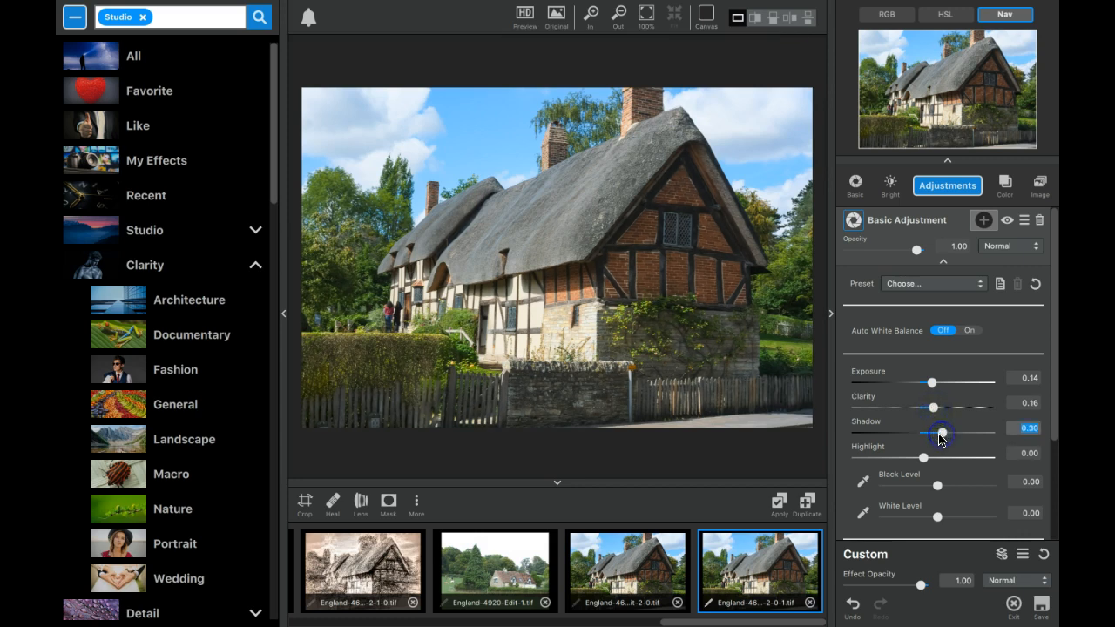
{"action": "left_click_drag", "start_coordinate": [941, 457], "coordinate": [910, 456]}
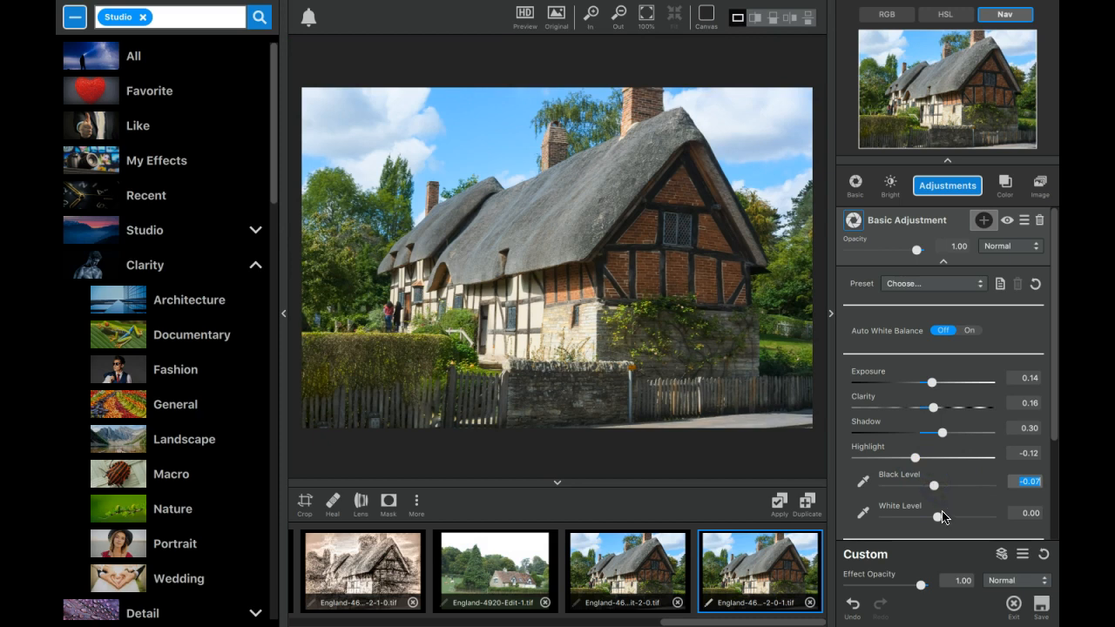
{"action": "left_click_drag", "start_coordinate": [942, 432], "coordinate": [941, 432]}
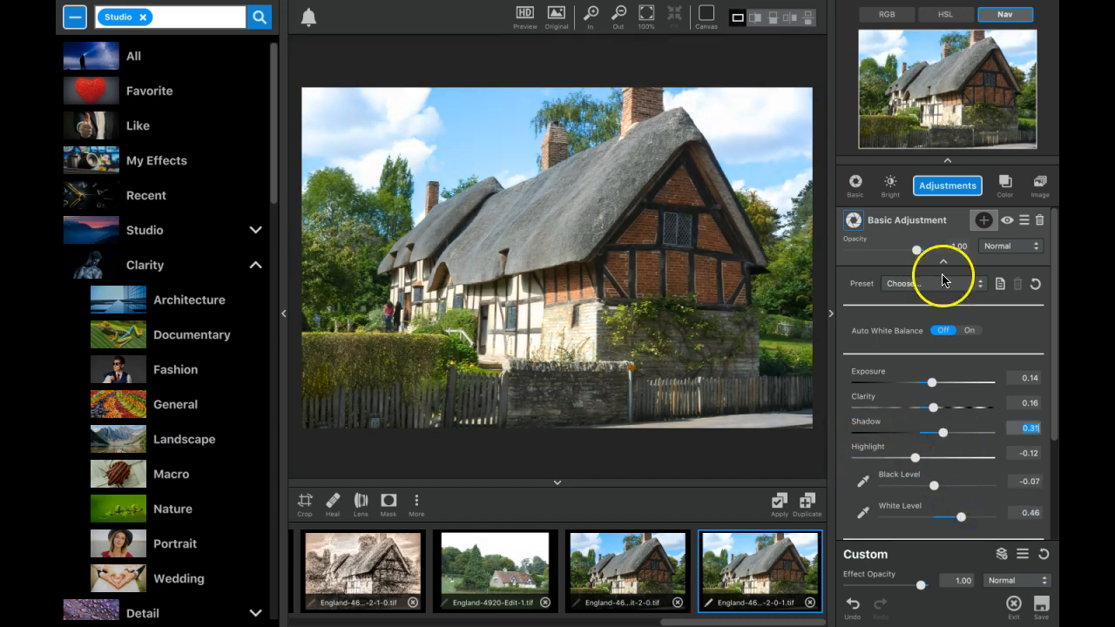
{"action": "left_click", "coordinate": [942, 262]}
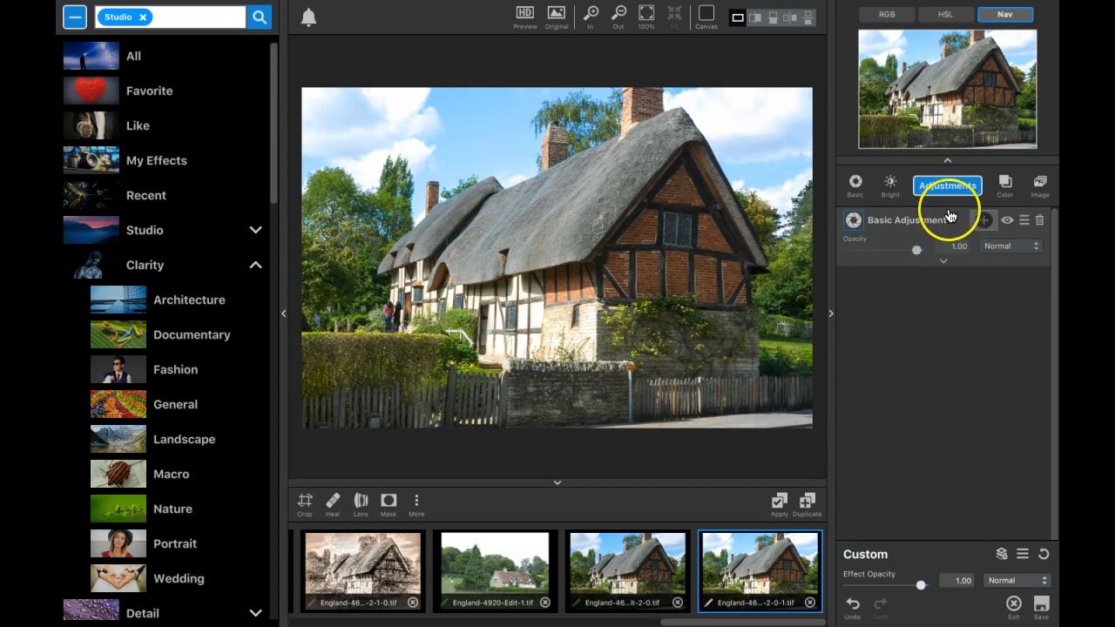
- Add Precision Contrast with Micro 0.88, Low 0.53 and Medium 0.17
{"action": "left_click", "coordinate": [983, 220]}
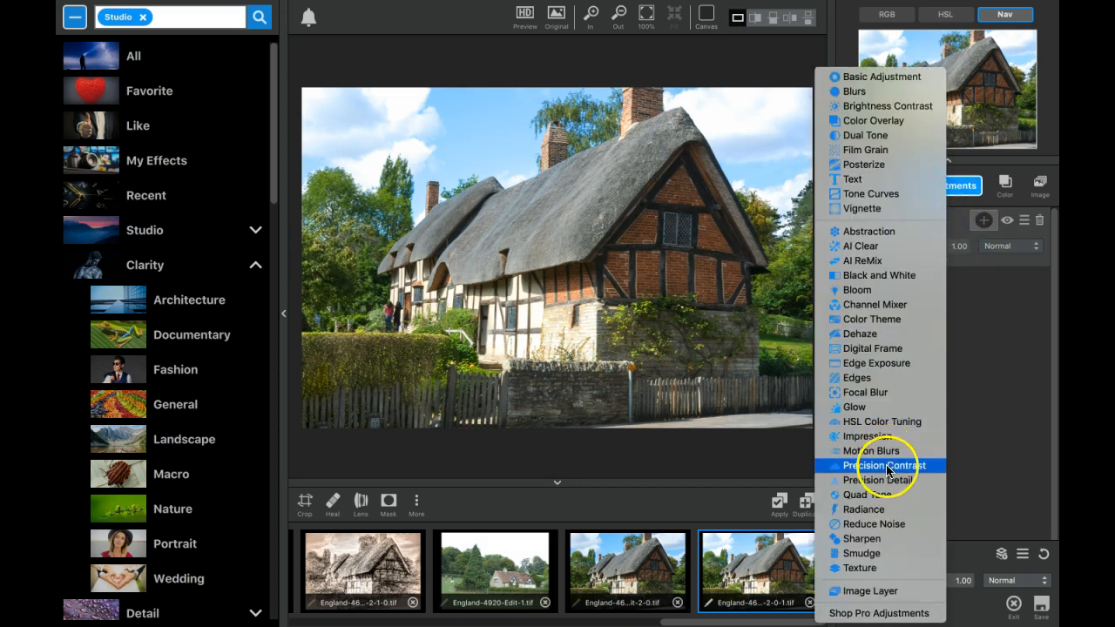
{"action": "left_click", "coordinate": [880, 465]}
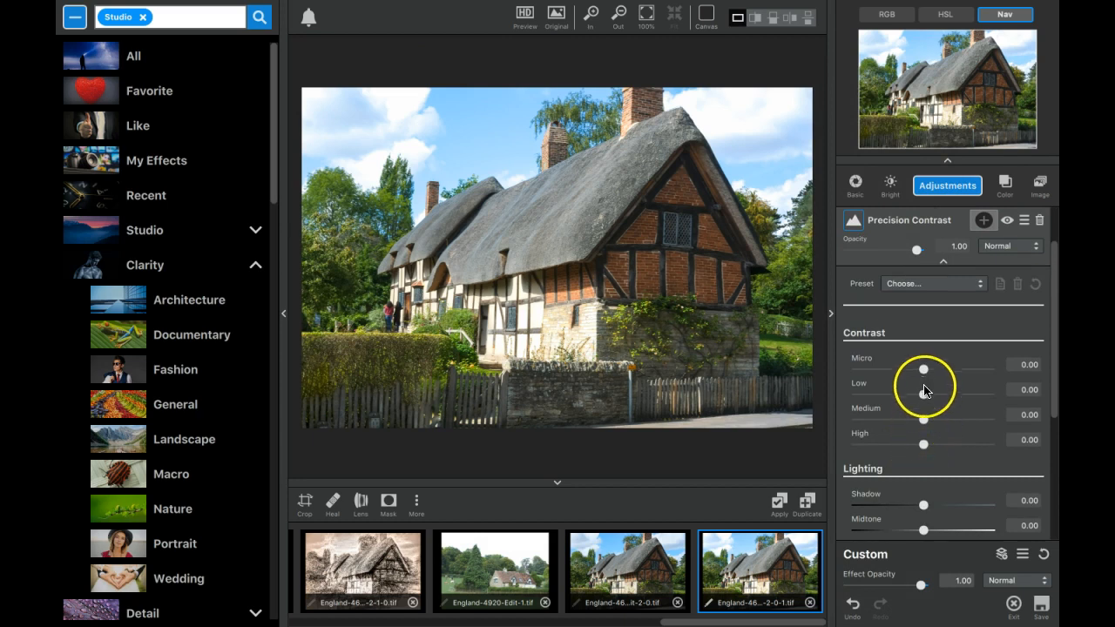
{"action": "left_click_drag", "start_coordinate": [924, 369], "coordinate": [976, 369]}
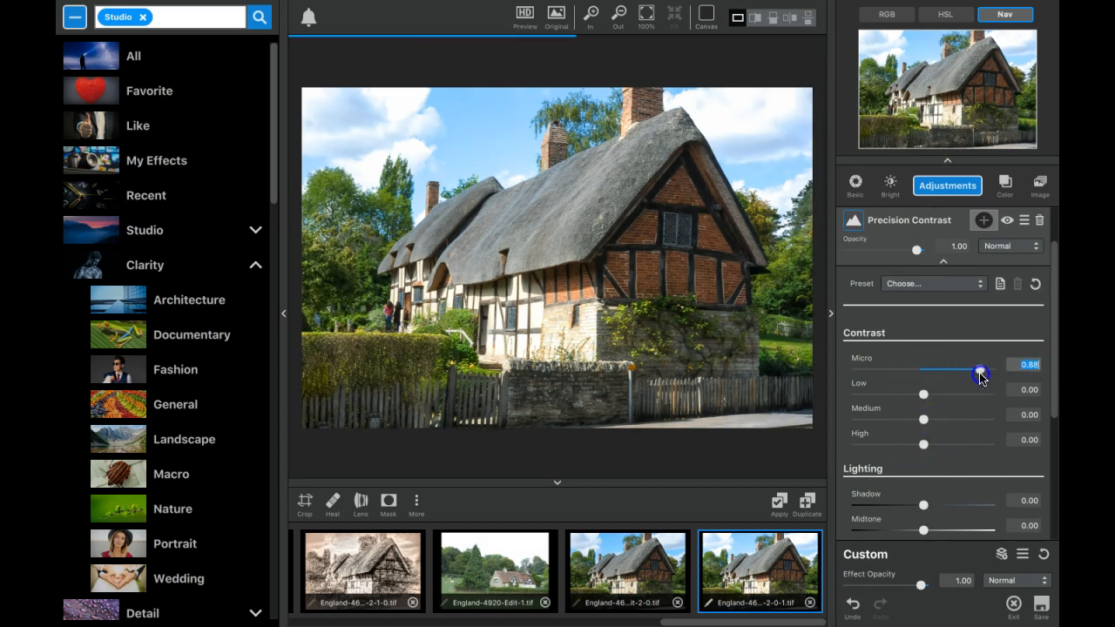
{"action": "left_click_drag", "start_coordinate": [923, 394], "coordinate": [957, 394]}
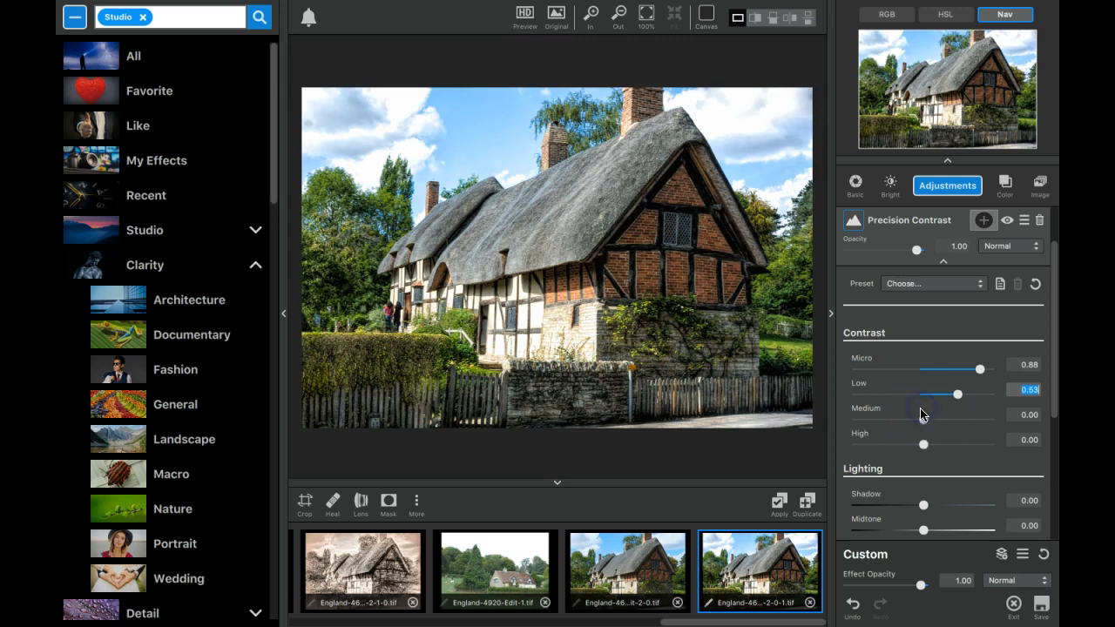
{"action": "left_click_drag", "start_coordinate": [923, 419], "coordinate": [933, 418]}
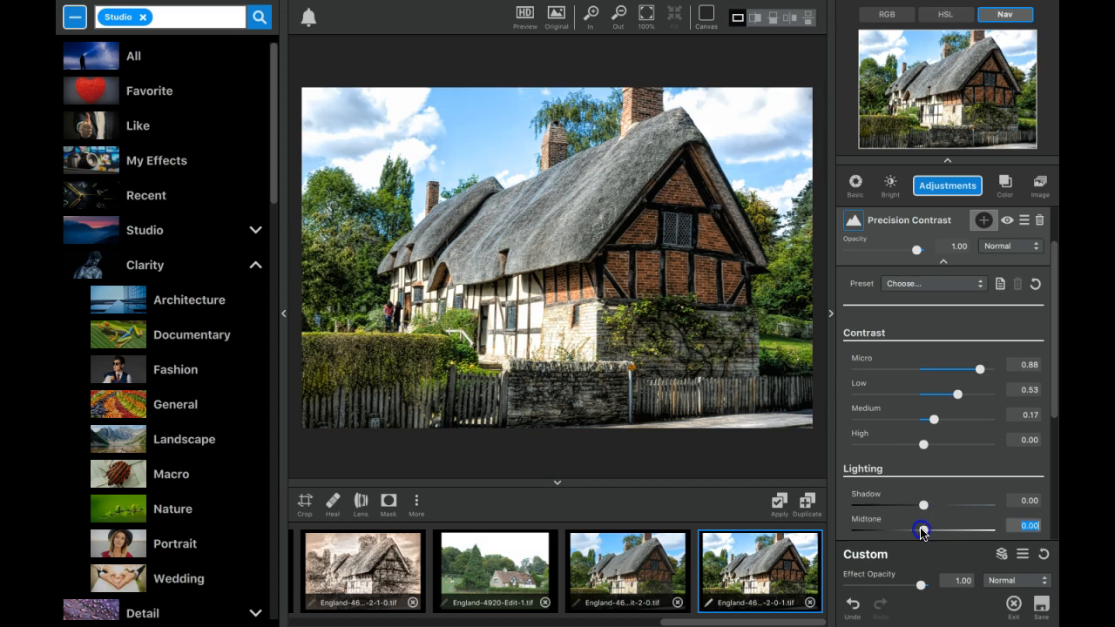
- Set Midtone -0.04 and Saturation -0.07, then apply the edits as a new project
{"action": "left_click_drag", "start_coordinate": [923, 530], "coordinate": [920, 530]}
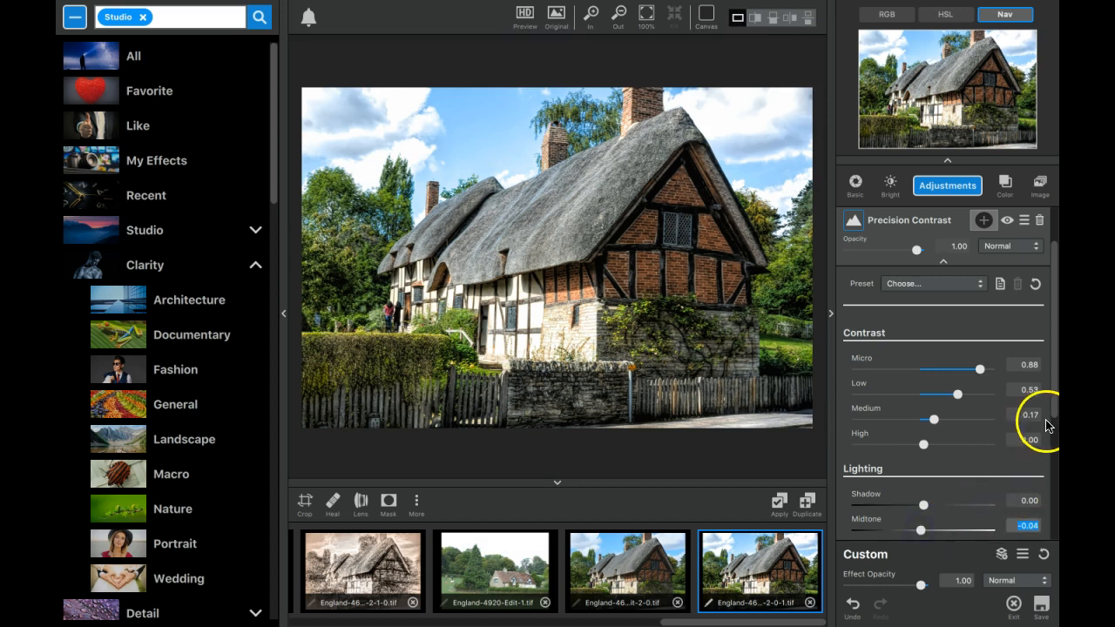
{"action": "scroll", "scroll_direction": "down", "scroll_amount": 3}
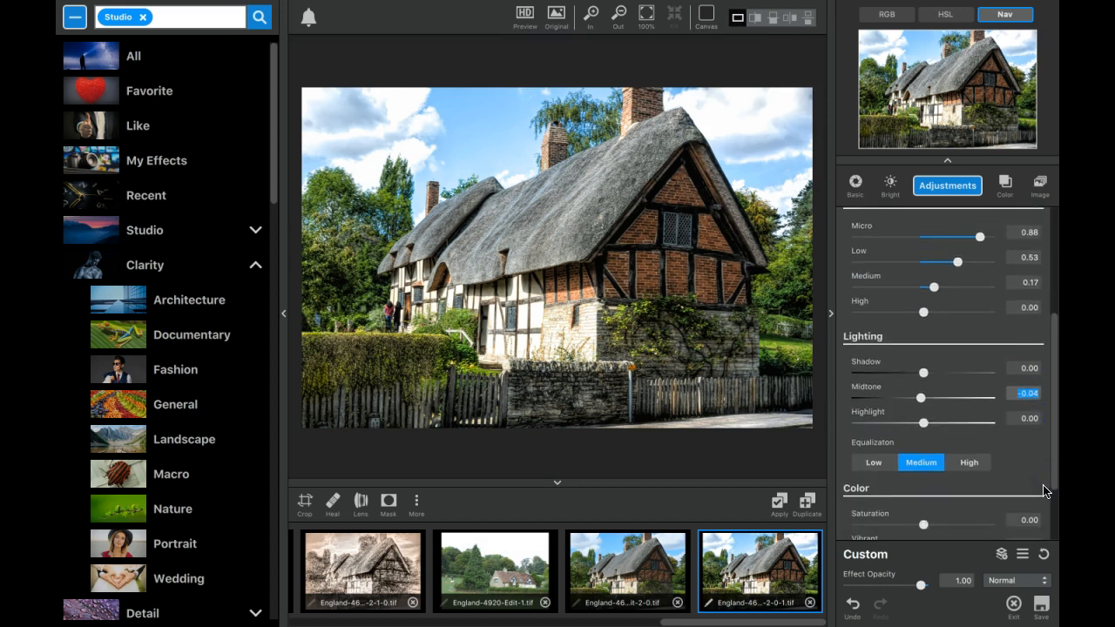
{"action": "left_click_drag", "start_coordinate": [923, 523], "coordinate": [920, 523]}
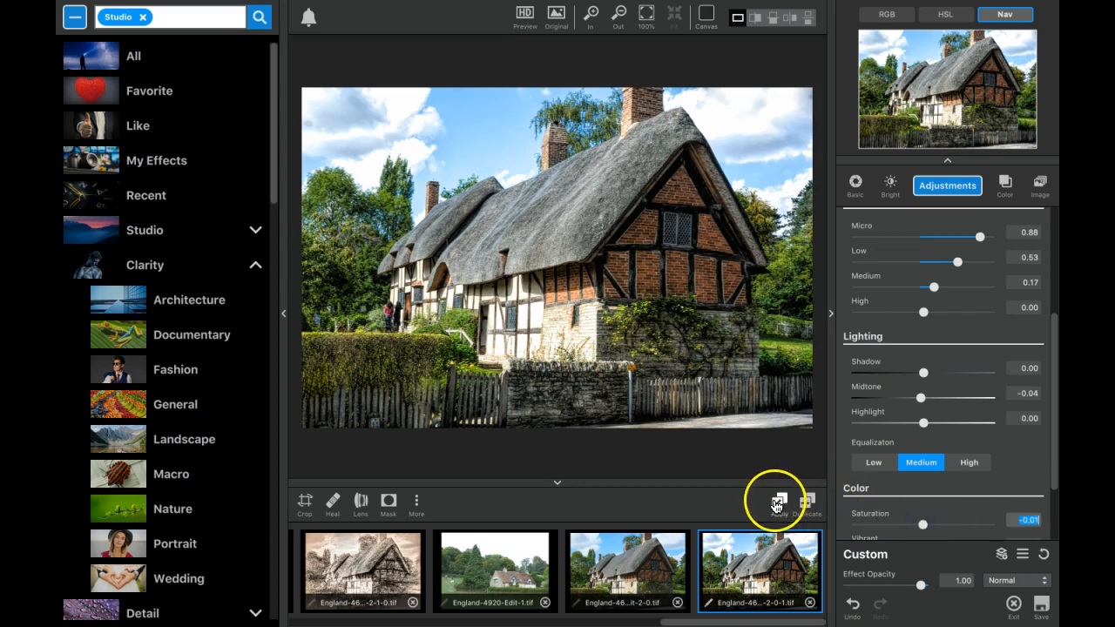
{"action": "left_click", "coordinate": [777, 502]}
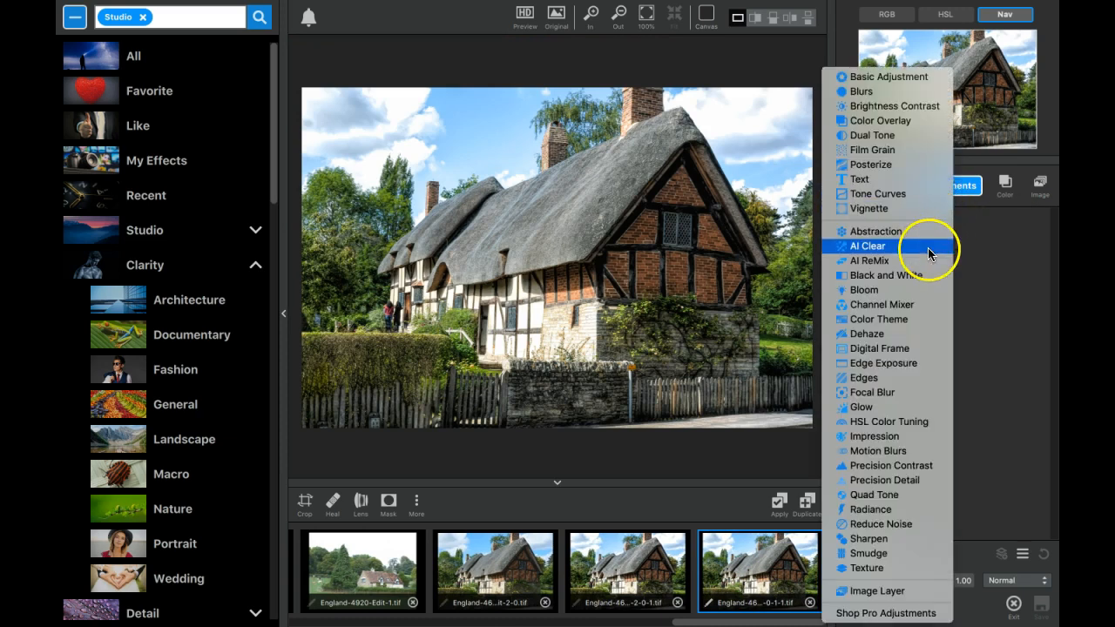
{"action": "mouse_move", "coordinate": [889, 422]}
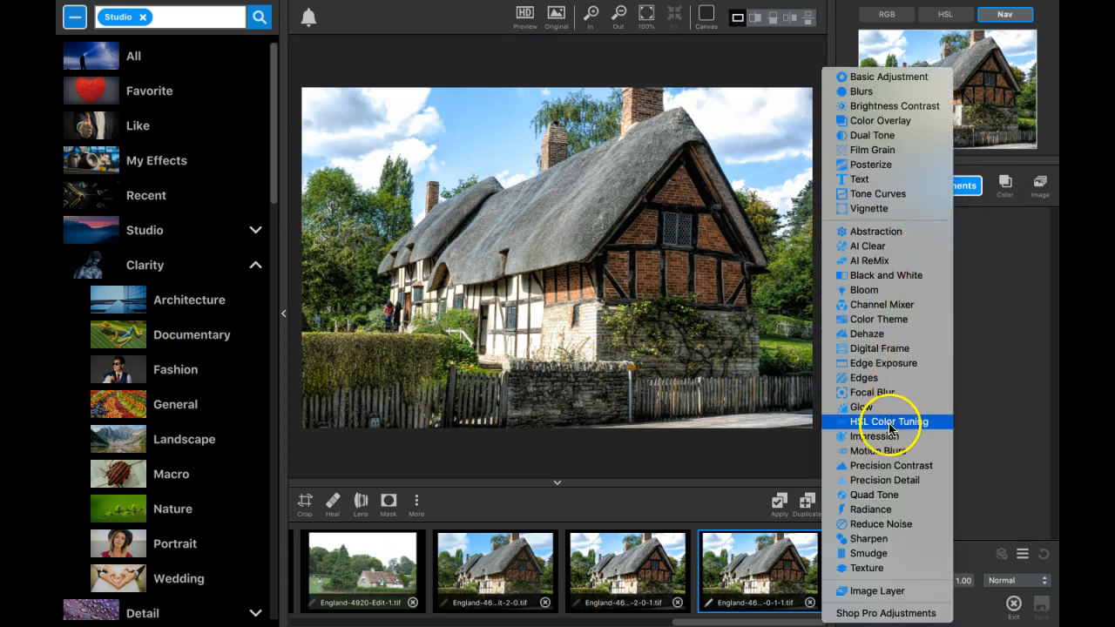
{"action": "mouse_move", "coordinate": [969, 405]}
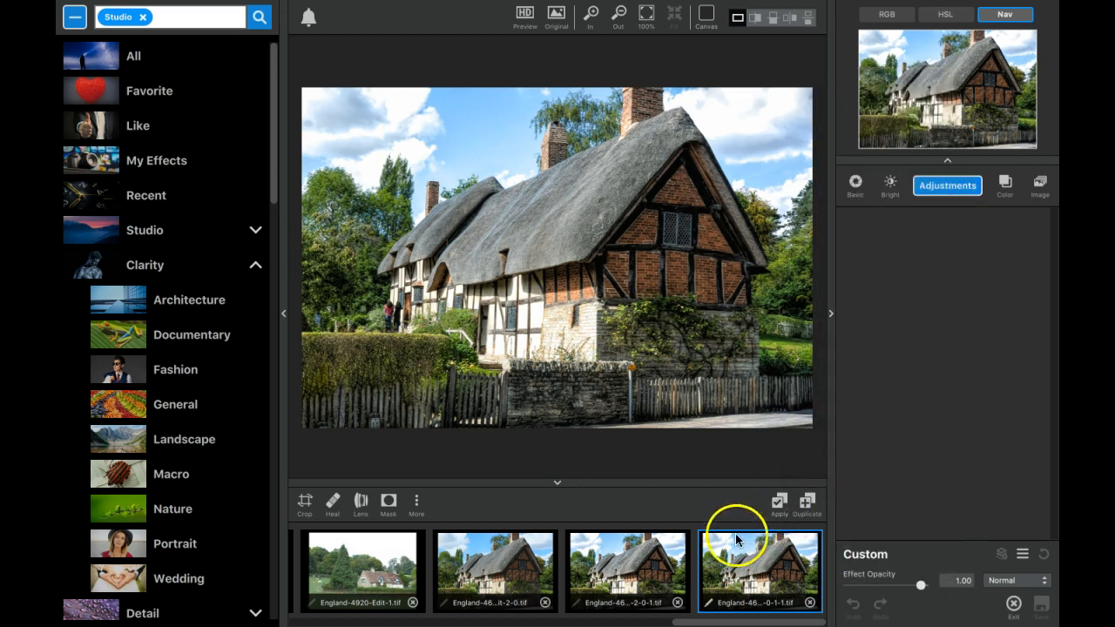
{"action": "mouse_move", "coordinate": [777, 503]}
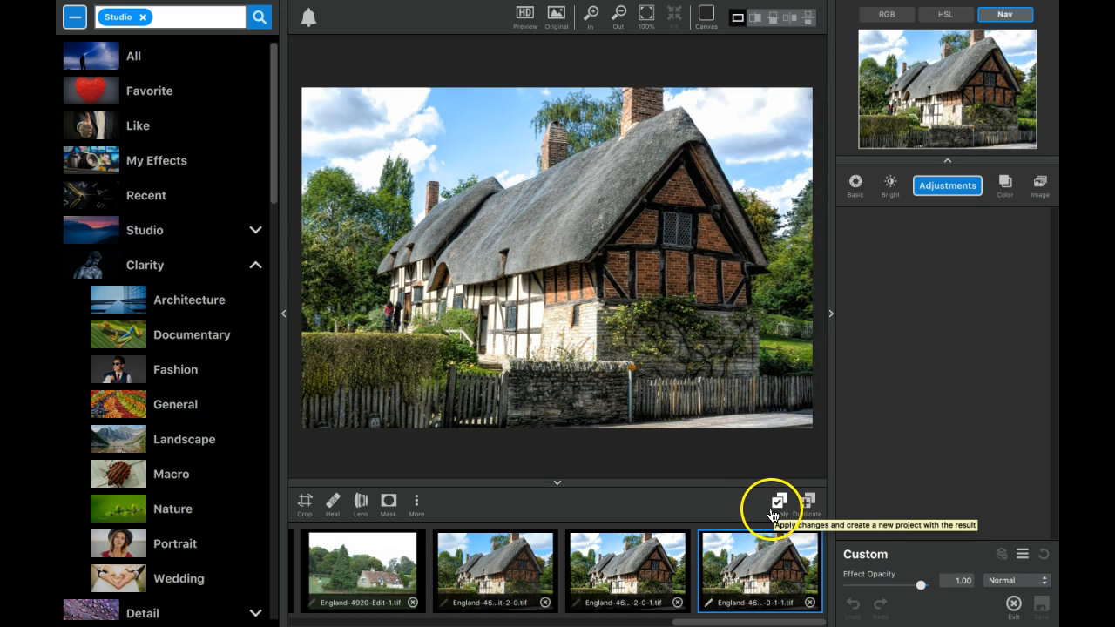
{"action": "mouse_move", "coordinate": [223, 331]}
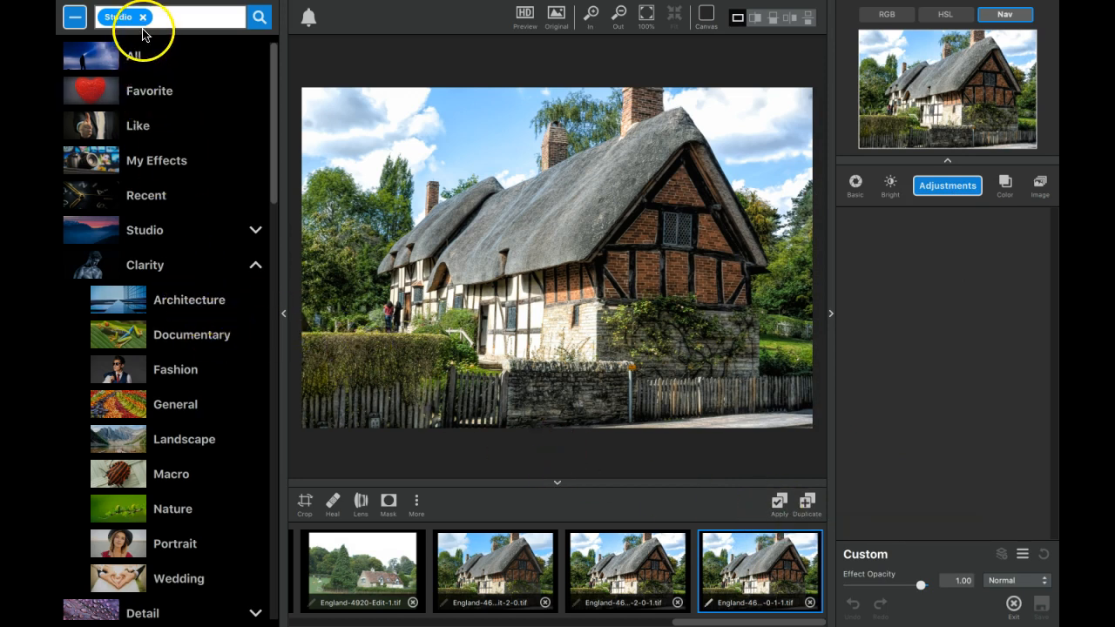
{"action": "mouse_move", "coordinate": [146, 251]}
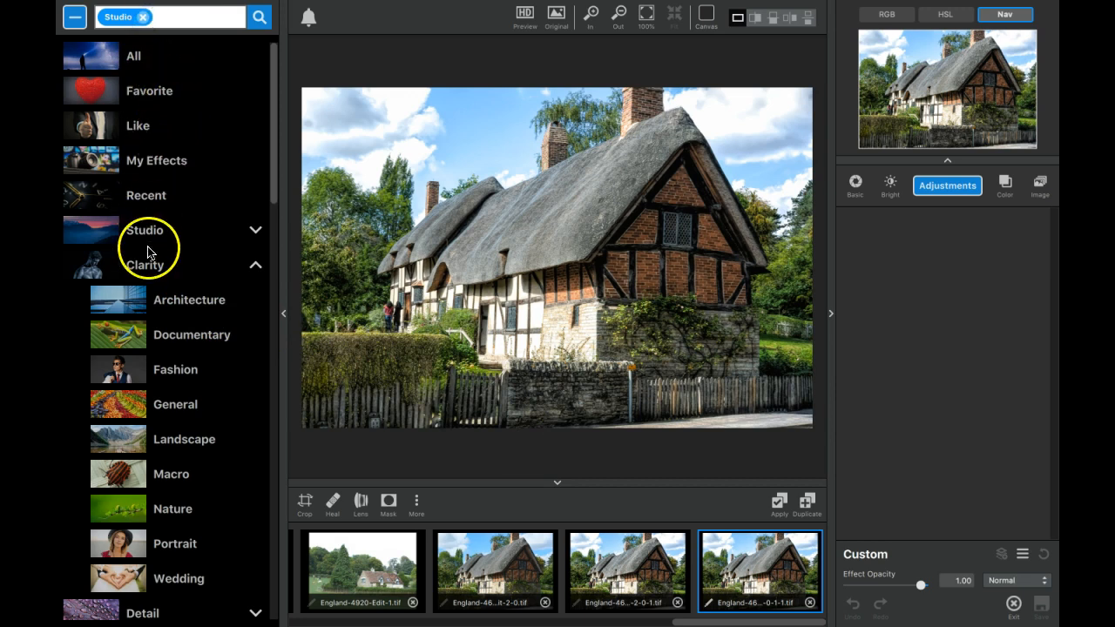
- Go back to the effect categories and show the Ancient effects under Impression
{"action": "left_click", "coordinate": [73, 18]}
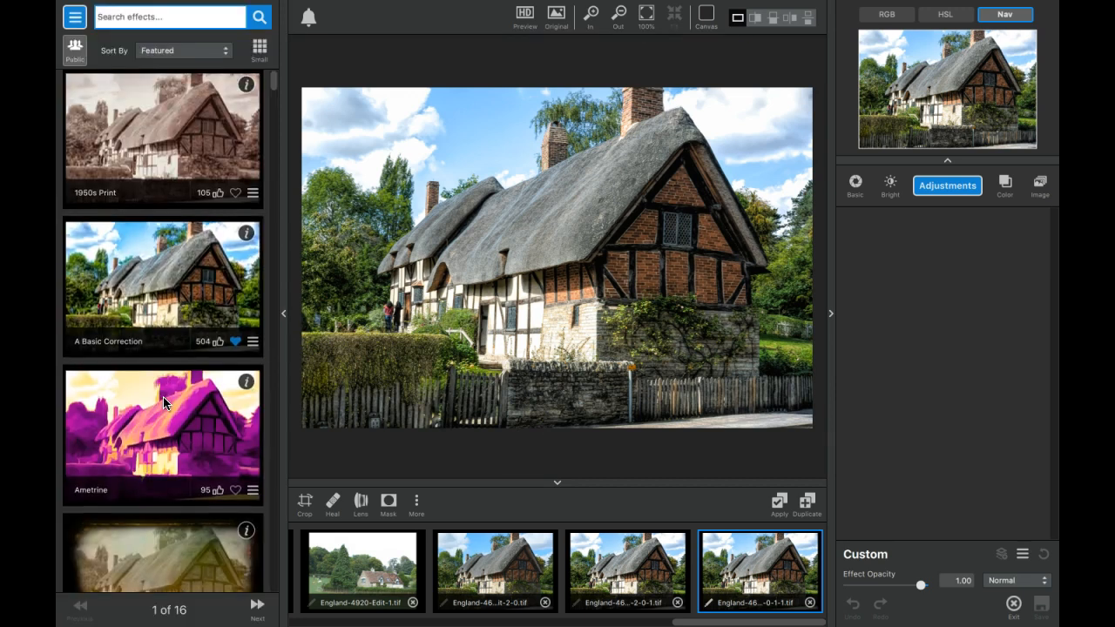
{"action": "left_click", "coordinate": [73, 18]}
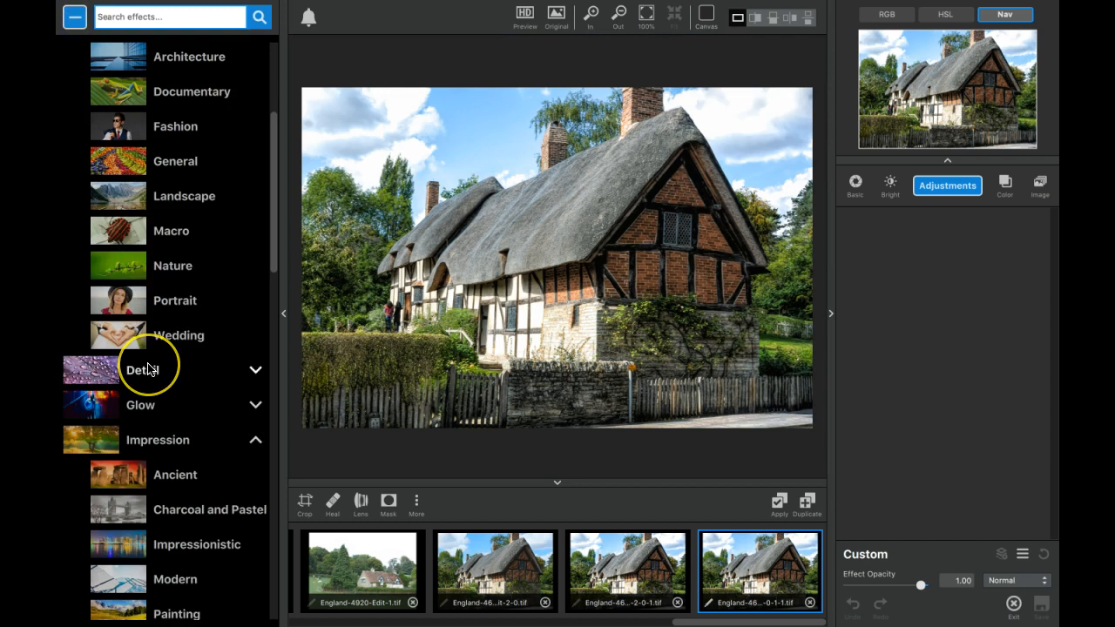
{"action": "scroll", "scroll_direction": "down", "scroll_amount": 3}
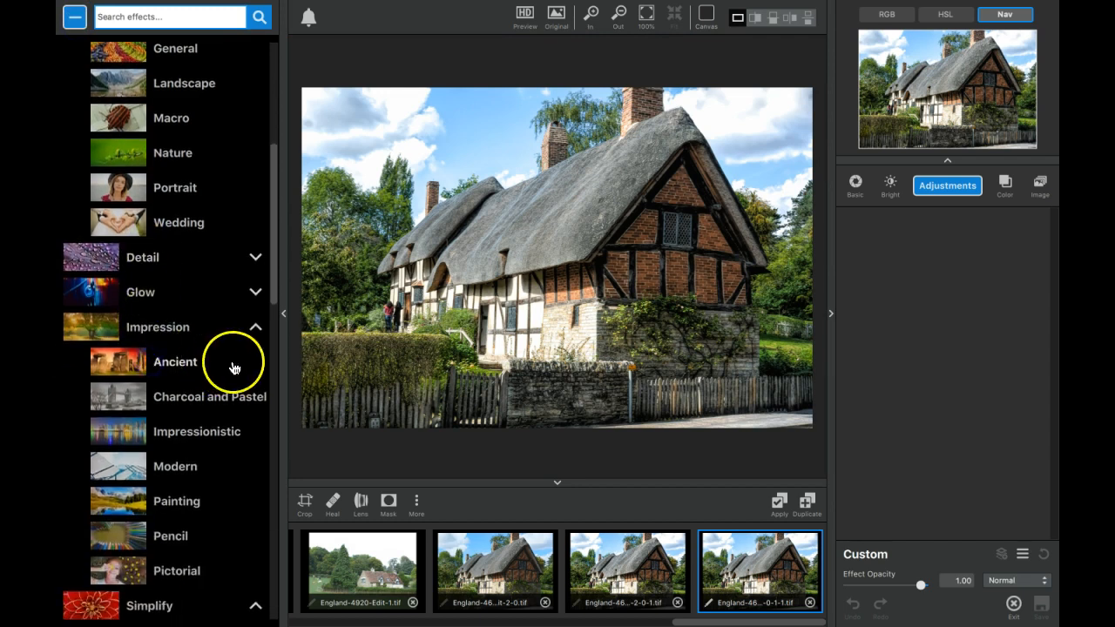
{"action": "left_click", "coordinate": [174, 361]}
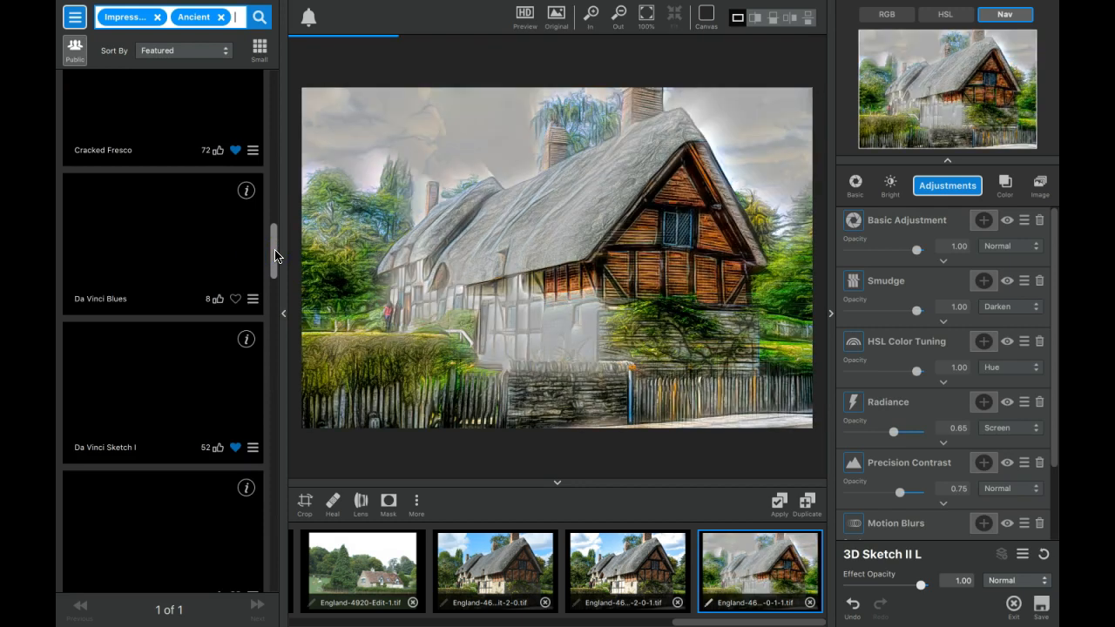
- Apply Da Vinci Sketch III and raise the Impression brush size to 0.67
{"action": "left_click", "coordinate": [162, 392]}
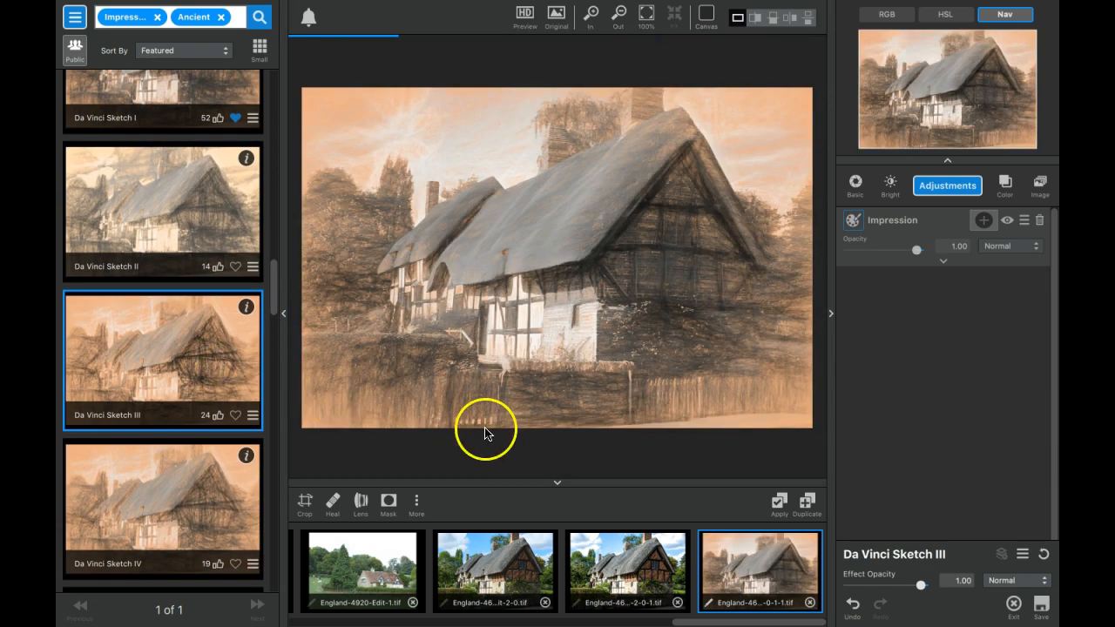
{"action": "left_click", "coordinate": [942, 265]}
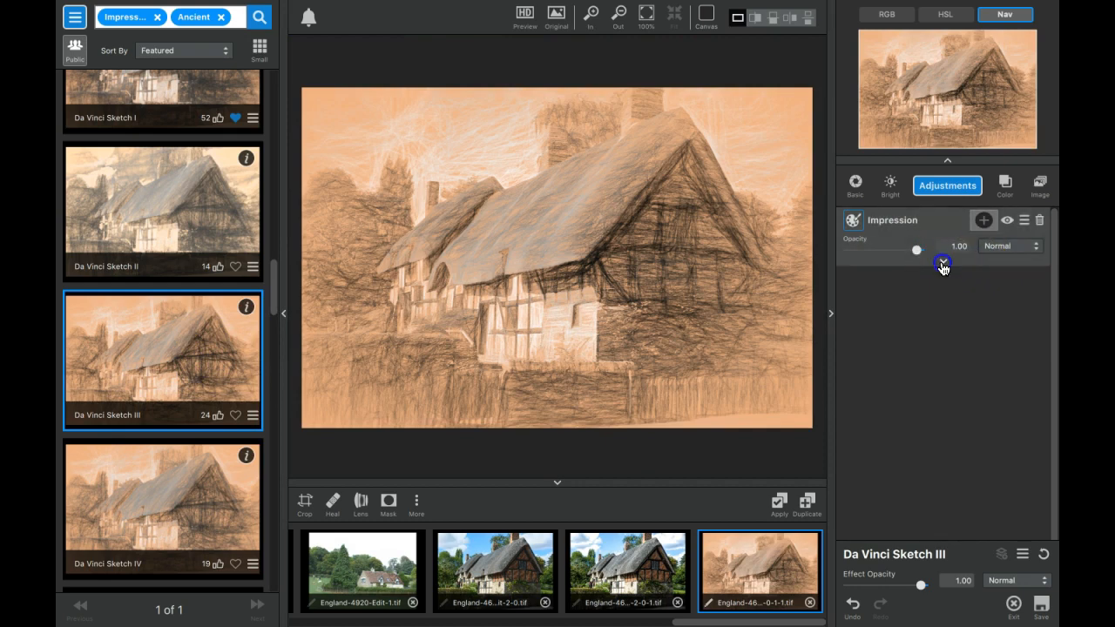
{"action": "left_click", "coordinate": [946, 262]}
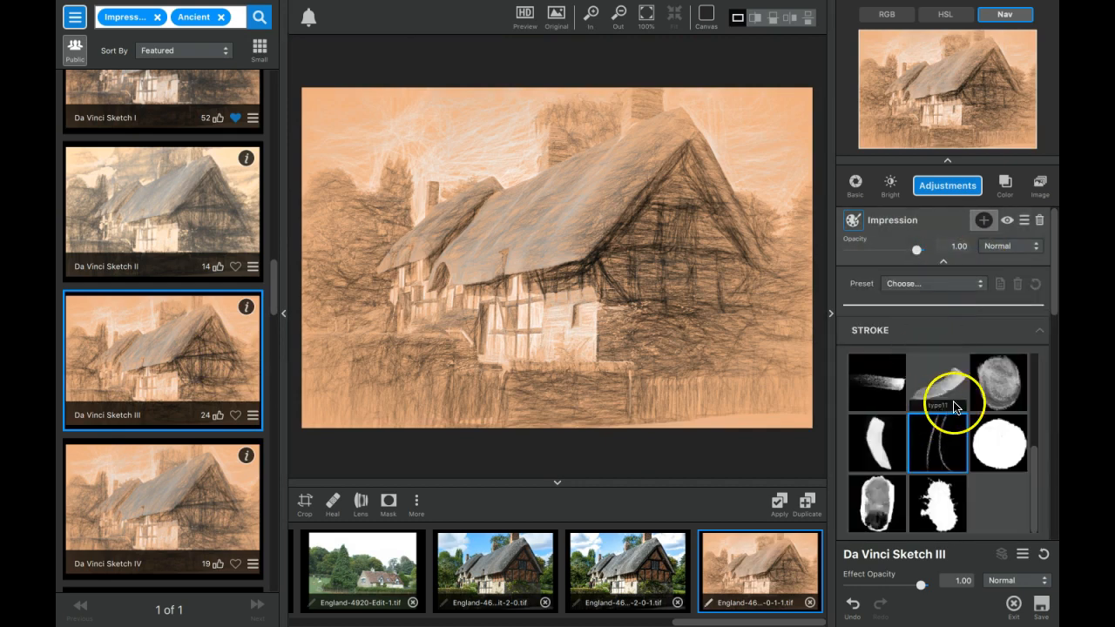
{"action": "scroll", "scroll_direction": "down", "scroll_amount": 3}
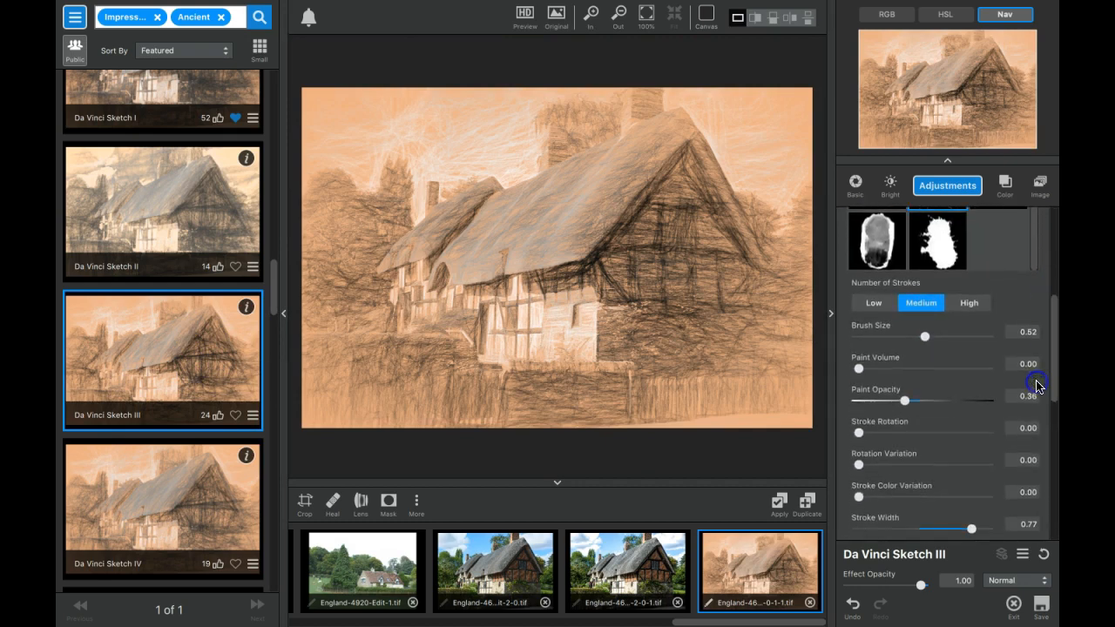
{"action": "left_click_drag", "start_coordinate": [925, 336], "coordinate": [940, 336]}
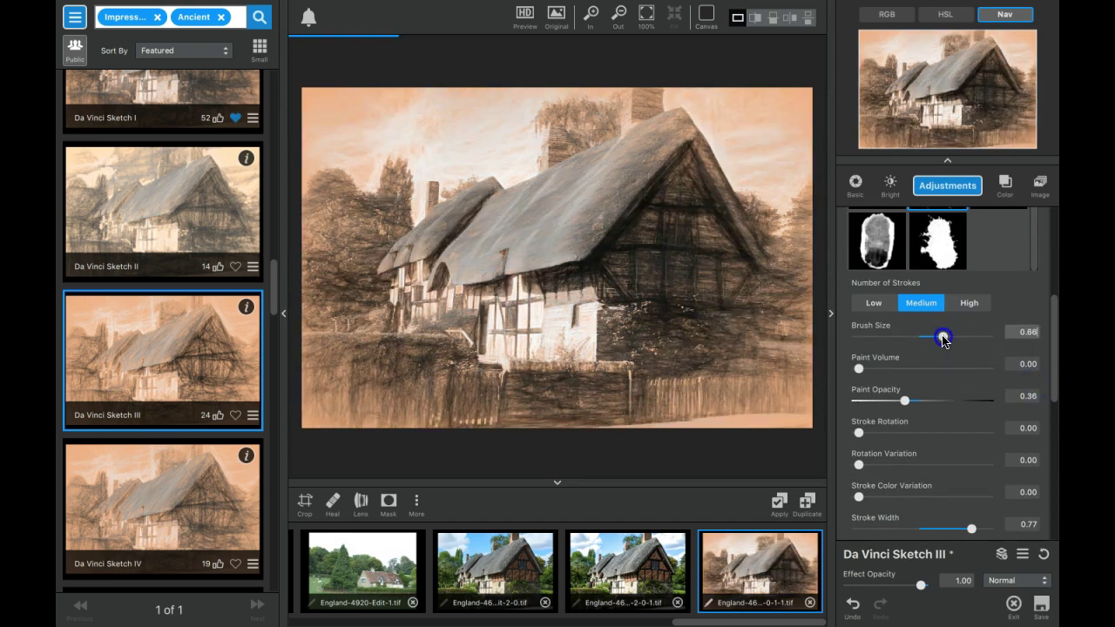
{"action": "left_click_drag", "start_coordinate": [941, 338], "coordinate": [946, 338]}
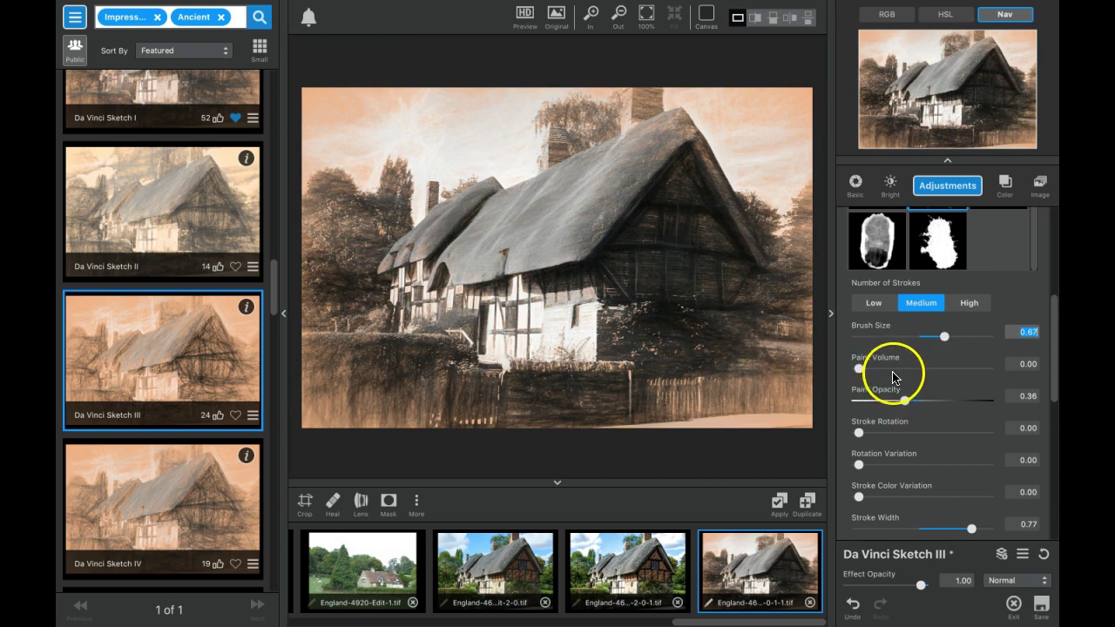
{"action": "mouse_move", "coordinate": [903, 399]}
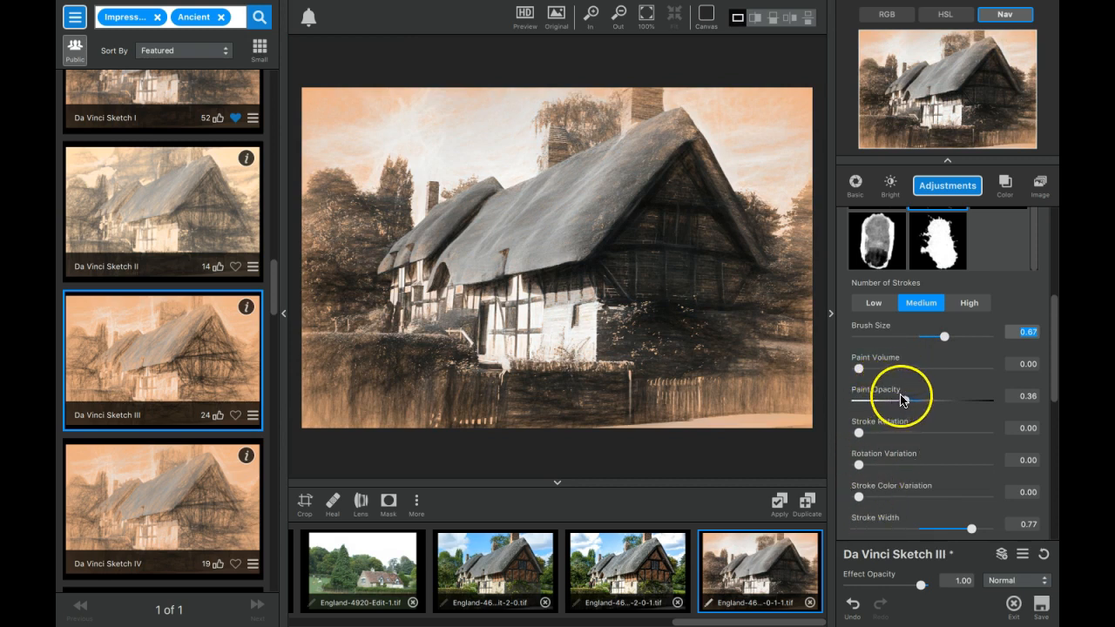
{"action": "mouse_move", "coordinate": [1036, 425]}
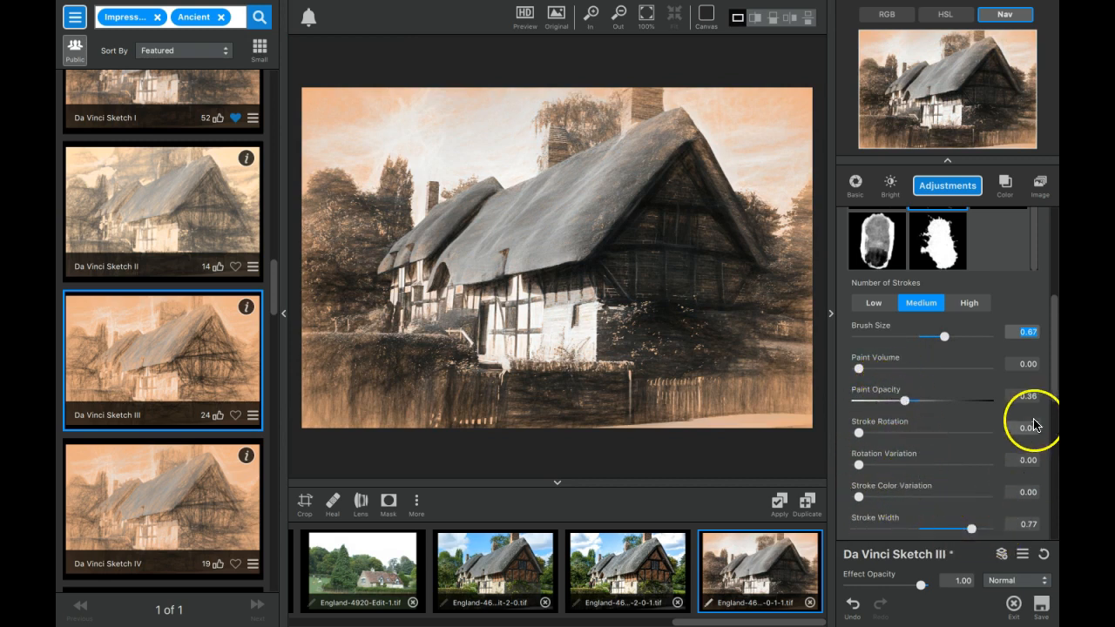
- Lower Spill to -0.61, lift Shadow to 0.38 and pull Highlight down to -0.14
{"action": "scroll", "scroll_direction": "down", "scroll_amount": 3}
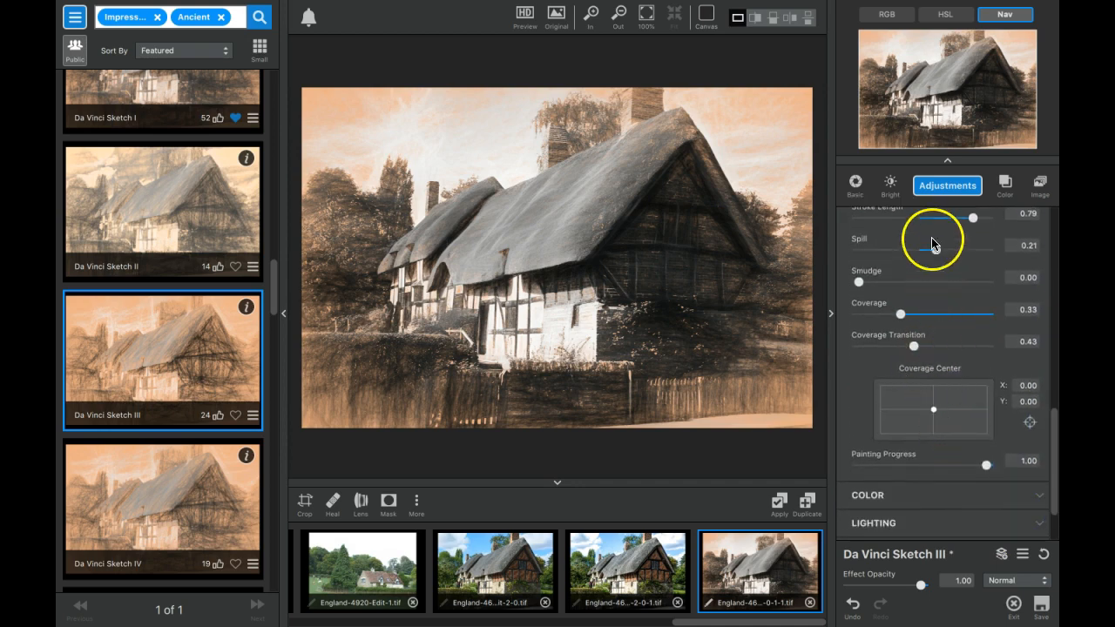
{"action": "left_click_drag", "start_coordinate": [944, 247], "coordinate": [885, 247]}
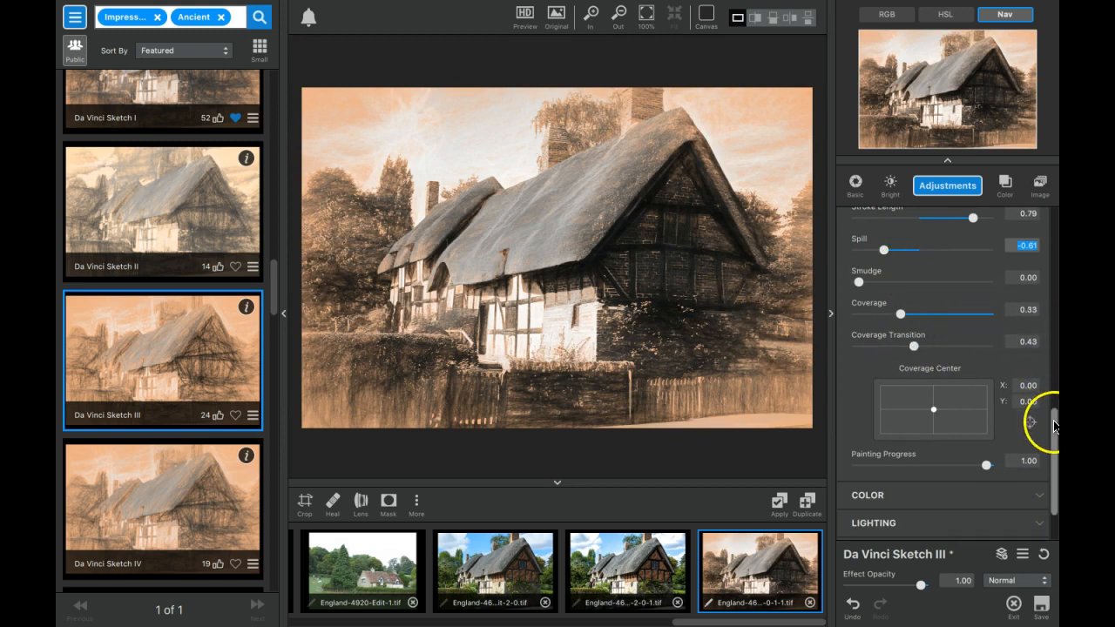
{"action": "scroll", "scroll_direction": "down", "scroll_amount": 3}
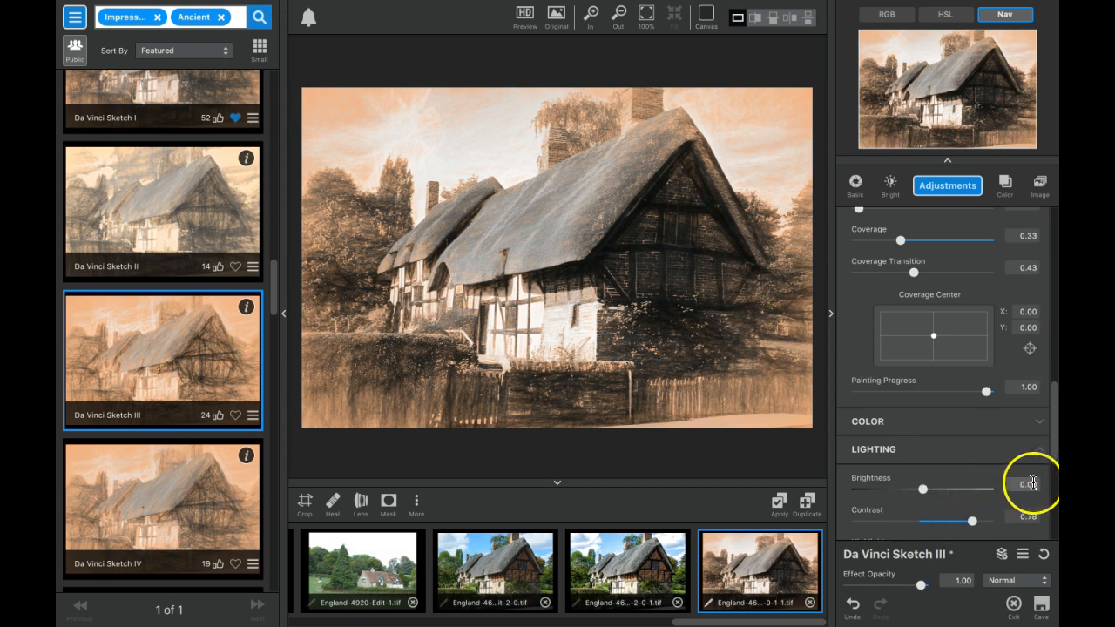
{"action": "scroll", "scroll_direction": "down", "scroll_amount": 3}
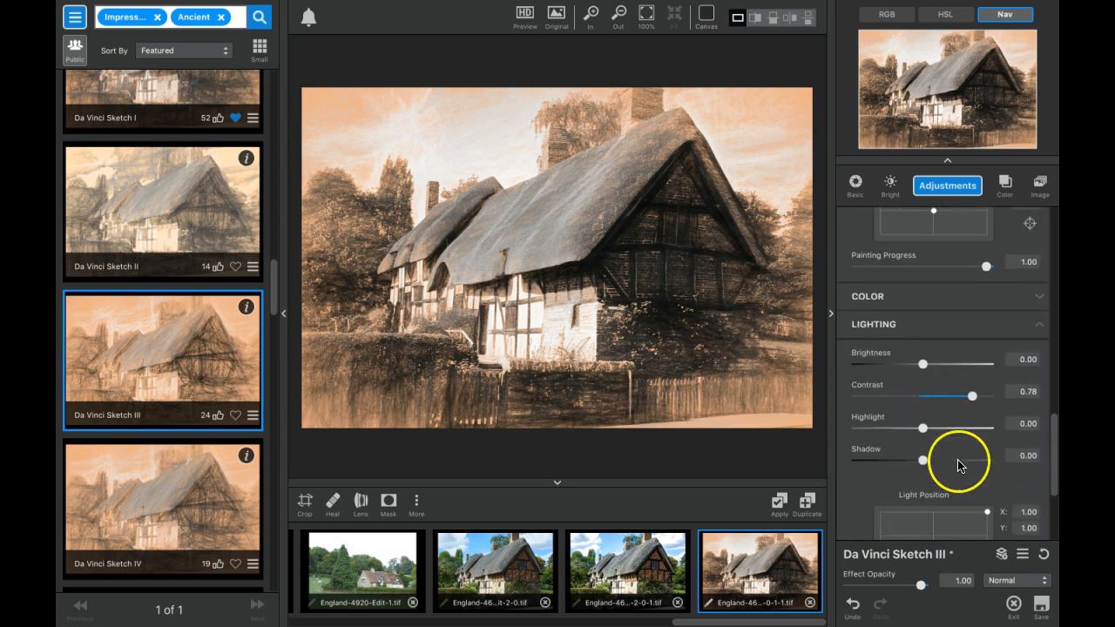
{"action": "left_click_drag", "start_coordinate": [920, 460], "coordinate": [941, 460]}
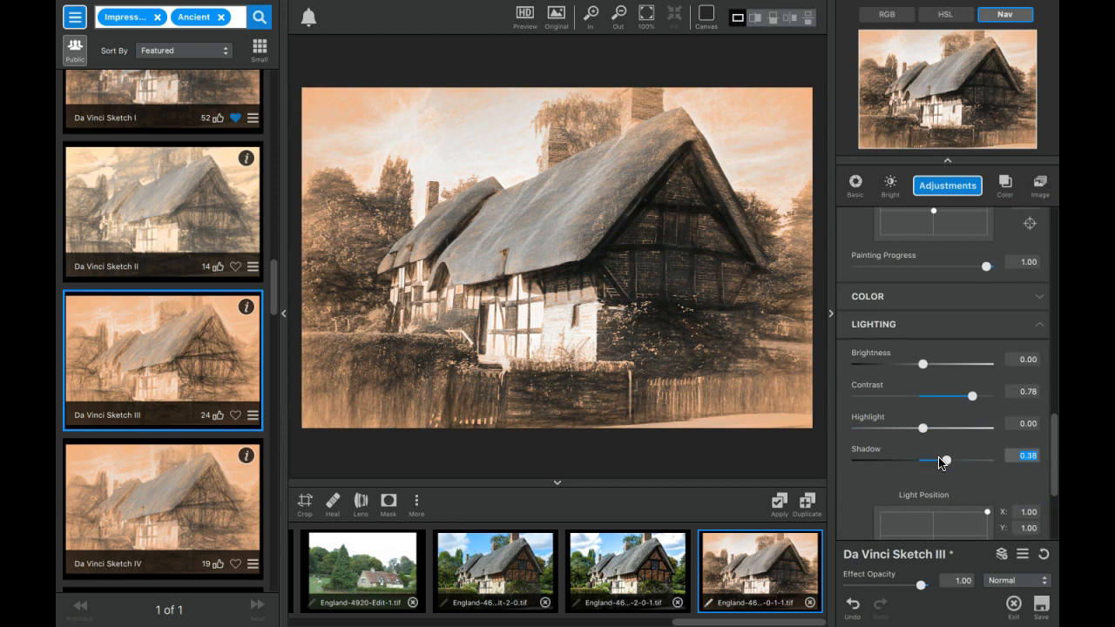
{"action": "left_click_drag", "start_coordinate": [948, 428], "coordinate": [915, 428]}
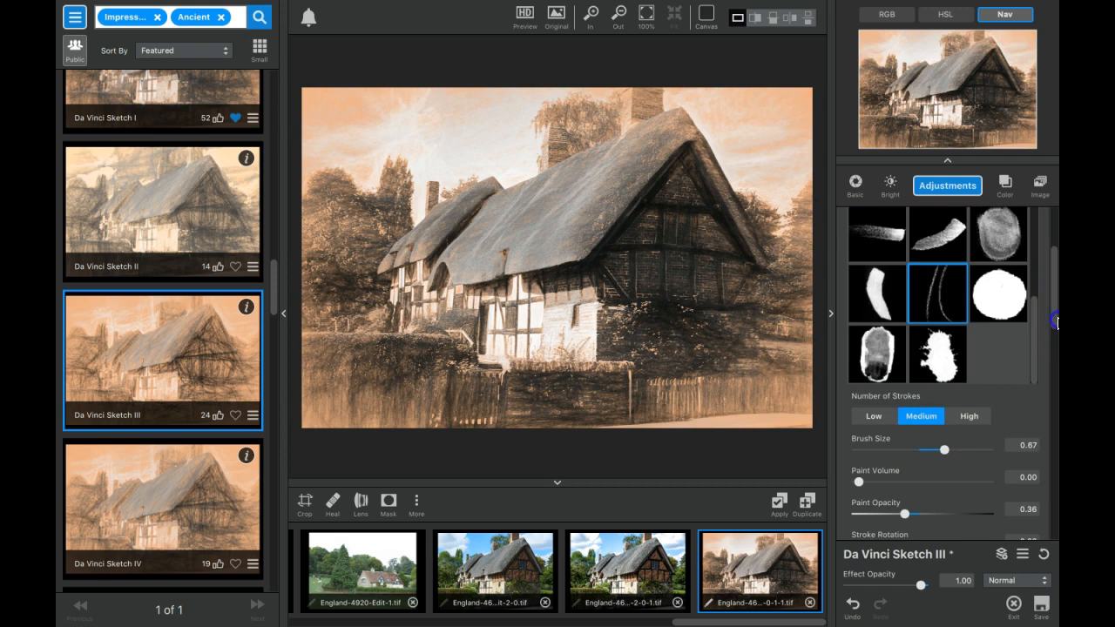
{"action": "scroll", "scroll_direction": "down", "scroll_amount": 3}
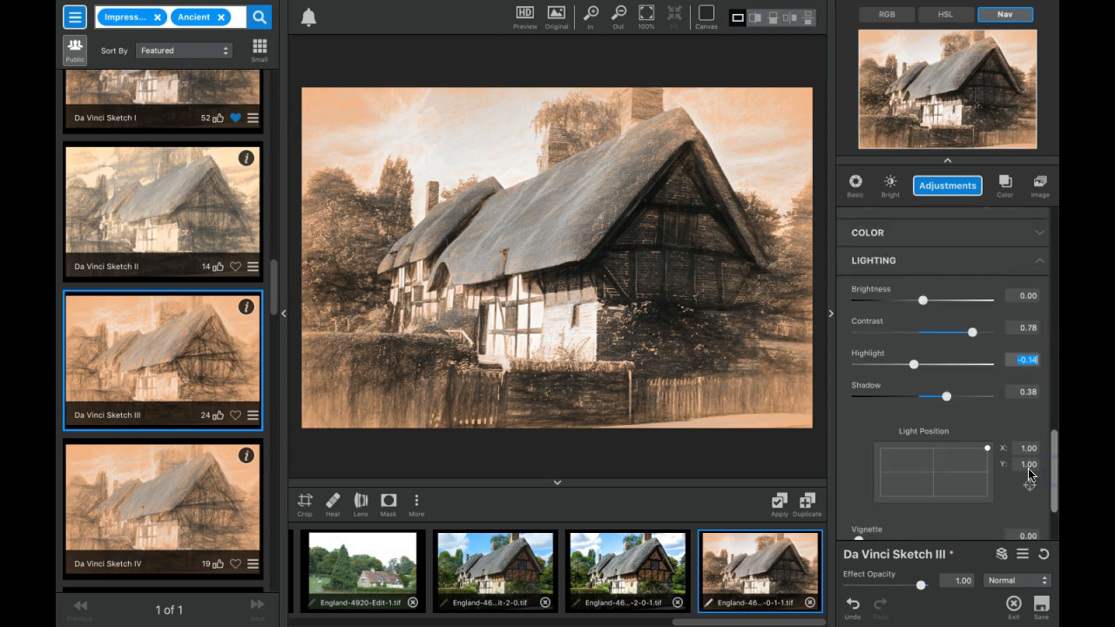
{"action": "scroll", "scroll_direction": "down", "scroll_amount": 3}
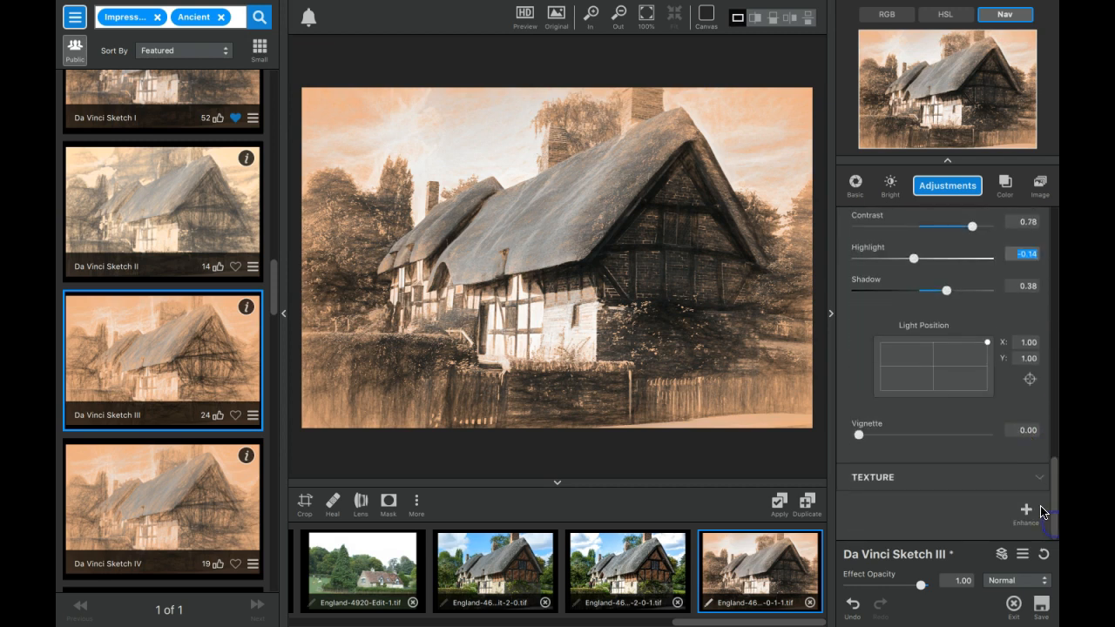
{"action": "left_click", "coordinate": [1039, 478]}
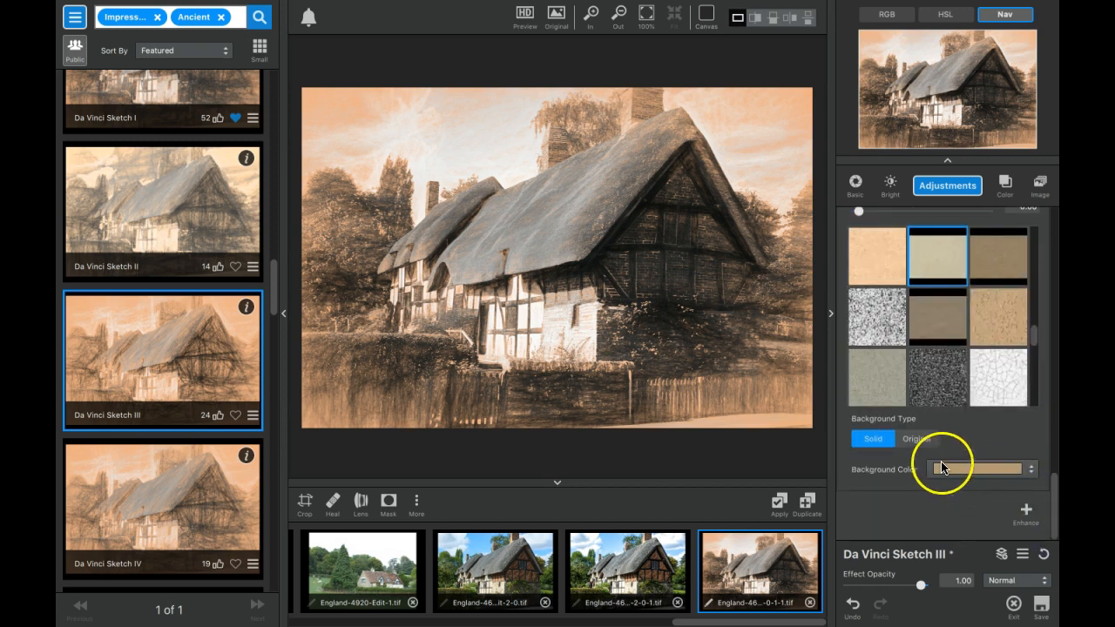
{"action": "left_click", "coordinate": [917, 473]}
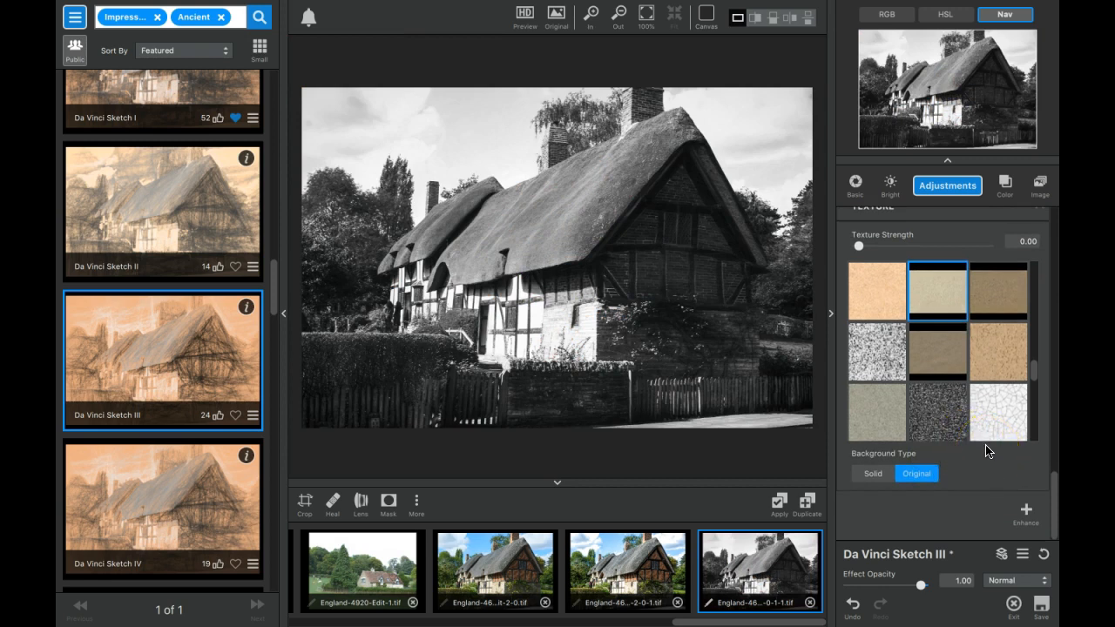
{"action": "mouse_move", "coordinate": [1055, 277]}
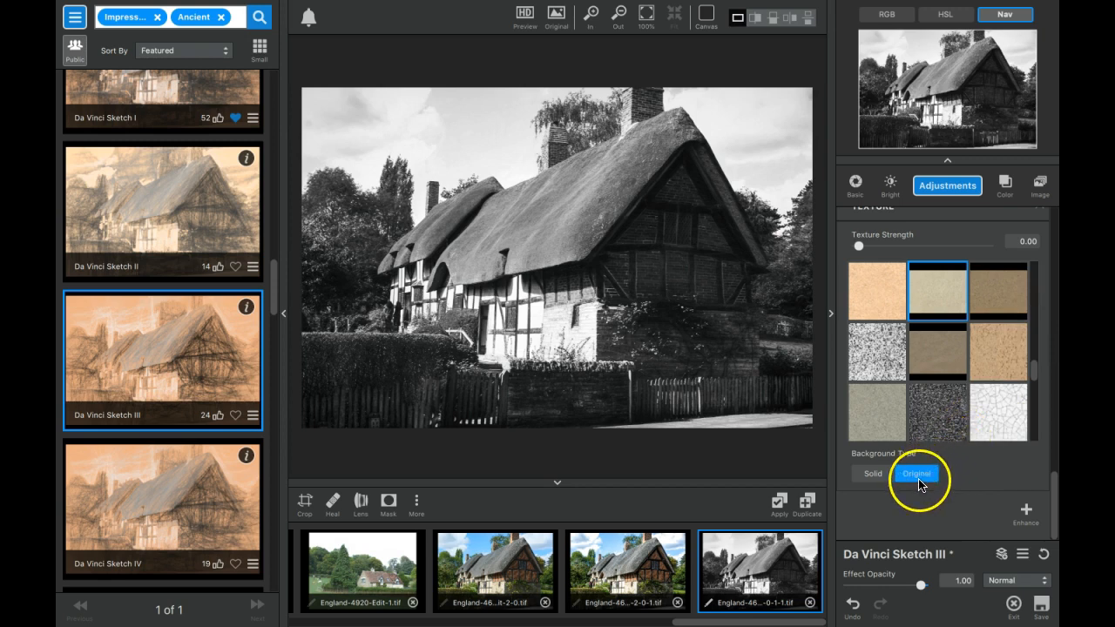
{"action": "left_click", "coordinate": [871, 474]}
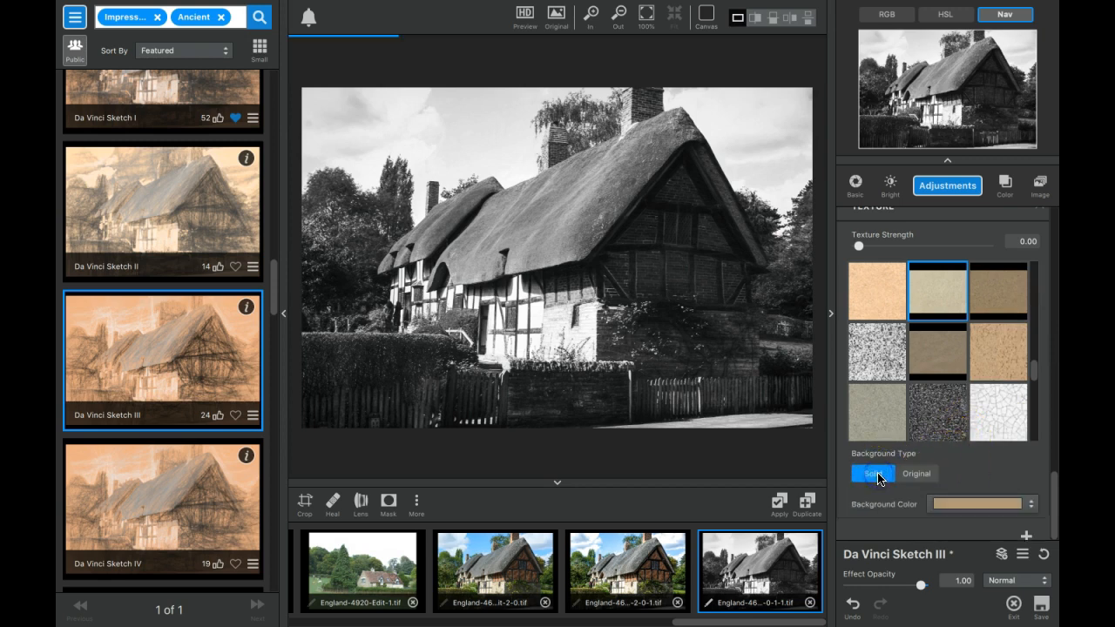
{"action": "left_click", "coordinate": [871, 473]}
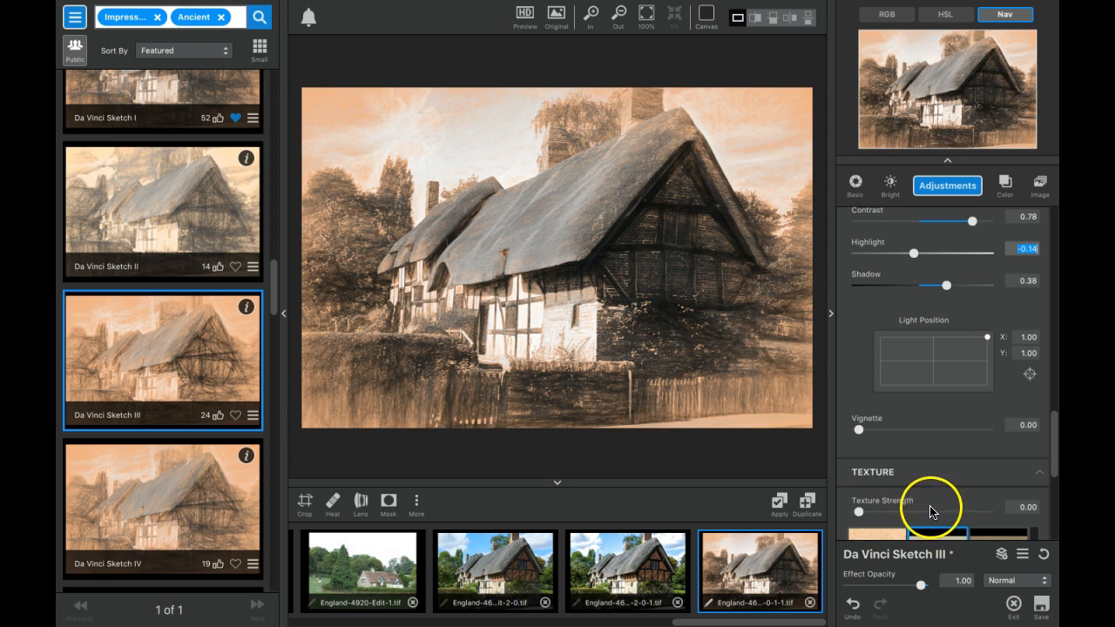
{"action": "mouse_move", "coordinate": [1011, 427]}
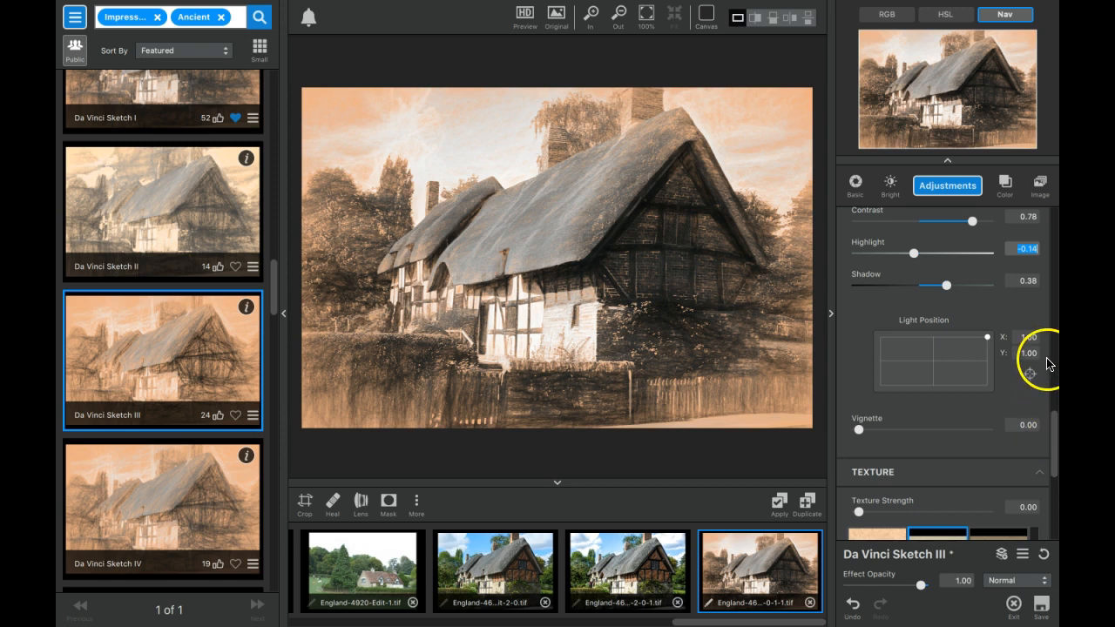
{"action": "scroll", "scroll_direction": "down", "scroll_amount": 3}
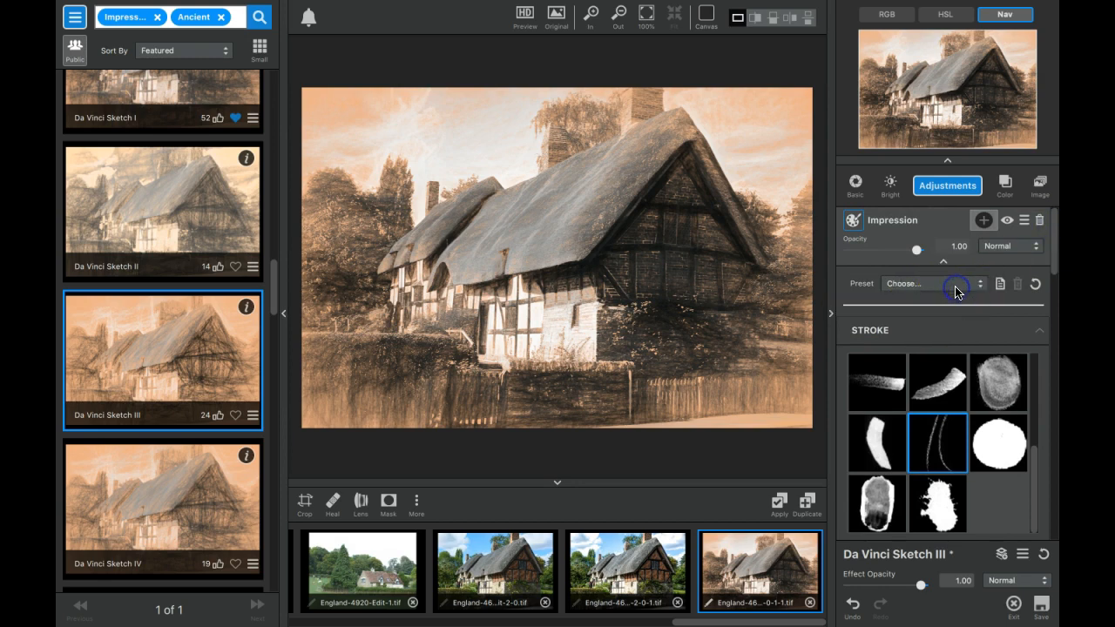
- Apply the saved 'DaVinci Jasper Impr Step low spill bigger brush size' Impression preset
{"action": "left_click", "coordinate": [932, 283]}
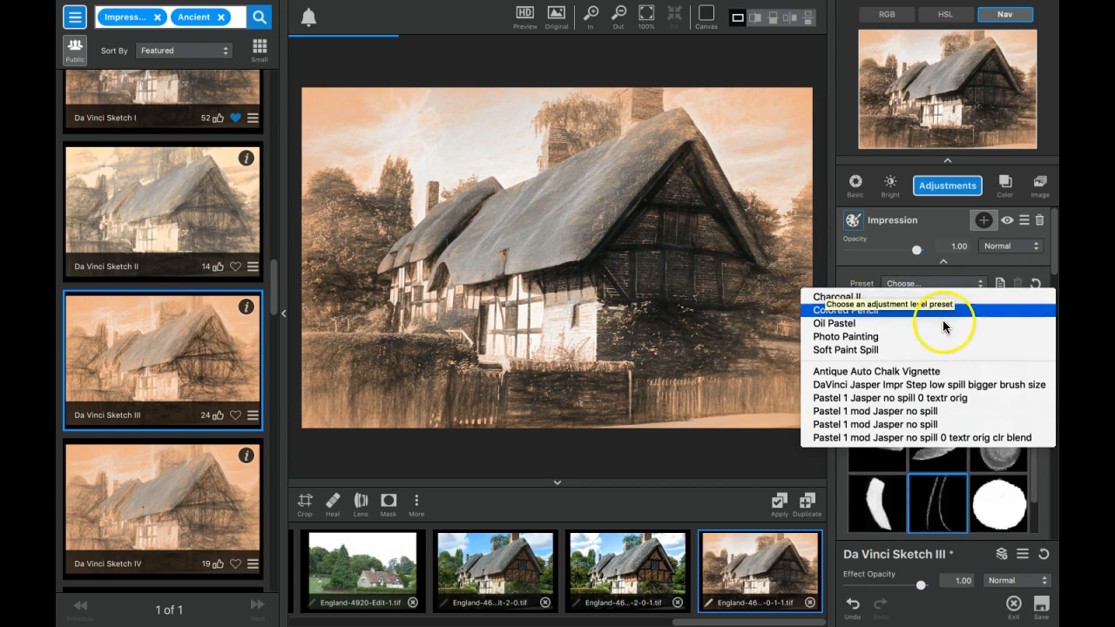
{"action": "mouse_move", "coordinate": [928, 385]}
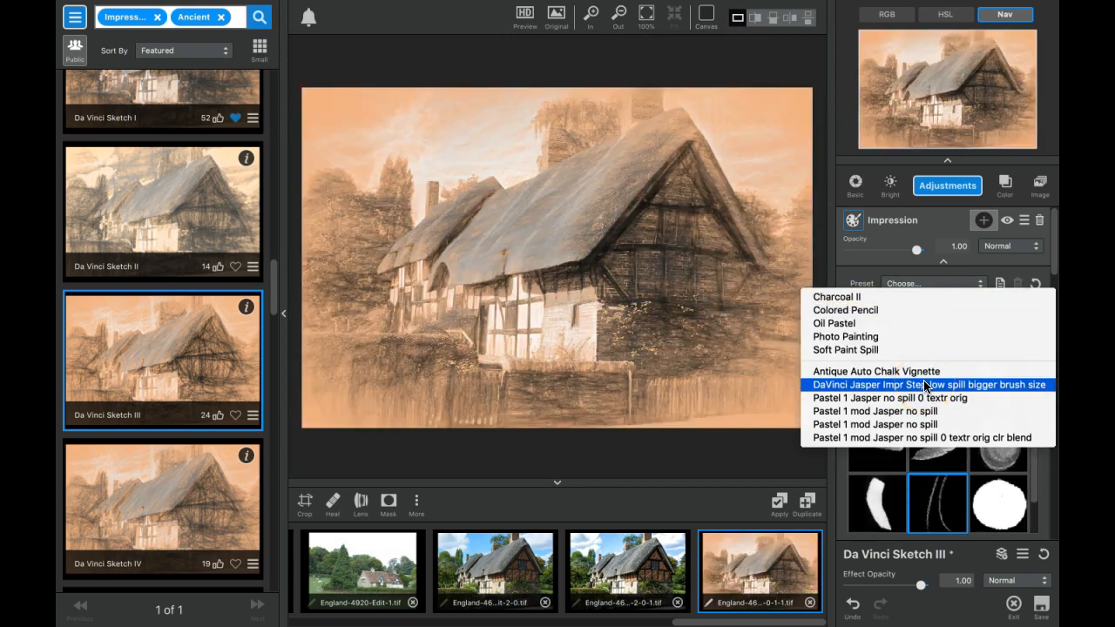
{"action": "left_click", "coordinate": [930, 385]}
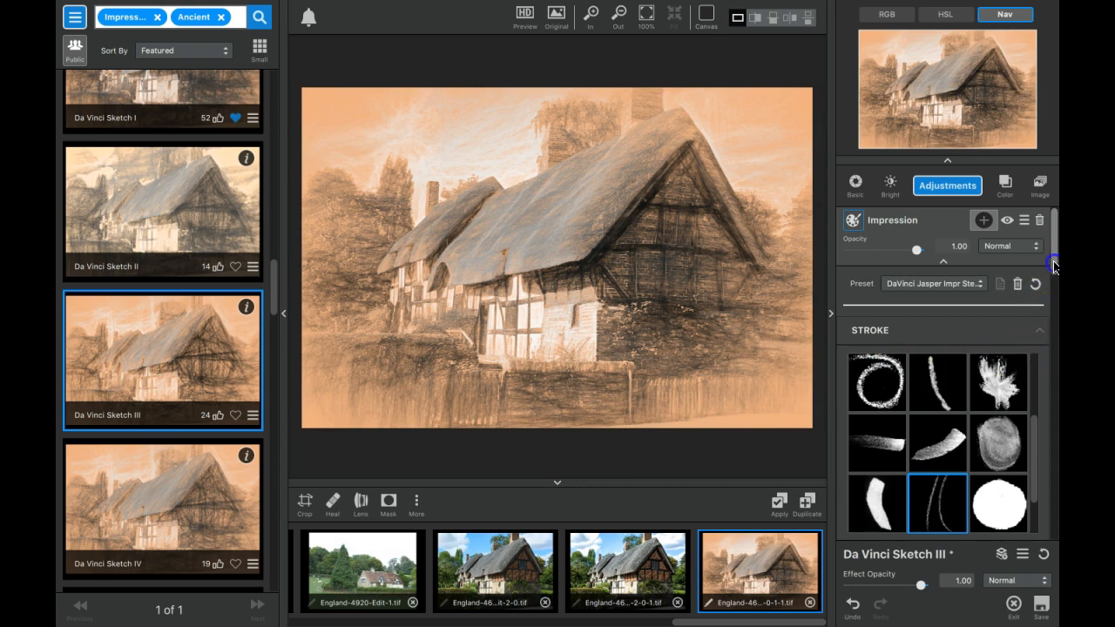
{"action": "scroll", "scroll_direction": "down", "scroll_amount": 3}
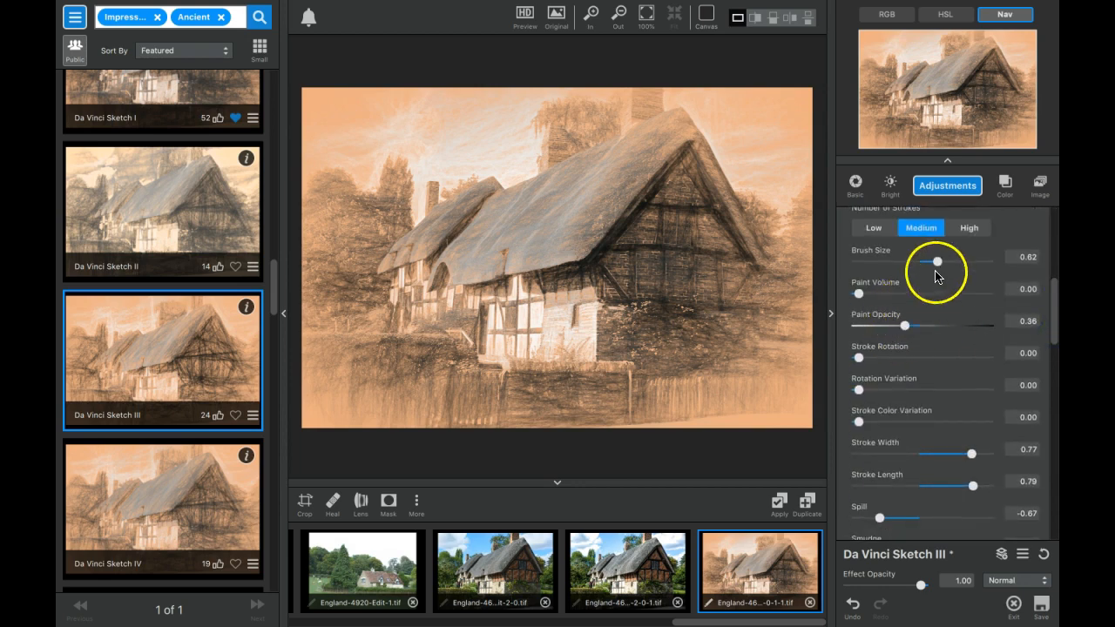
{"action": "mouse_move", "coordinate": [997, 436]}
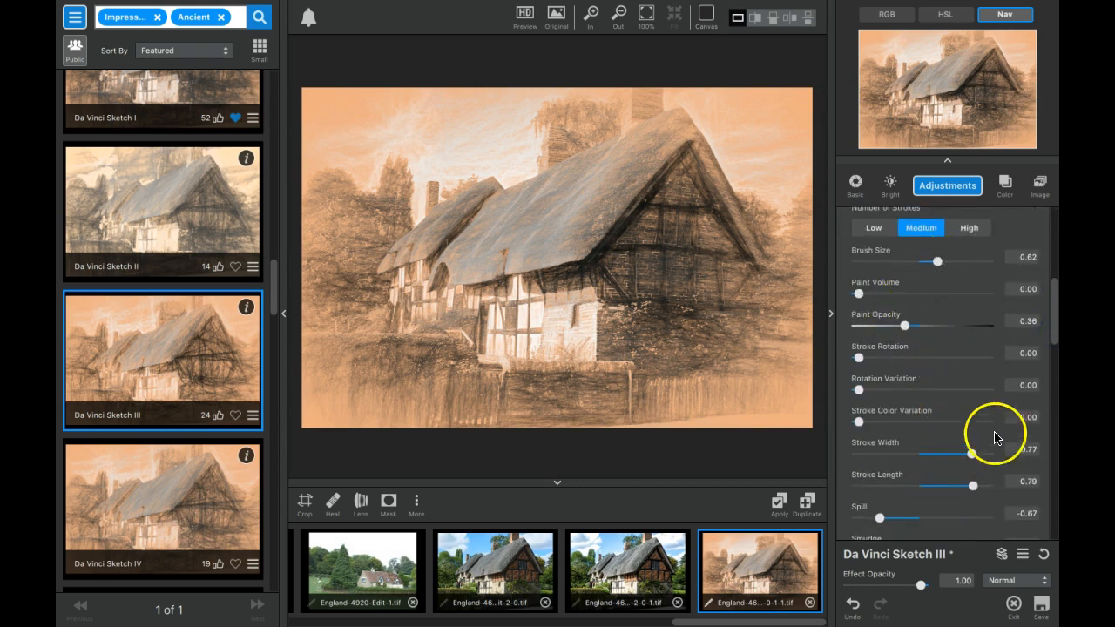
{"action": "scroll", "scroll_direction": "down", "scroll_amount": 3}
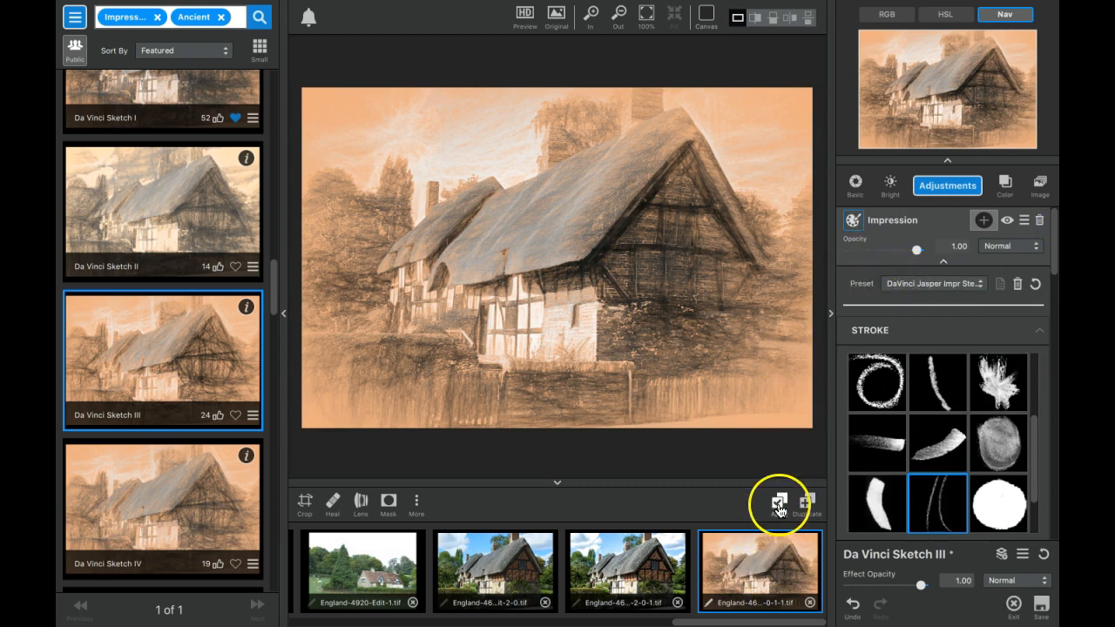
{"action": "mouse_move", "coordinate": [780, 501]}
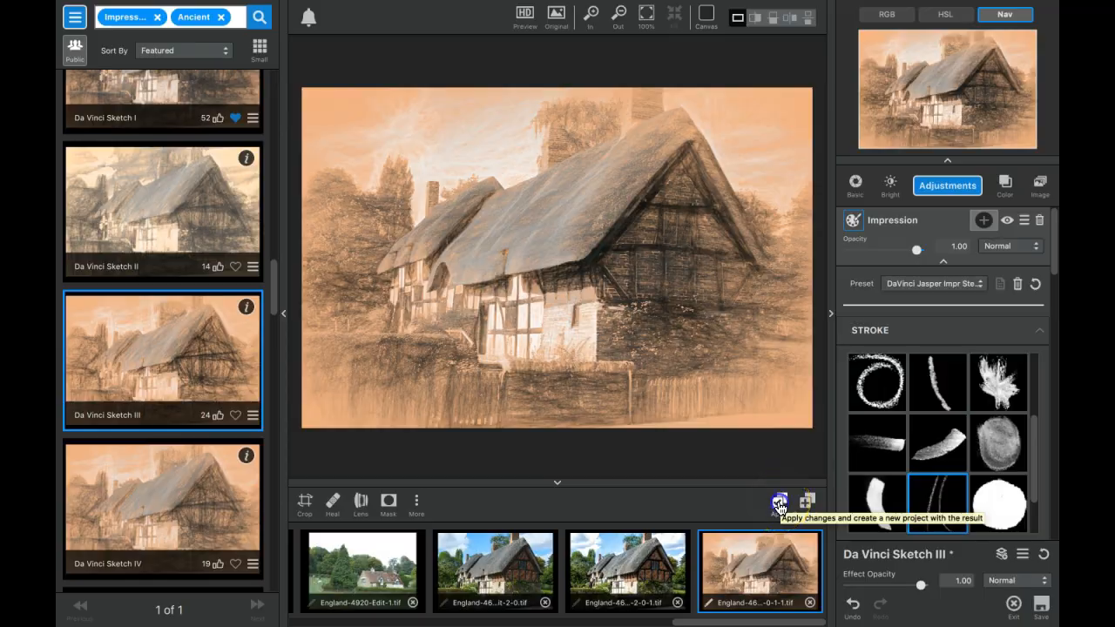
- Apply the sketch edits as a new project
{"action": "left_click", "coordinate": [778, 499]}
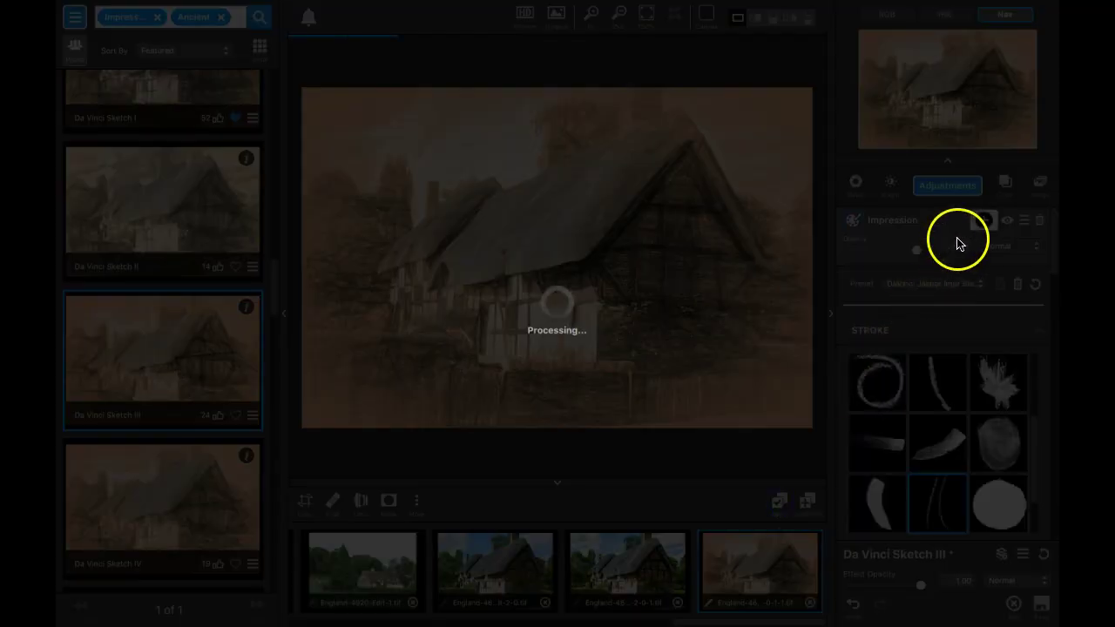
{"action": "mouse_move", "coordinate": [947, 184]}
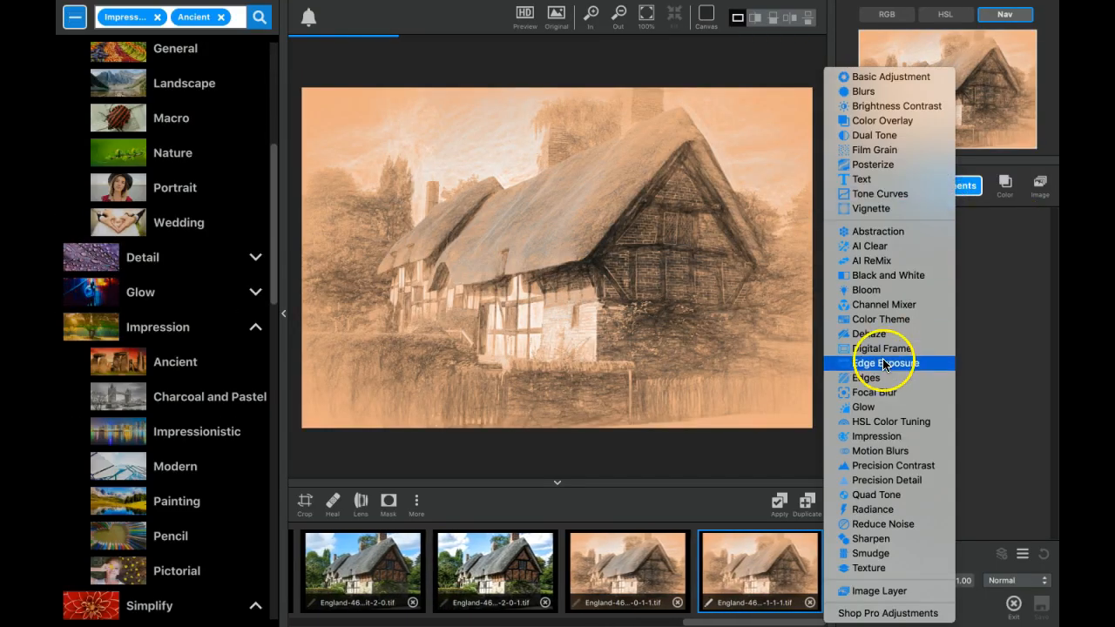
- Add HSL Color Tuning and set Orange Saturation to -0.88
{"action": "left_click", "coordinate": [892, 422]}
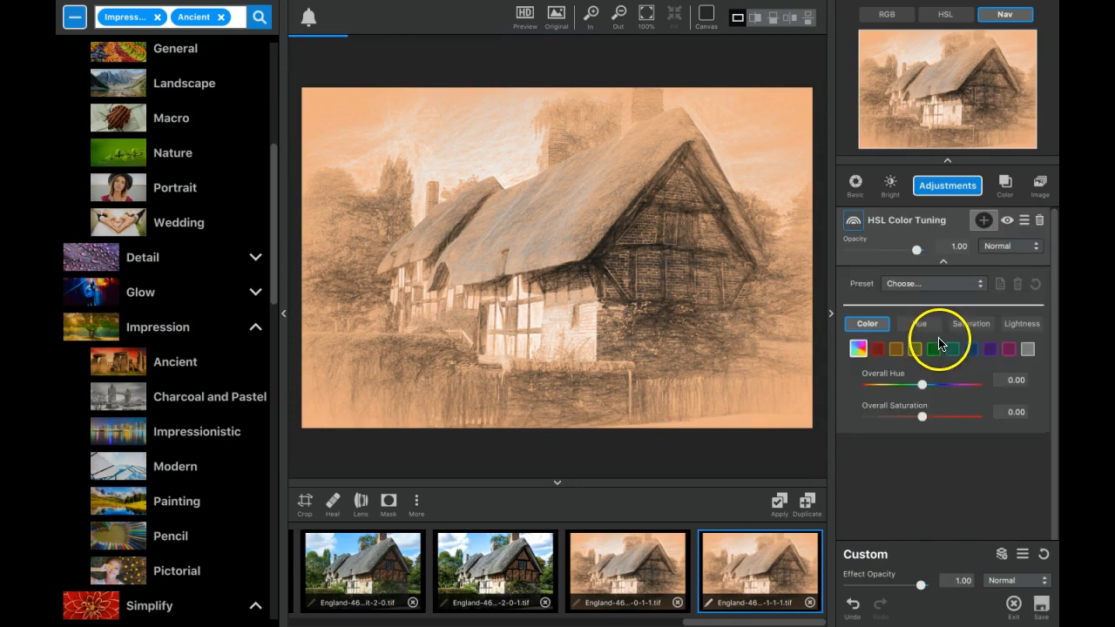
{"action": "left_click", "coordinate": [896, 348]}
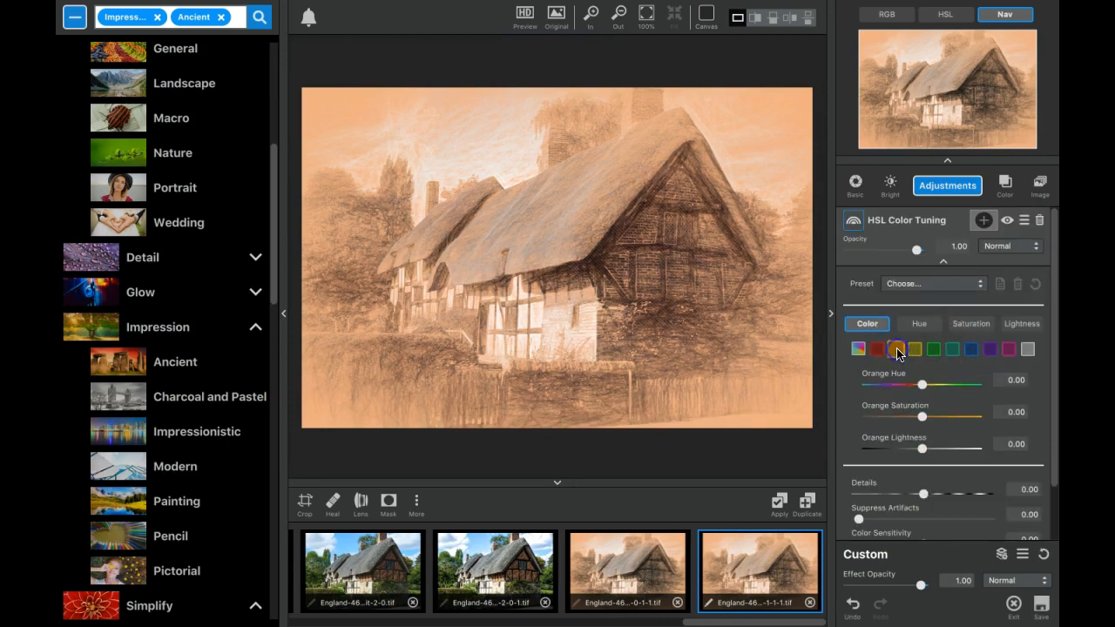
{"action": "left_click_drag", "start_coordinate": [922, 416], "coordinate": [857, 416]}
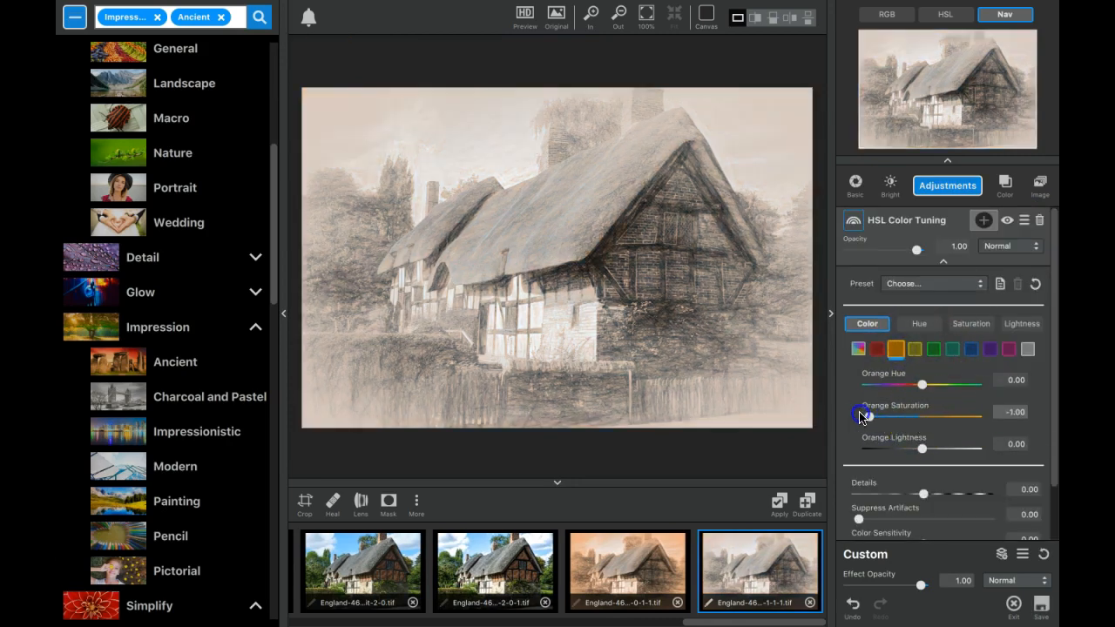
{"action": "left_click_drag", "start_coordinate": [861, 415], "coordinate": [880, 414]}
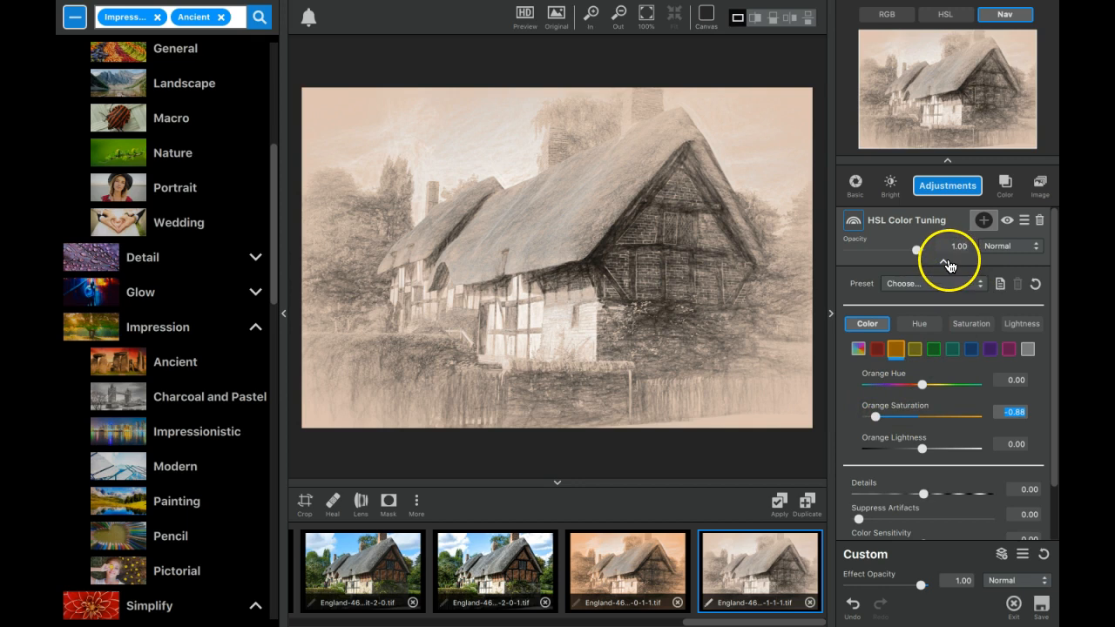
{"action": "left_click", "coordinate": [983, 219]}
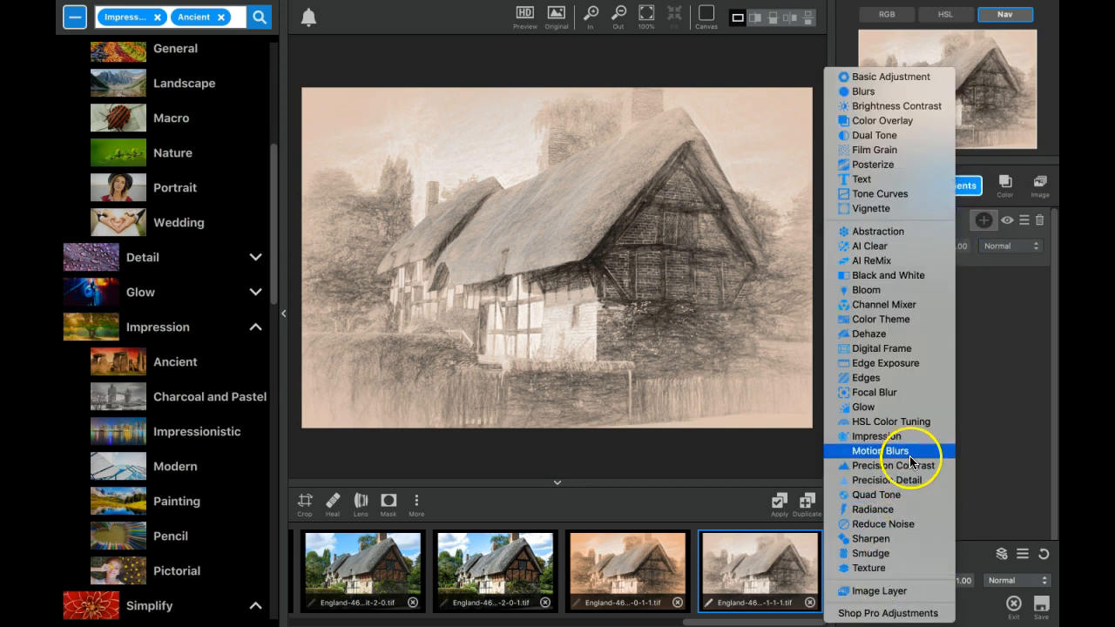
- Add Precision Contrast with micro about 0.84, low 0.32 and medium 0.16
{"action": "left_click", "coordinate": [889, 465]}
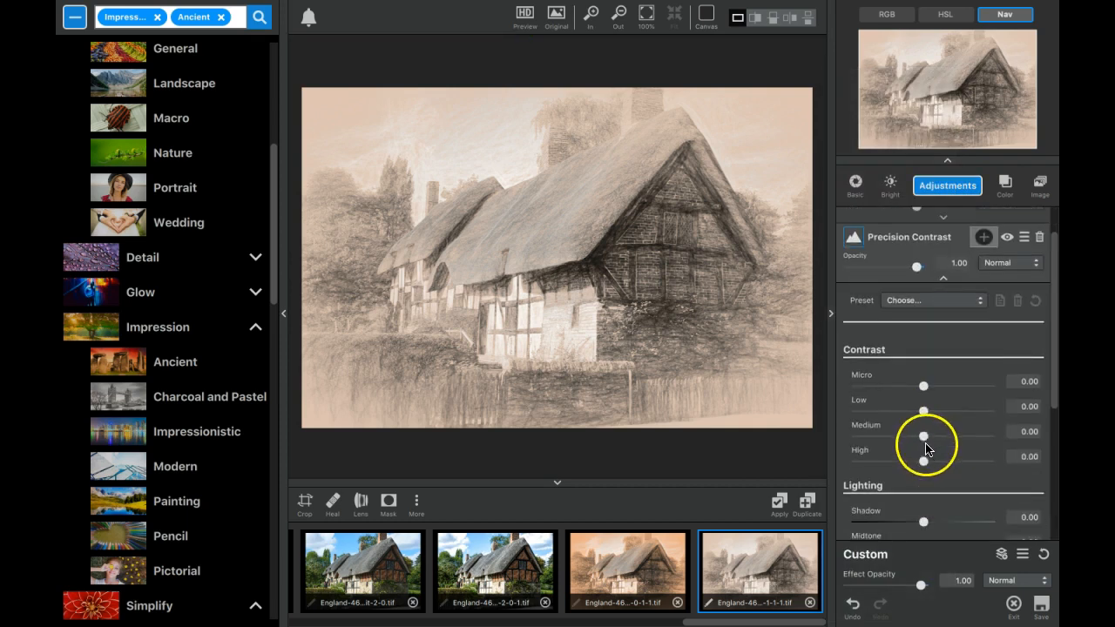
{"action": "left_click_drag", "start_coordinate": [923, 385], "coordinate": [937, 366]}
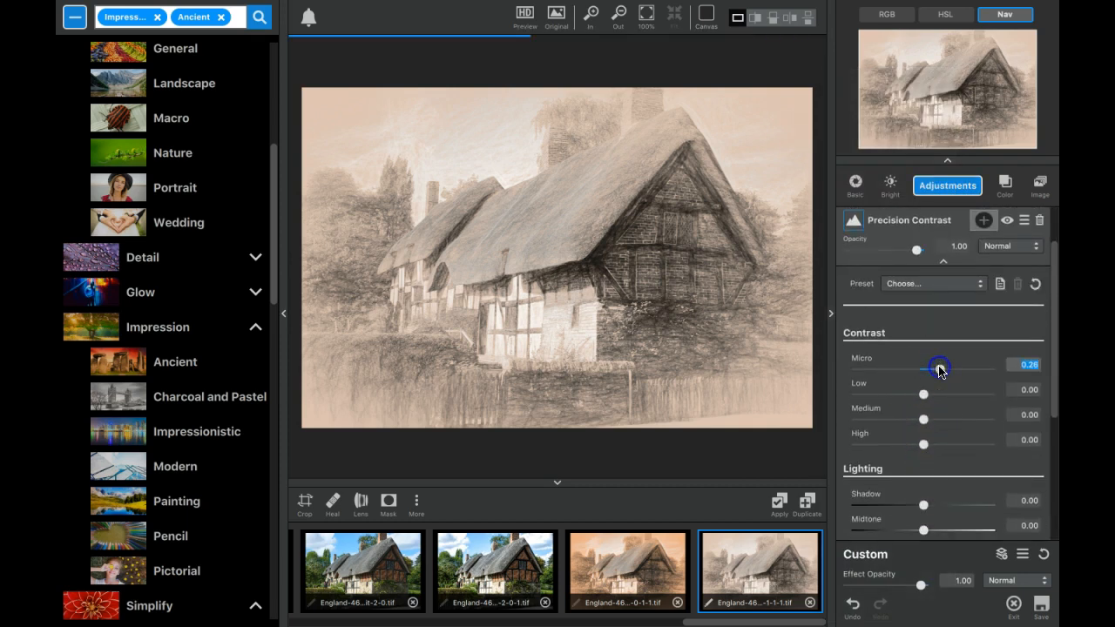
{"action": "left_click_drag", "start_coordinate": [923, 393], "coordinate": [948, 394]}
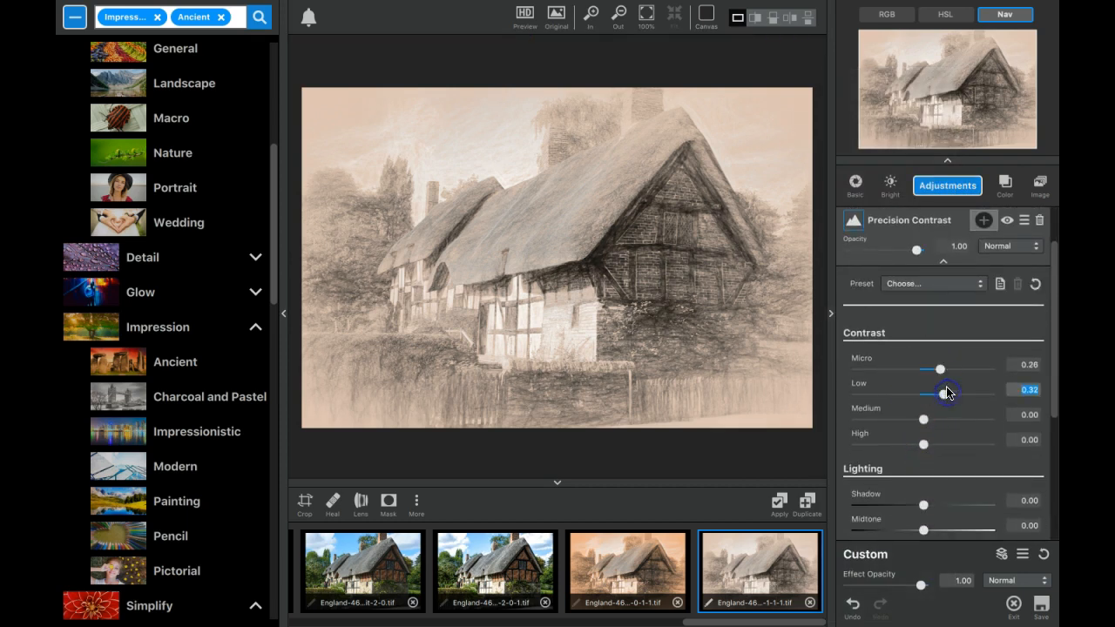
{"action": "left_click_drag", "start_coordinate": [941, 369], "coordinate": [975, 369]}
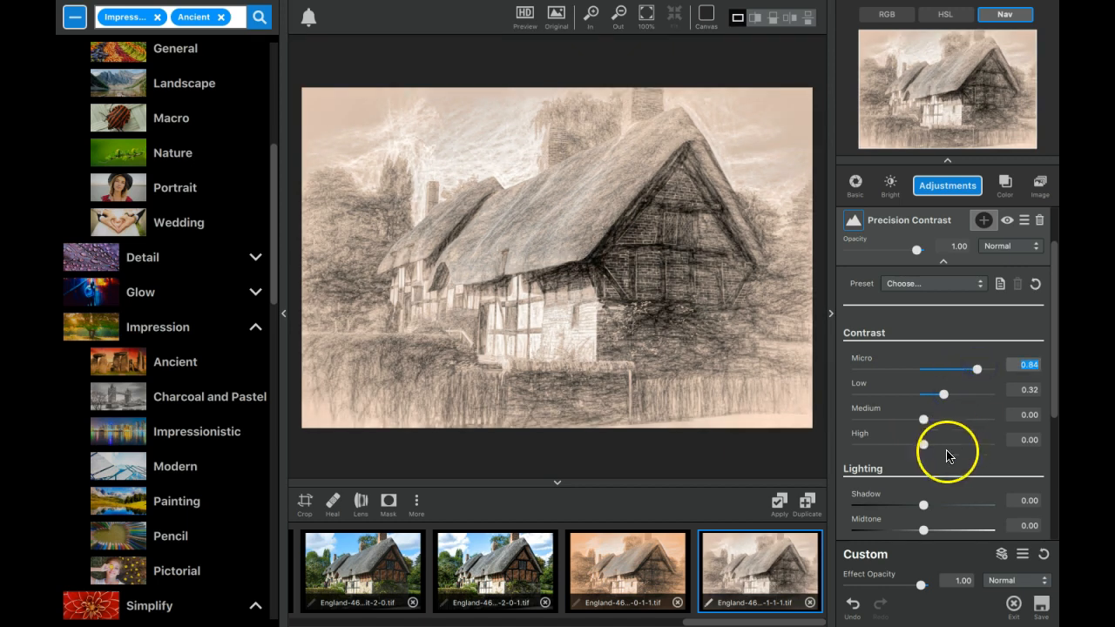
{"action": "left_click_drag", "start_coordinate": [924, 418], "coordinate": [934, 418]}
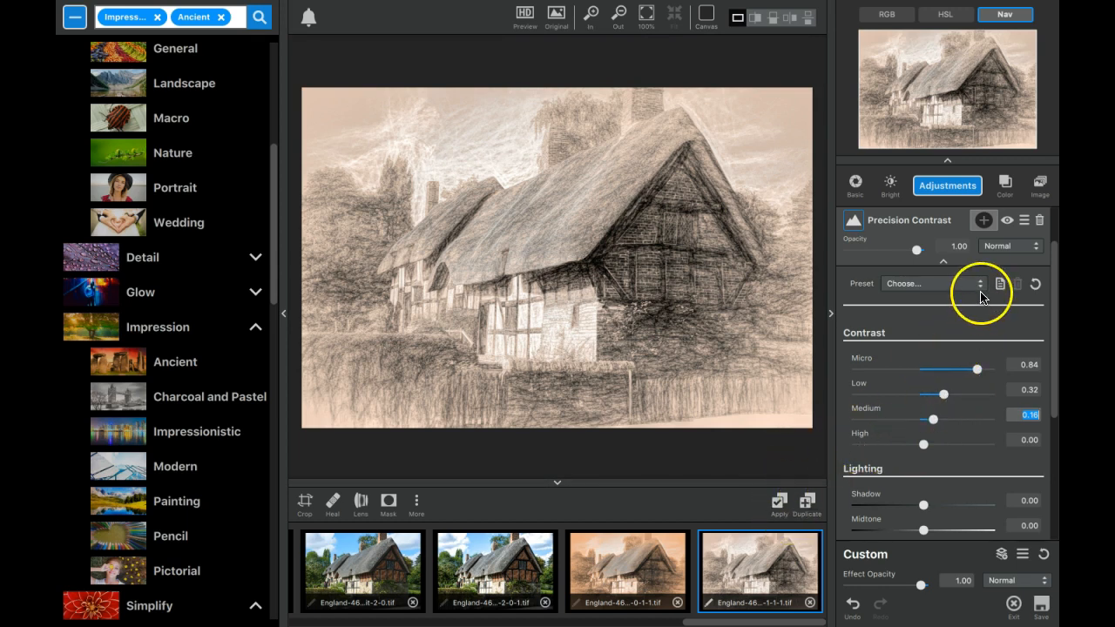
{"action": "mouse_move", "coordinate": [955, 244]}
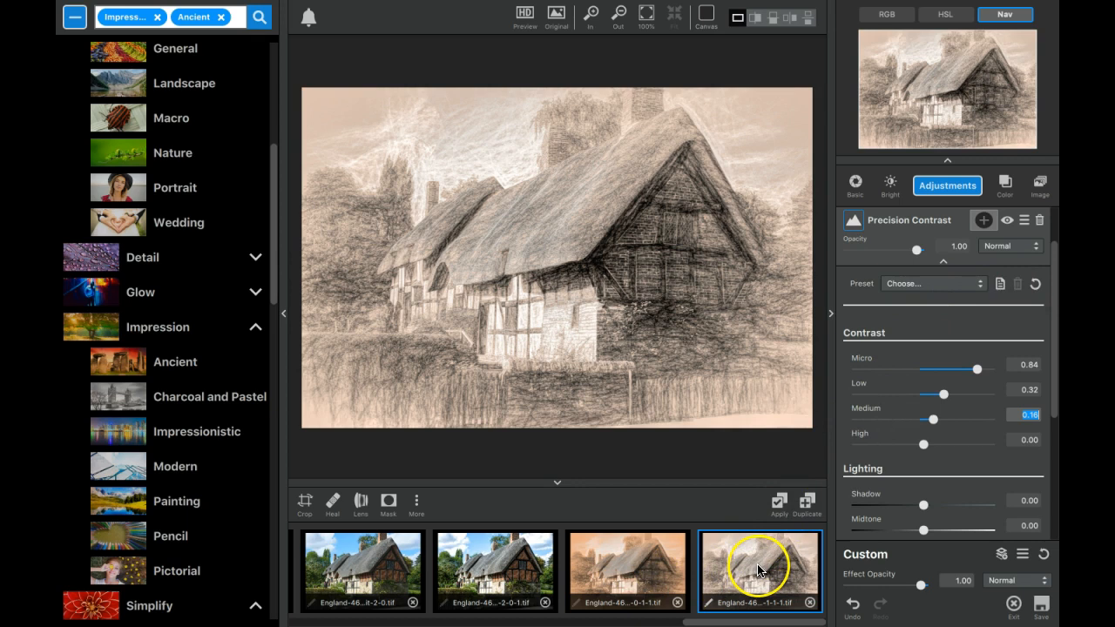
{"action": "mouse_move", "coordinate": [757, 572]}
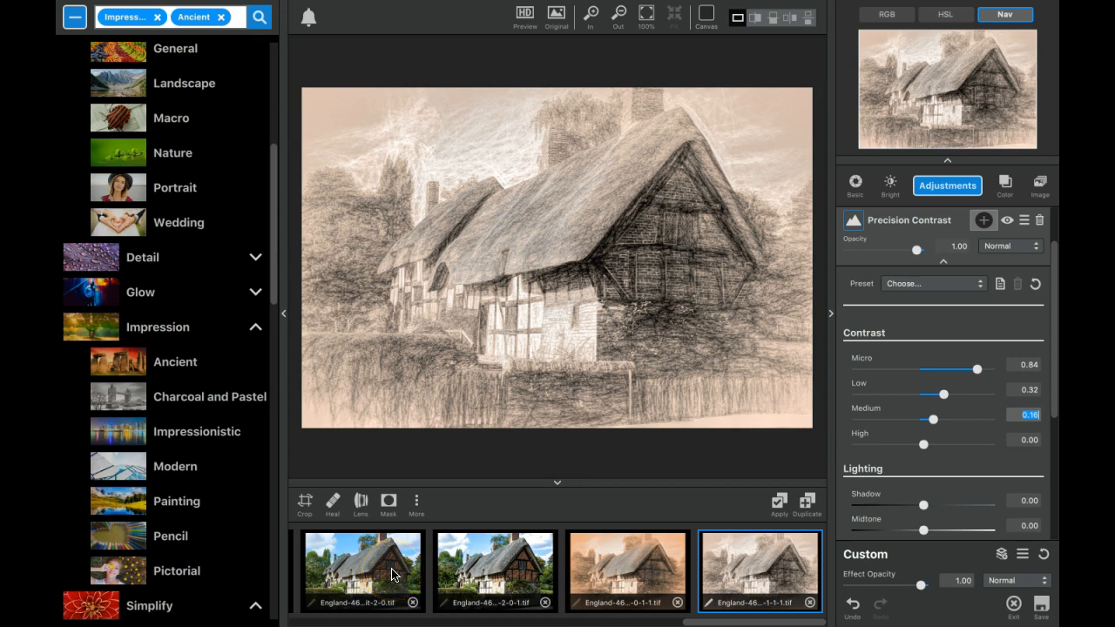
{"action": "mouse_move", "coordinate": [386, 577]}
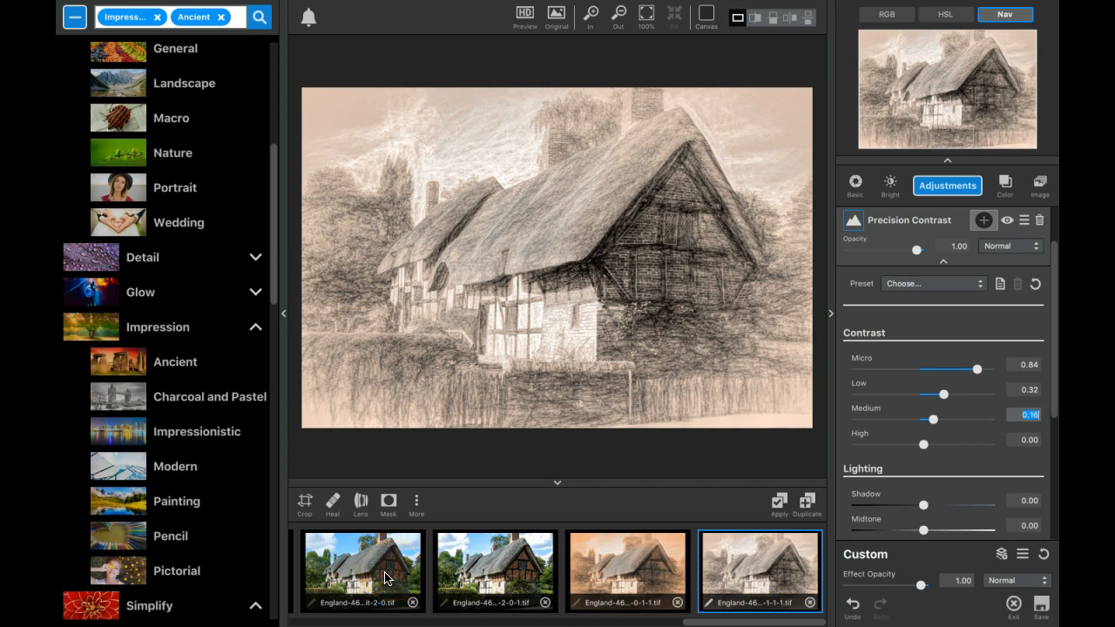
{"action": "mouse_move", "coordinate": [380, 581]}
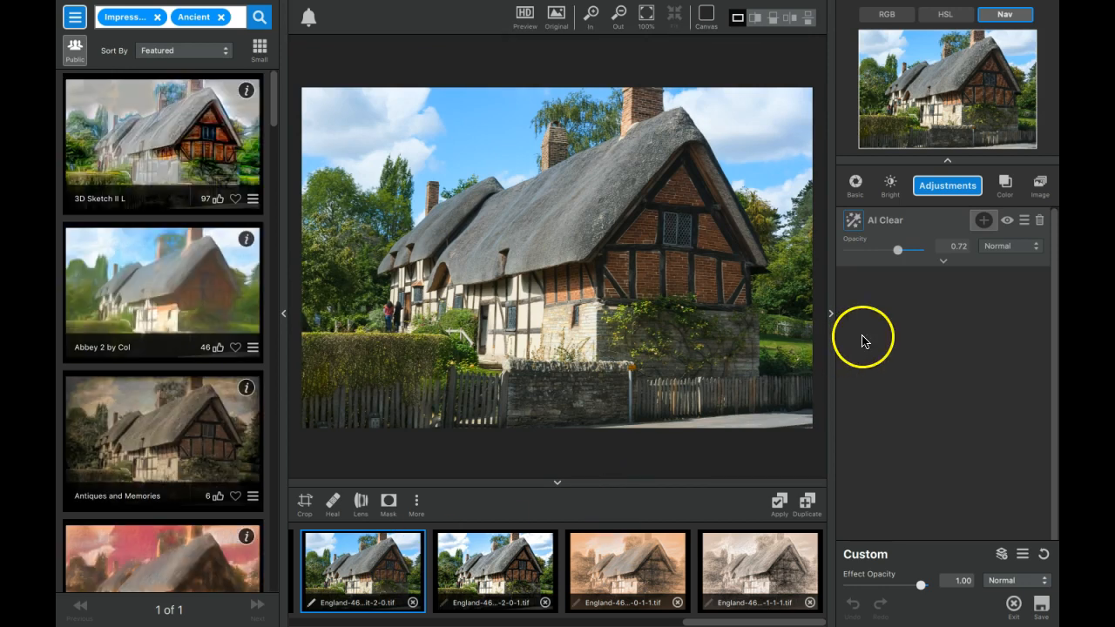
{"action": "mouse_move", "coordinate": [840, 296]}
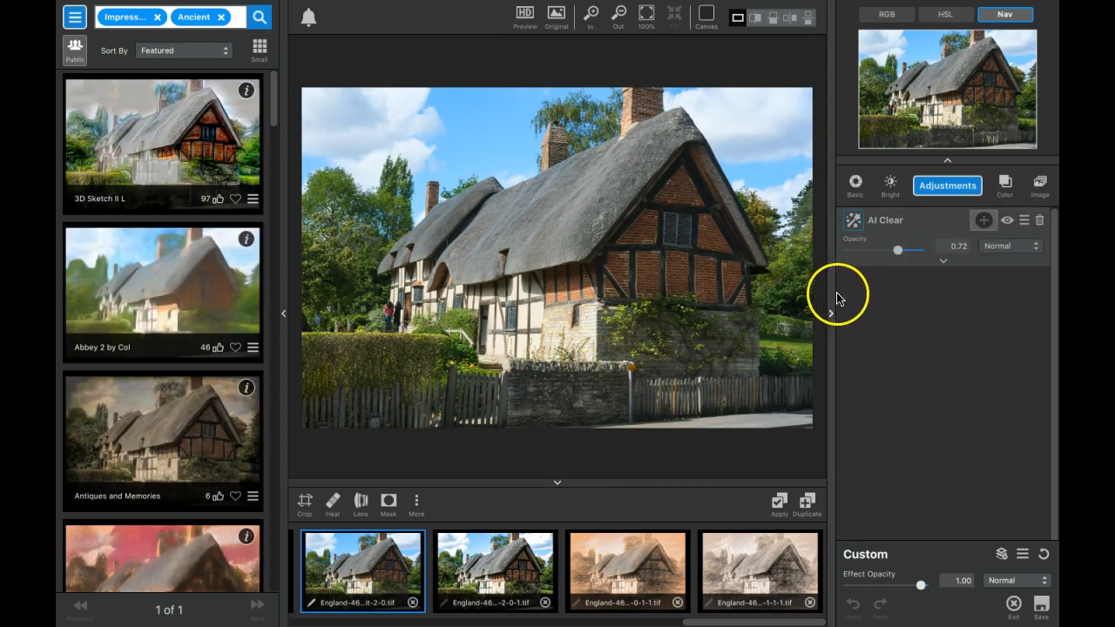
{"action": "mouse_move", "coordinate": [753, 360]}
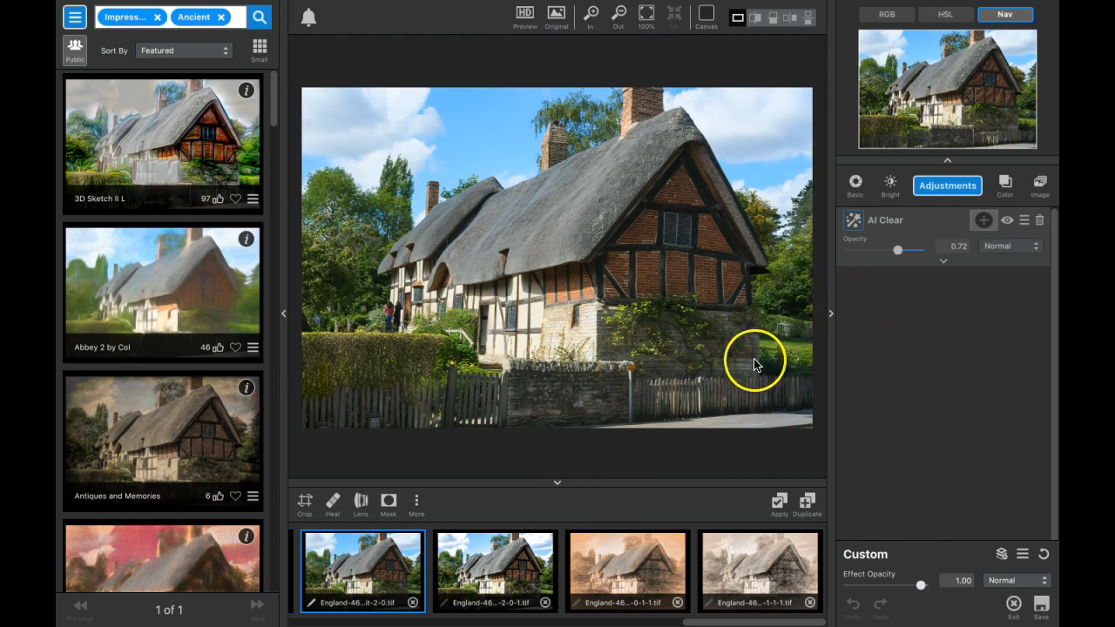
{"action": "mouse_move", "coordinate": [595, 217]}
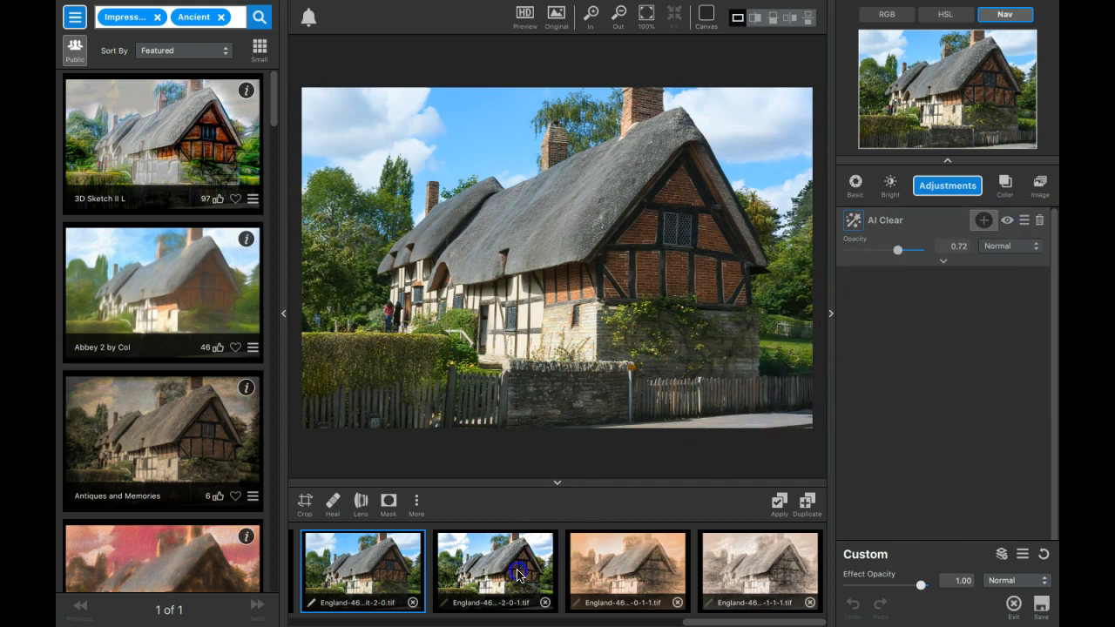
- Switch to the second cottage photo in the filmstrip
{"action": "left_click", "coordinate": [495, 571]}
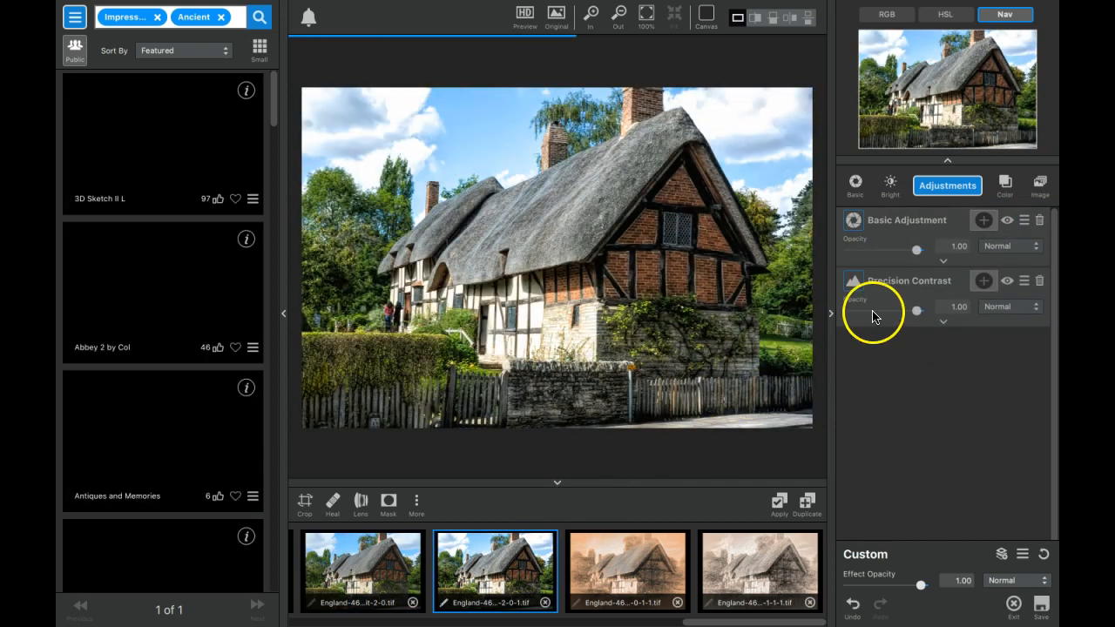
{"action": "left_click", "coordinate": [1038, 219]}
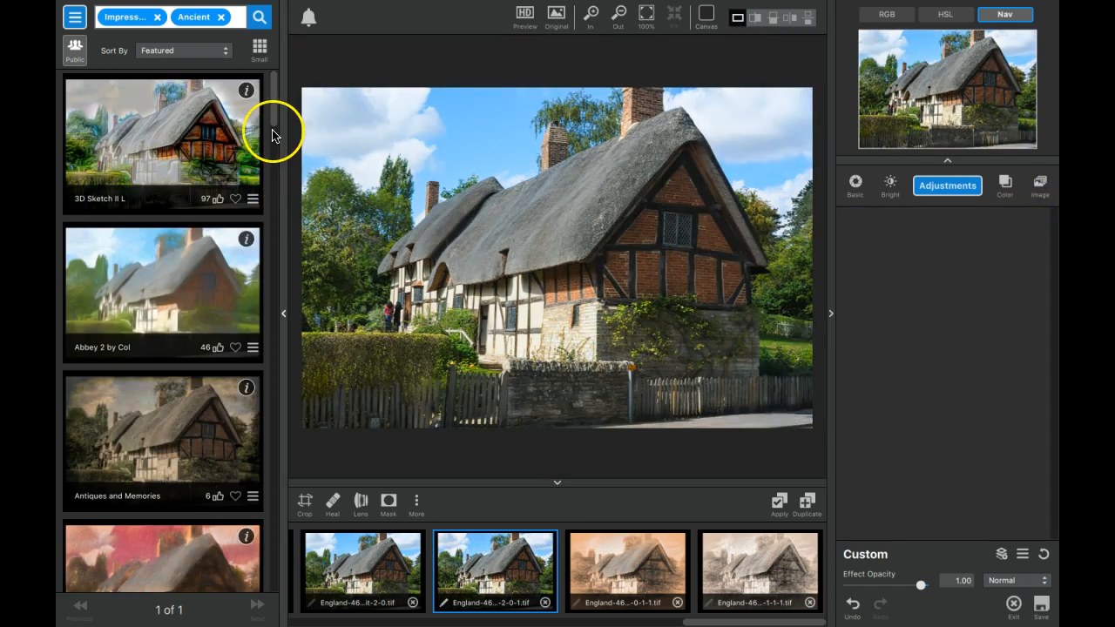
{"action": "scroll", "scroll_direction": "down", "scroll_amount": 3}
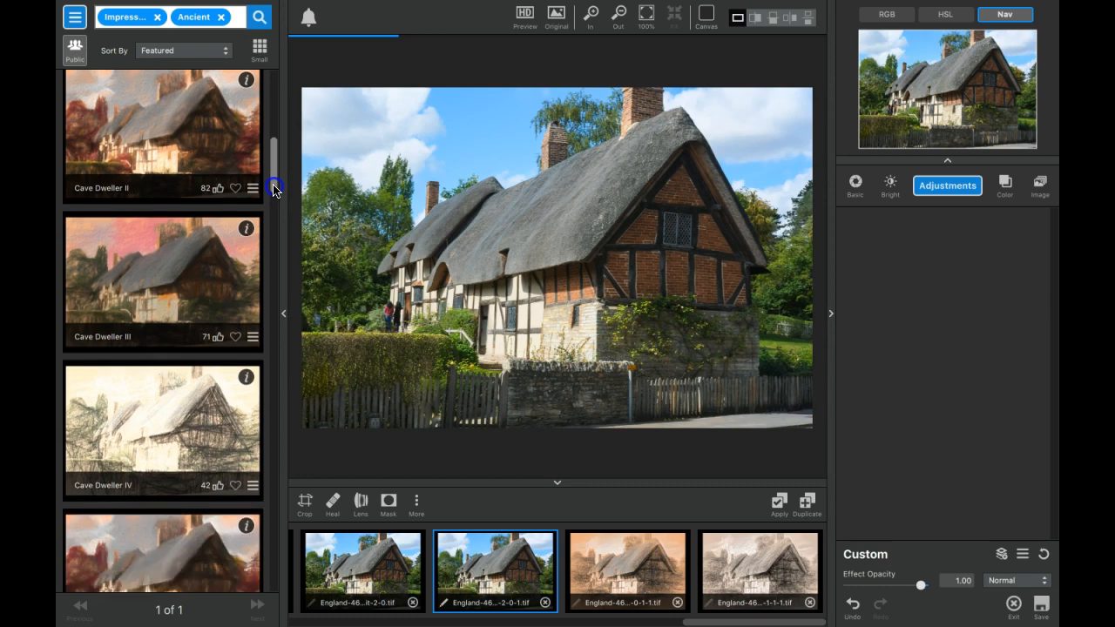
{"action": "scroll", "scroll_direction": "up", "scroll_amount": 3}
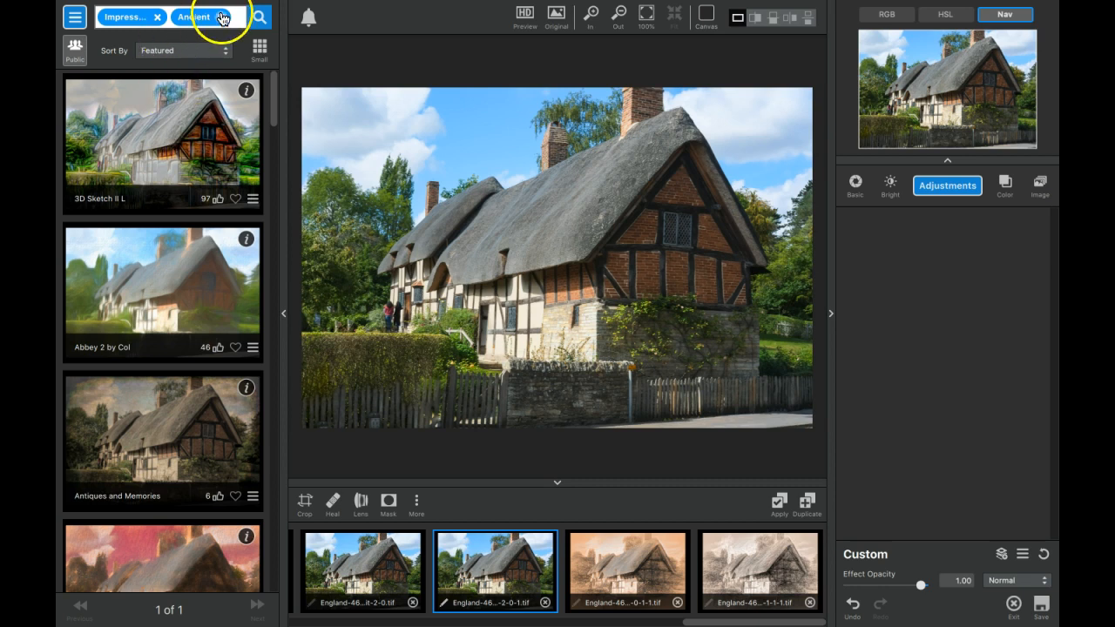
- Clear the filter tags and show only the Impression > Ancient effects
{"action": "left_click", "coordinate": [233, 17]}
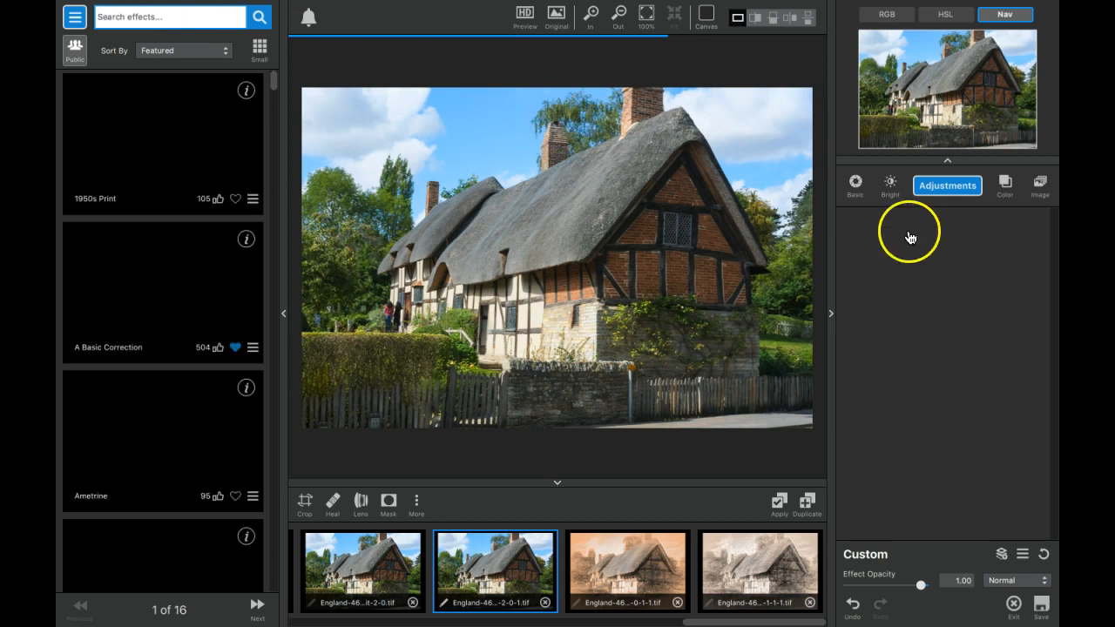
{"action": "left_click", "coordinate": [171, 18]}
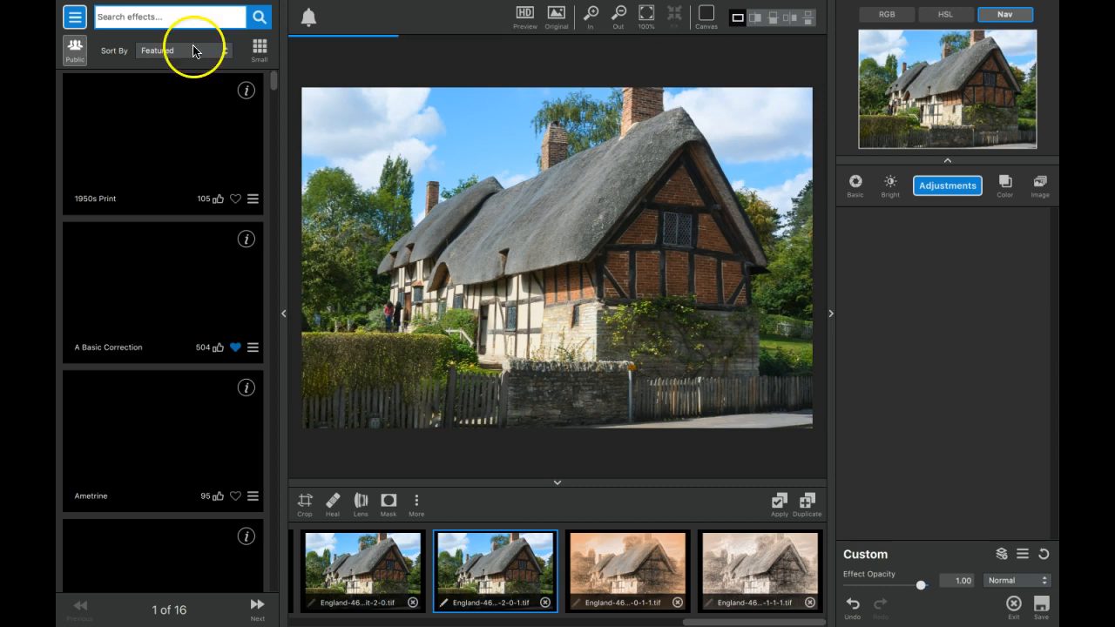
{"action": "left_click", "coordinate": [73, 18]}
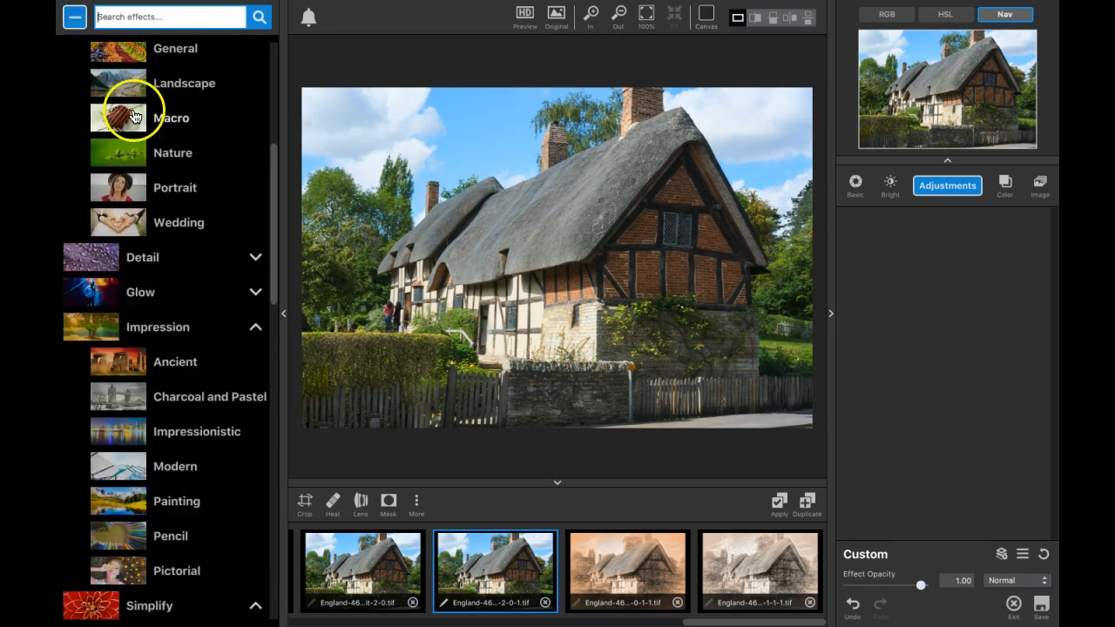
{"action": "scroll", "scroll_direction": "down", "scroll_amount": 3}
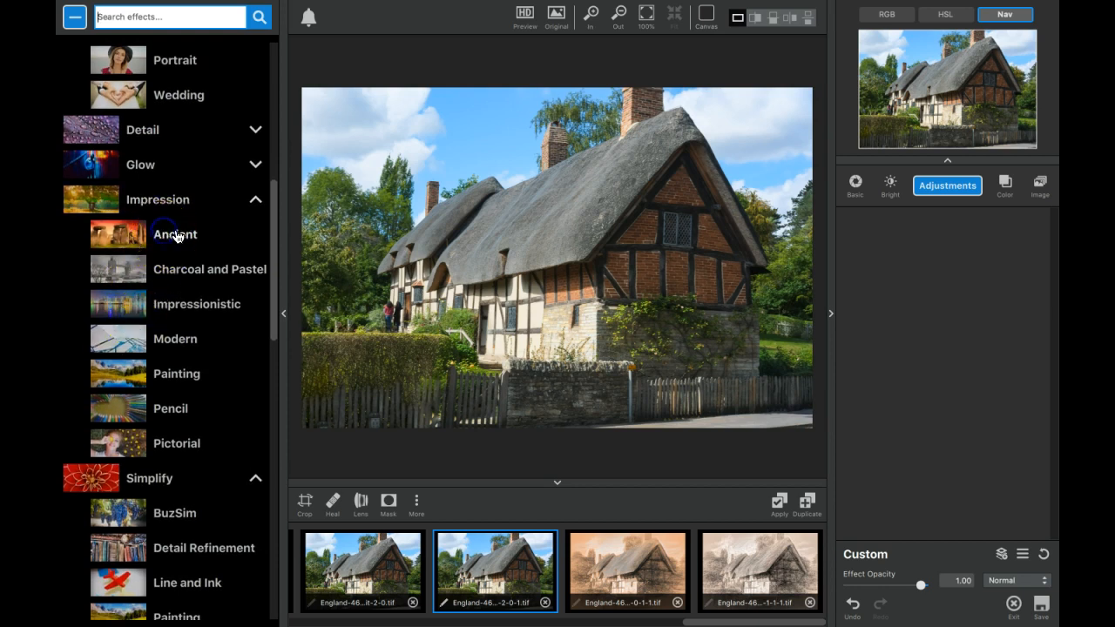
{"action": "left_click", "coordinate": [174, 233]}
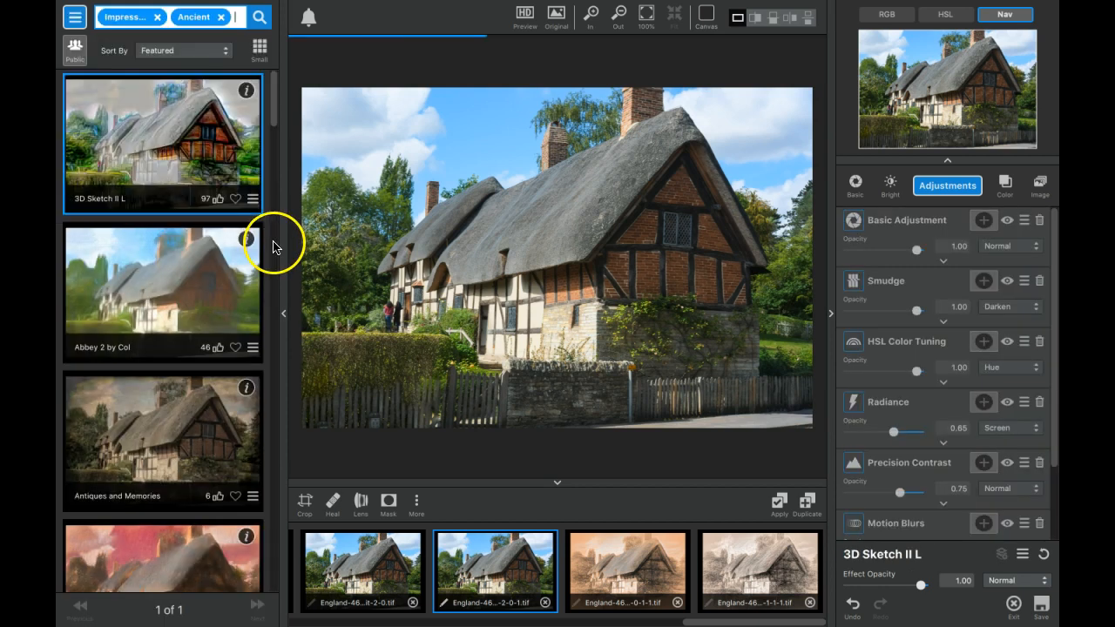
- Browse the Ancient effects list for Da Vinci Sketch III
{"action": "scroll", "scroll_direction": "down", "scroll_amount": 3}
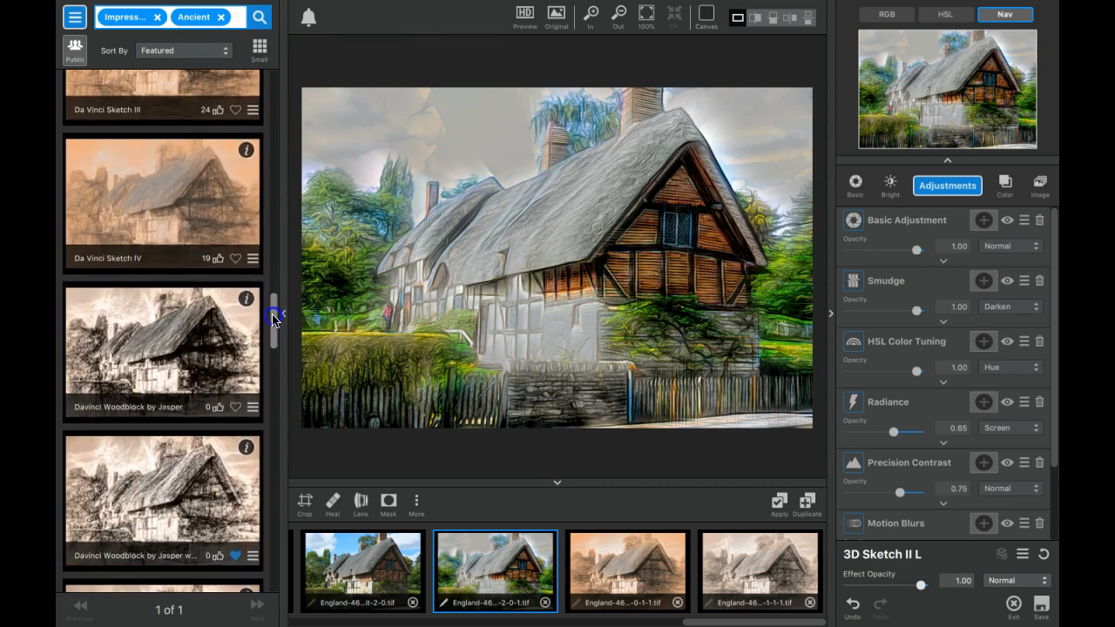
{"action": "scroll", "scroll_direction": "up", "scroll_amount": 3}
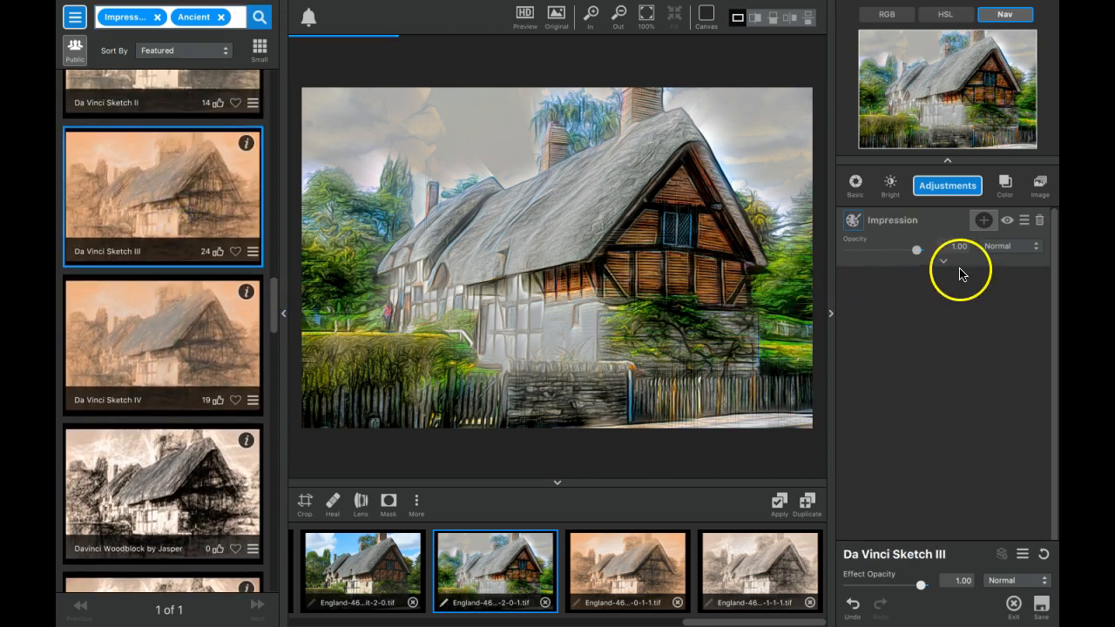
- Enlarge the Impression brush size and lower stroke spill to -0.74
{"action": "left_click", "coordinate": [947, 262]}
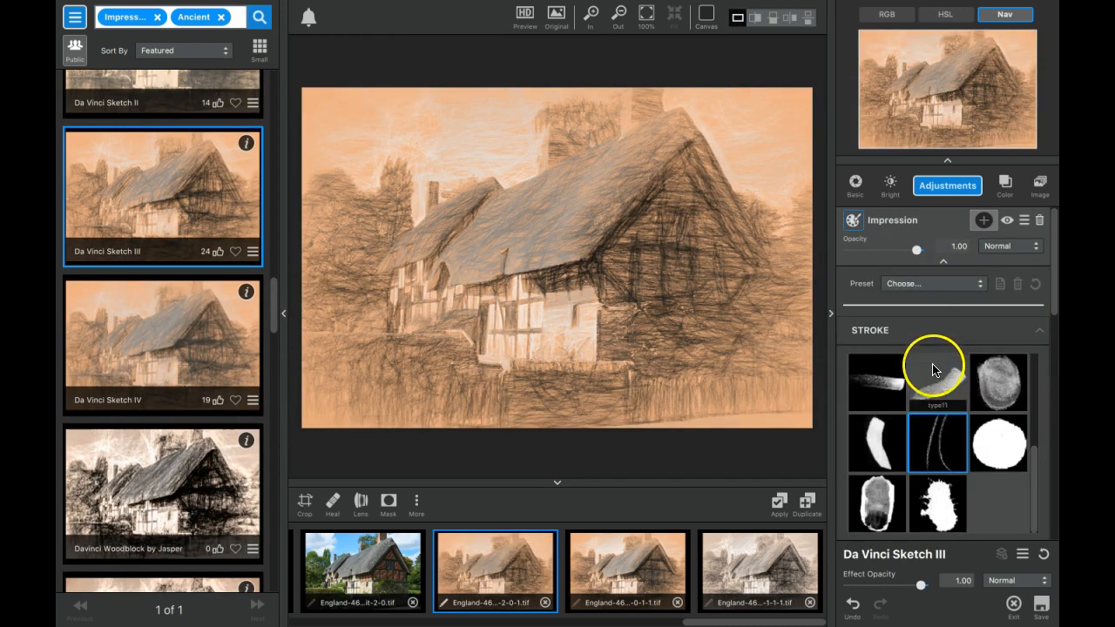
{"action": "scroll", "scroll_direction": "down", "scroll_amount": 3}
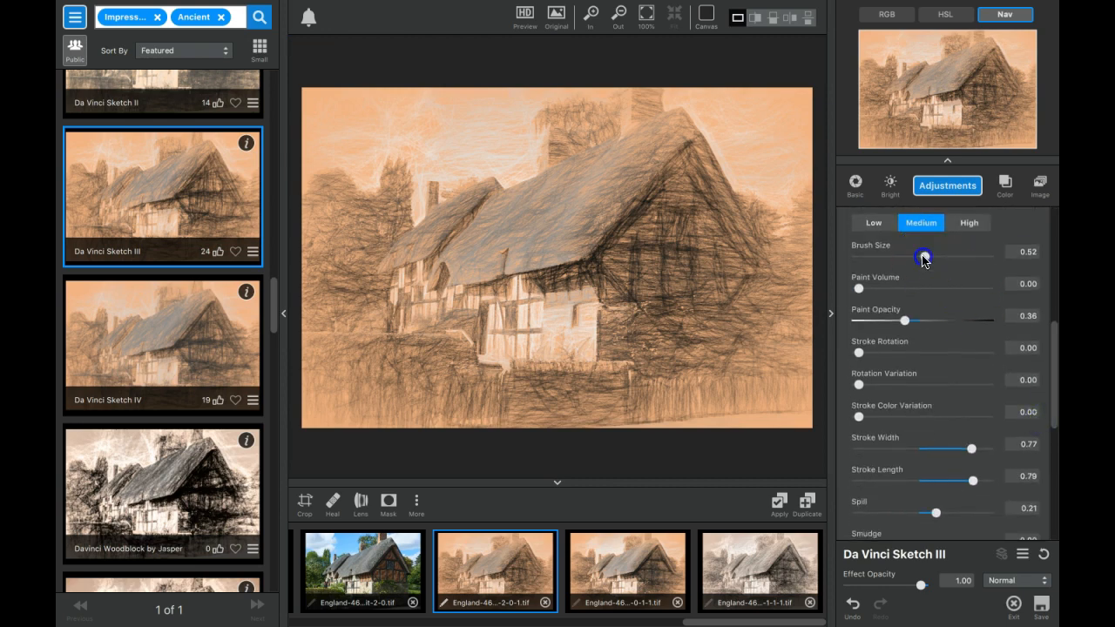
{"action": "left_click_drag", "start_coordinate": [923, 258], "coordinate": [939, 254]}
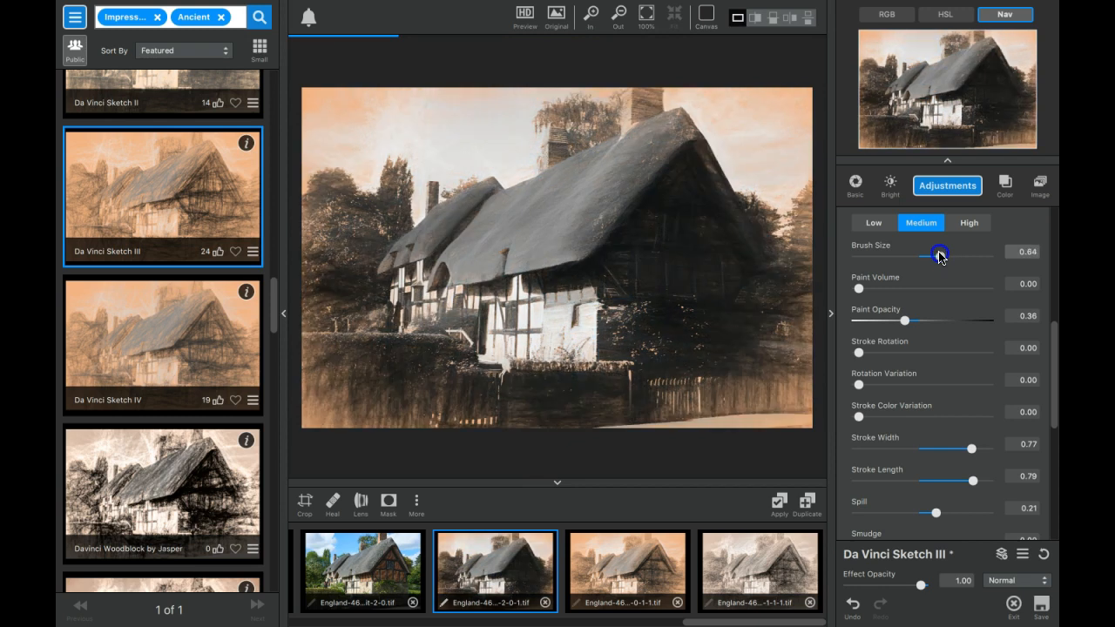
{"action": "left_click_drag", "start_coordinate": [935, 251], "coordinate": [939, 251]}
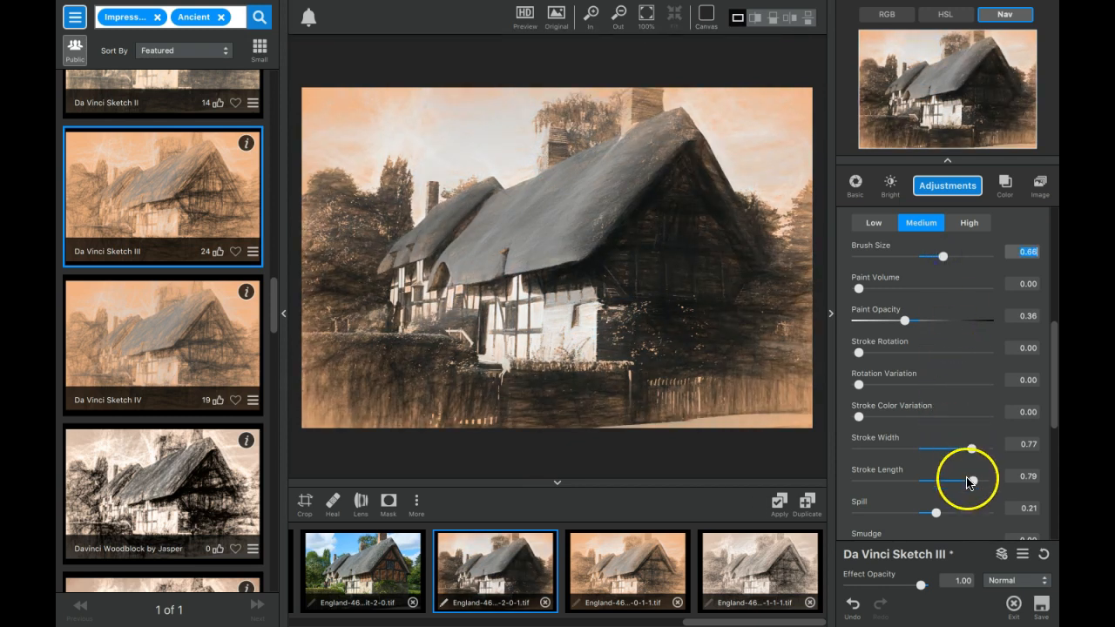
{"action": "left_click_drag", "start_coordinate": [938, 512], "coordinate": [885, 512]}
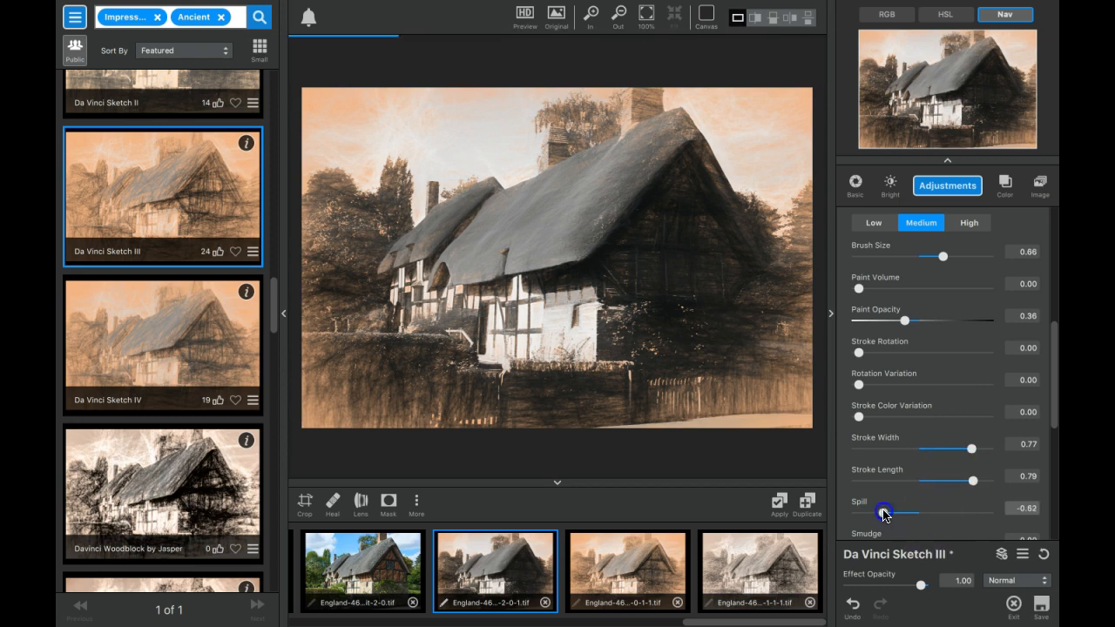
{"action": "left_click_drag", "start_coordinate": [883, 512], "coordinate": [876, 512]}
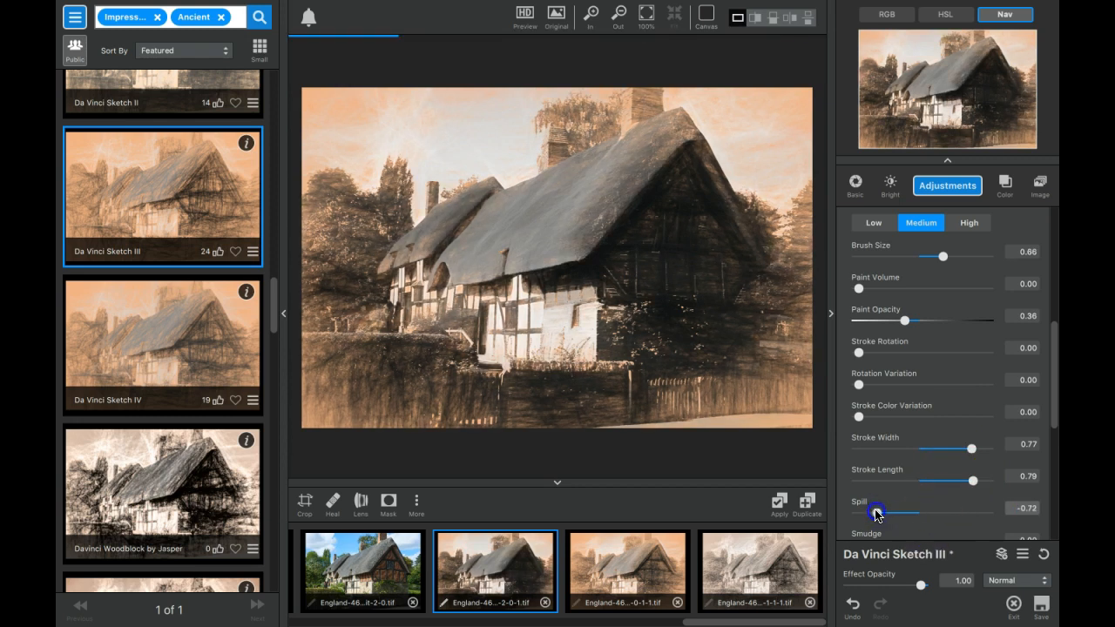
{"action": "left_click_drag", "start_coordinate": [882, 512], "coordinate": [878, 512]}
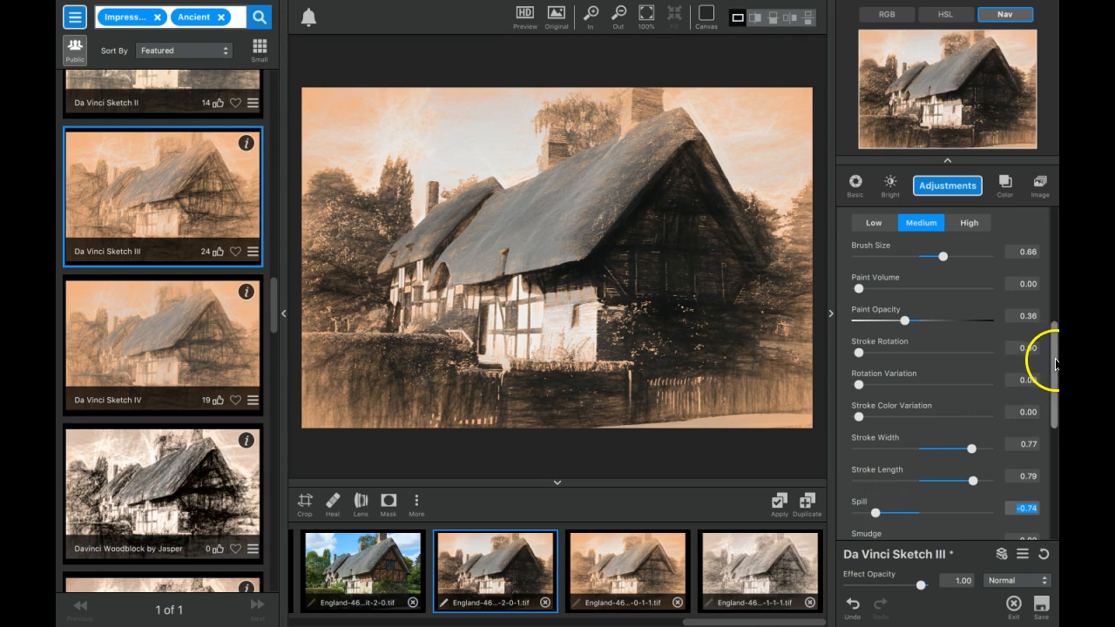
- Add a slight smudge of 0.08 to the strokes
{"action": "scroll", "scroll_direction": "down", "scroll_amount": 3}
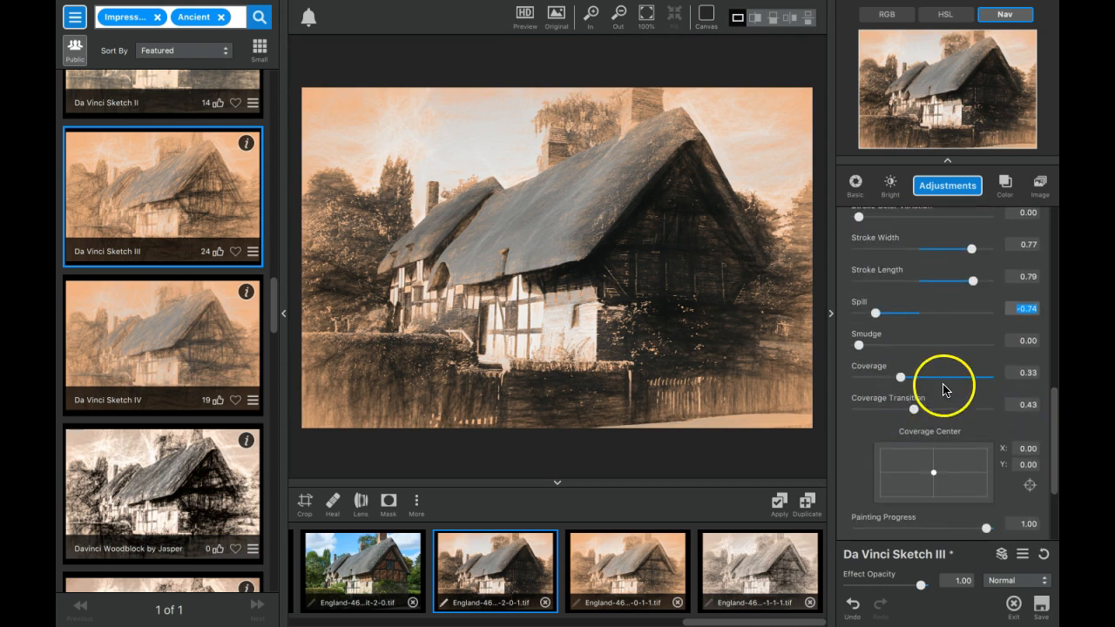
{"action": "left_click_drag", "start_coordinate": [857, 345], "coordinate": [867, 345]}
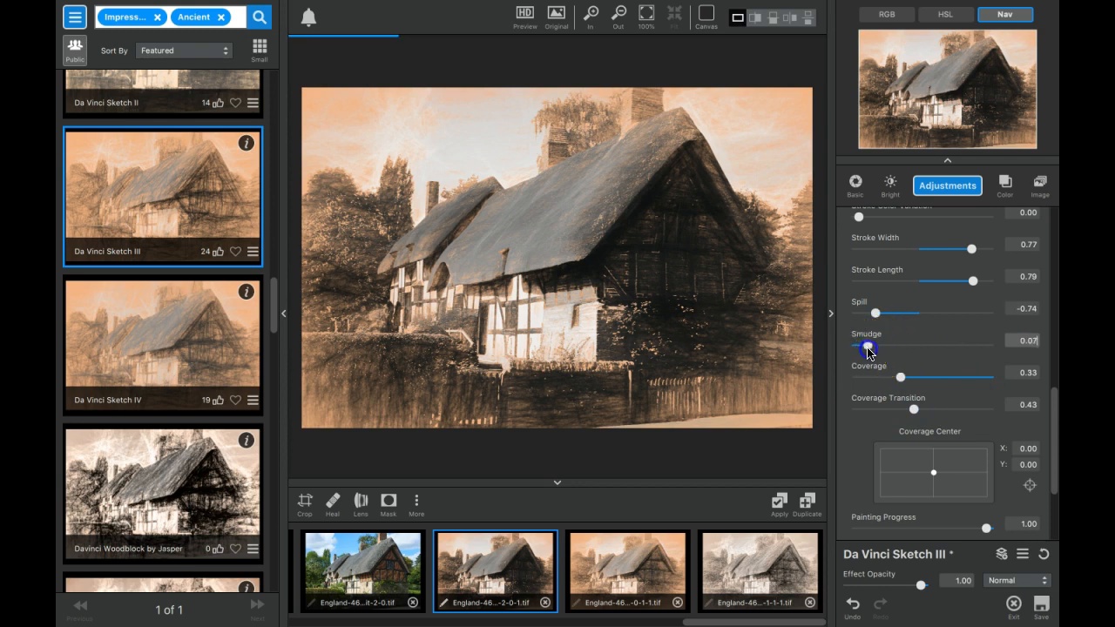
{"action": "scroll", "scroll_direction": "down", "scroll_amount": 3}
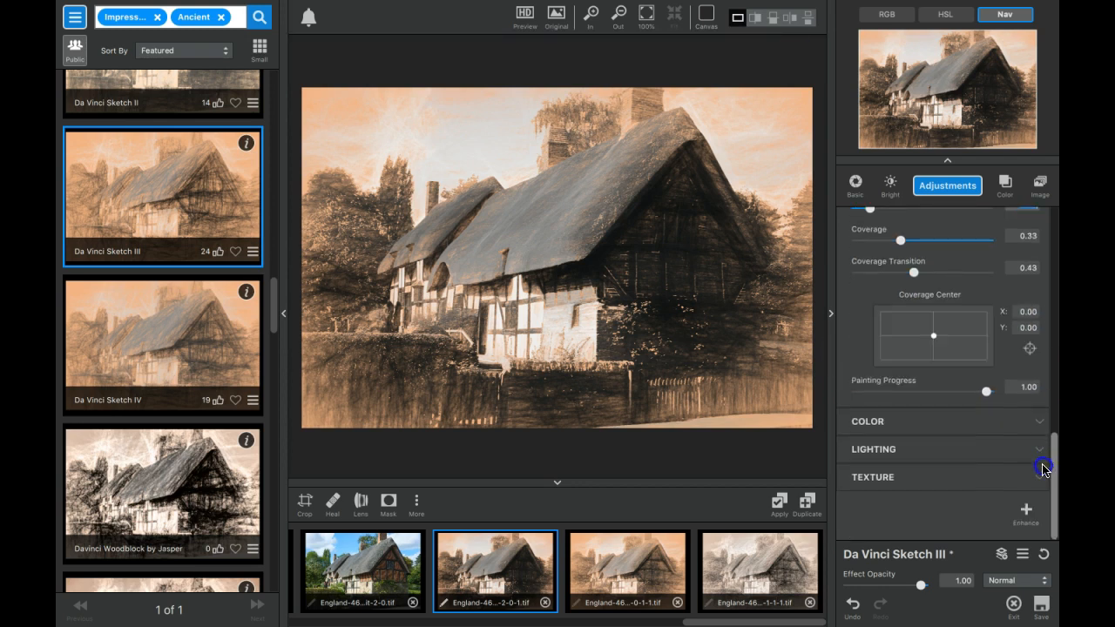
{"action": "scroll", "scroll_direction": "up", "scroll_amount": 3}
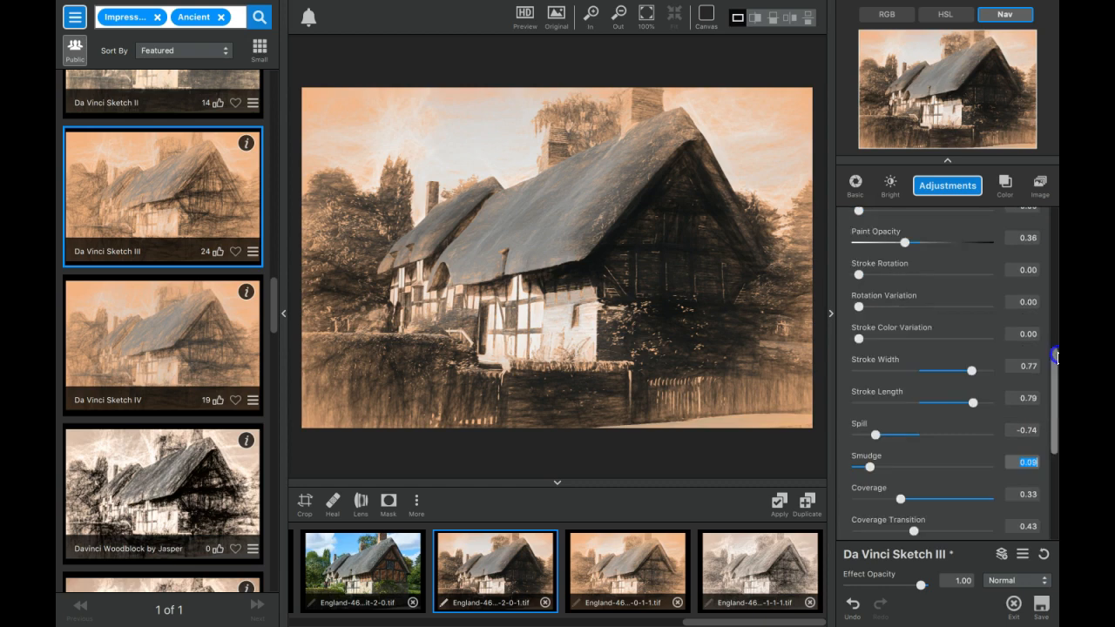
{"action": "scroll", "scroll_direction": "up", "scroll_amount": 3}
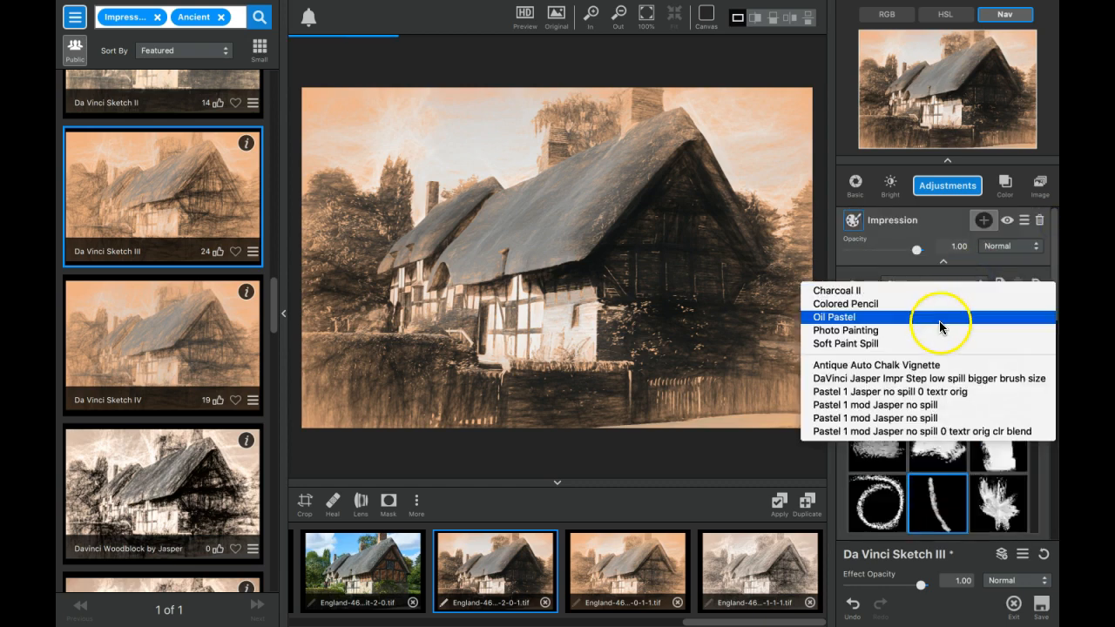
- Apply the 'DaVinci Jasper Impr Step low spill bigger brush size' preset and collapse the Impression panel
{"action": "left_click", "coordinate": [927, 378]}
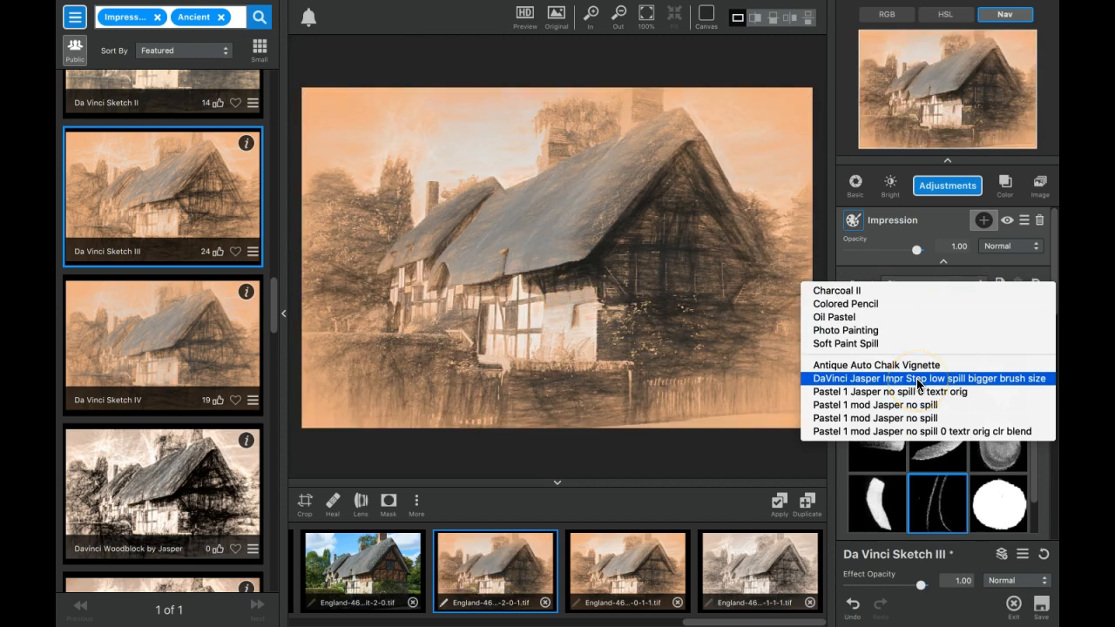
{"action": "left_click", "coordinate": [930, 378]}
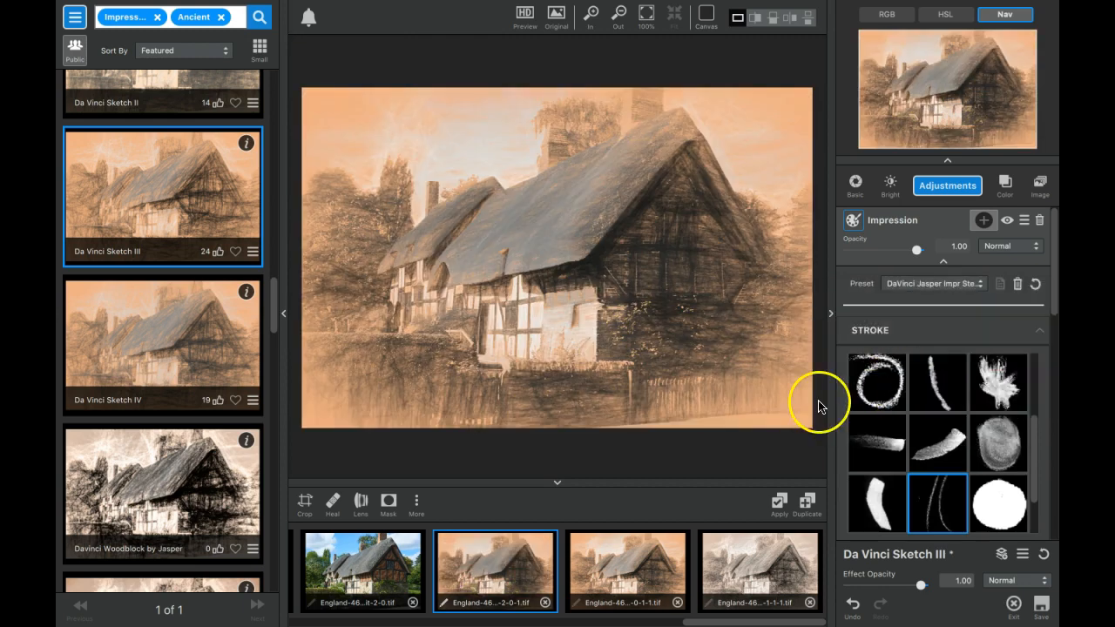
{"action": "mouse_move", "coordinate": [948, 263]}
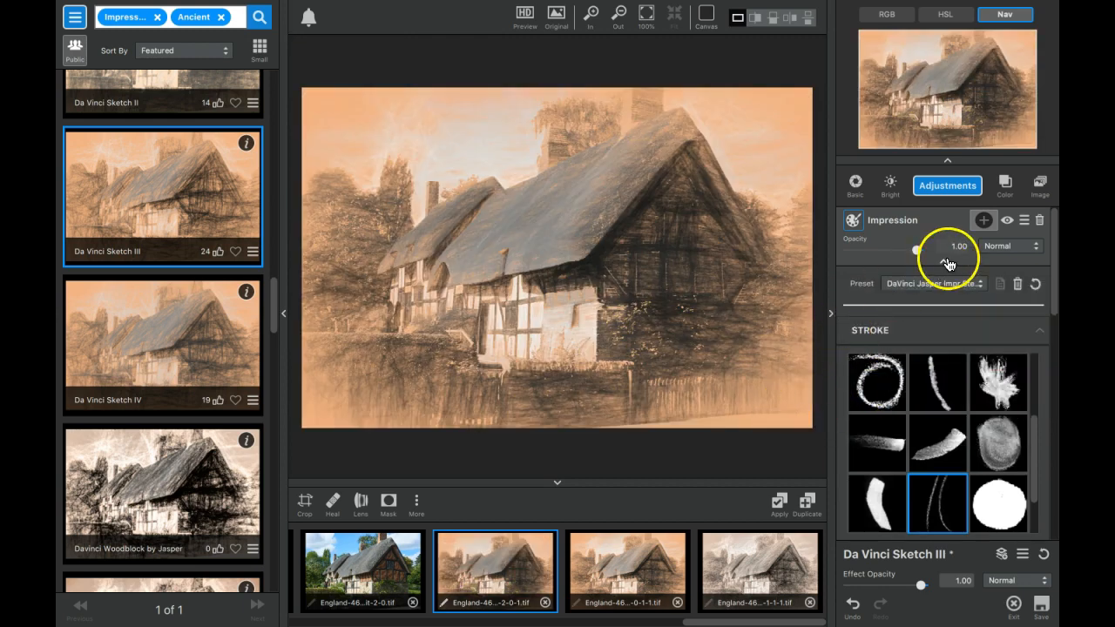
{"action": "left_click", "coordinate": [947, 185]}
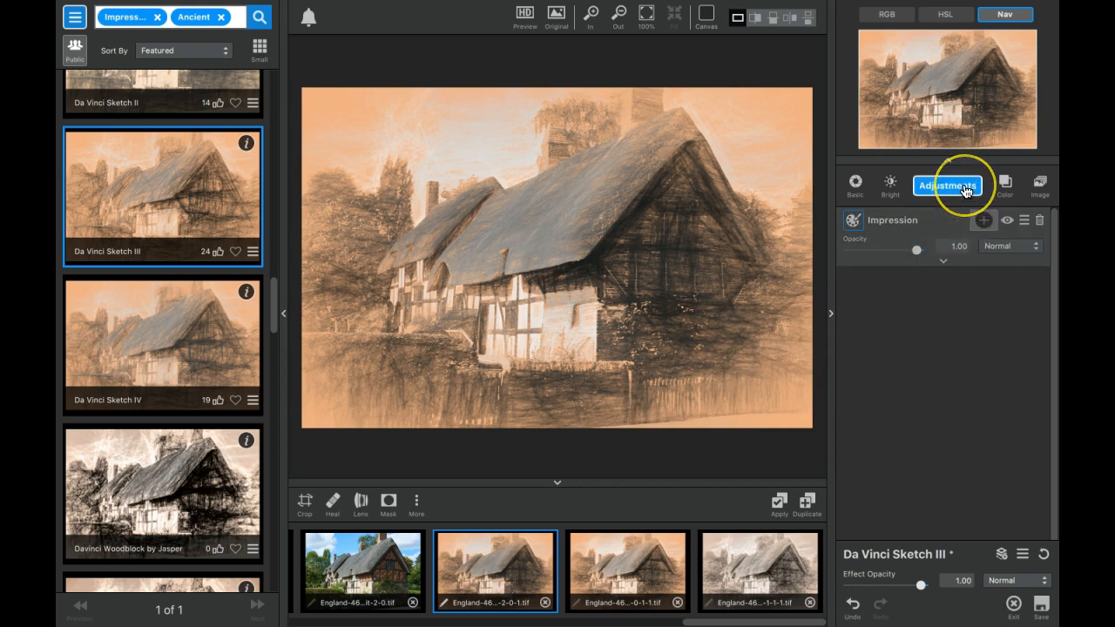
{"action": "left_click", "coordinate": [948, 185]}
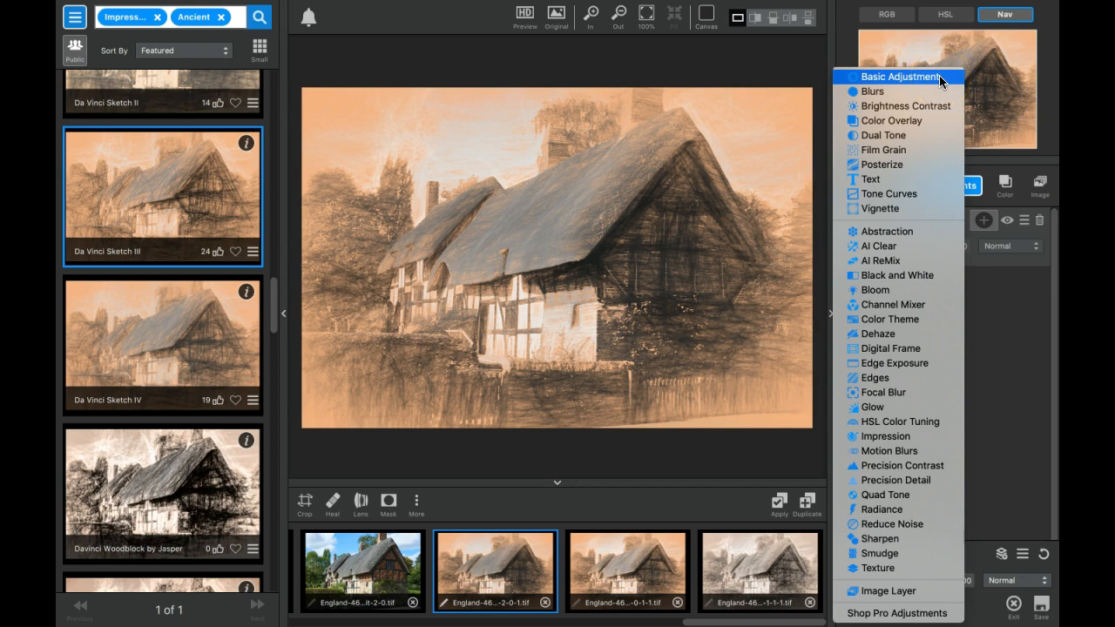
- Add Precision Contrast with the High Dynamic Range preset
{"action": "left_click", "coordinate": [885, 435]}
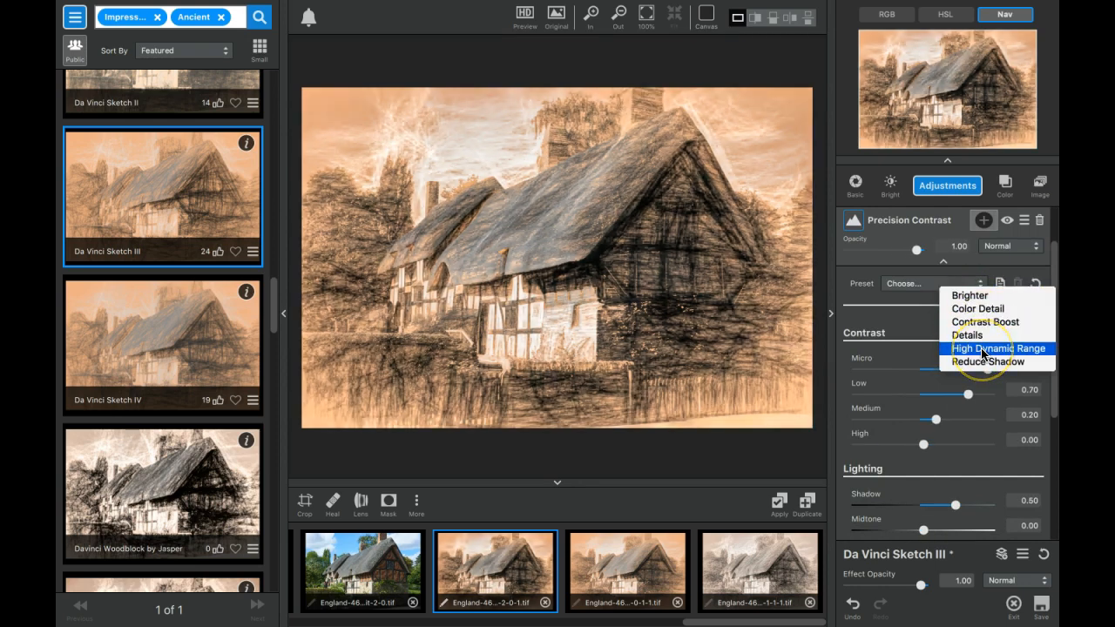
{"action": "left_click", "coordinate": [1000, 348]}
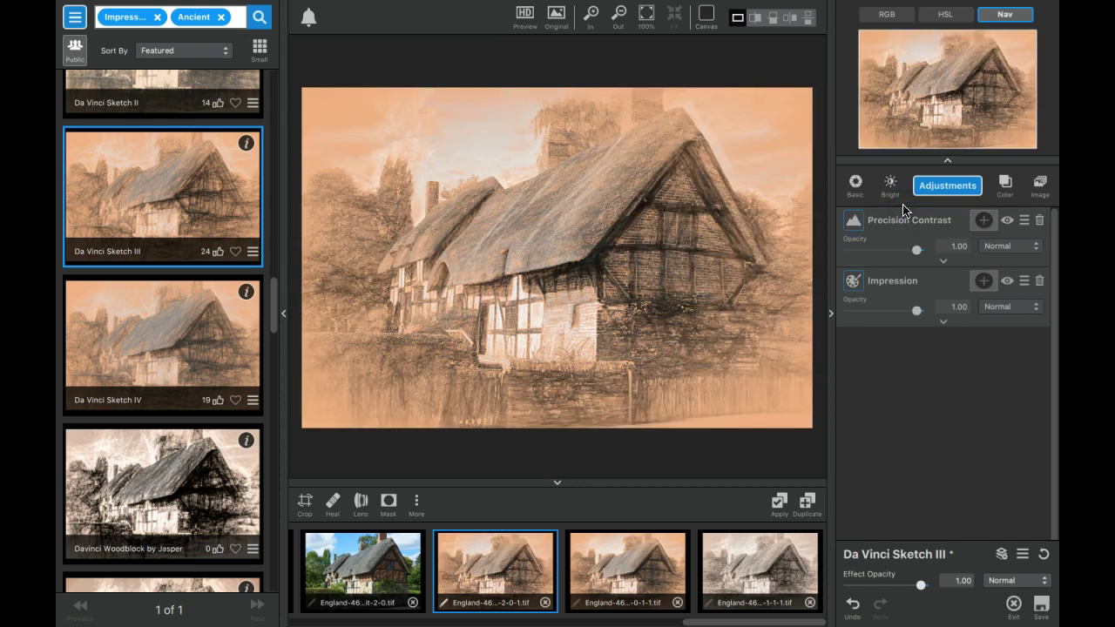
{"action": "mouse_move", "coordinate": [770, 300]}
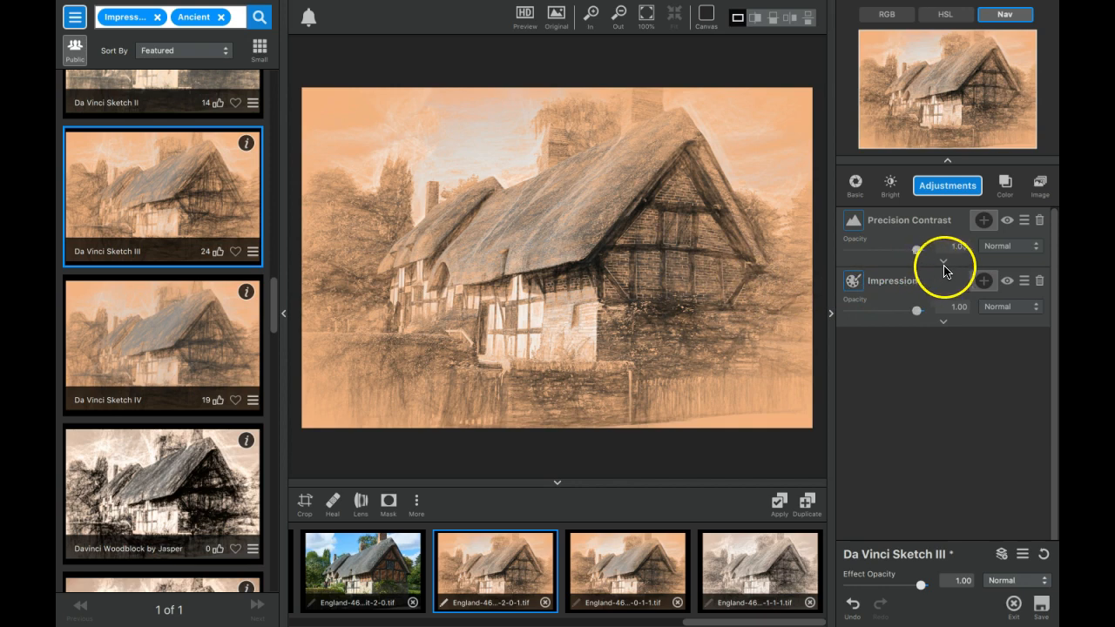
- Compare Precision Contrast on/off and layer orders, keeping it above Impression
{"action": "left_click", "coordinate": [1007, 219]}
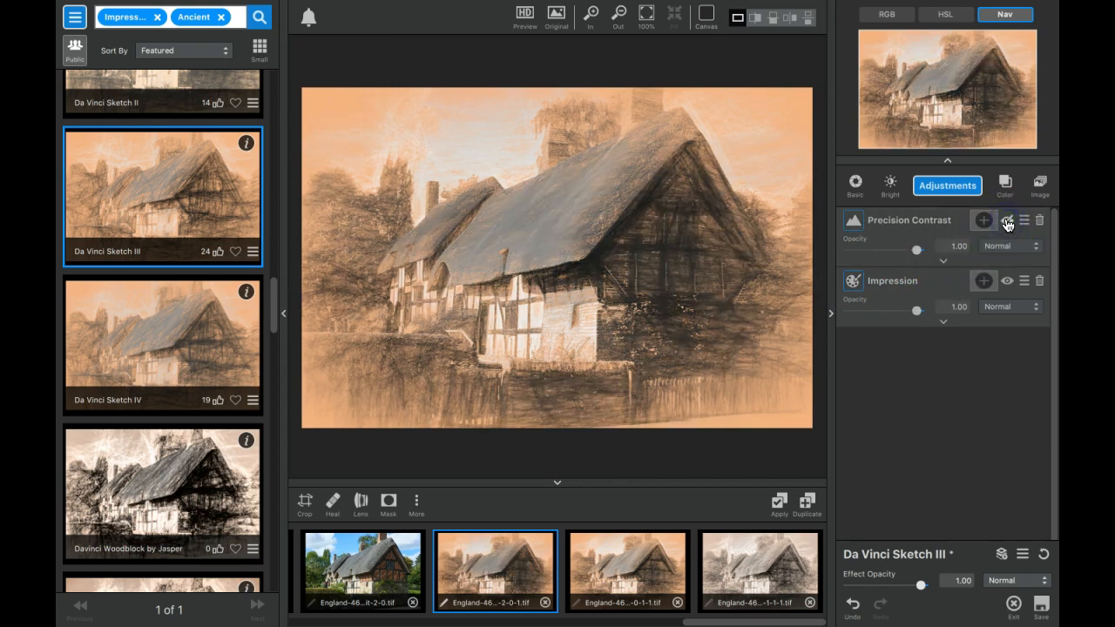
{"action": "left_click", "coordinate": [1006, 220]}
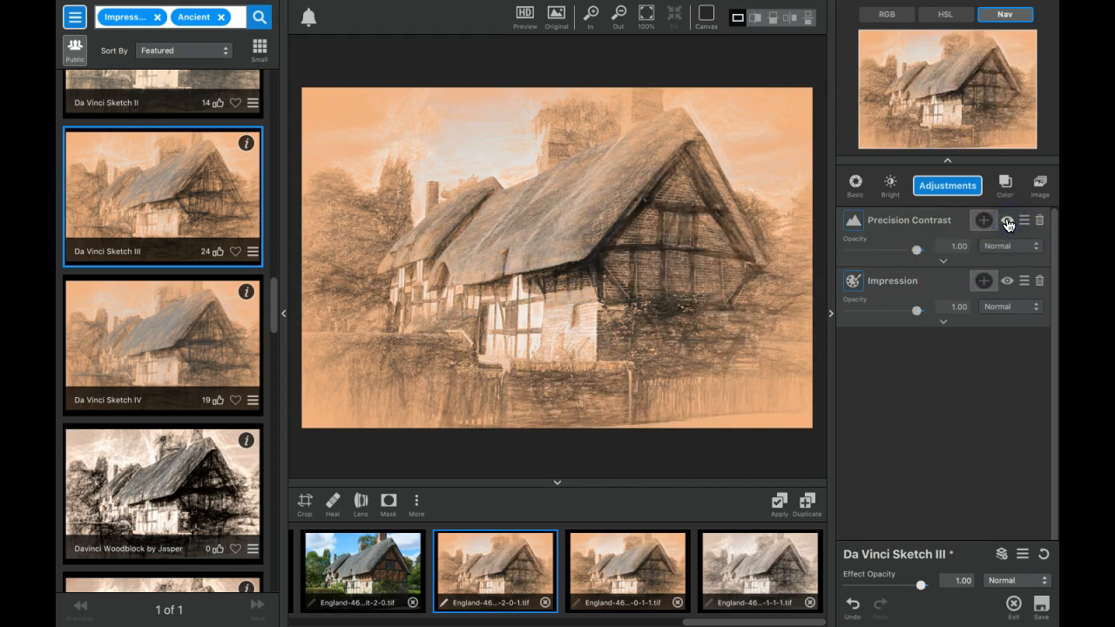
{"action": "left_click", "coordinate": [1007, 219]}
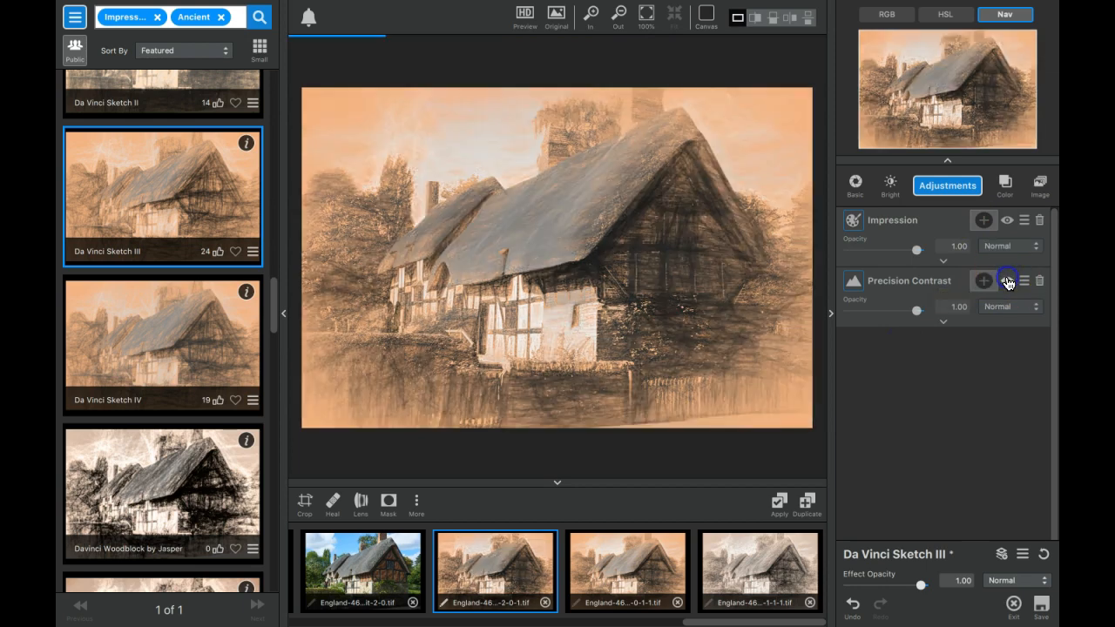
{"action": "left_click", "coordinate": [1007, 281]}
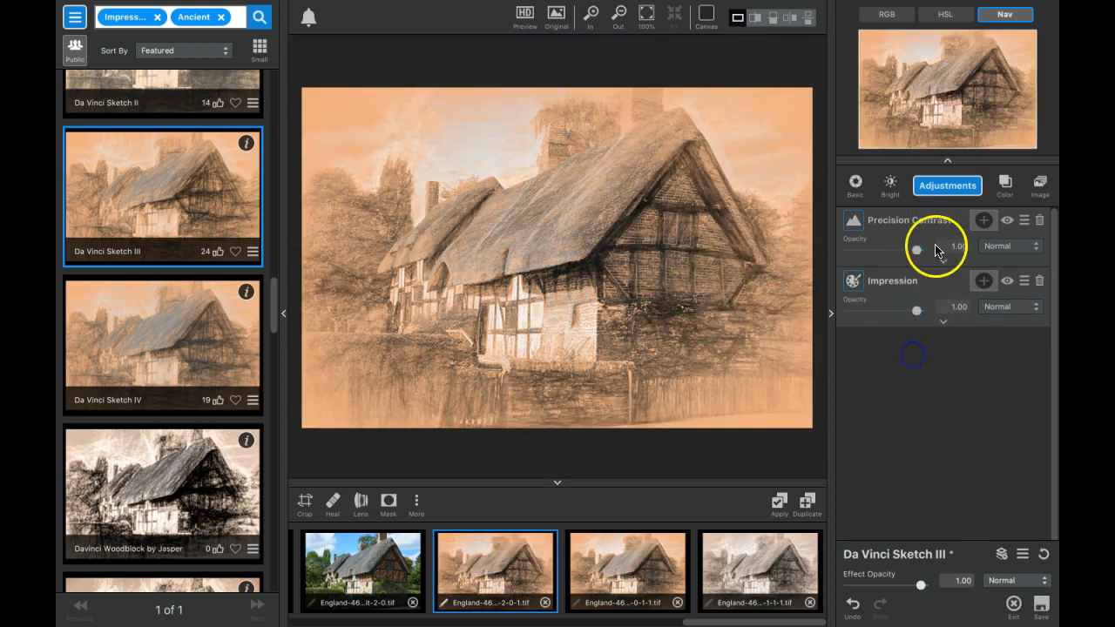
{"action": "left_click", "coordinate": [983, 220]}
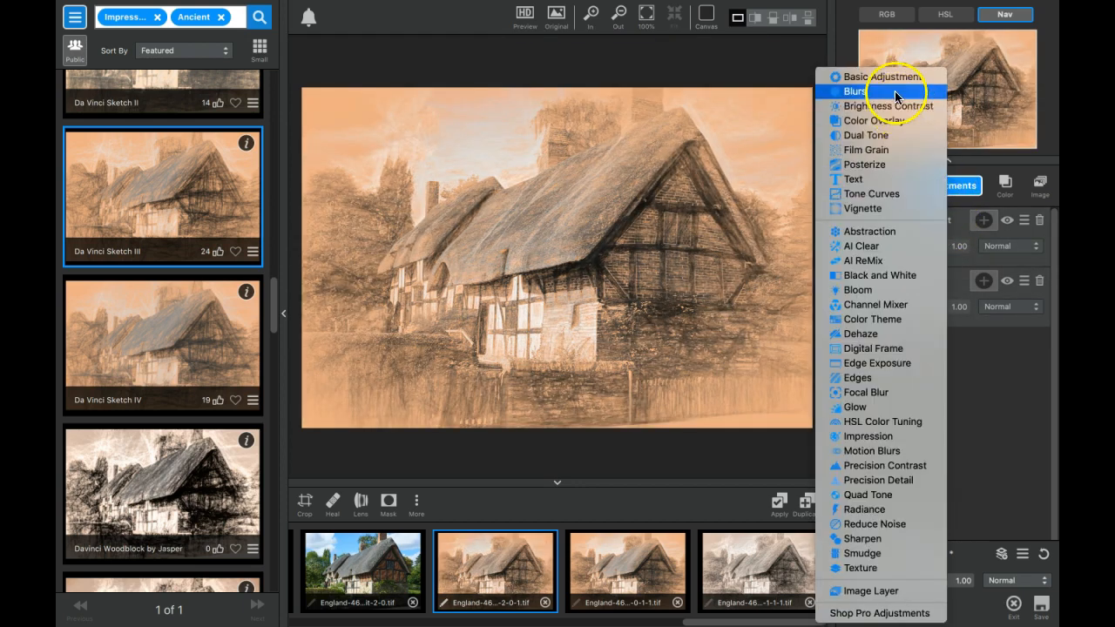
- Add Basic Adjustment with Davinci Basic Contrasty, then a second Precision Contrast at 0.75 opacity using the Details preset
{"action": "left_click", "coordinate": [880, 77]}
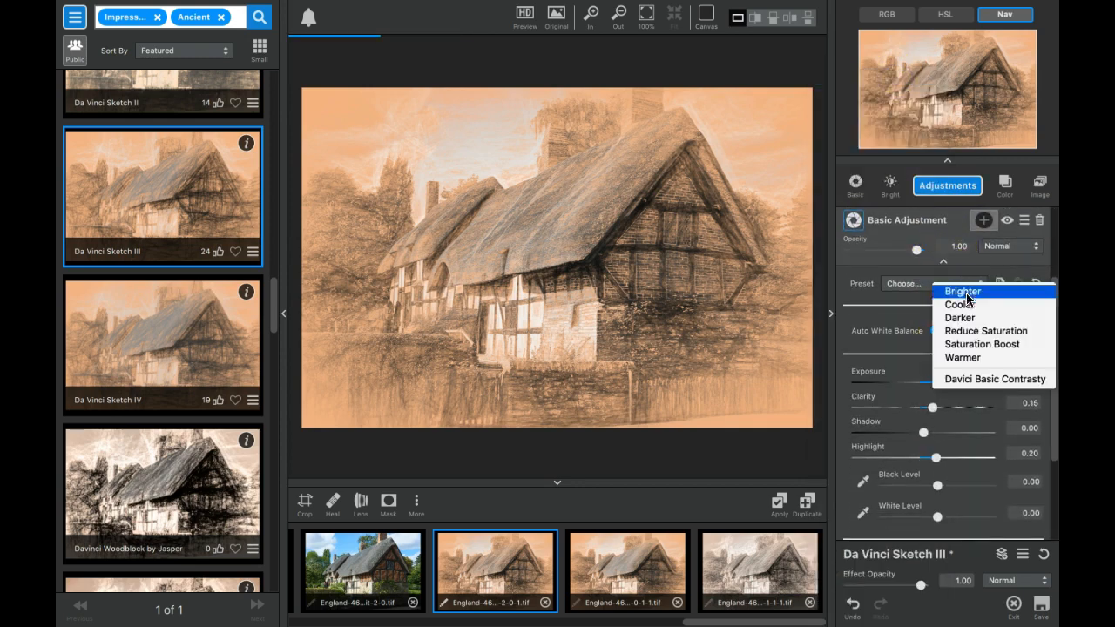
{"action": "left_click", "coordinate": [993, 379]}
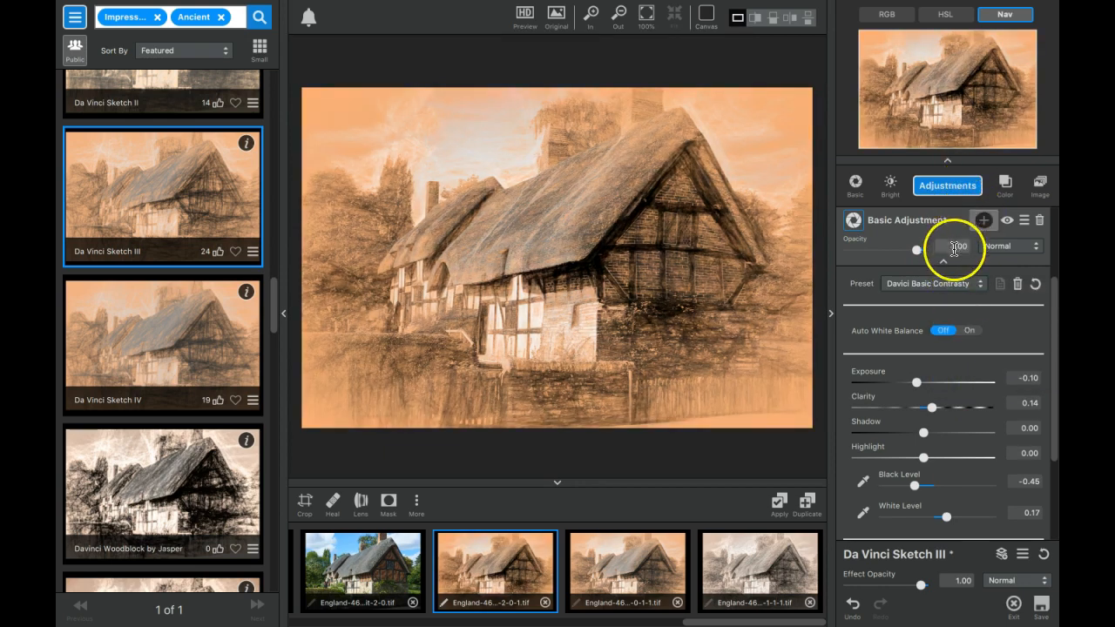
{"action": "left_click", "coordinate": [982, 219]}
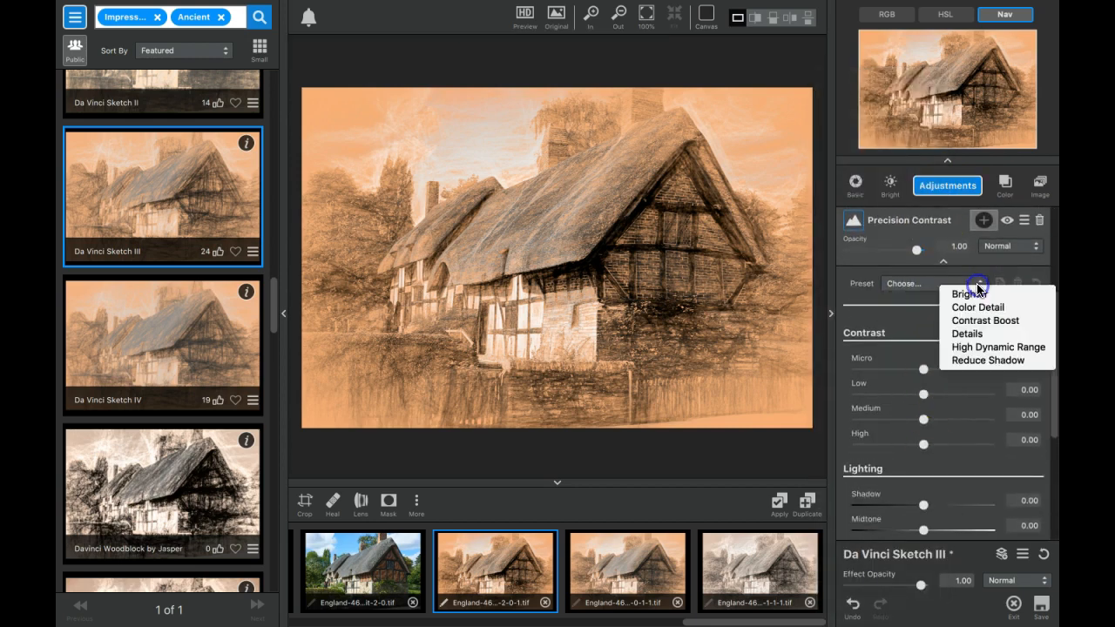
{"action": "left_click", "coordinate": [977, 306]}
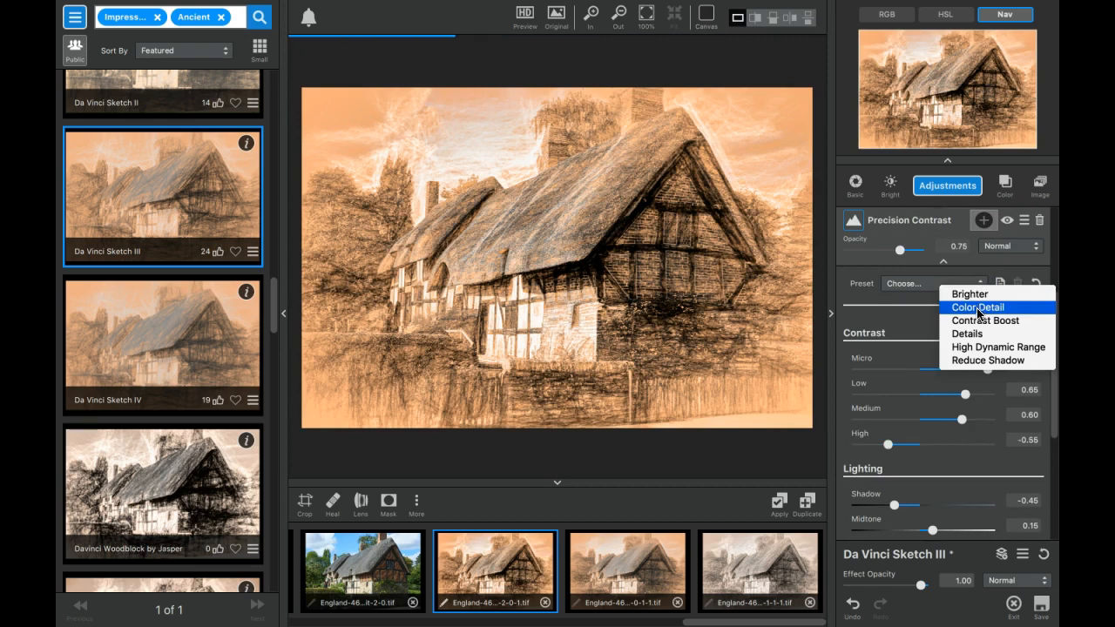
{"action": "left_click", "coordinate": [967, 334]}
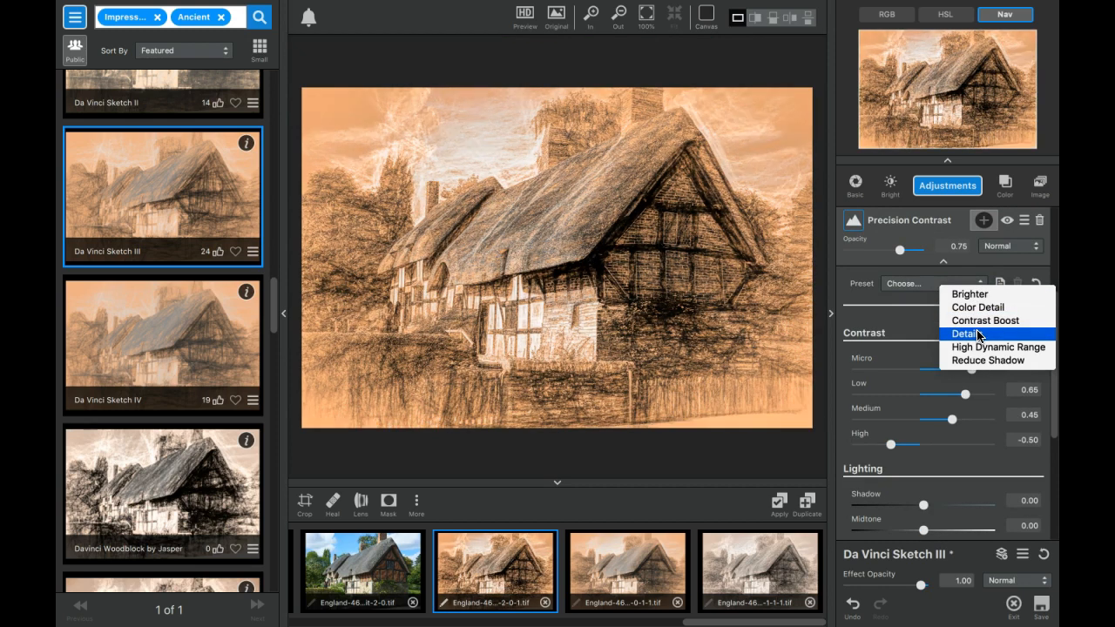
{"action": "left_click", "coordinate": [965, 334]}
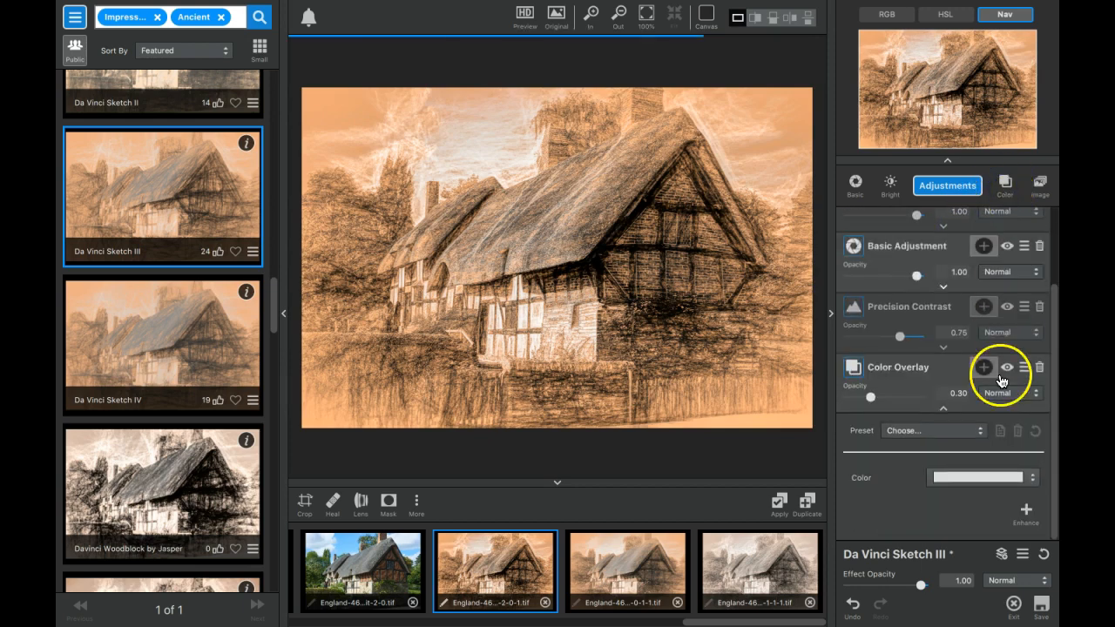
- Swap the Color Overlay for HSL Color Tuning and select the all-colours swatch to lower saturation
{"action": "left_click", "coordinate": [1007, 366]}
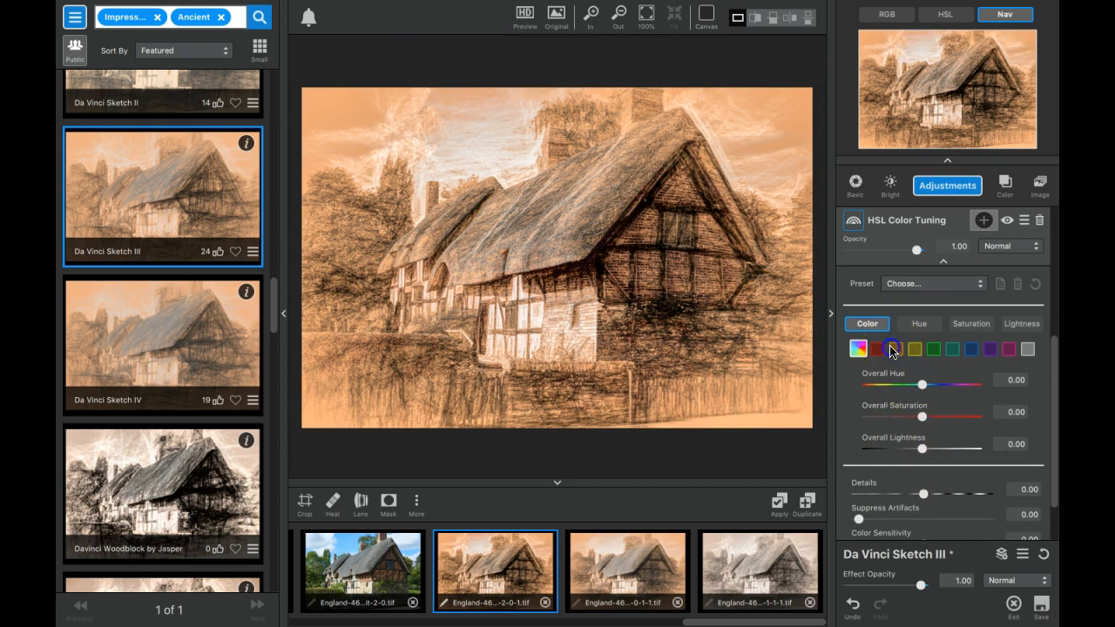
{"action": "left_click", "coordinate": [891, 348]}
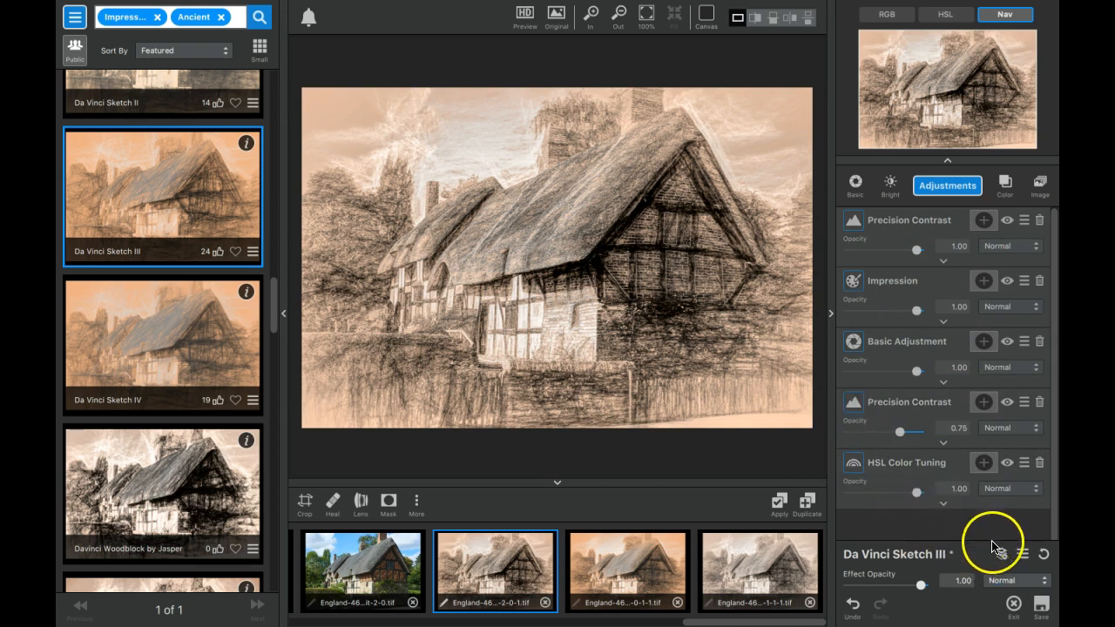
{"action": "mouse_move", "coordinate": [1000, 554]}
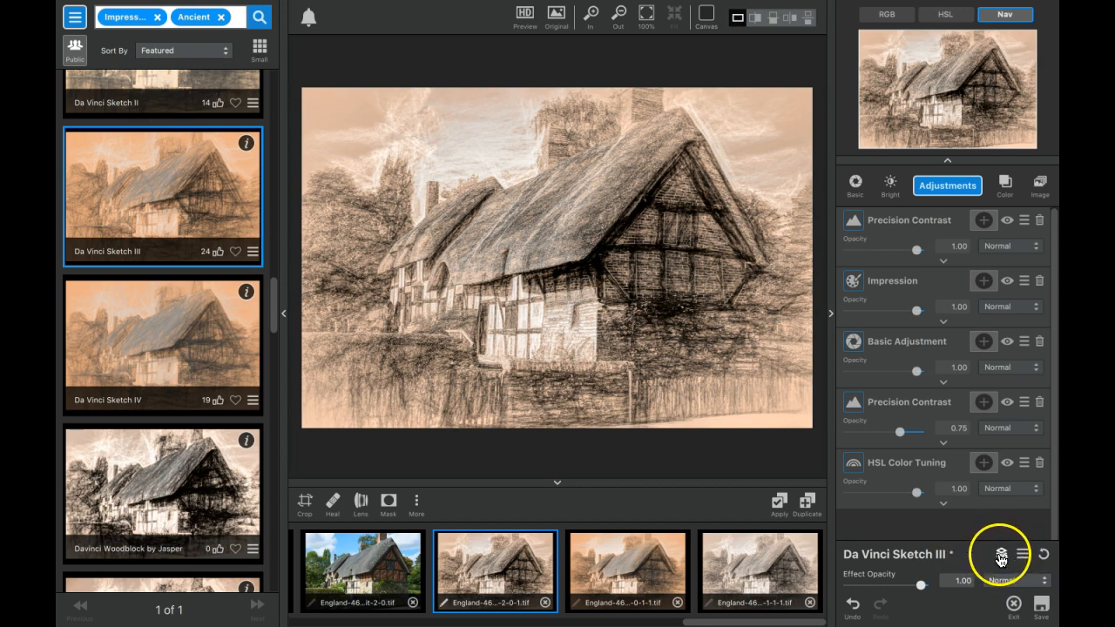
{"action": "mouse_move", "coordinate": [1000, 554]}
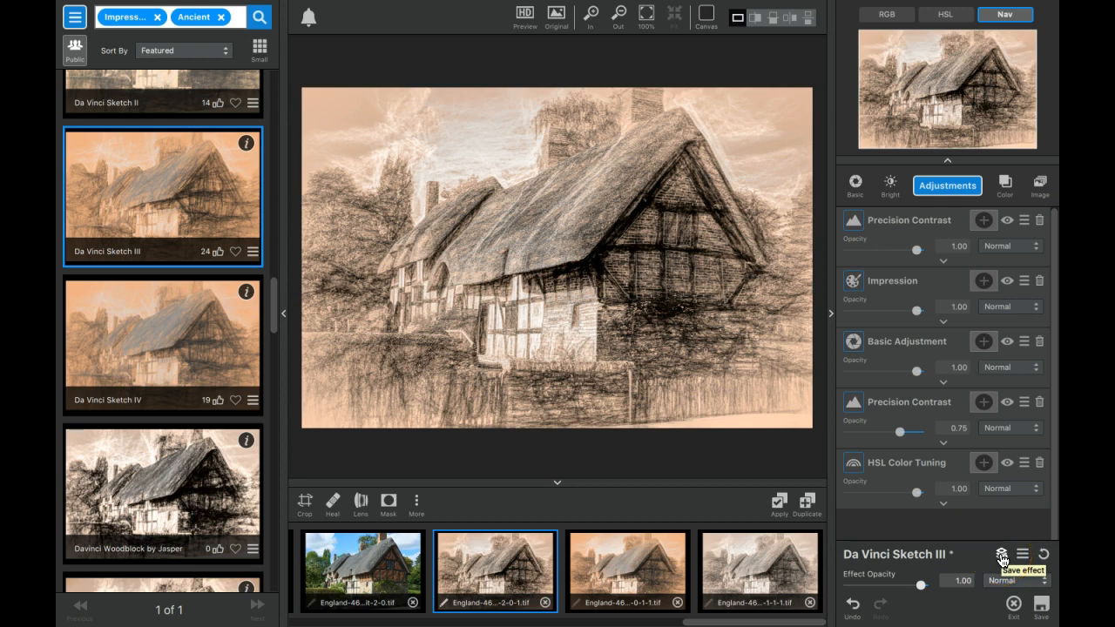
{"action": "mouse_move", "coordinate": [1001, 554]}
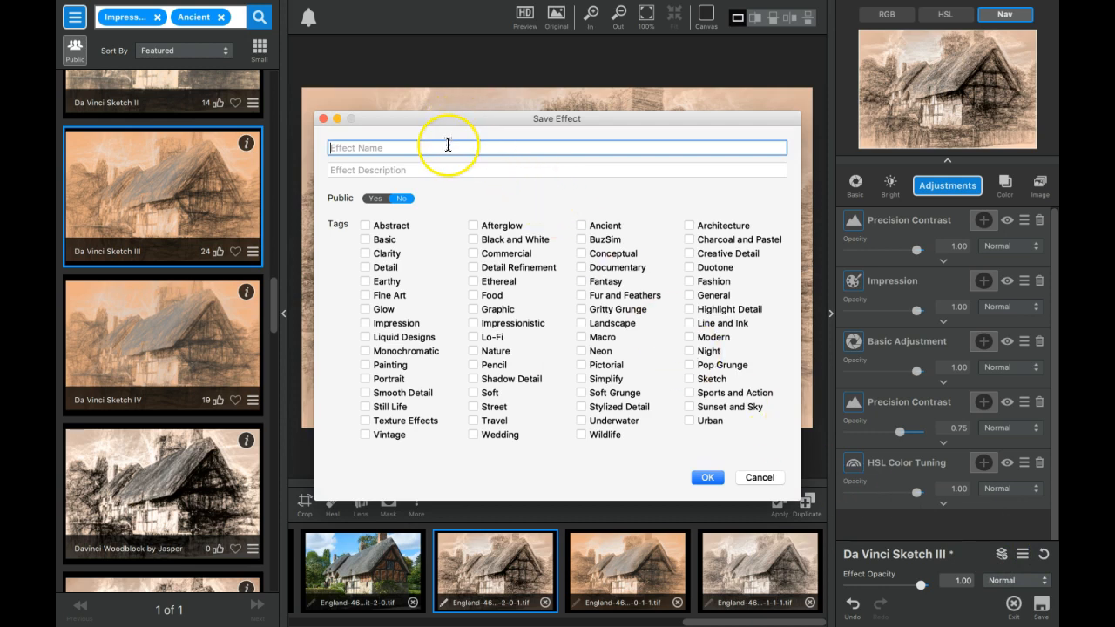
{"action": "mouse_move", "coordinate": [439, 172]}
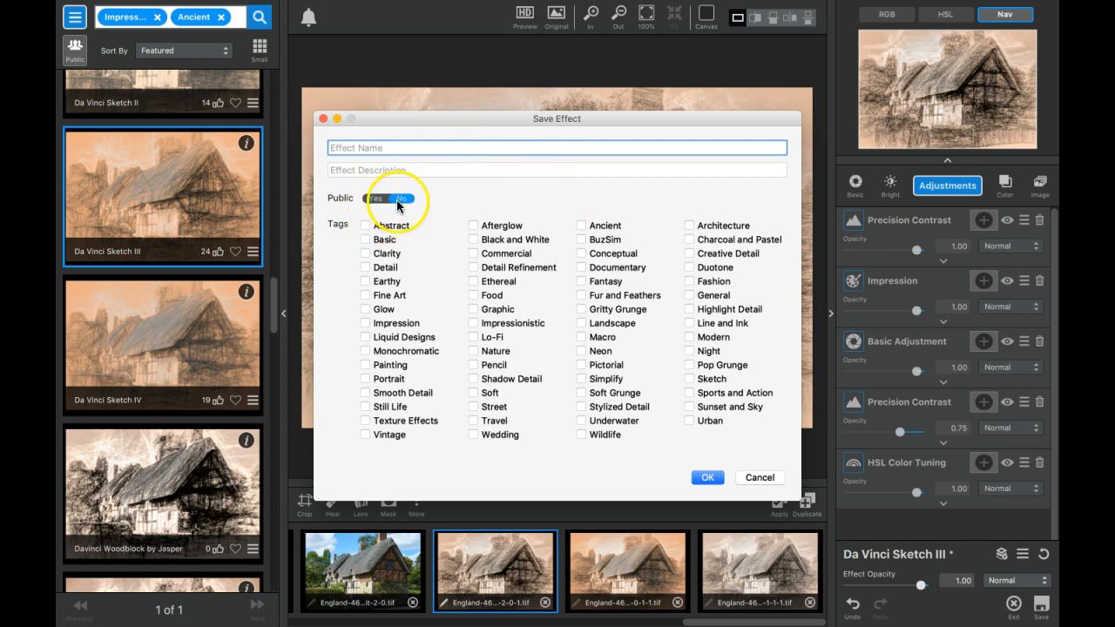
{"action": "left_click", "coordinate": [399, 199]}
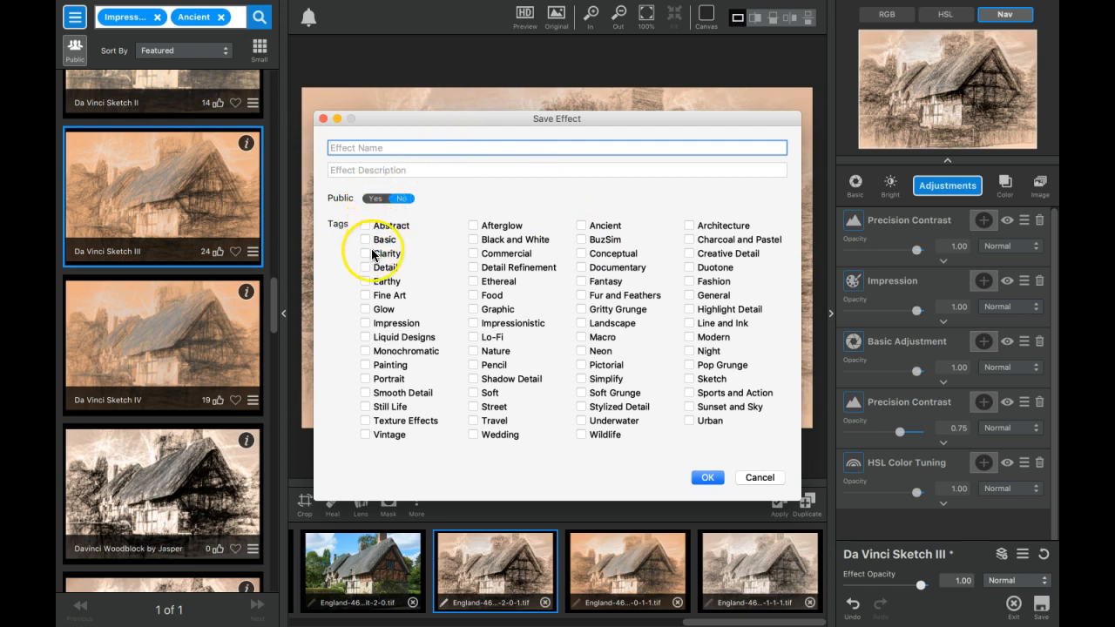
{"action": "mouse_move", "coordinate": [648, 401]}
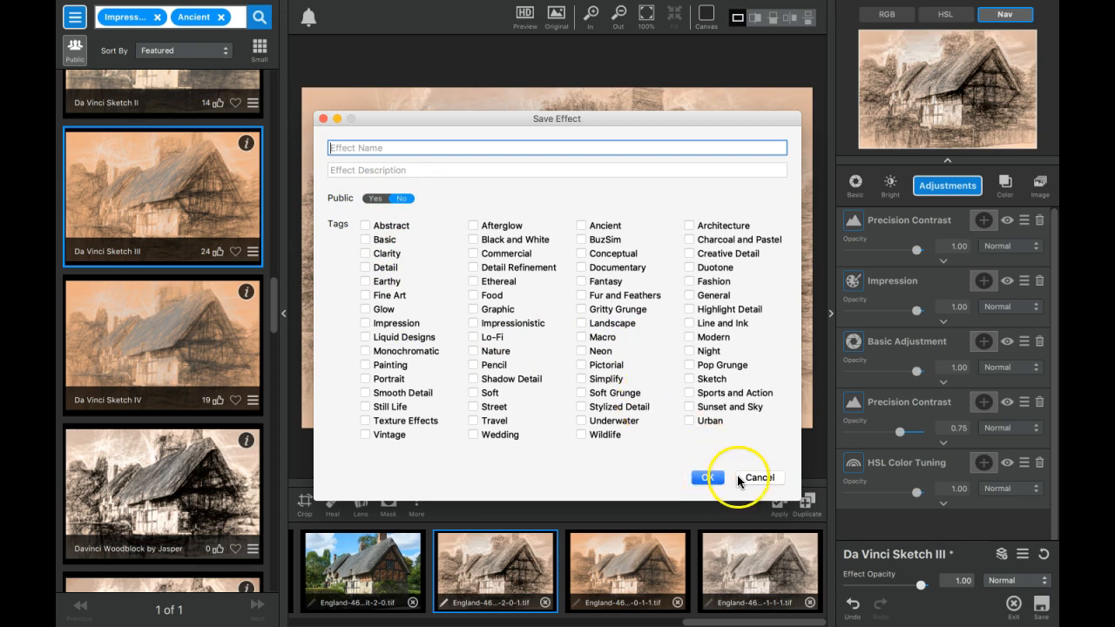
{"action": "left_click", "coordinate": [759, 477]}
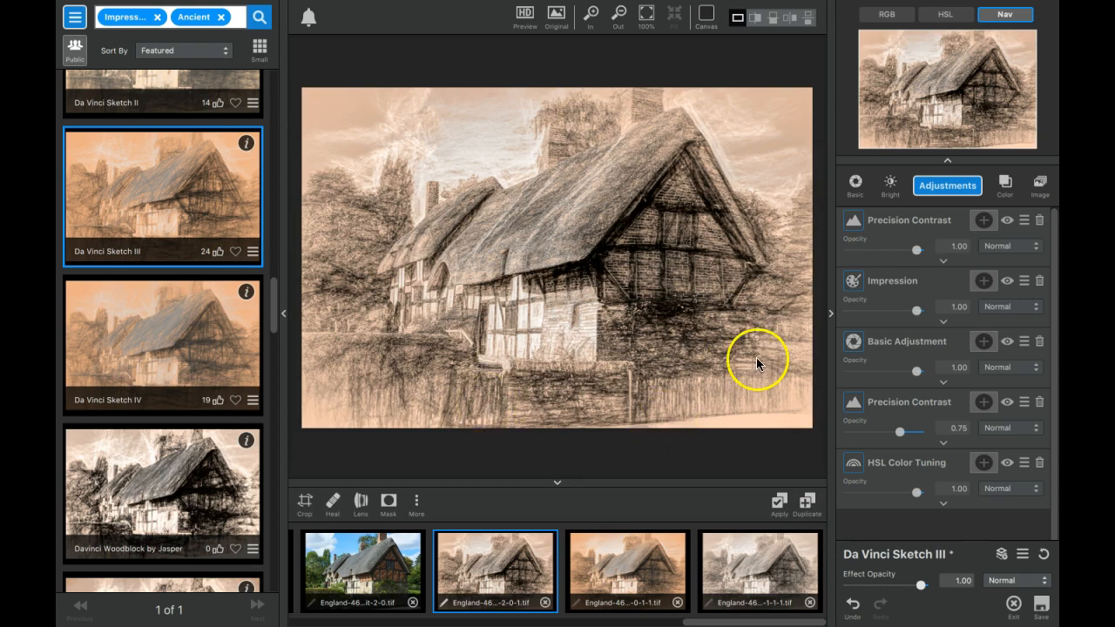
- Reset the Da Vinci Sketch III effect and apply the Davinci Woodblock by Jasper preset to the cottage
{"action": "left_click", "coordinate": [1043, 554]}
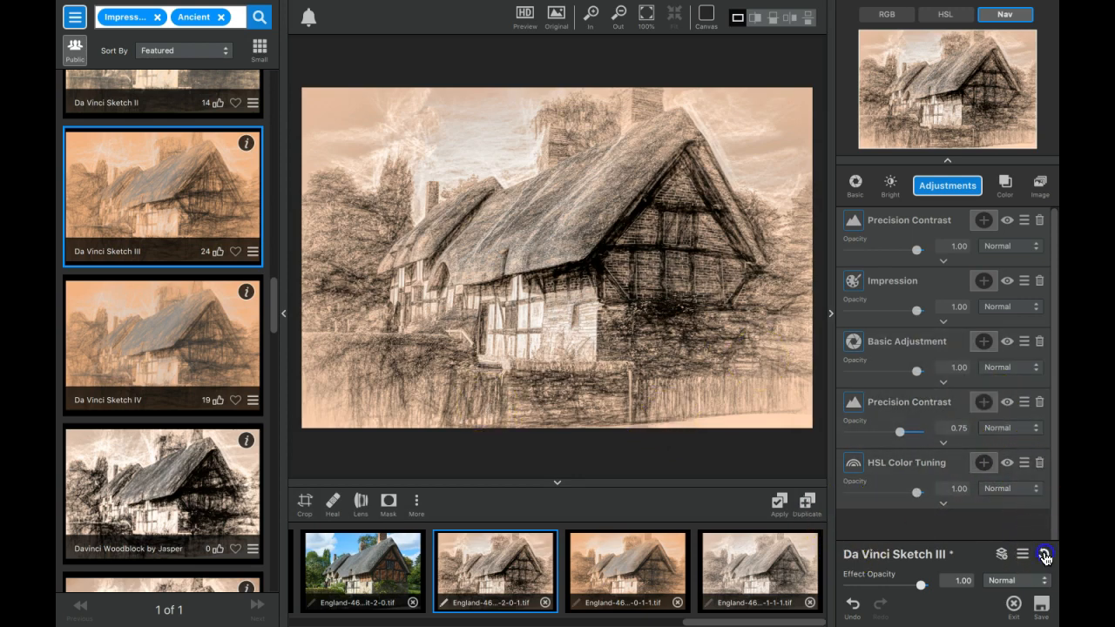
{"action": "left_click", "coordinate": [1043, 554]}
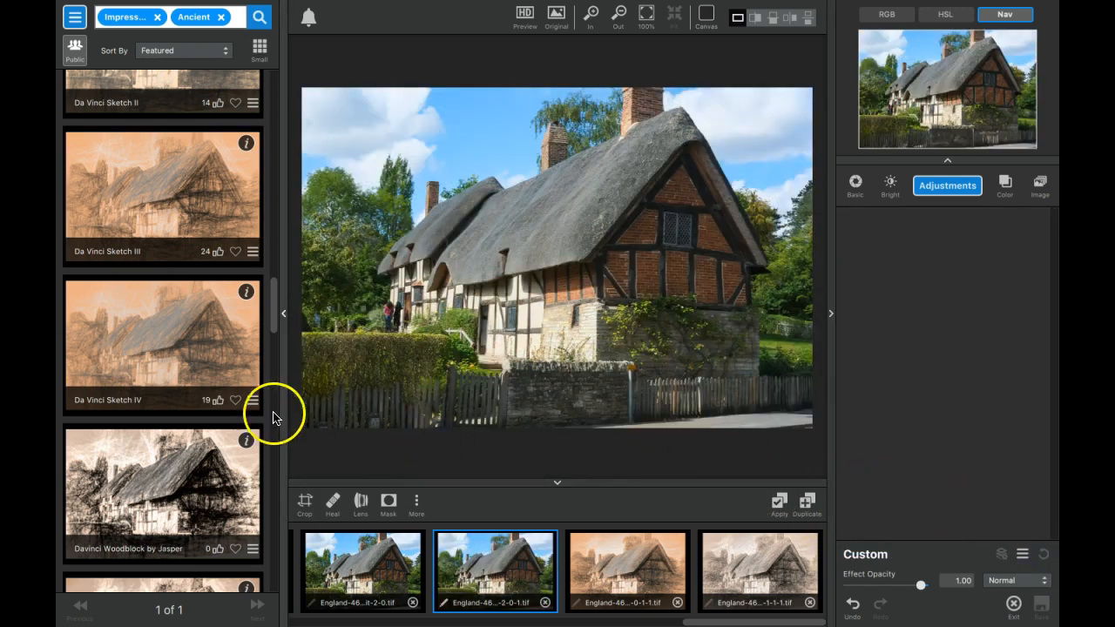
{"action": "scroll", "scroll_direction": "down", "scroll_amount": 3}
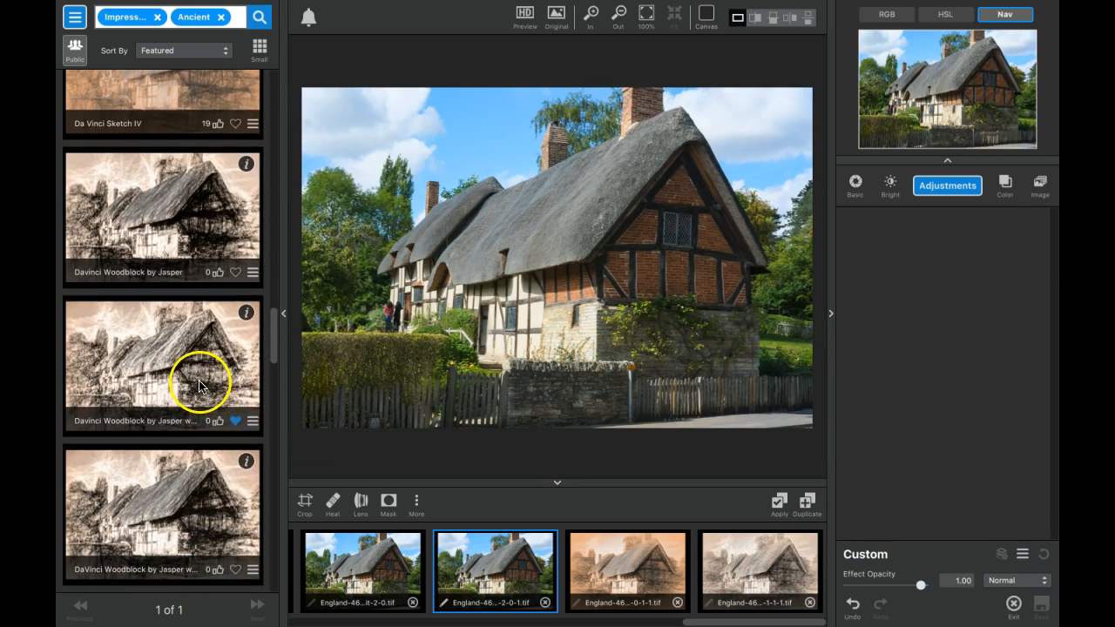
{"action": "mouse_move", "coordinate": [195, 387]}
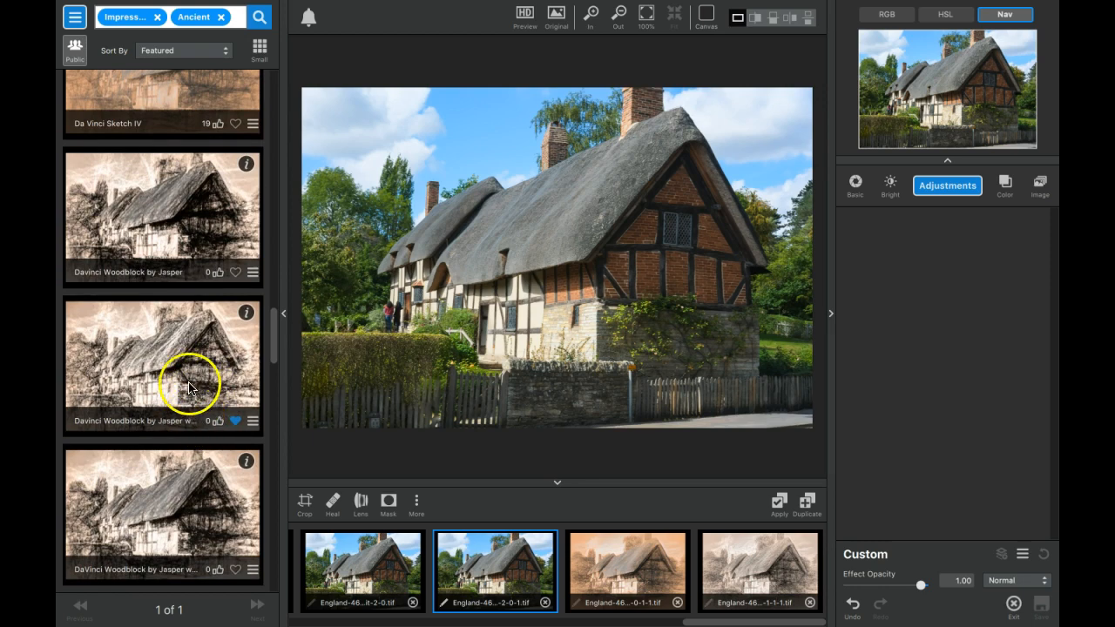
{"action": "left_click", "coordinate": [162, 366]}
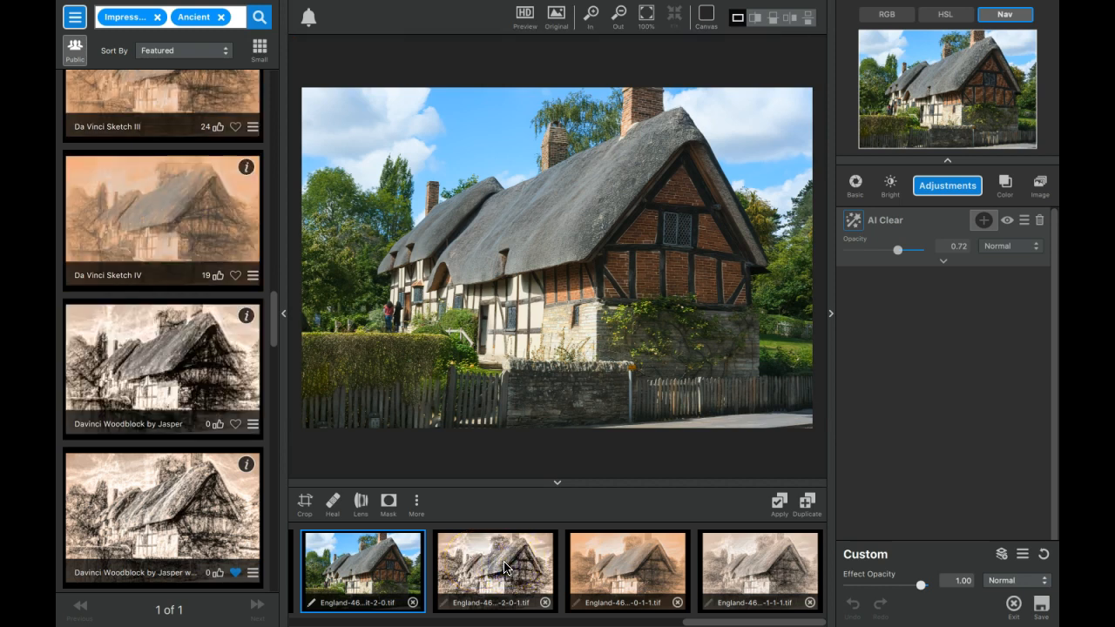
{"action": "left_click", "coordinate": [495, 571]}
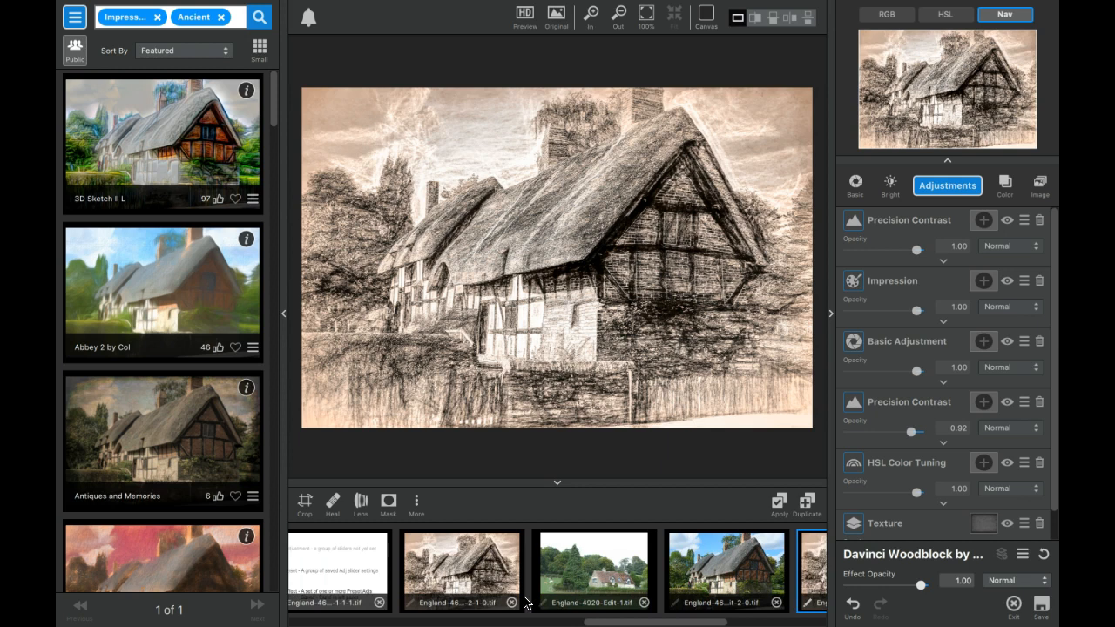
- Load the farmhouse photo and apply the saved Davinci Woodblock effect from My Effects
{"action": "left_click", "coordinate": [593, 572]}
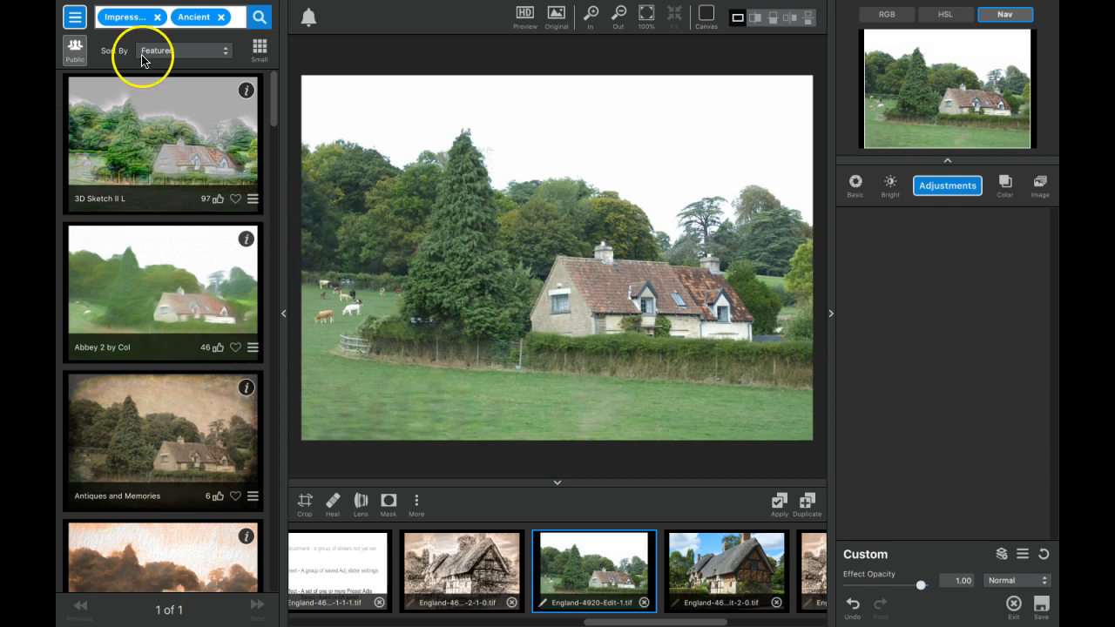
{"action": "left_click", "coordinate": [75, 18]}
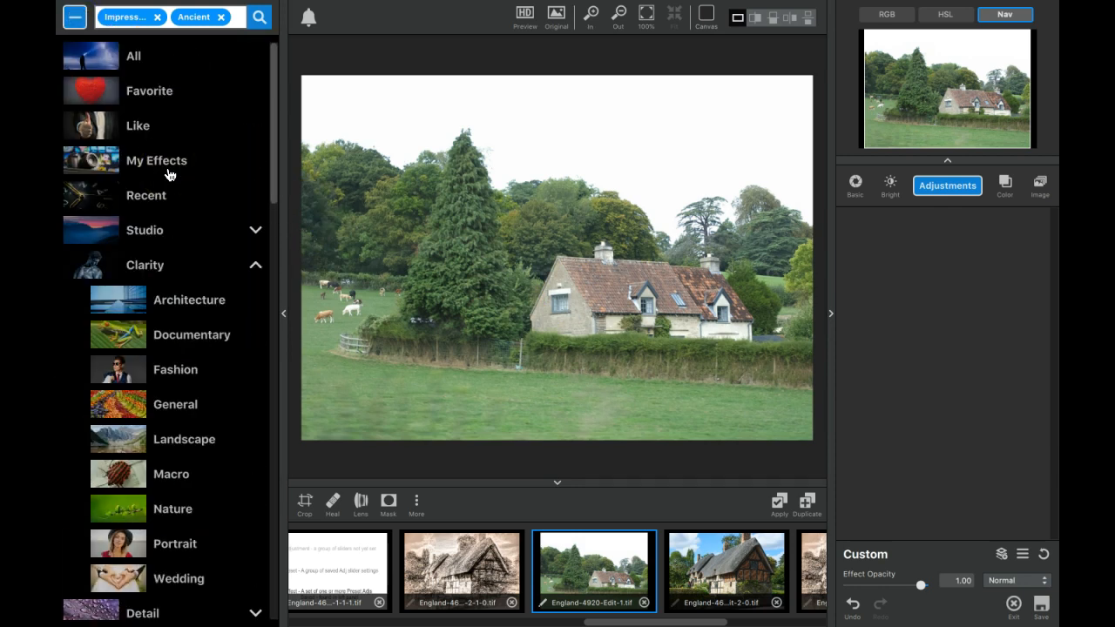
{"action": "left_click", "coordinate": [157, 160]}
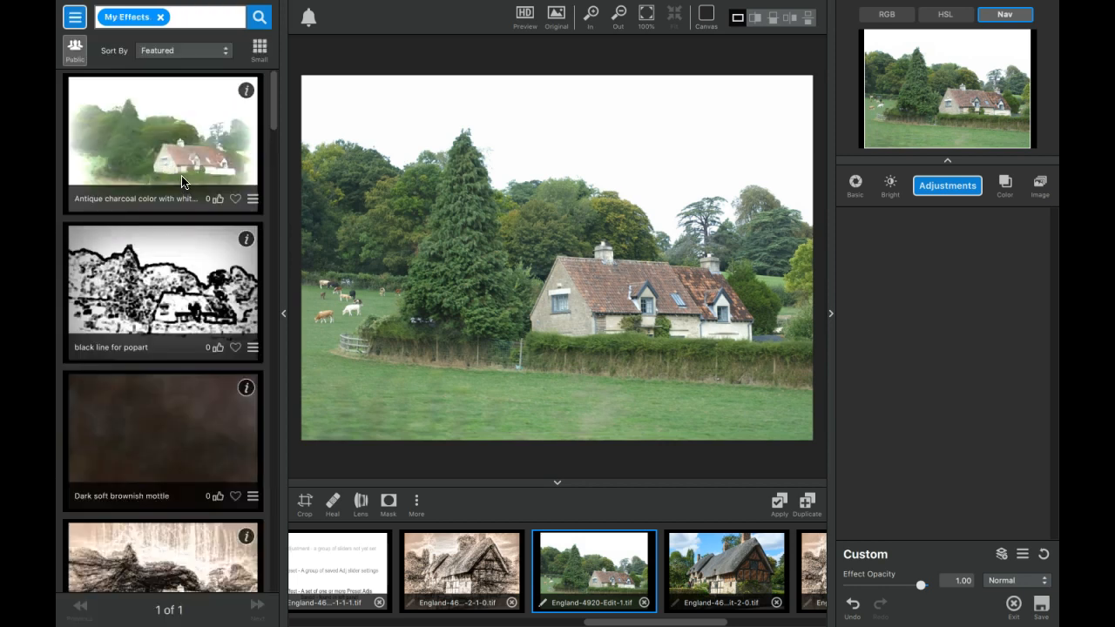
{"action": "scroll", "scroll_direction": "down", "scroll_amount": 3}
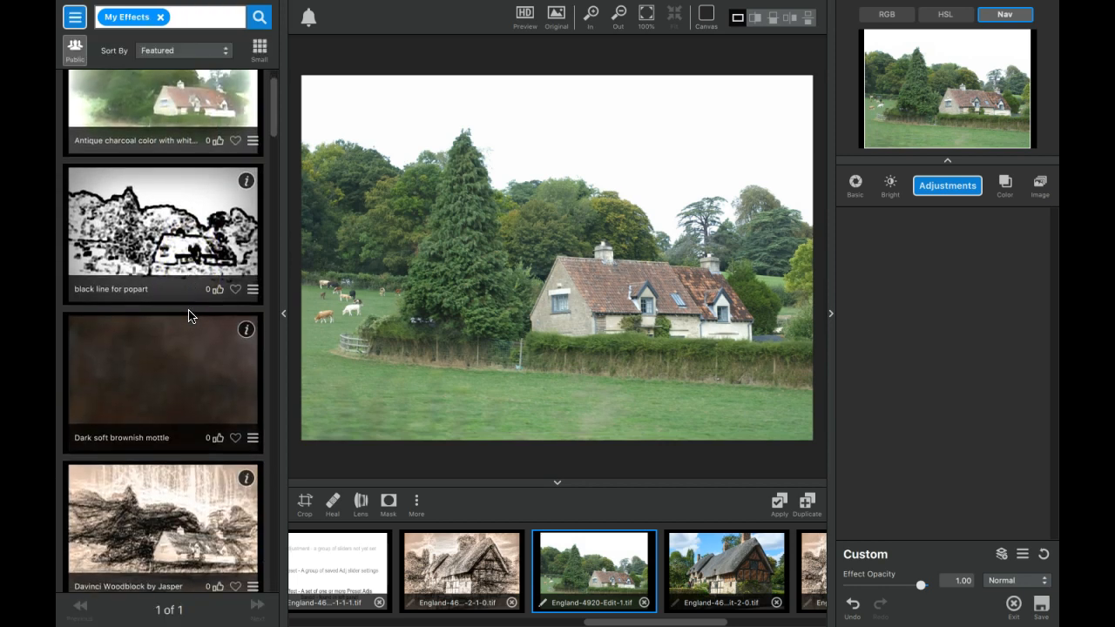
{"action": "scroll", "scroll_direction": "down", "scroll_amount": 3}
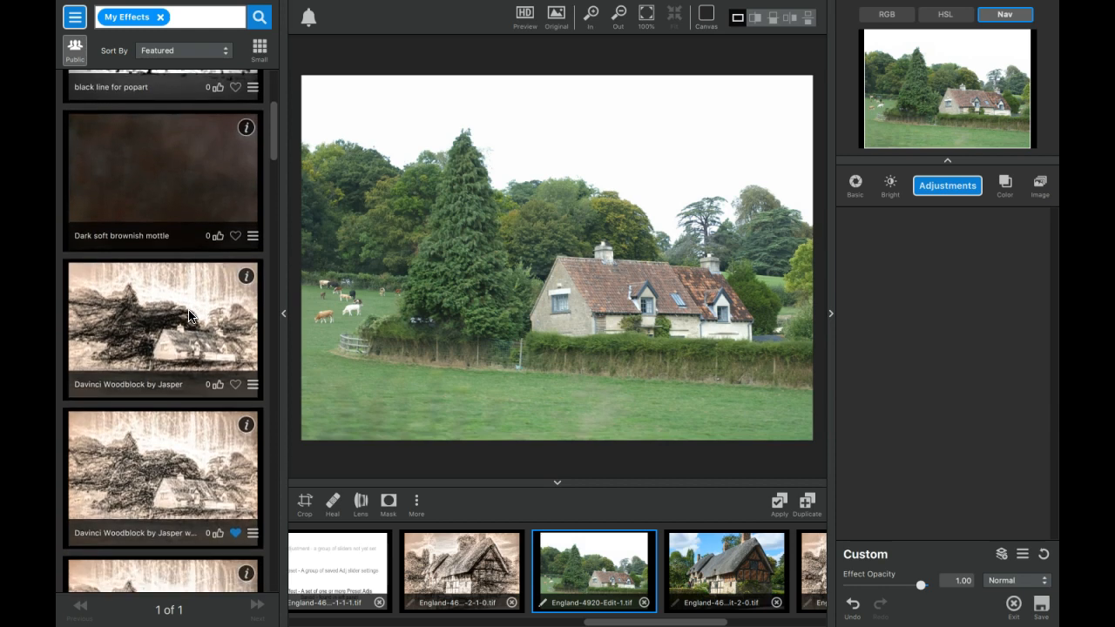
{"action": "scroll", "scroll_direction": "down", "scroll_amount": 3}
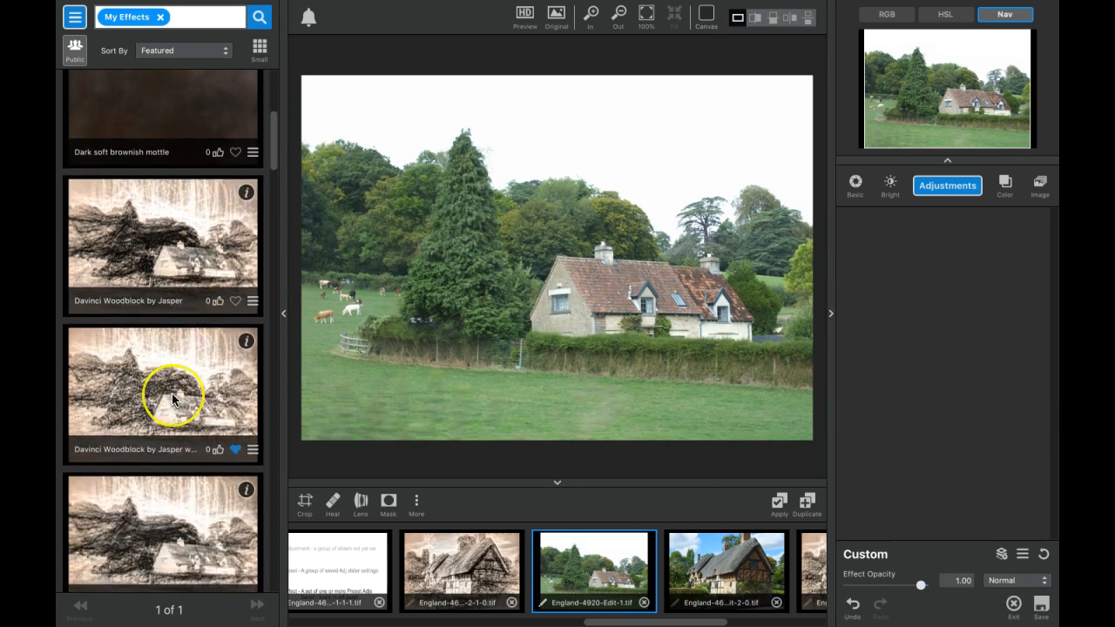
{"action": "left_click", "coordinate": [162, 380]}
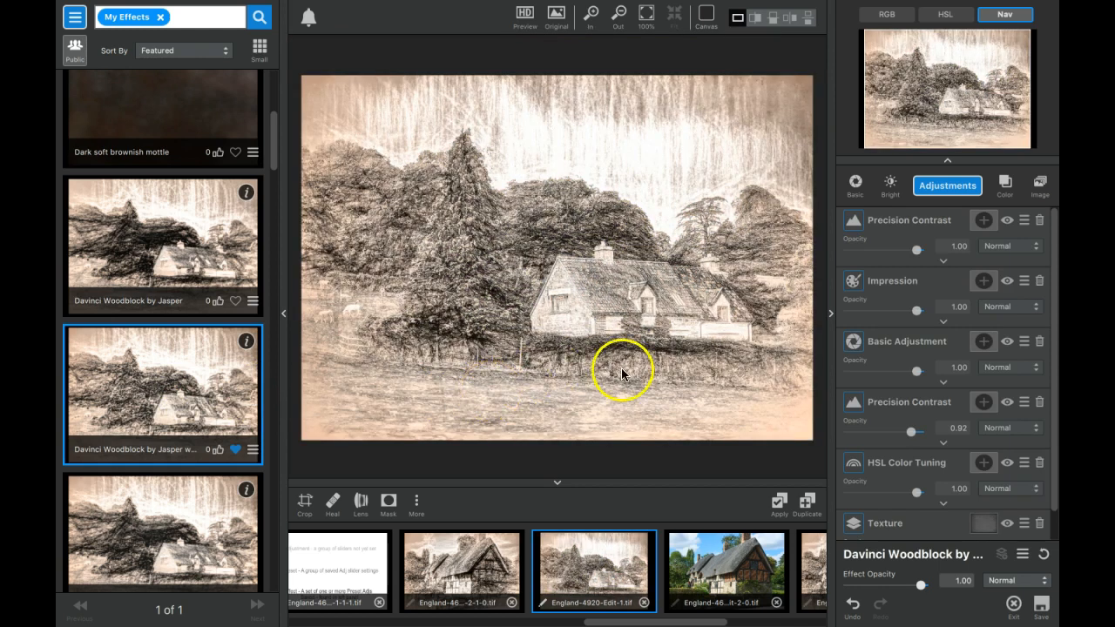
{"action": "mouse_move", "coordinate": [671, 329]}
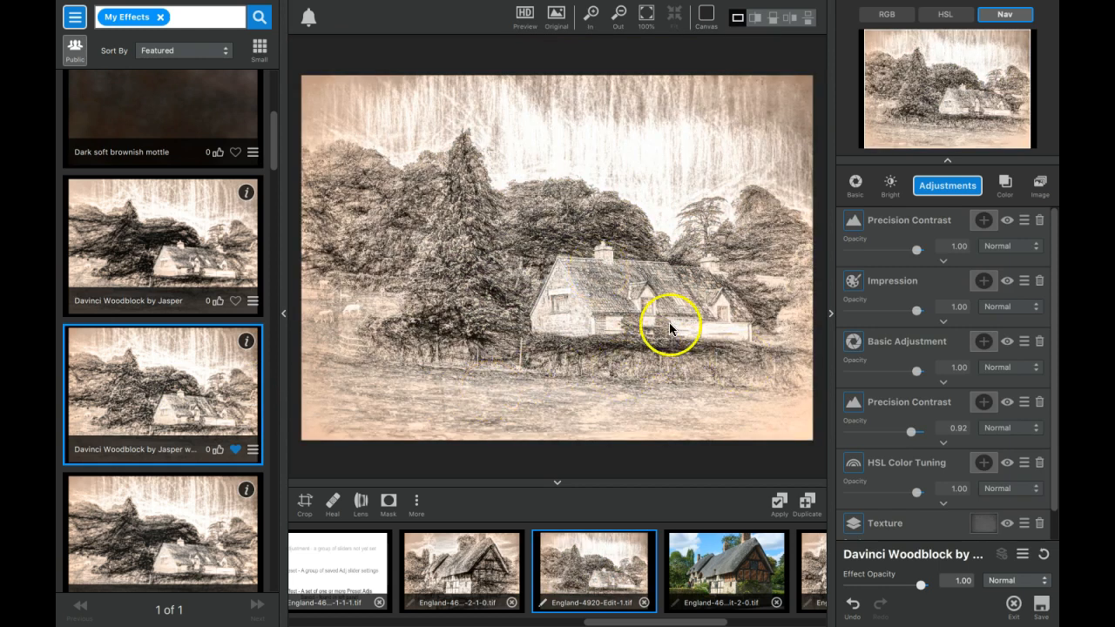
{"action": "mouse_move", "coordinate": [827, 453]}
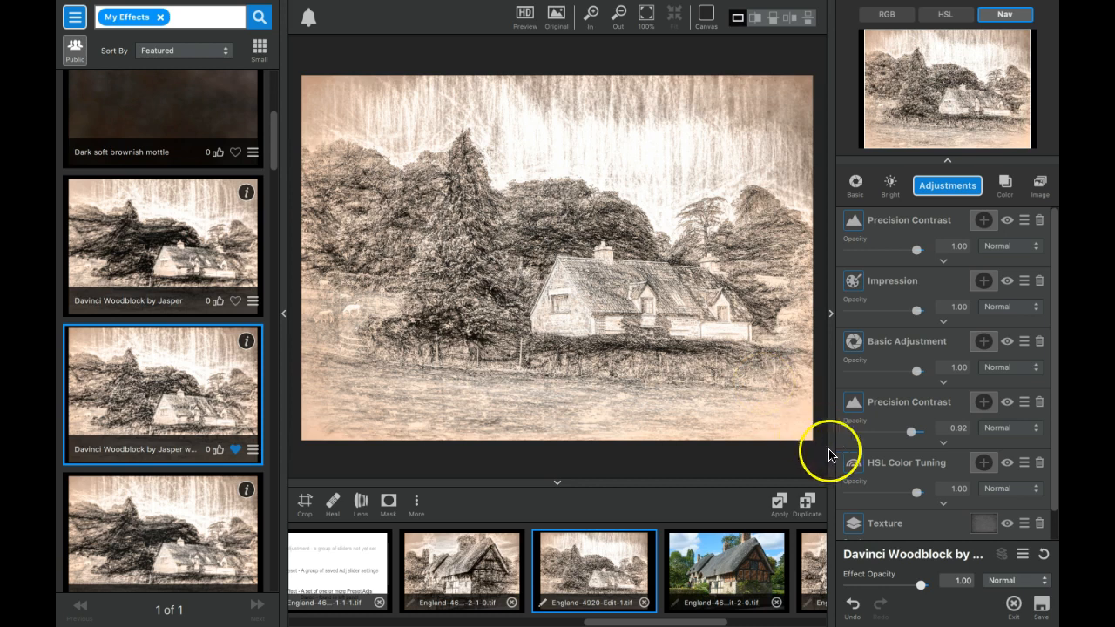
{"action": "mouse_move", "coordinate": [919, 586]}
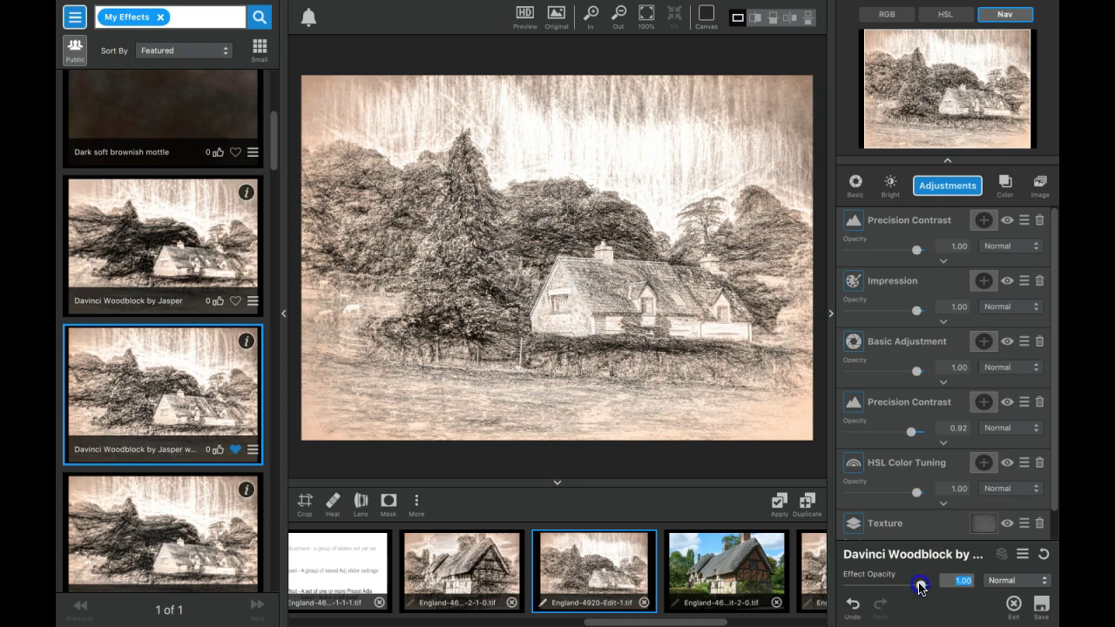
{"action": "left_click_drag", "start_coordinate": [920, 586], "coordinate": [871, 585]}
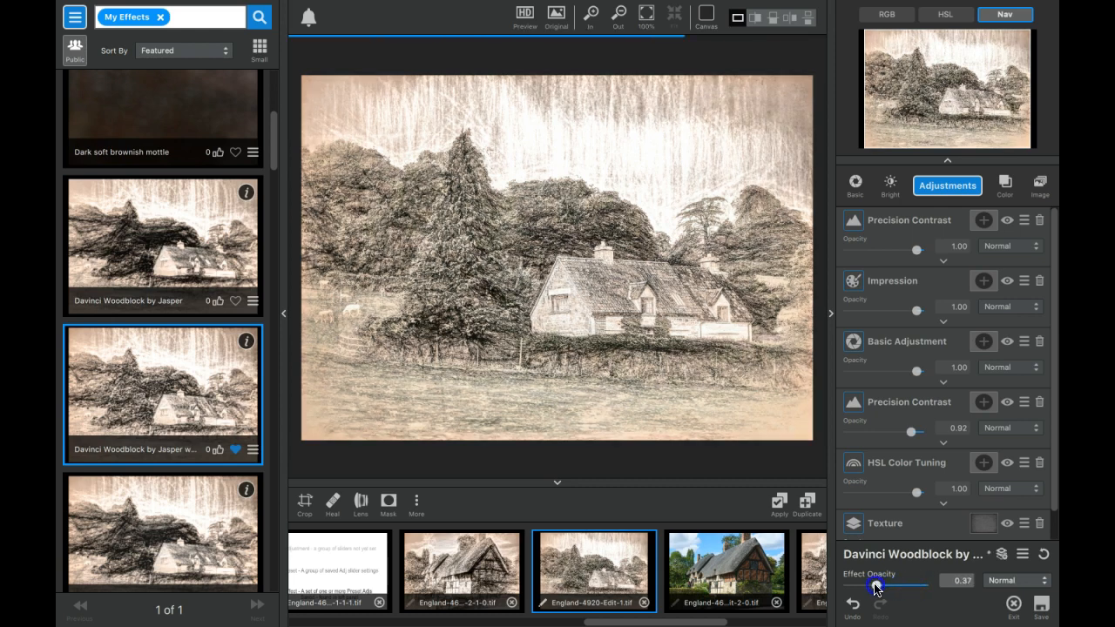
{"action": "left_click_drag", "start_coordinate": [874, 589], "coordinate": [885, 588]}
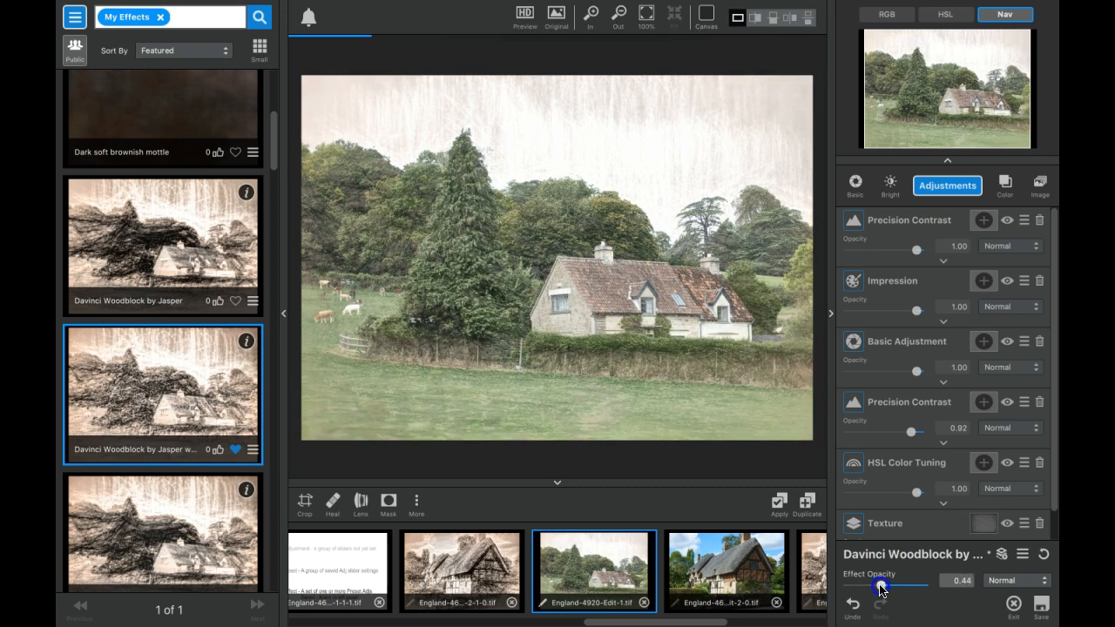
{"action": "left_click_drag", "start_coordinate": [880, 591], "coordinate": [892, 585]}
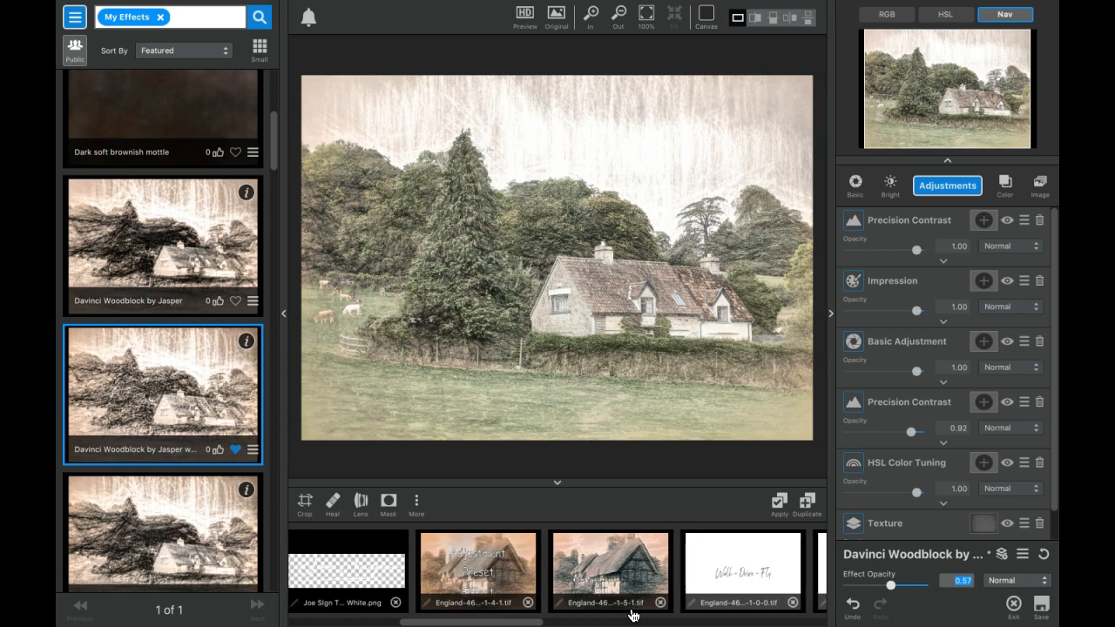
{"action": "scroll", "scroll_direction": "right", "scroll_amount": 3}
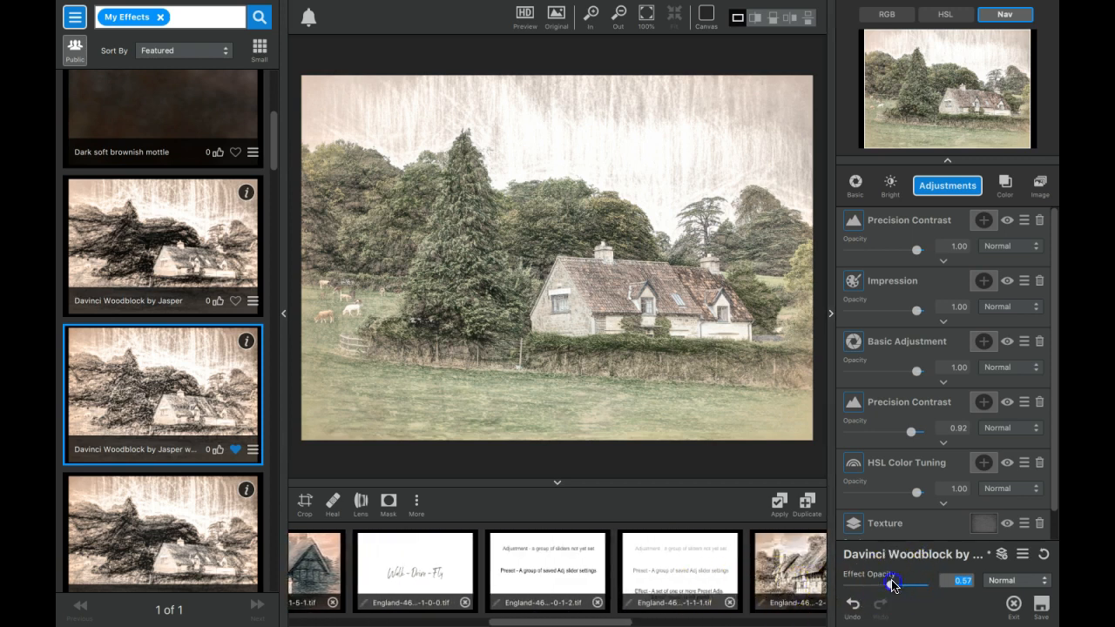
{"action": "left_click_drag", "start_coordinate": [892, 584], "coordinate": [920, 583]}
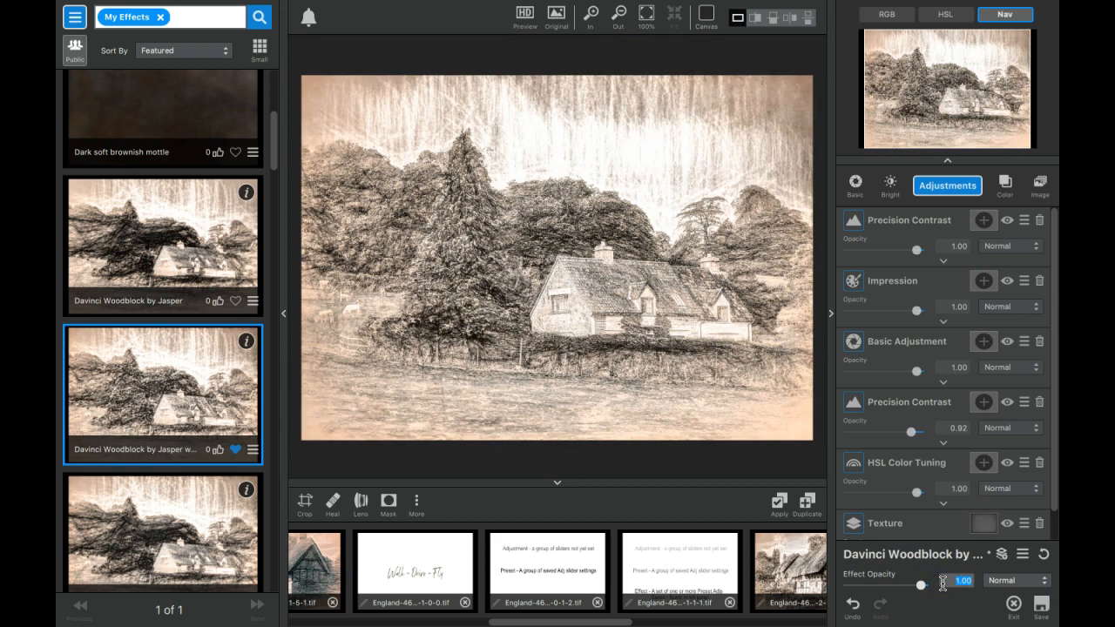
{"action": "mouse_move", "coordinate": [1042, 369]}
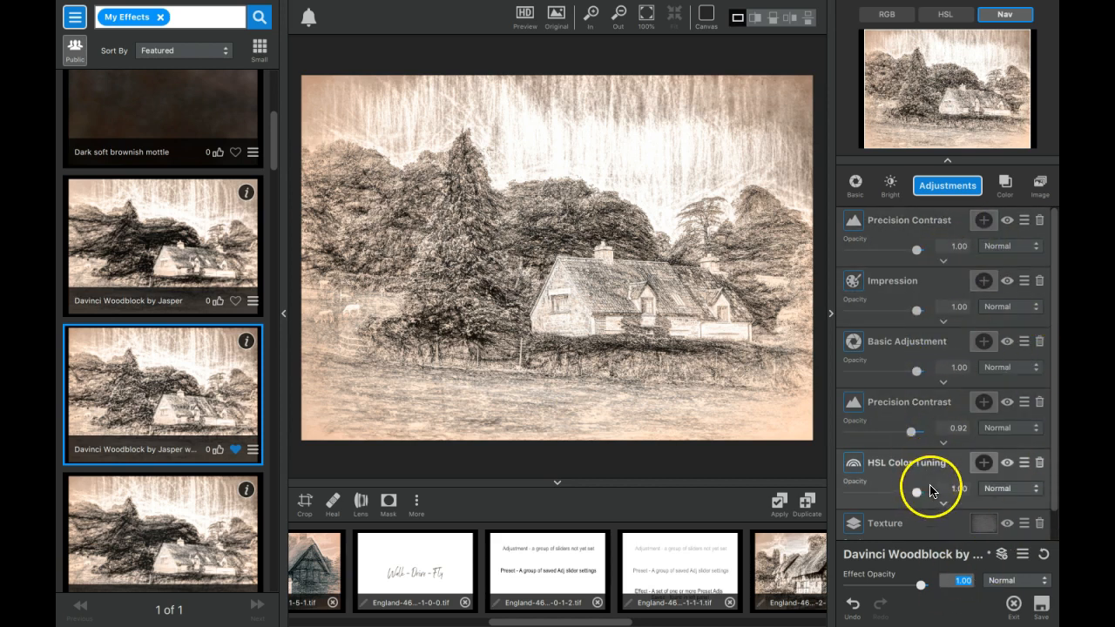
{"action": "mouse_move", "coordinate": [927, 346]}
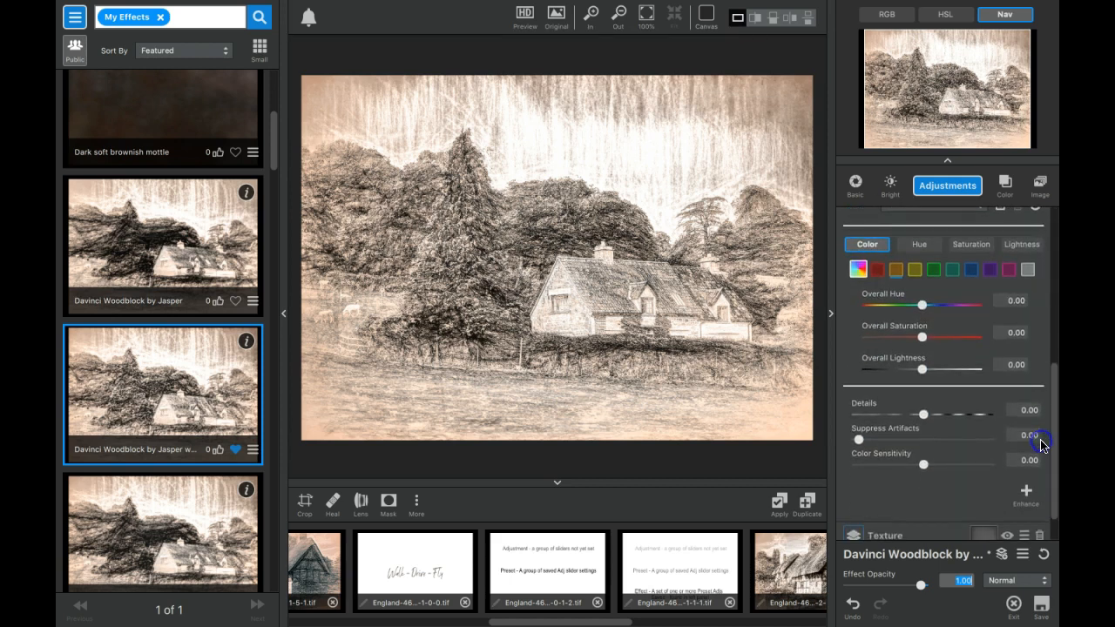
- Lower HSL Color Tuning's Overall Saturation to about -0.79, leaving the farmhouse sketch nearly grey
{"action": "left_click_drag", "start_coordinate": [920, 338], "coordinate": [902, 338]}
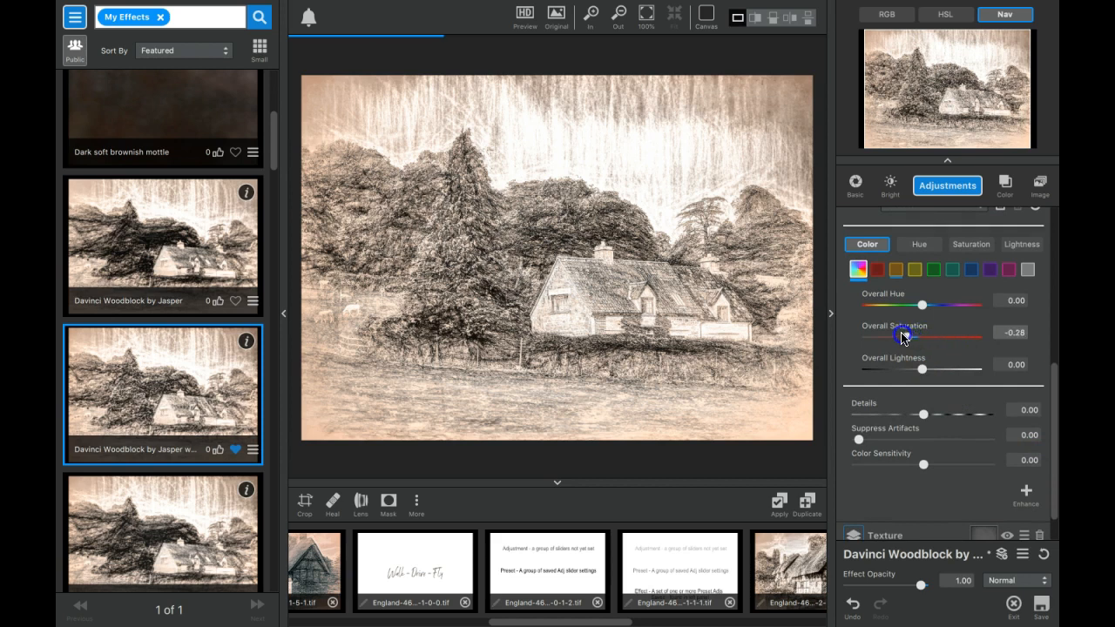
{"action": "left_click_drag", "start_coordinate": [903, 338], "coordinate": [885, 338]}
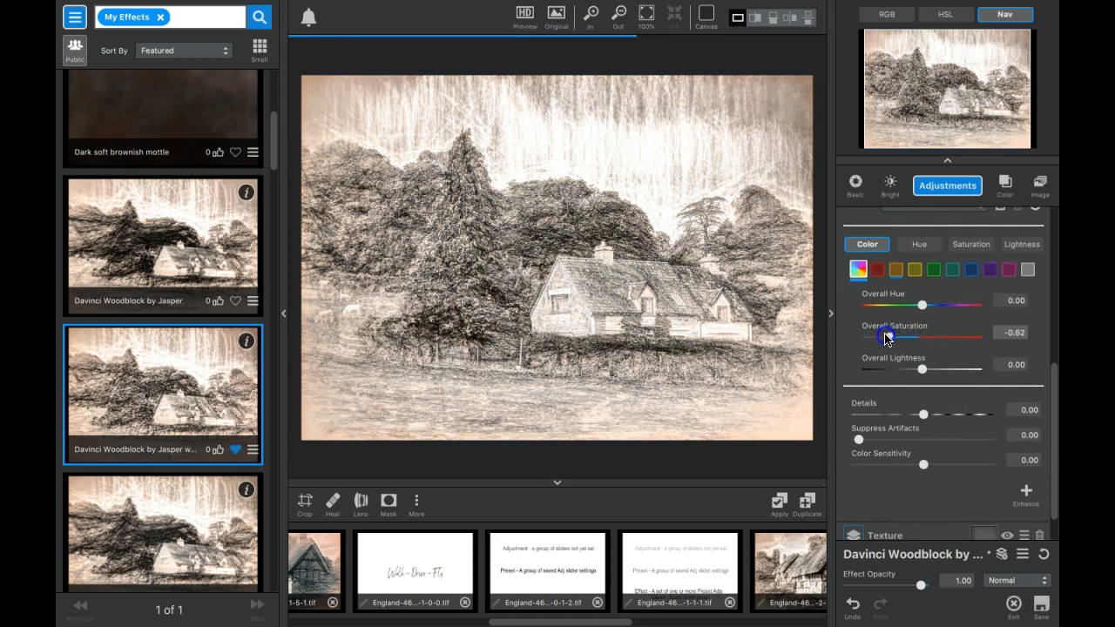
{"action": "left_click_drag", "start_coordinate": [887, 338], "coordinate": [875, 338]}
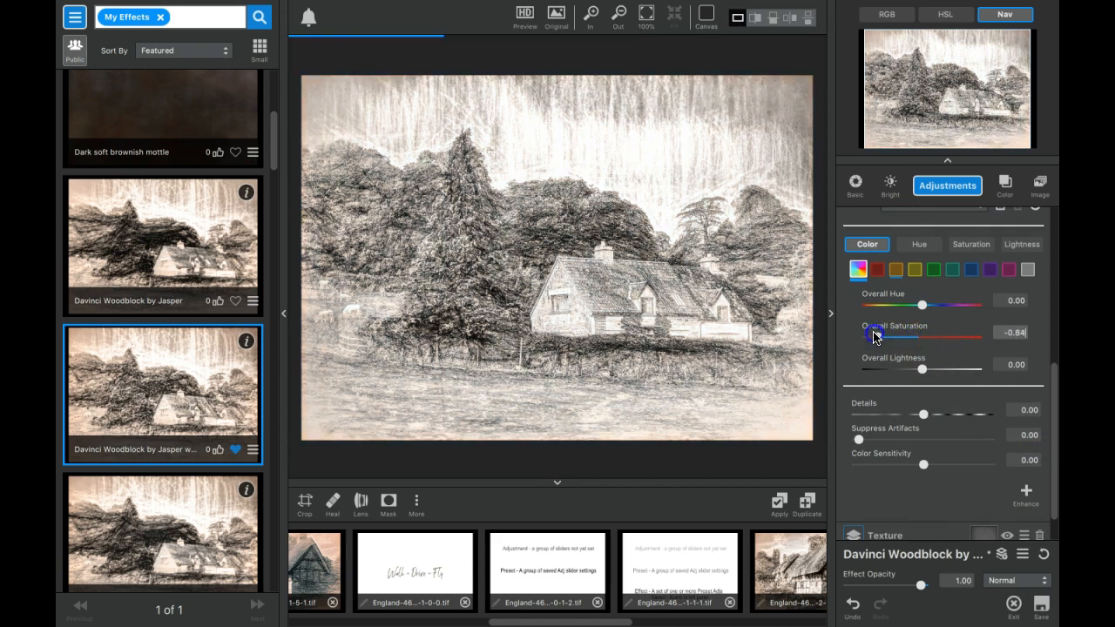
{"action": "left_click_drag", "start_coordinate": [875, 338], "coordinate": [882, 338]}
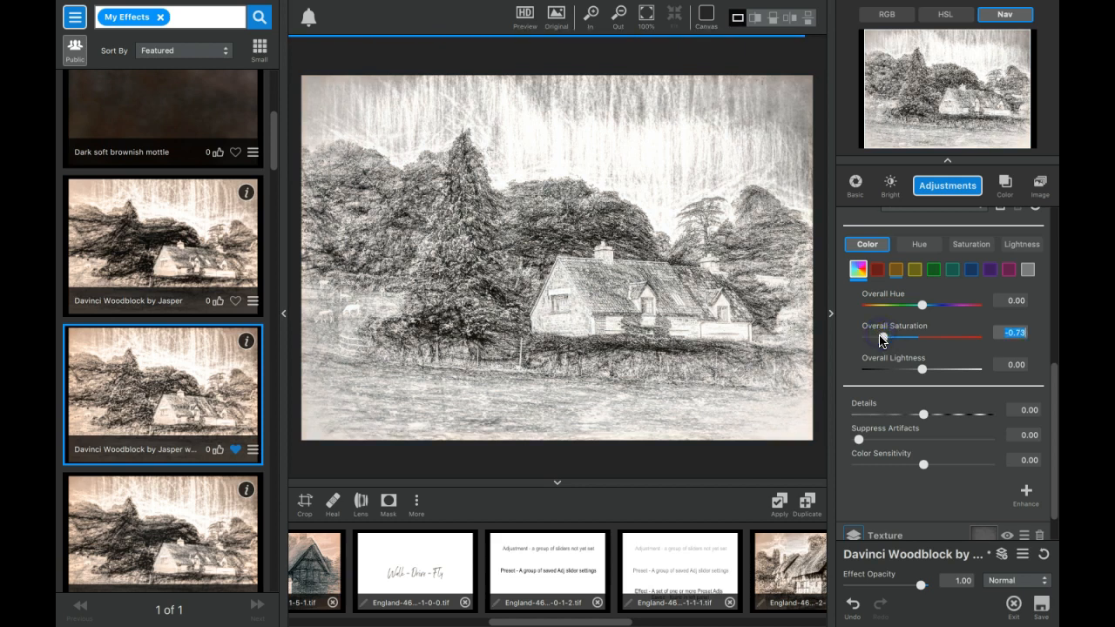
{"action": "mouse_move", "coordinate": [777, 502]}
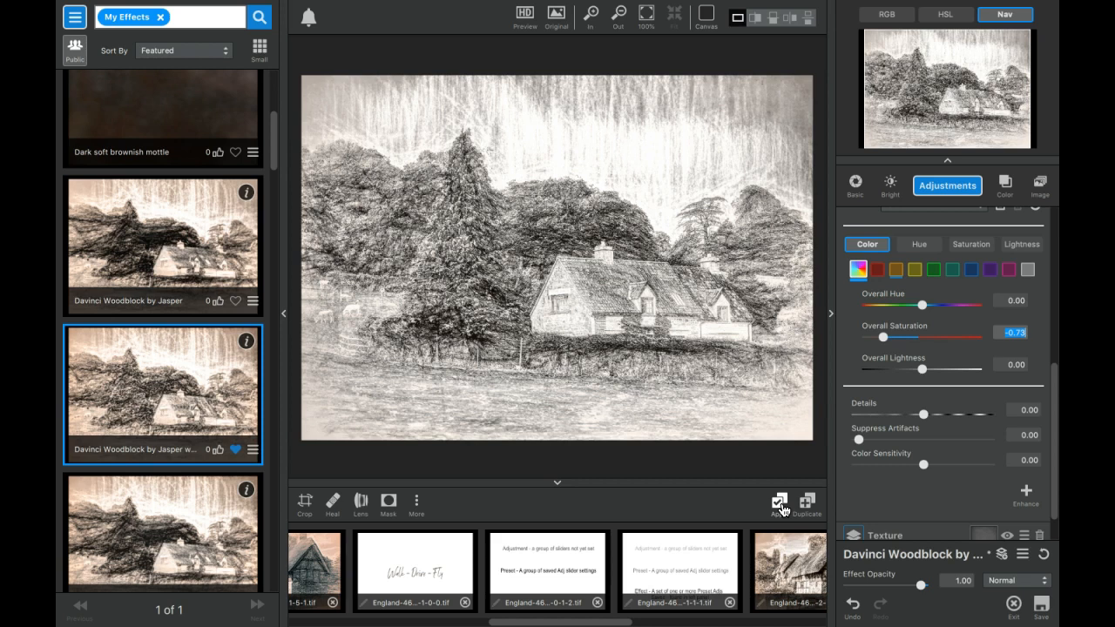
{"action": "mouse_move", "coordinate": [802, 620]}
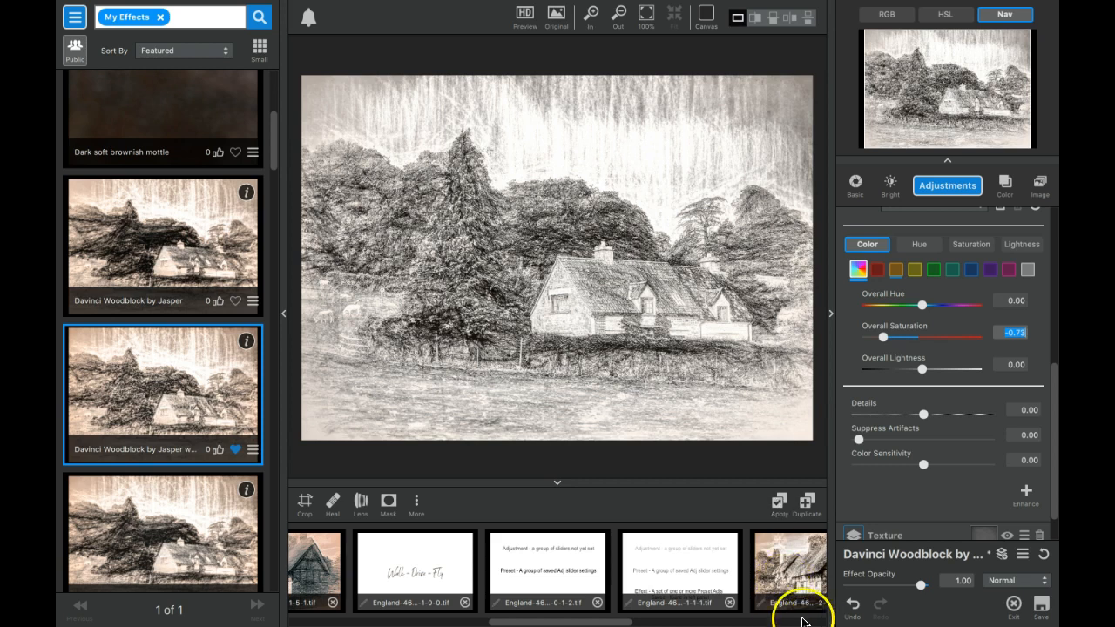